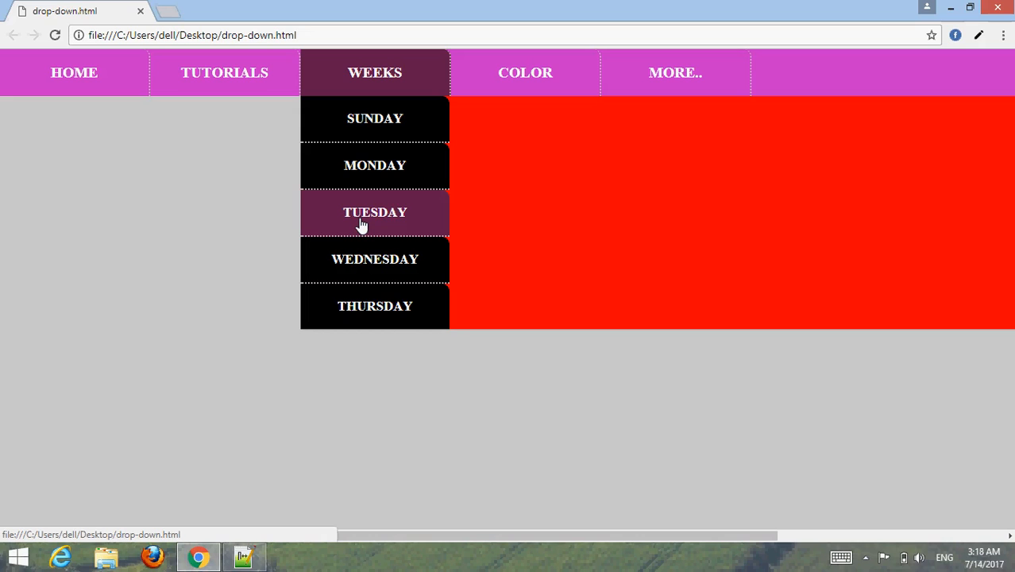
mouse_move(225, 73)
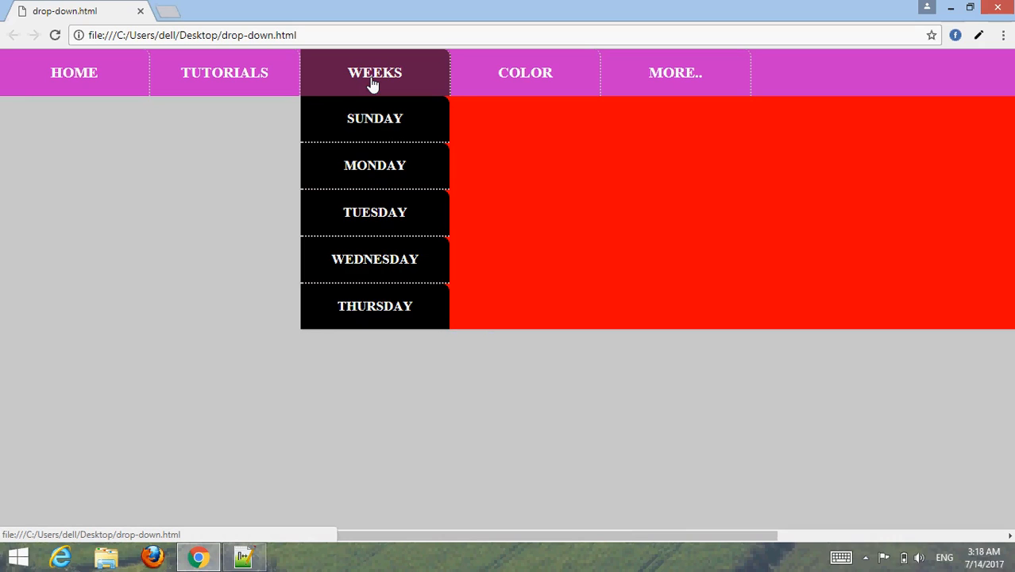
mouse_move(418, 162)
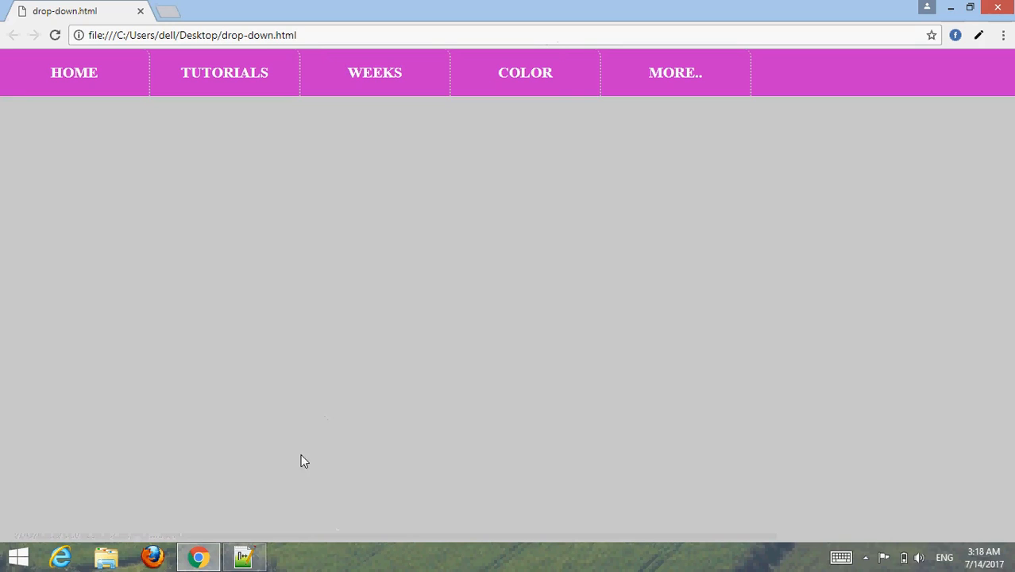
Step: Start the new document with the DOCTYPE declaration and opening and closing html tags
click(244, 556)
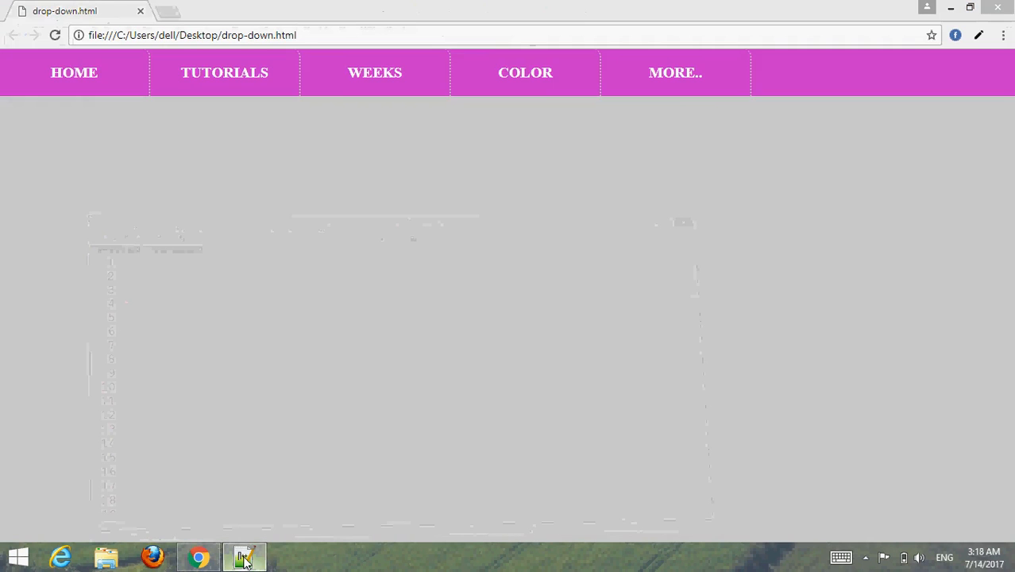
click(245, 557)
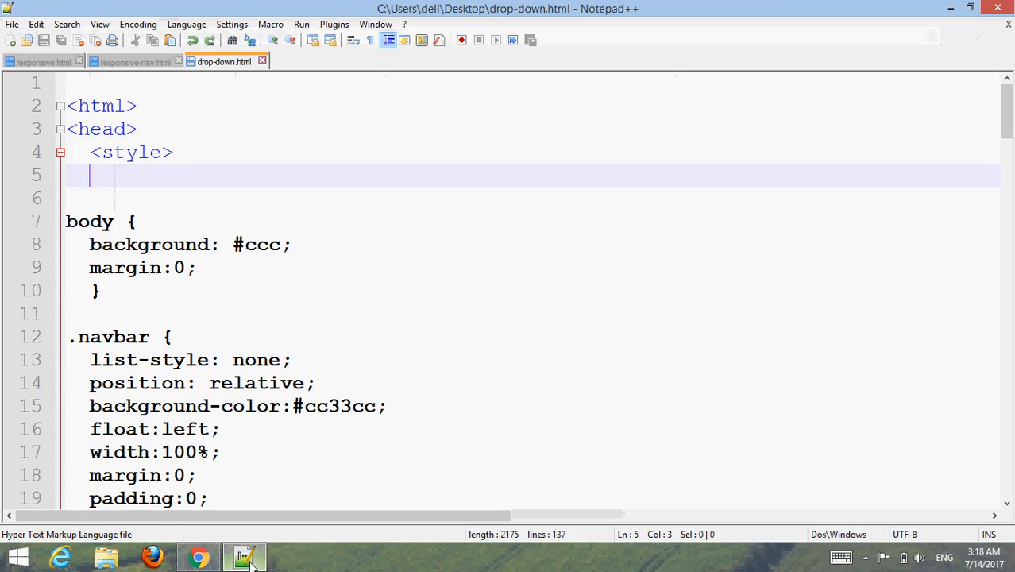
mouse_move(299, 373)
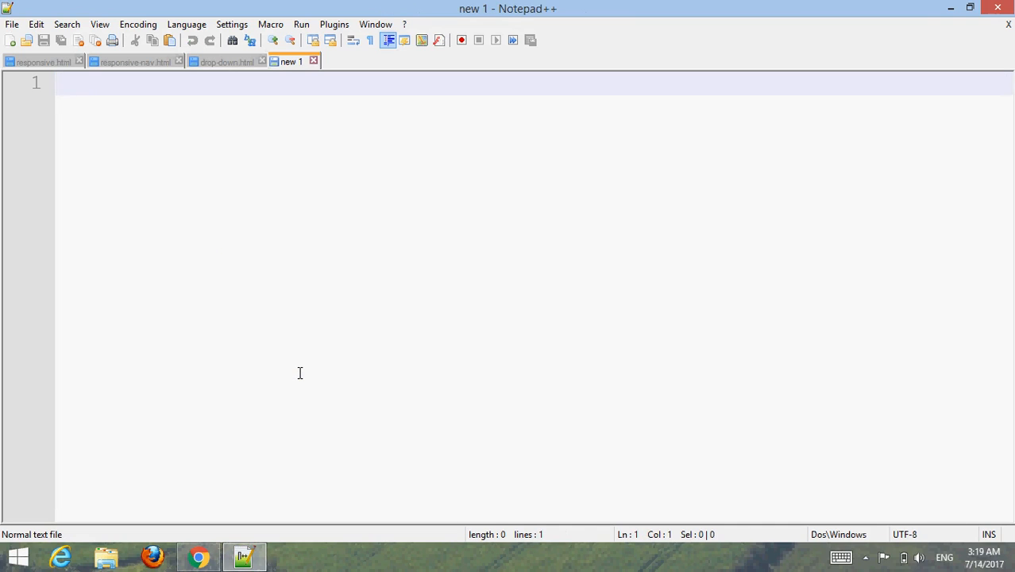
text(<!)
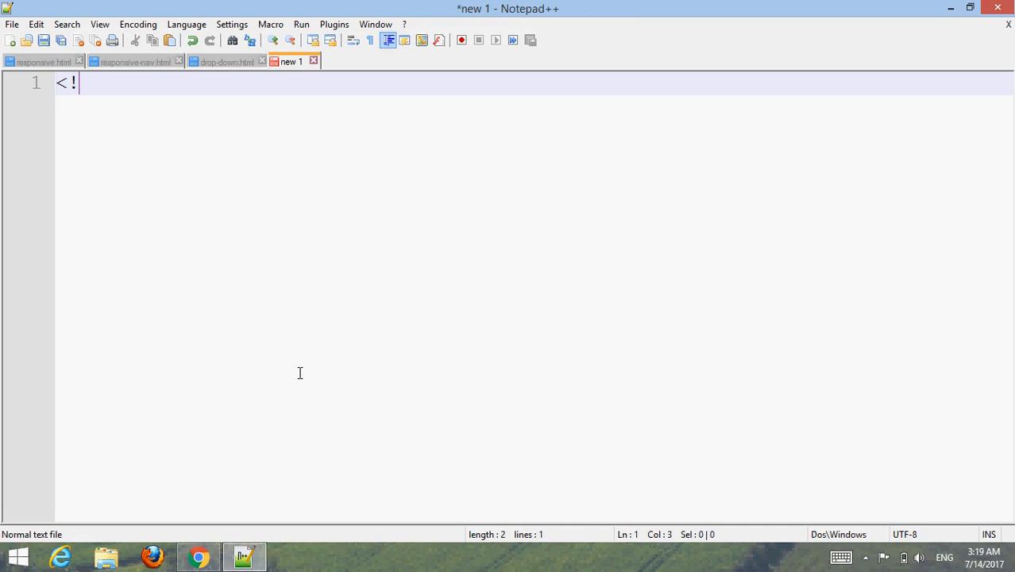
text(DOCTYPE)
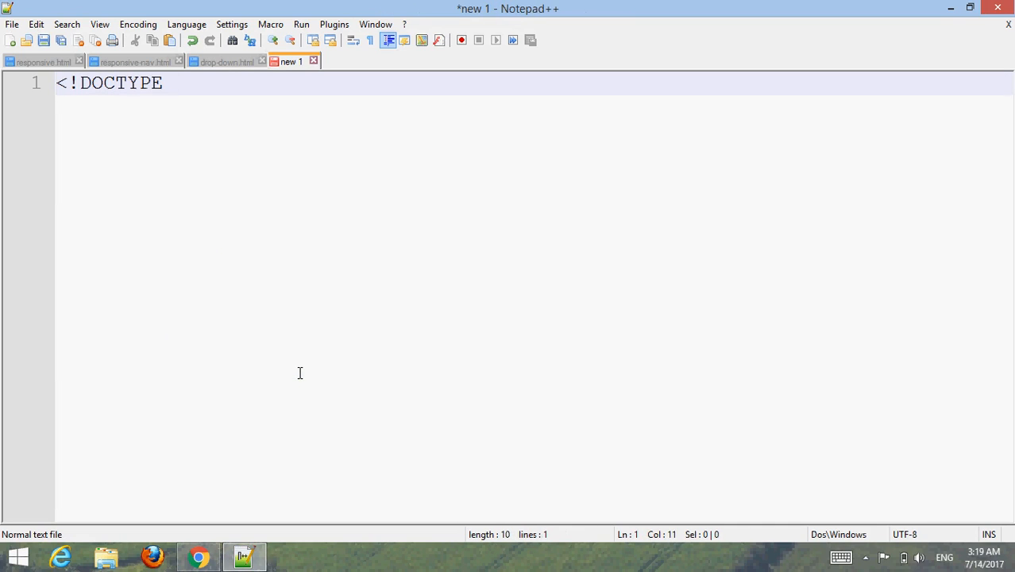
text(html>)
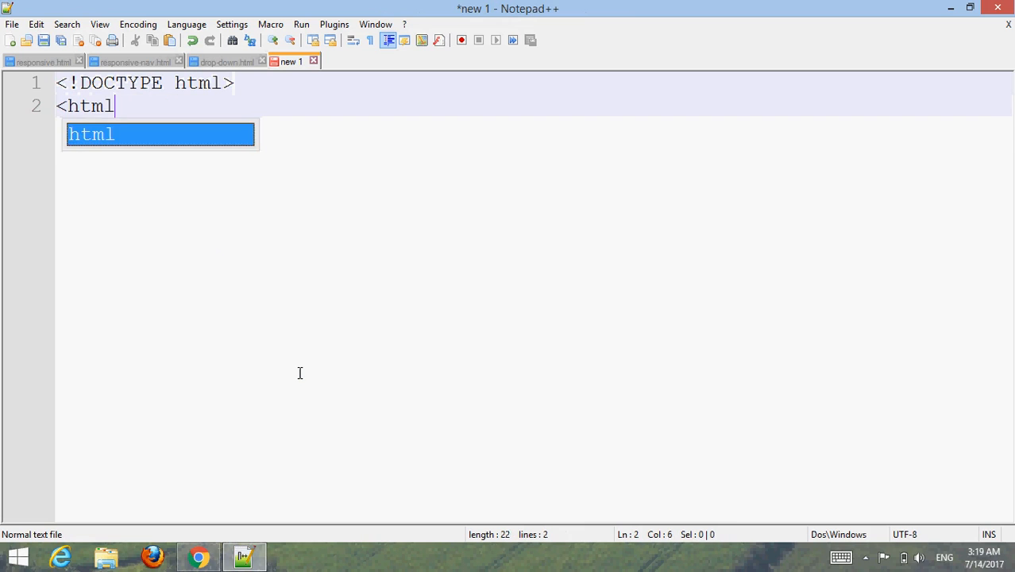
text(>)
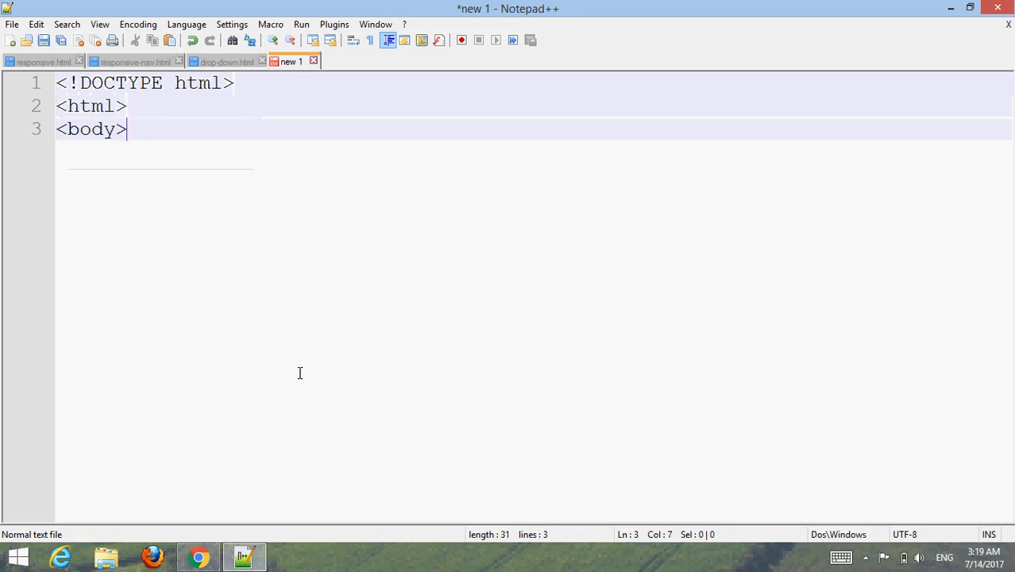
text(</body>)
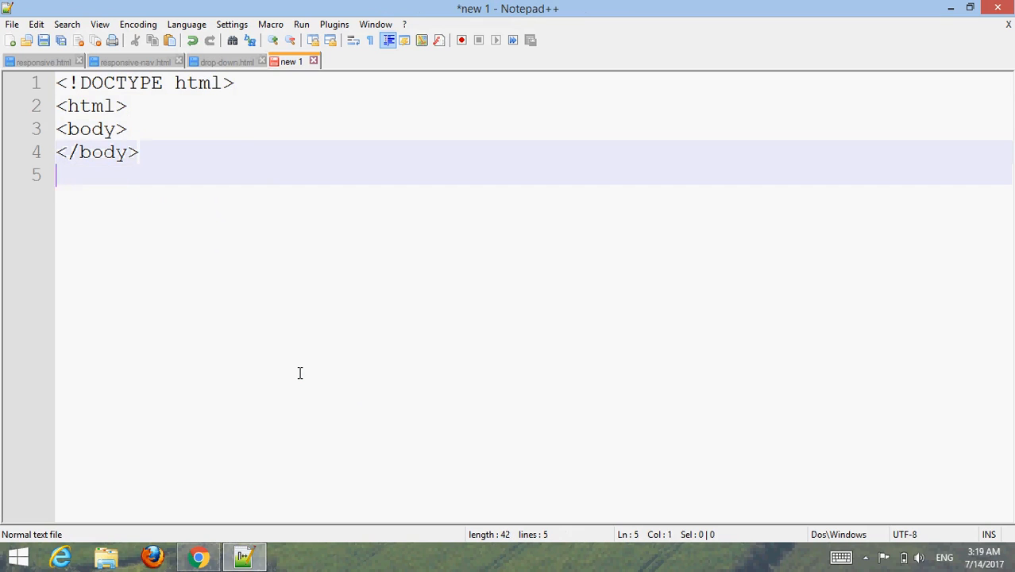
text(</html>)
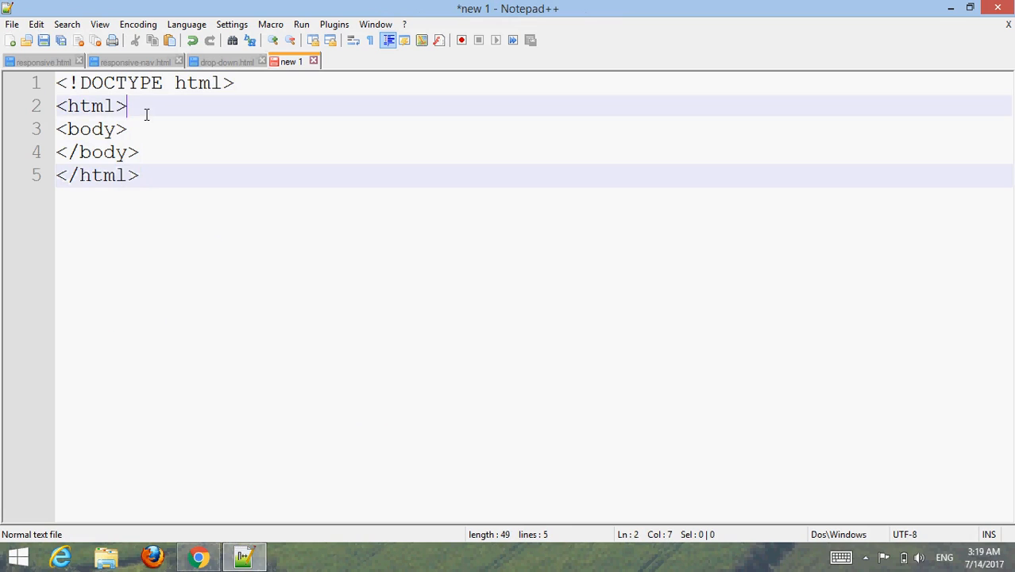
Step: Add a head titled 'Drop-down navbr' and an empty ul list in the body
text(<)
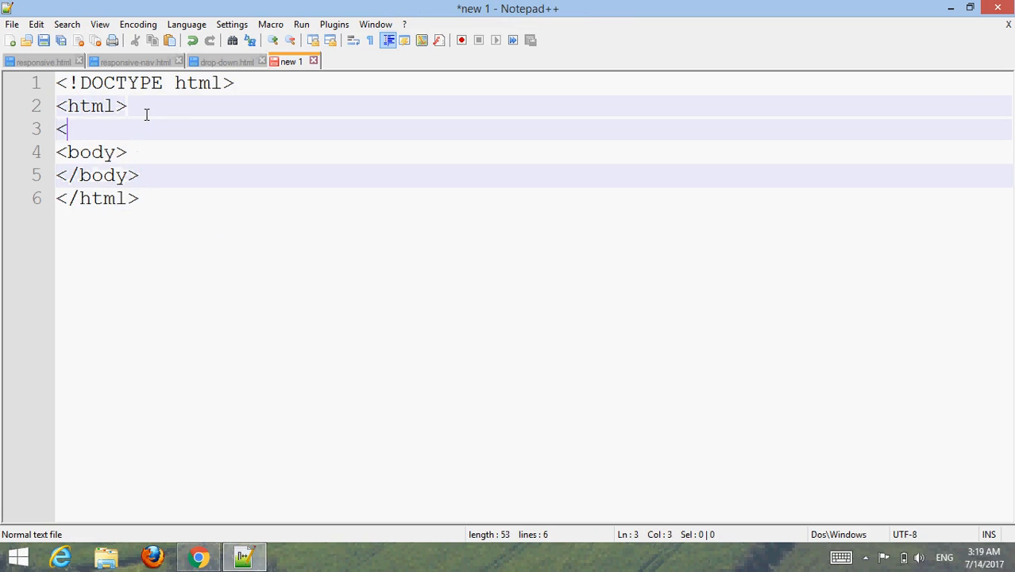
text(<head>)
text(<tit)
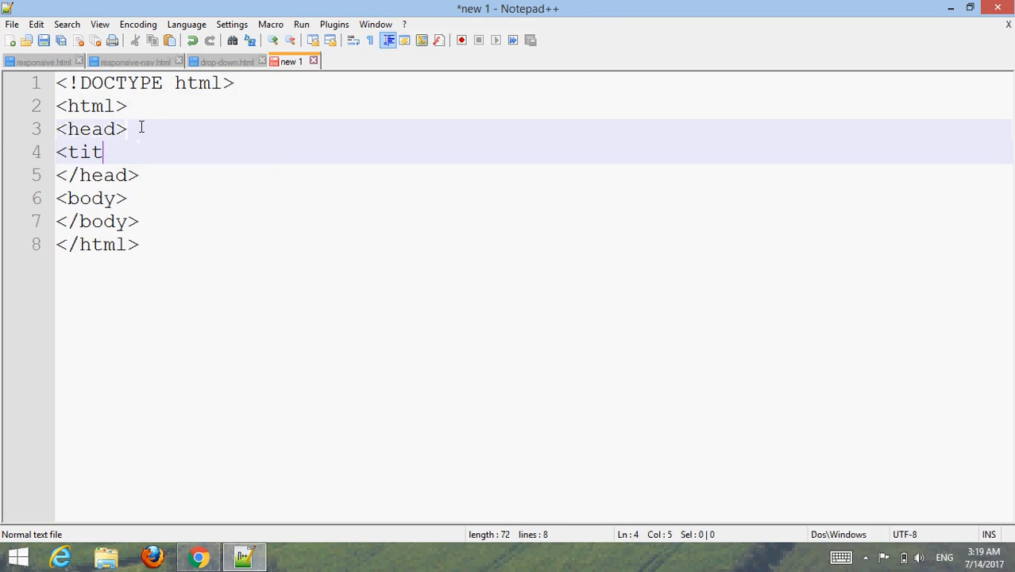
text(le)
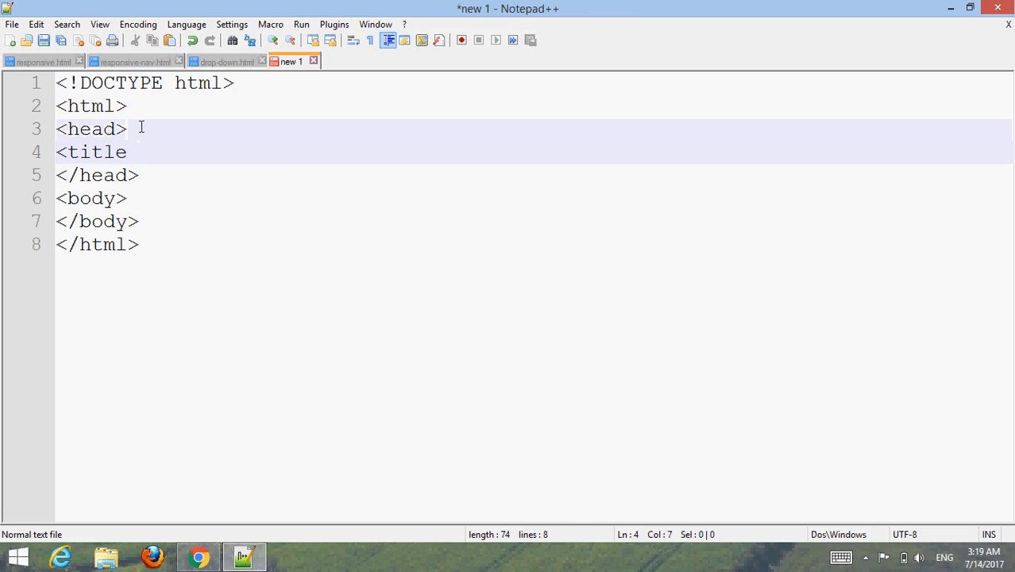
text(Drop)
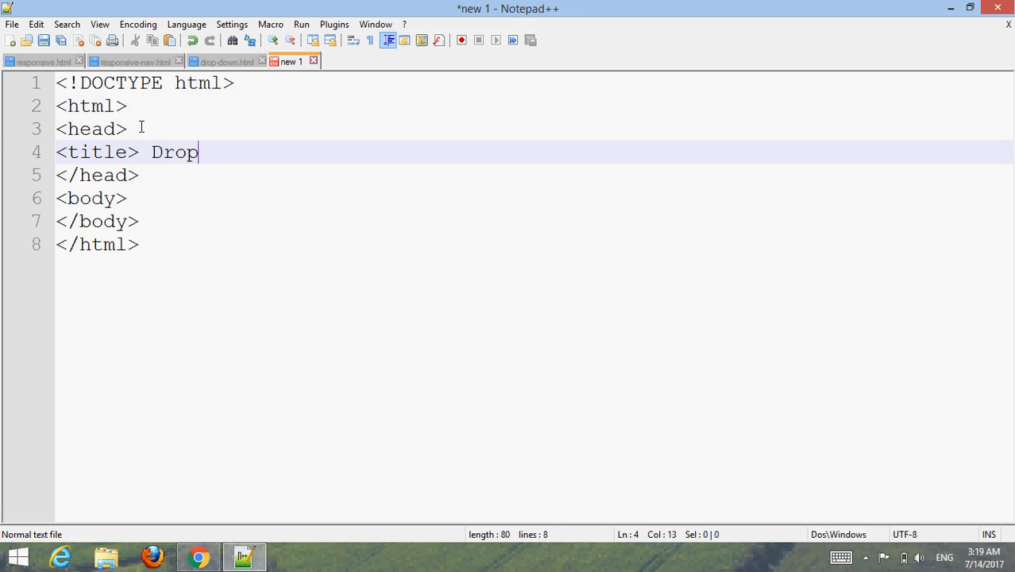
text(-down)
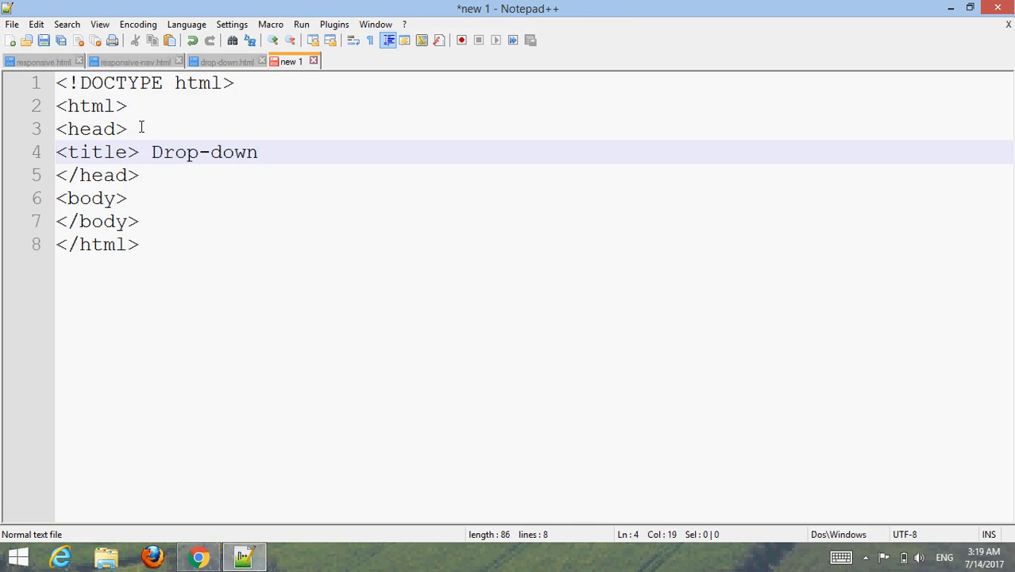
text(navbr</title>)
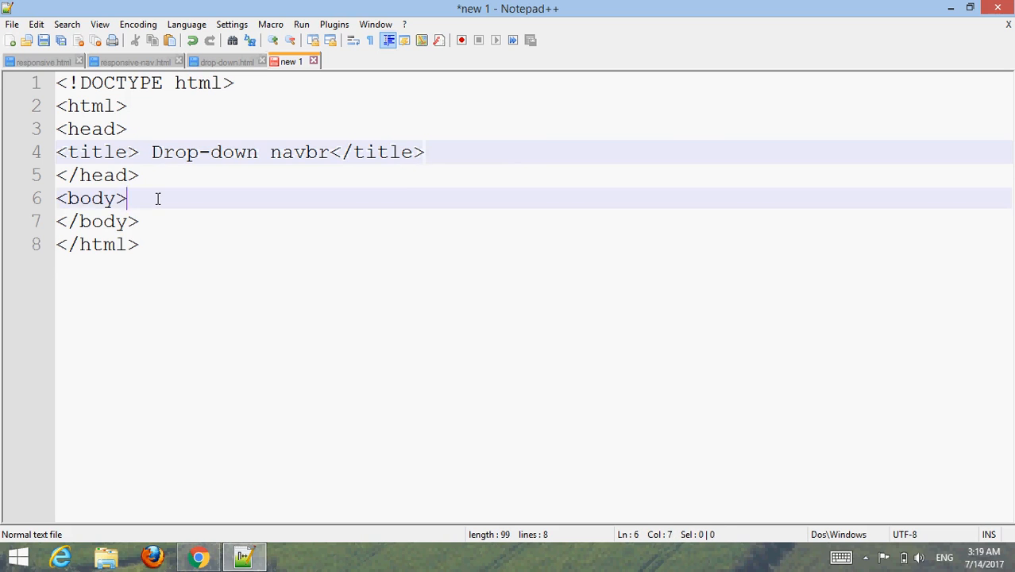
text(<ul>)
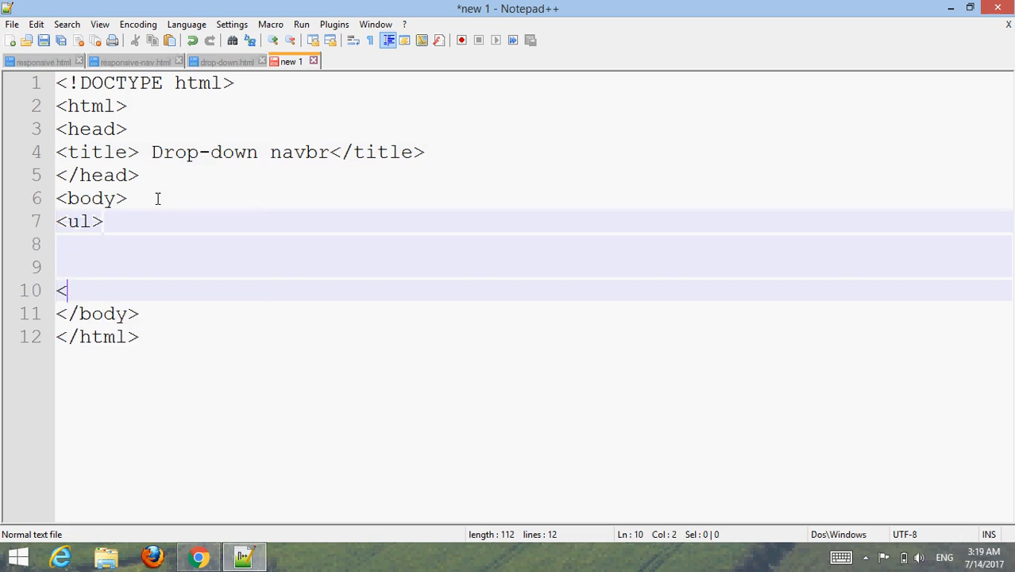
text(/ul>)
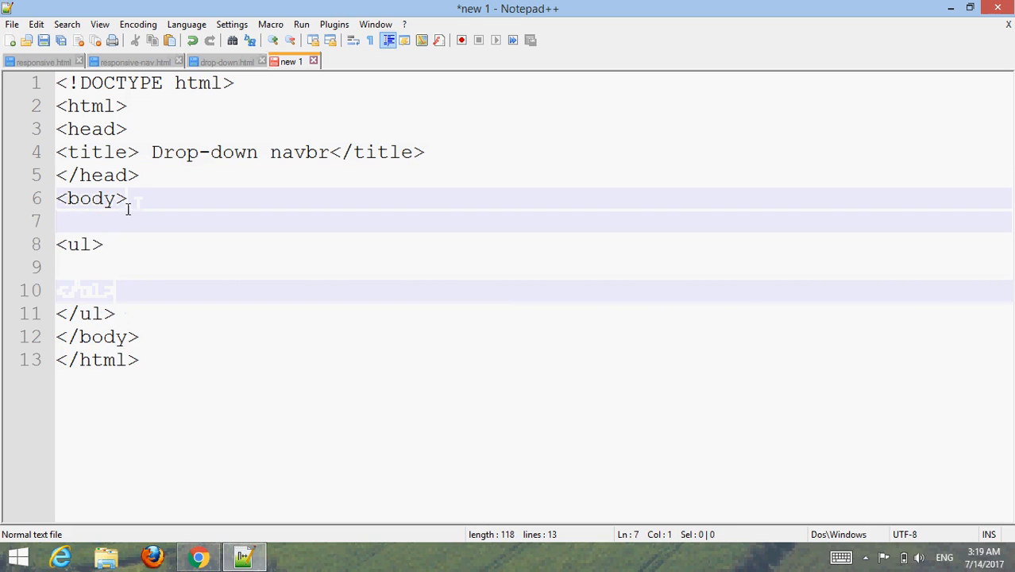
Step: Give the list class 'navbar' and add a first Home link item with href '#'
text(Icl)
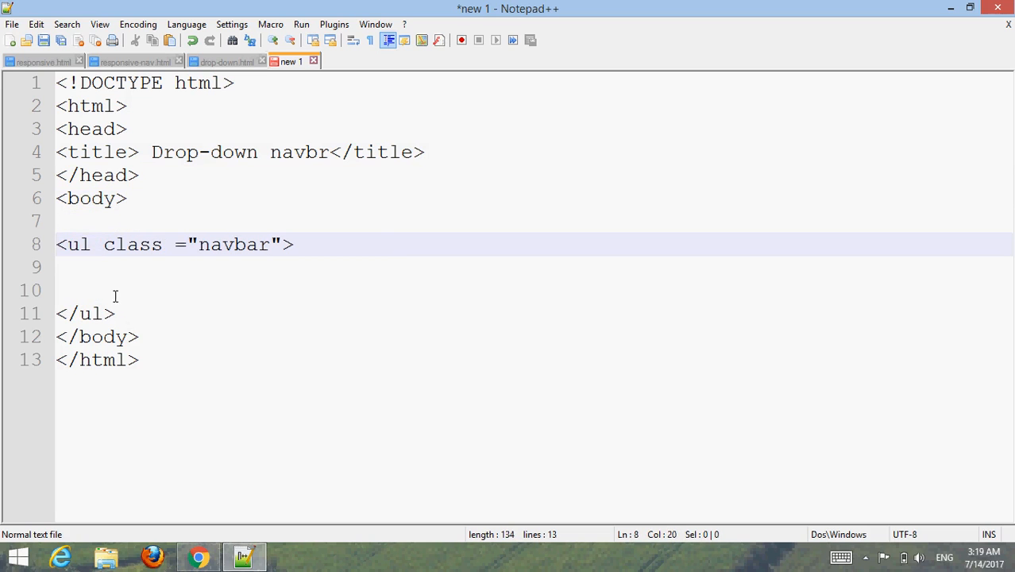
click(79, 266)
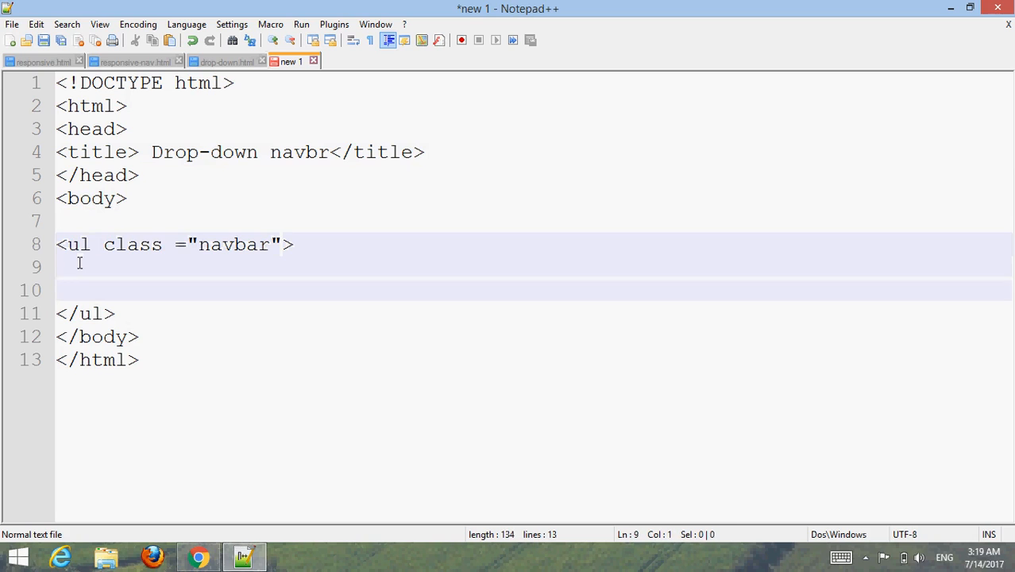
text(<)
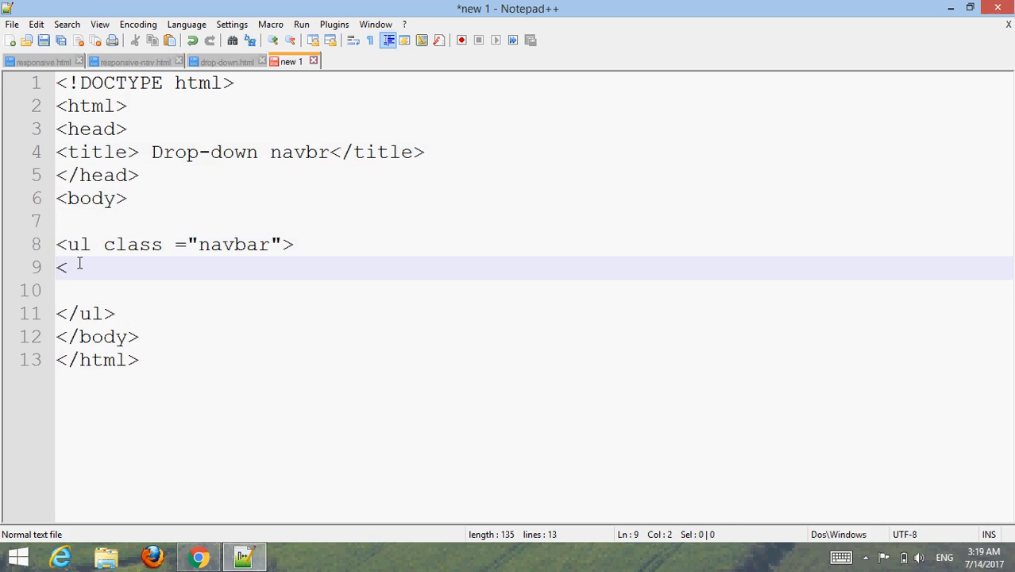
text(li>)
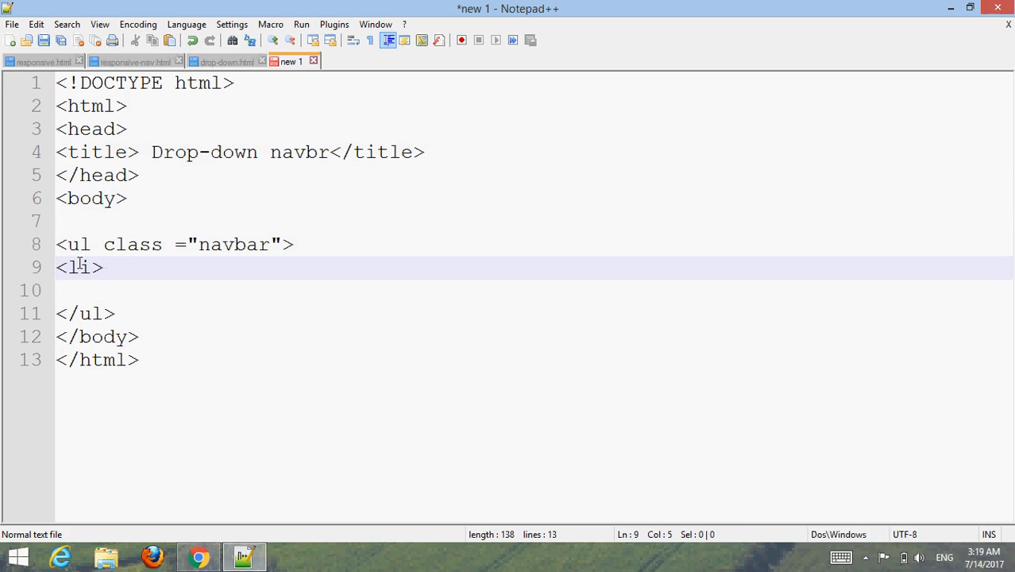
text(<a href =)
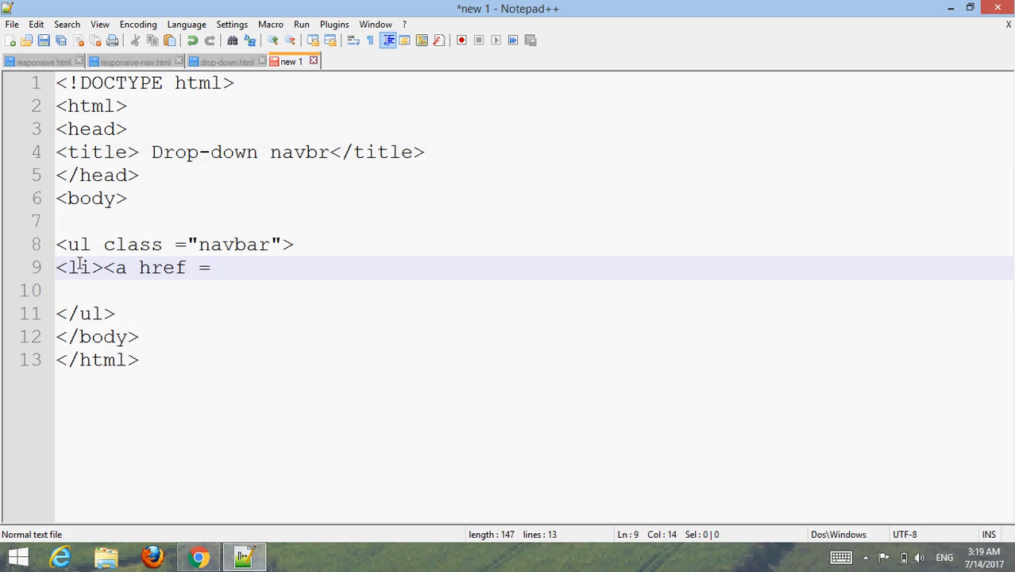
text("#")
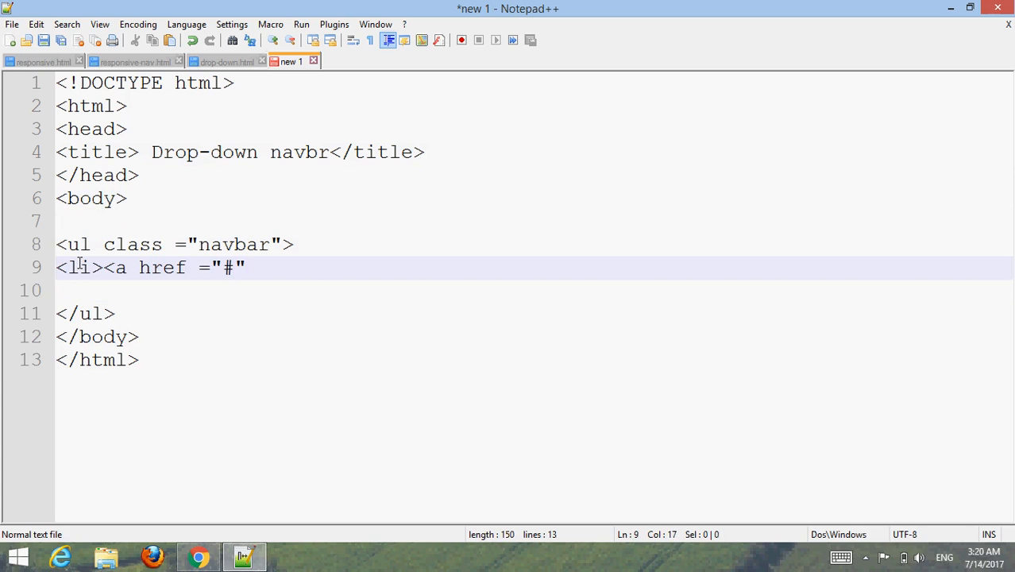
text(> Home</a></li>)
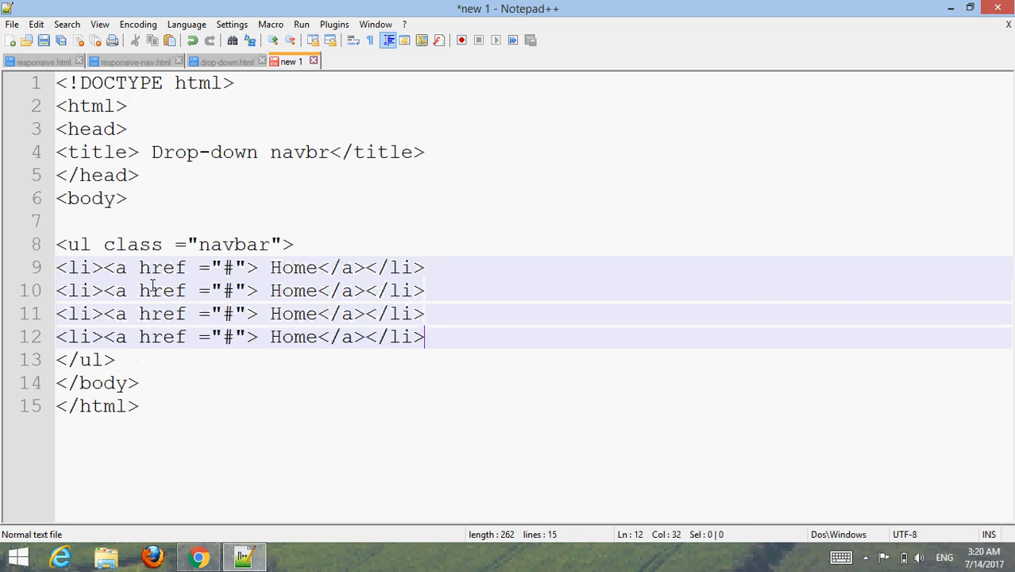
Step: Duplicate the Home item and rename the copies Tutorials, Weeks, Colors and More
key(Enter)
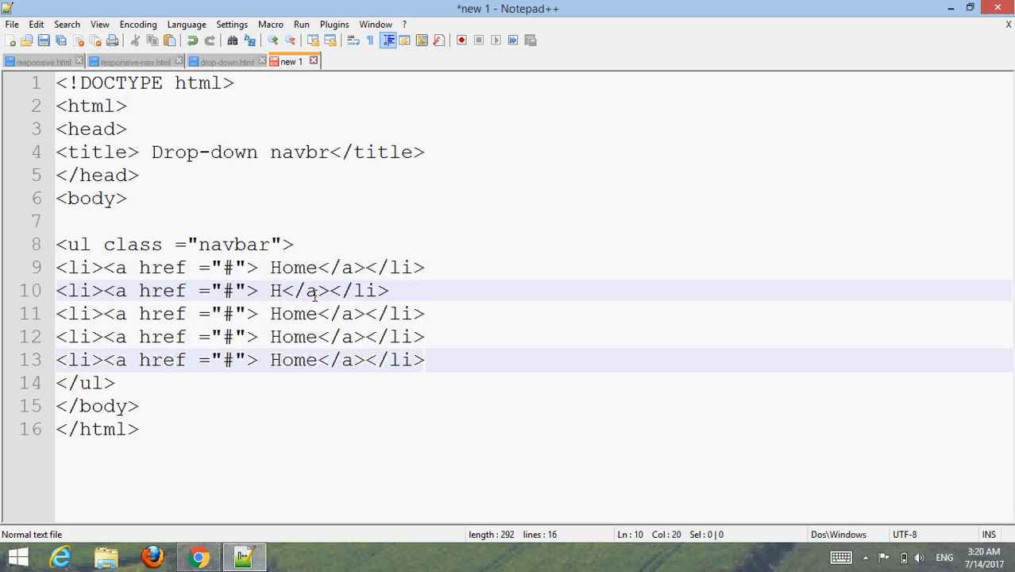
key(Backspace)
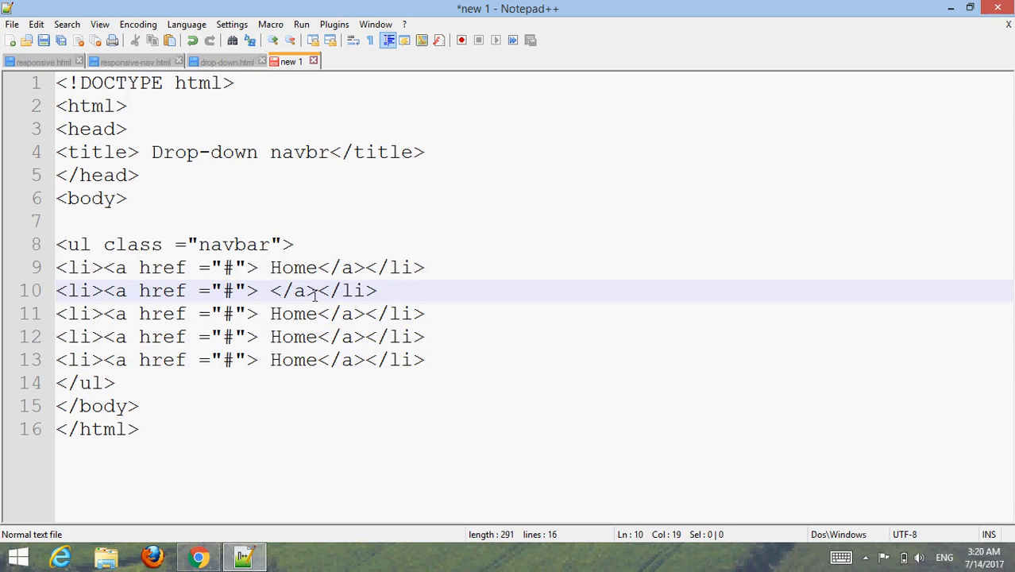
text(T)
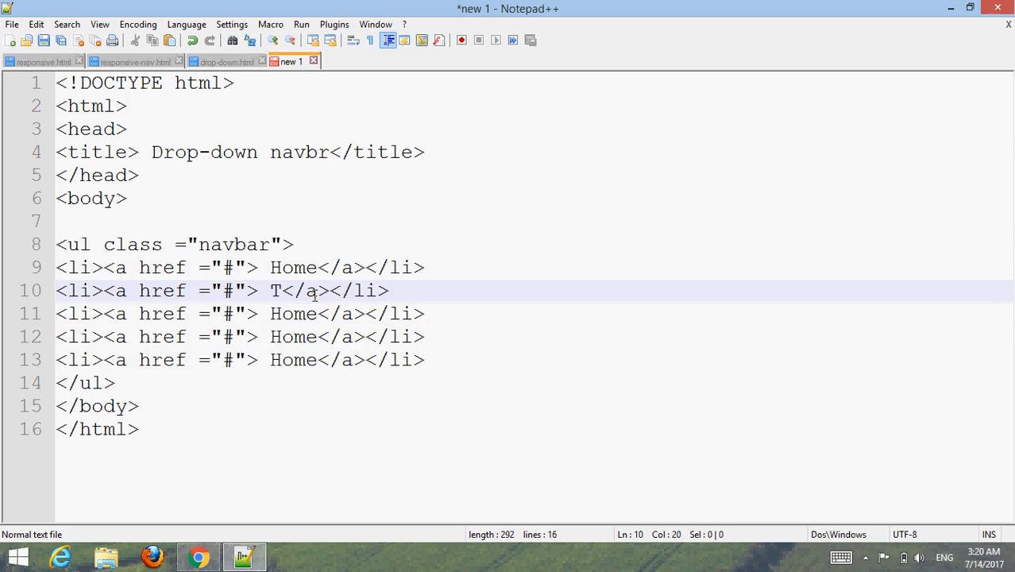
text(utori)
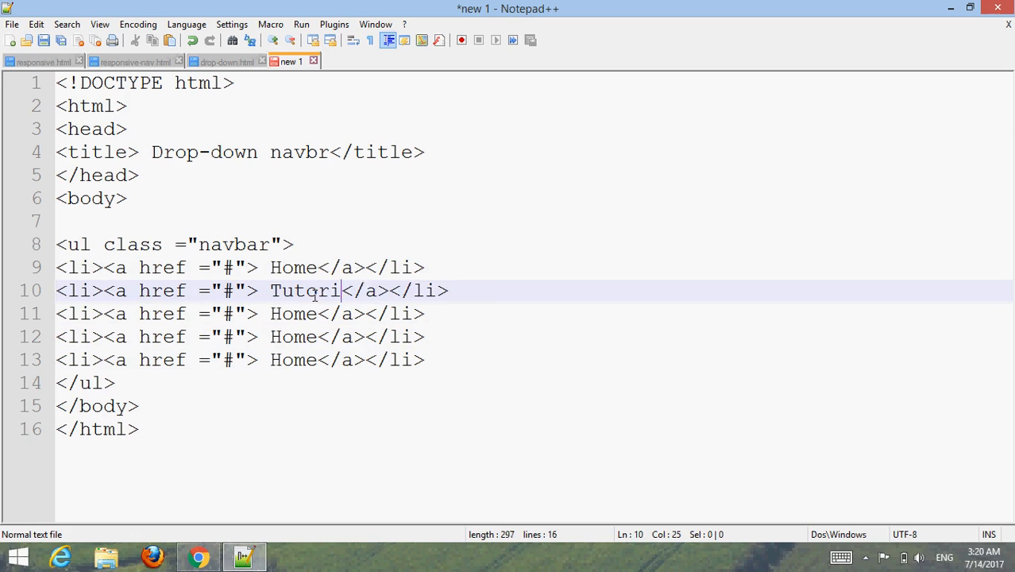
text(als)
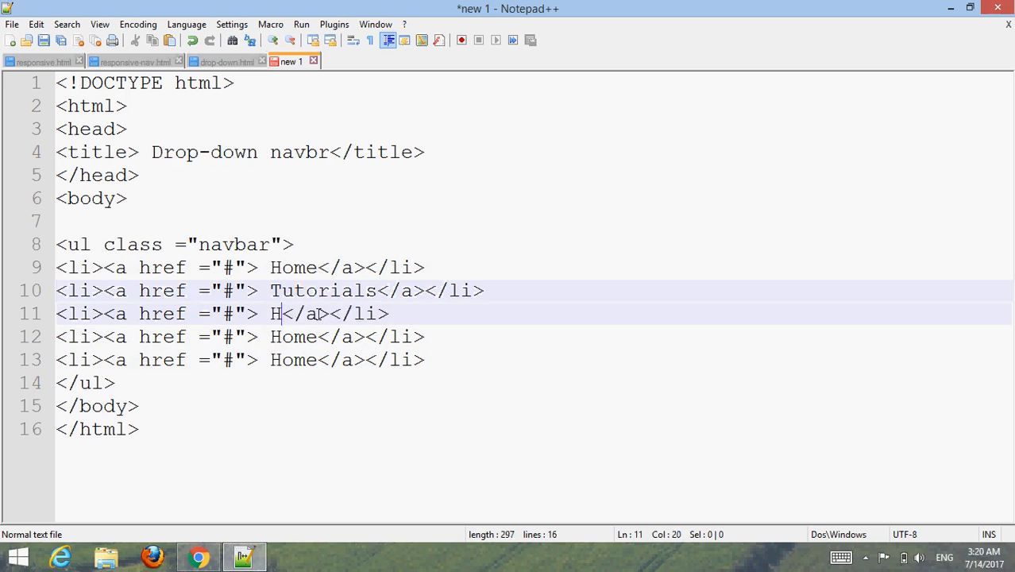
text(w)
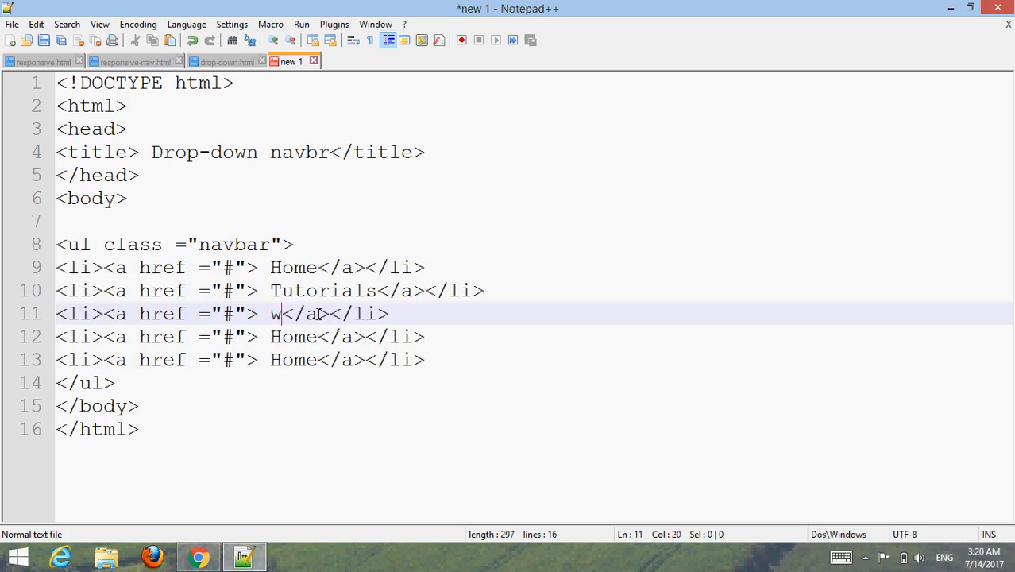
text(eeks)
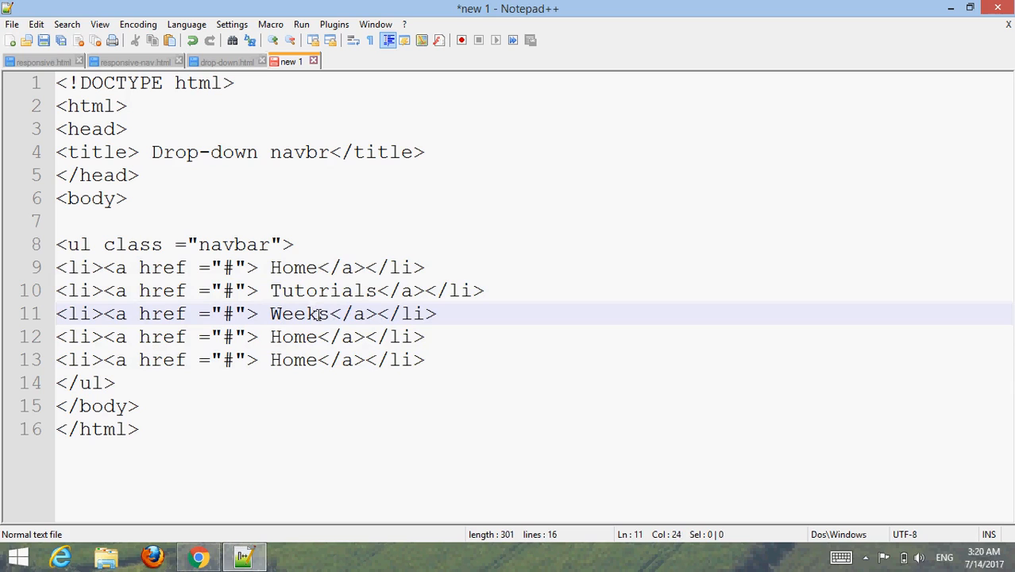
text(C)
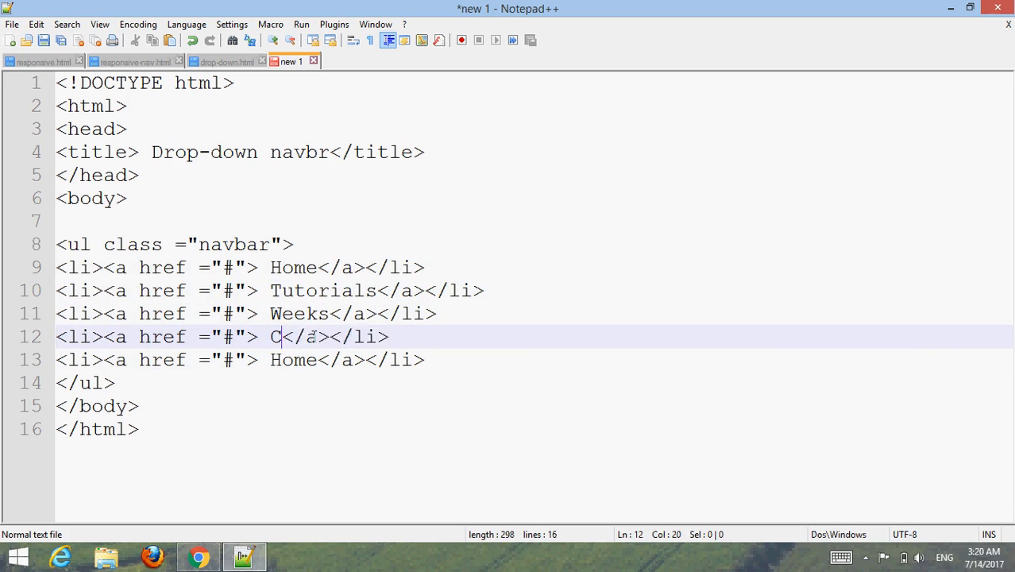
text(olors)
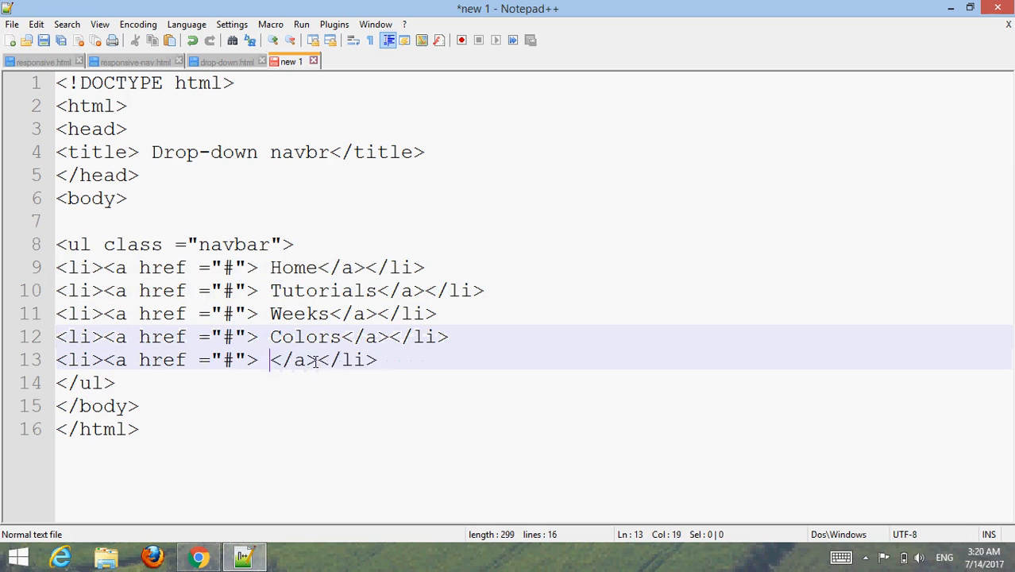
text(More)
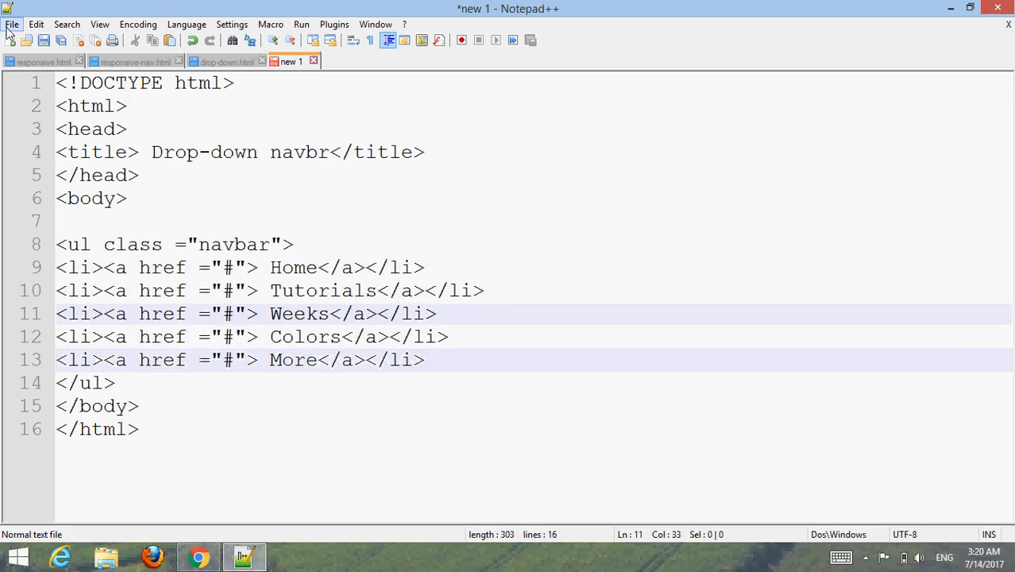
Step: Save the page as drop-down-navigarionbar.html
click(12, 23)
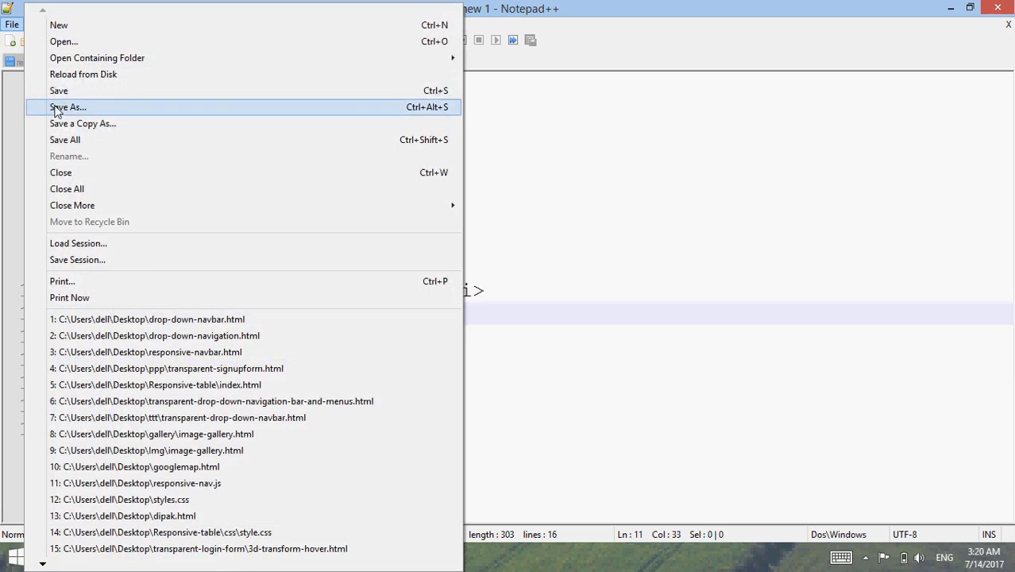
click(68, 107)
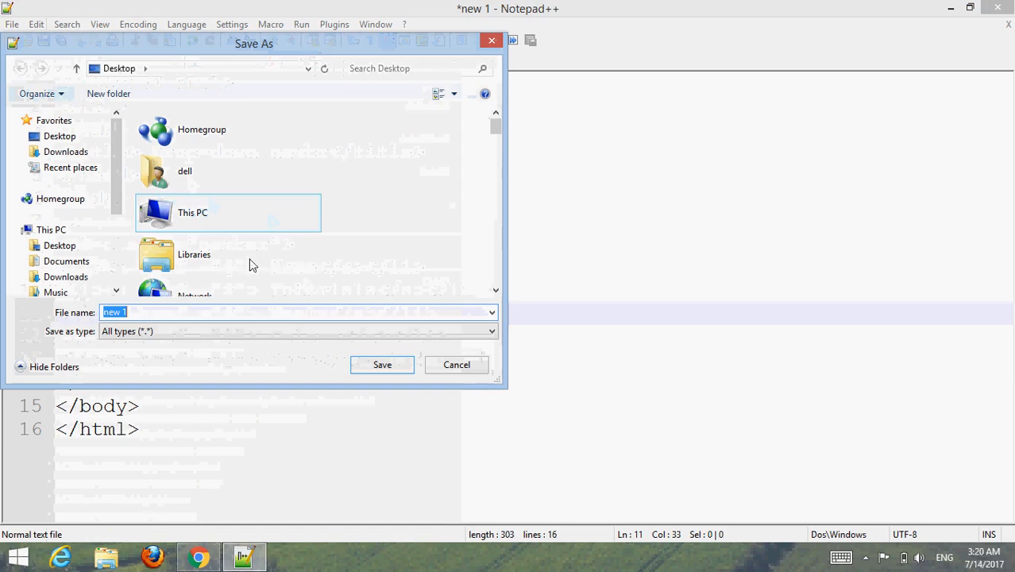
text(drop-down-nav)
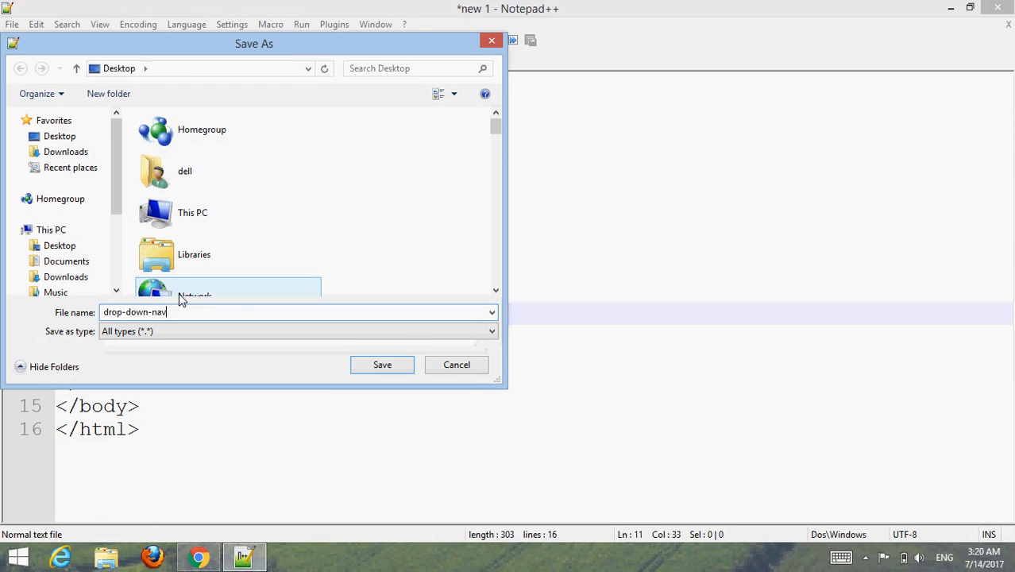
text(igation)
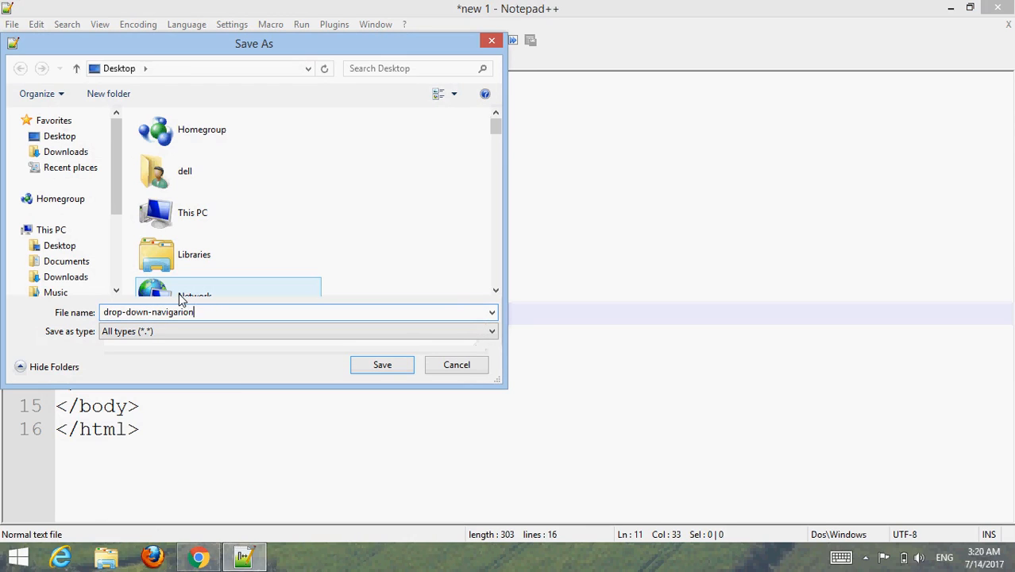
text(bar.html)
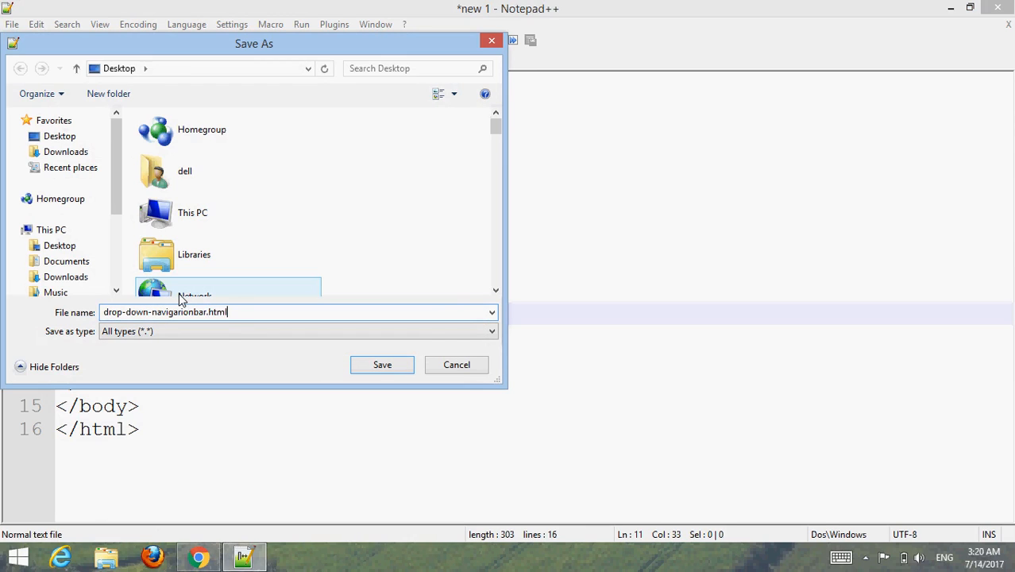
click(382, 365)
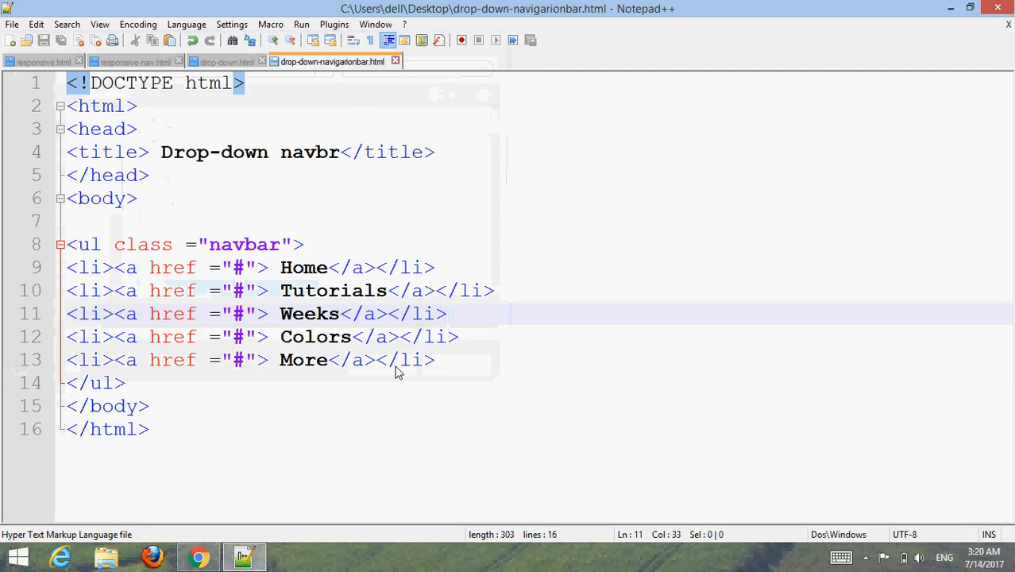
Step: Launch the saved page in Chrome, then return to Notepad++
click(301, 24)
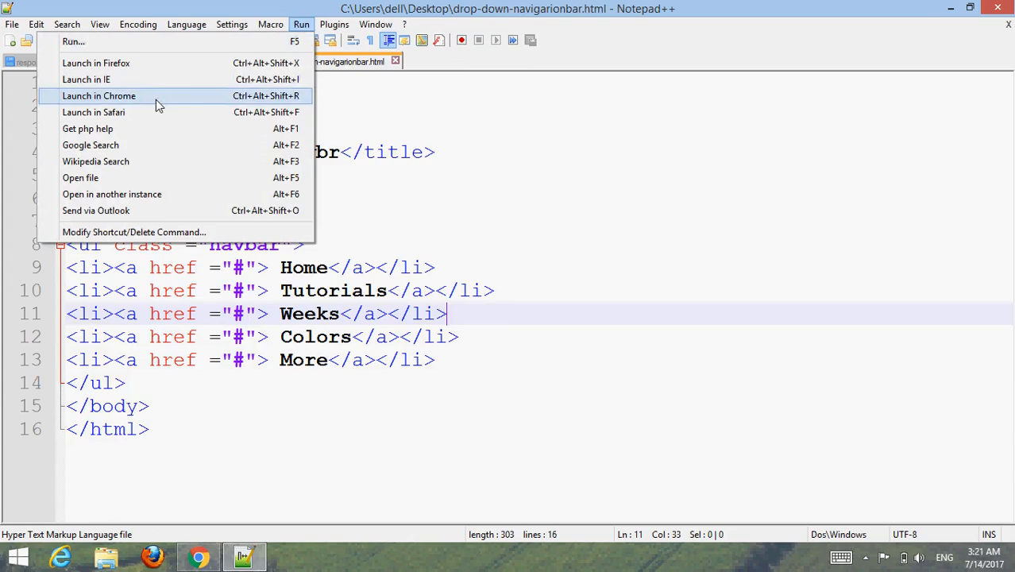
click(99, 96)
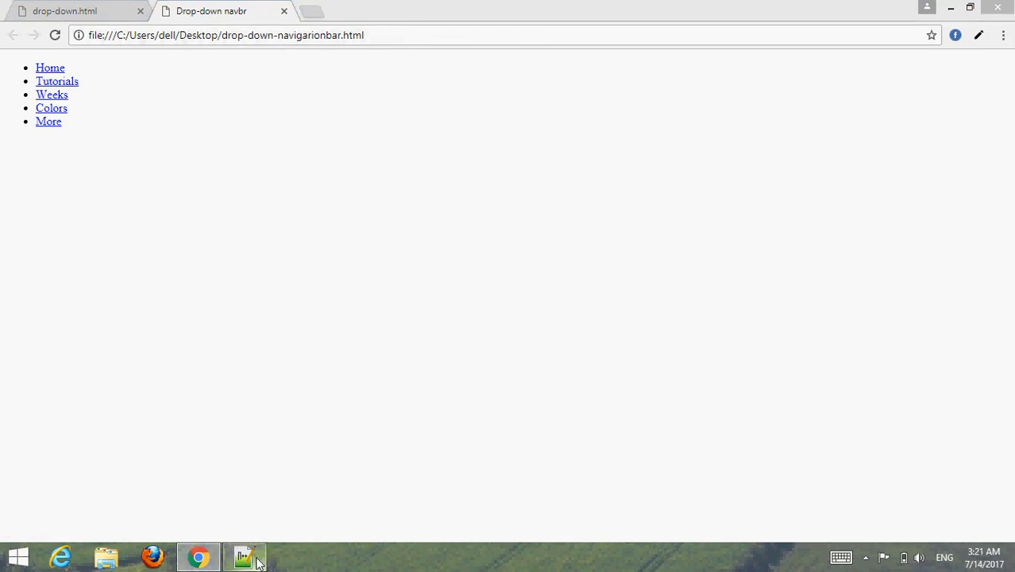
click(244, 556)
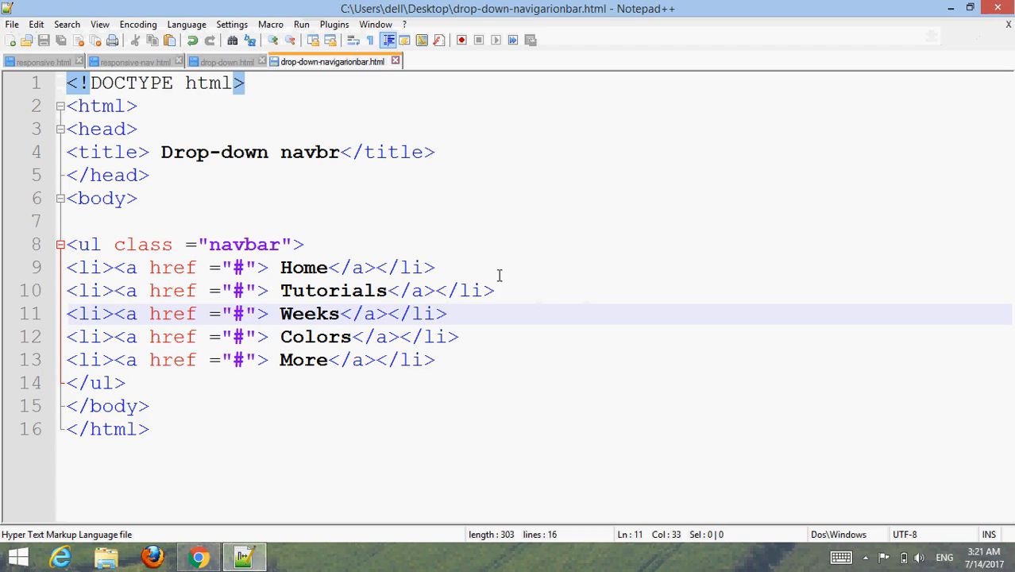
Step: Split the Tutorials list item over several lines to make room for a sub list
key(Enter)
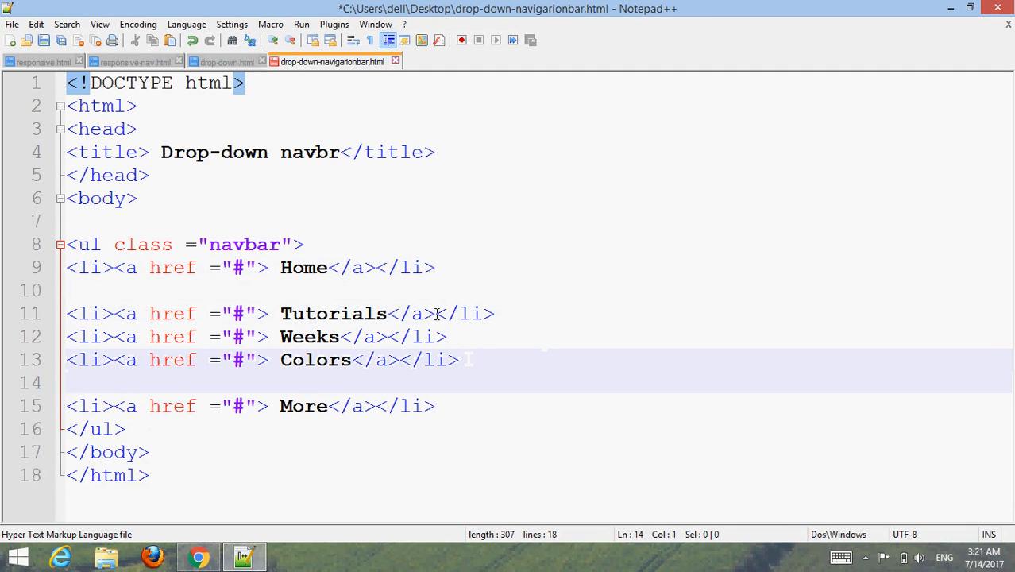
click(115, 313)
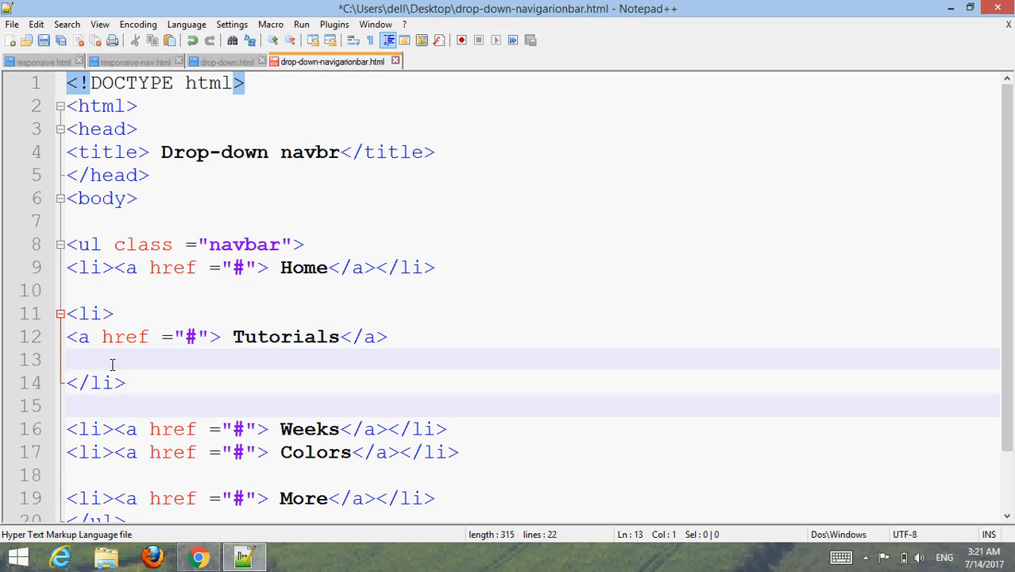
click(68, 337)
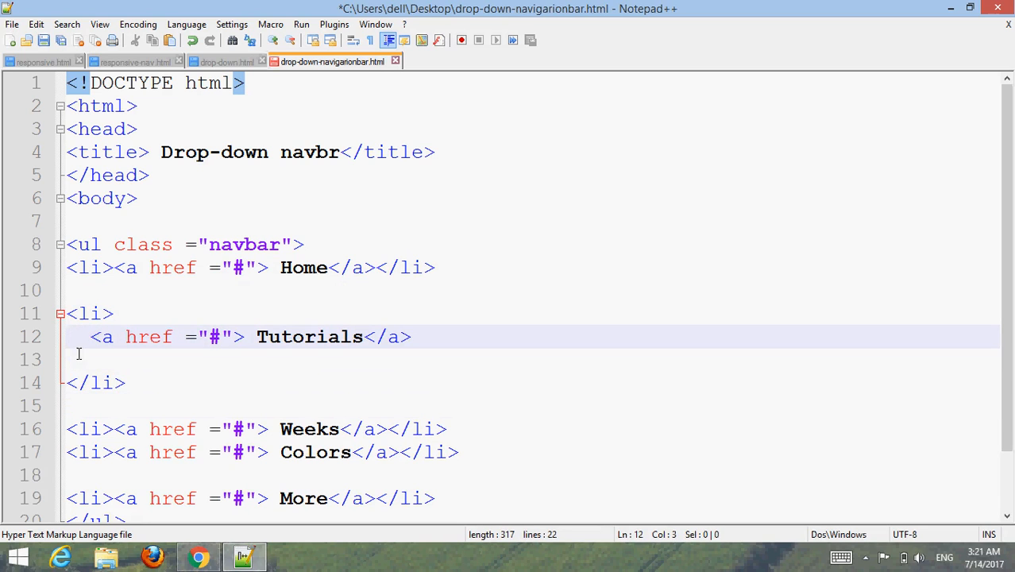
click(76, 359)
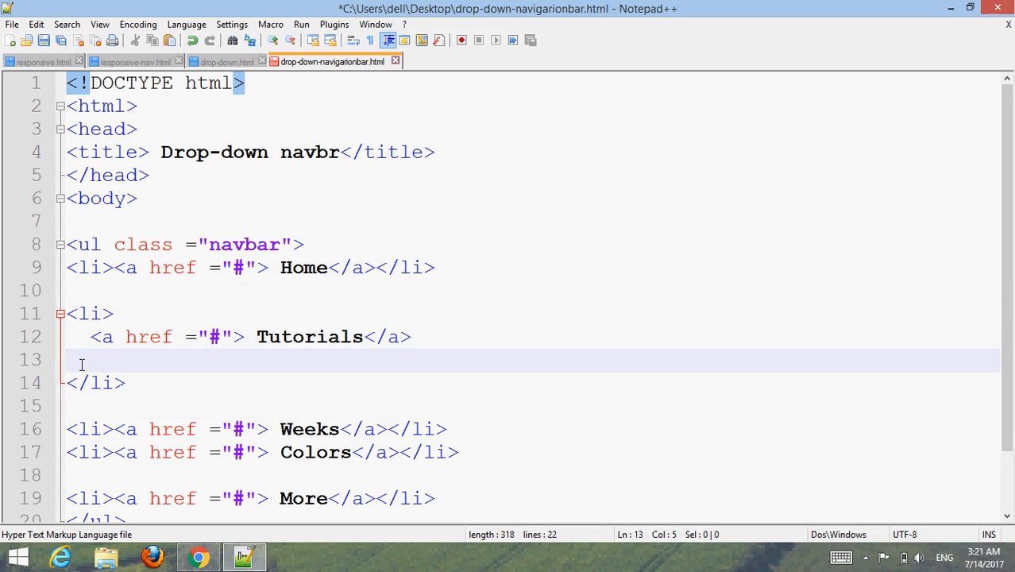
Step: Add a ul with class 'sub' holding a Home link item, duplicated into five
text(<ul>)
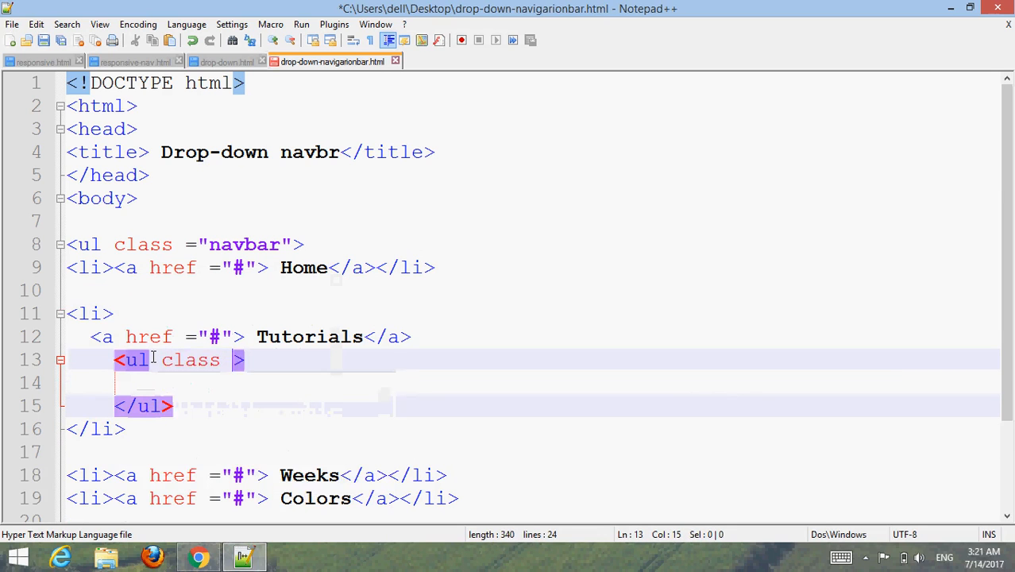
text(sub")
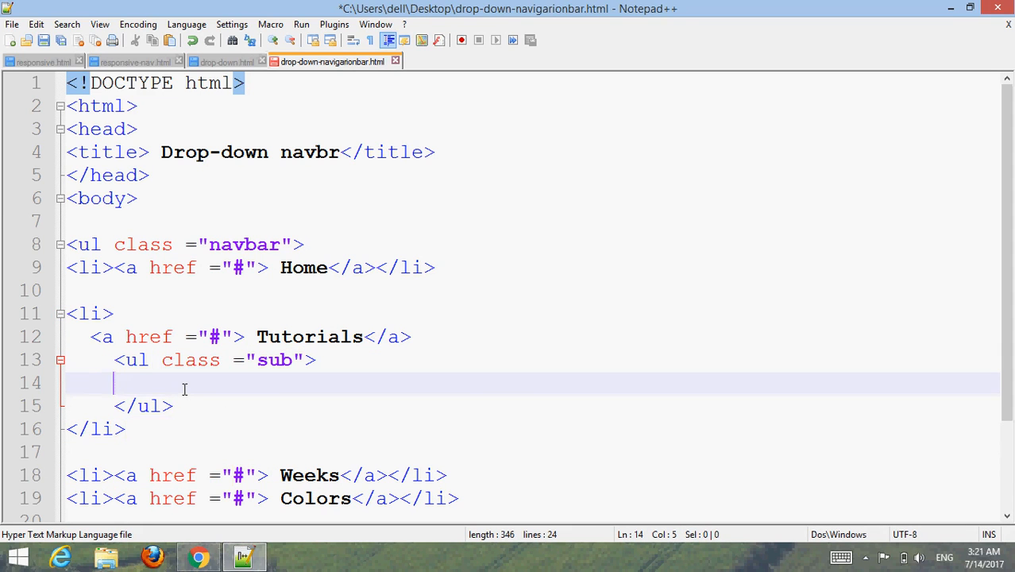
text(<li><a href ="#"> Home</a></li>)
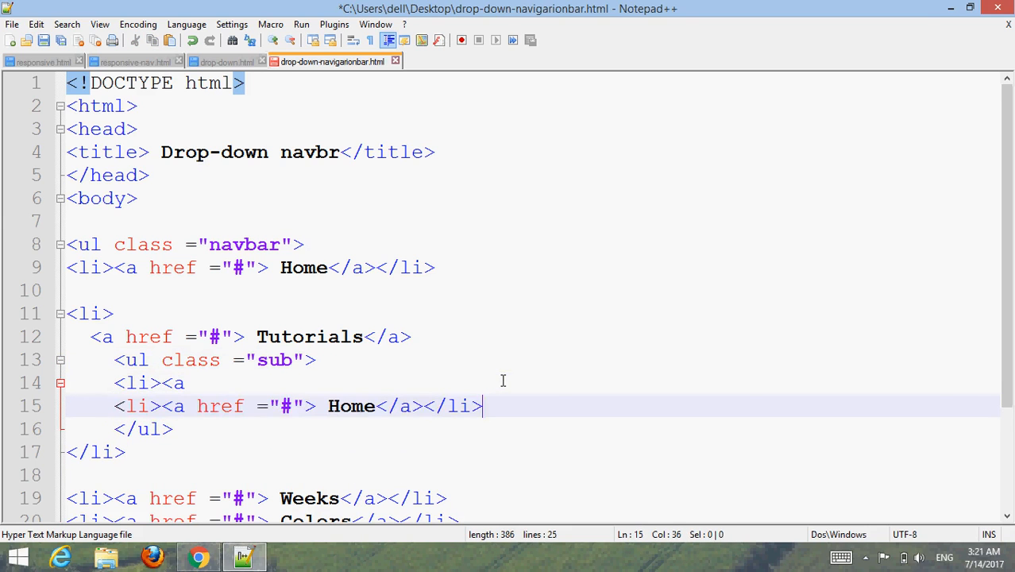
key(Delete)
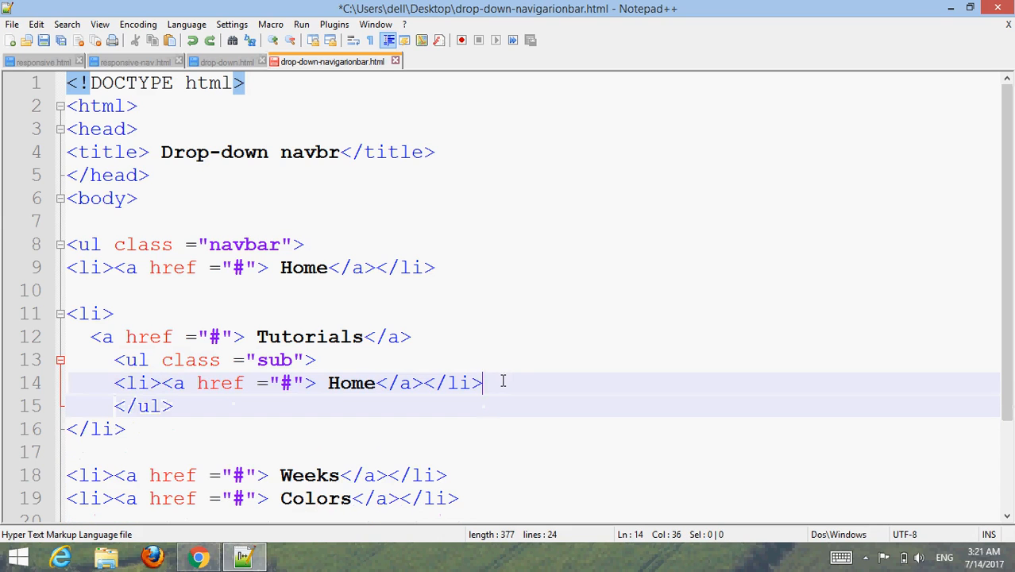
key(Return)
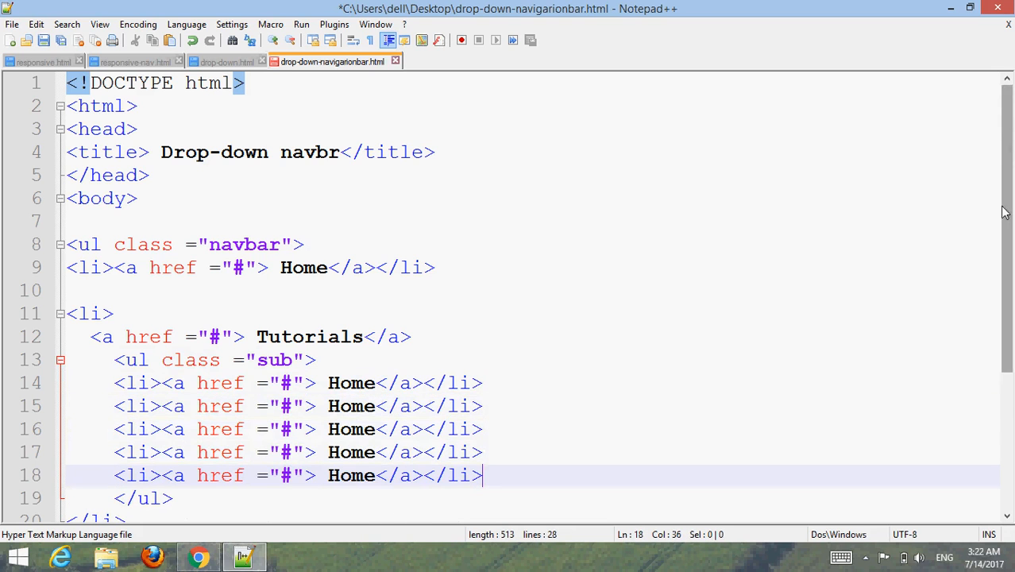
scroll(down, 3)
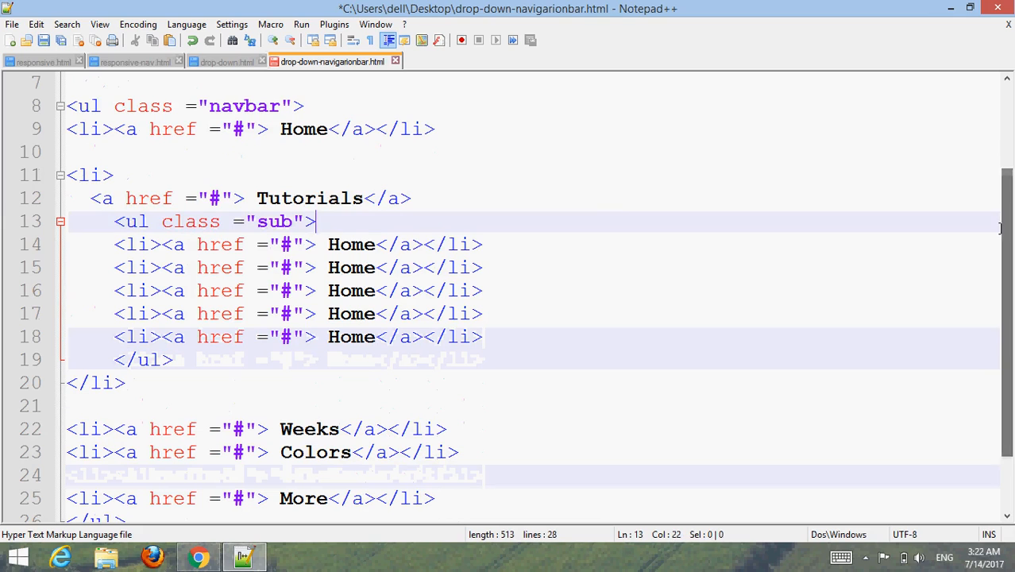
Step: Rename the five submenu Home links to HTML, CSS, PHP, ASP and SQL
click(379, 245)
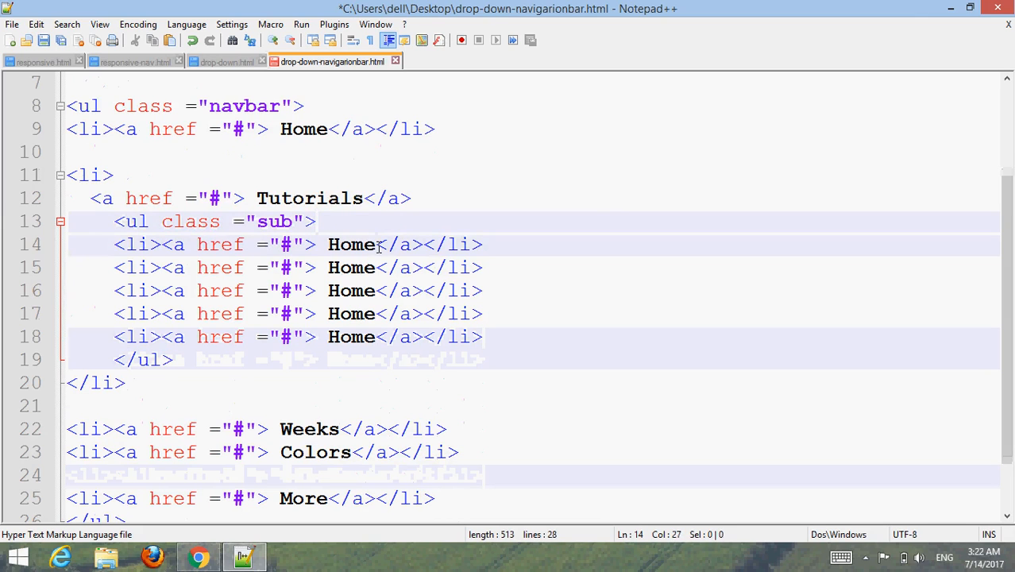
text(HT)
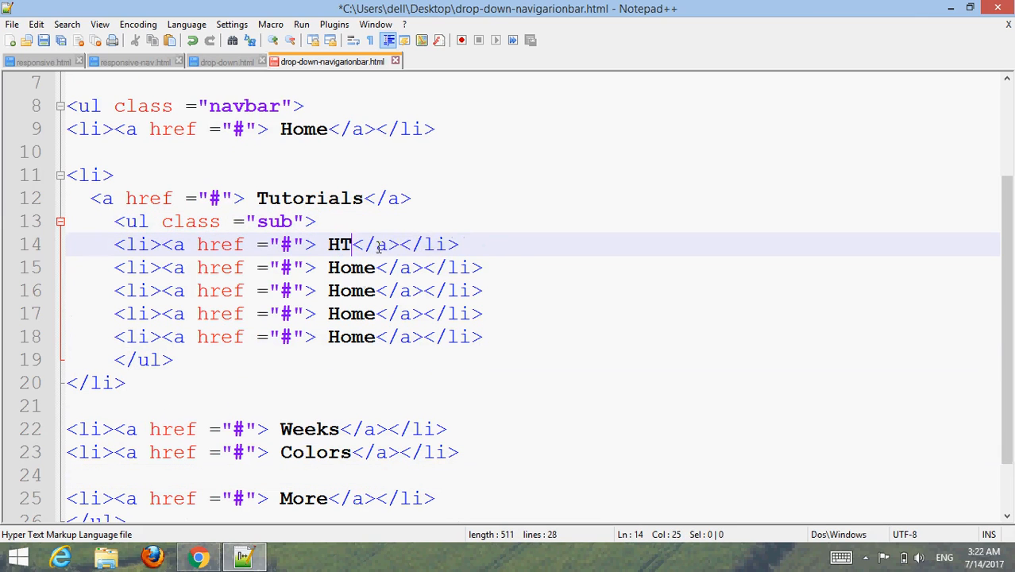
text(ML)
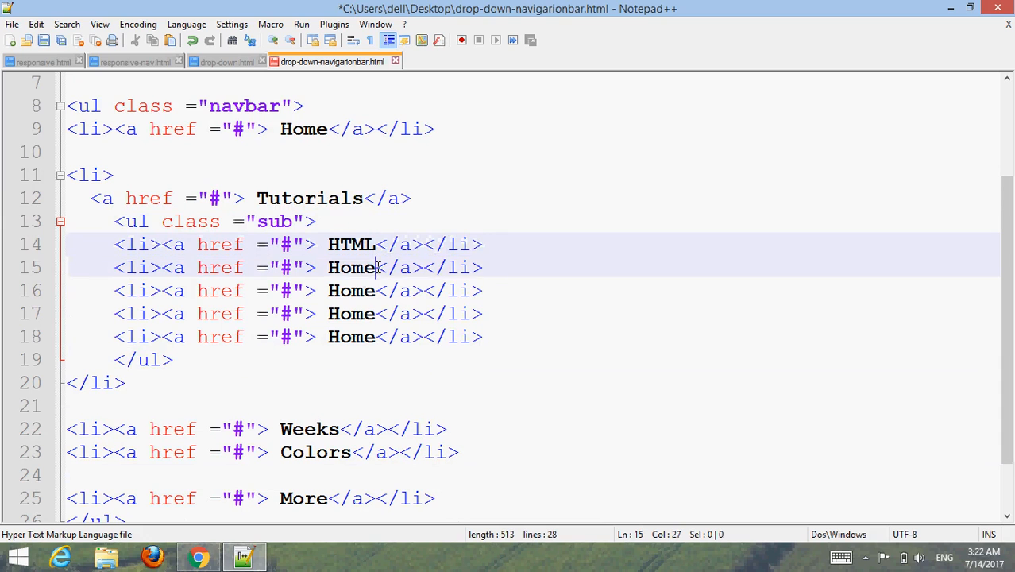
text(CSS)
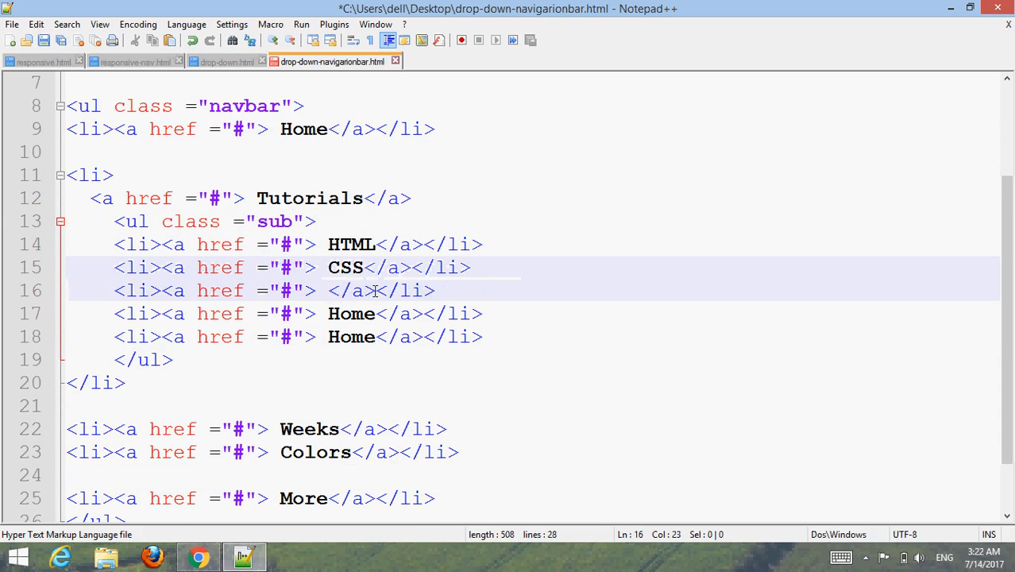
text(PHP)
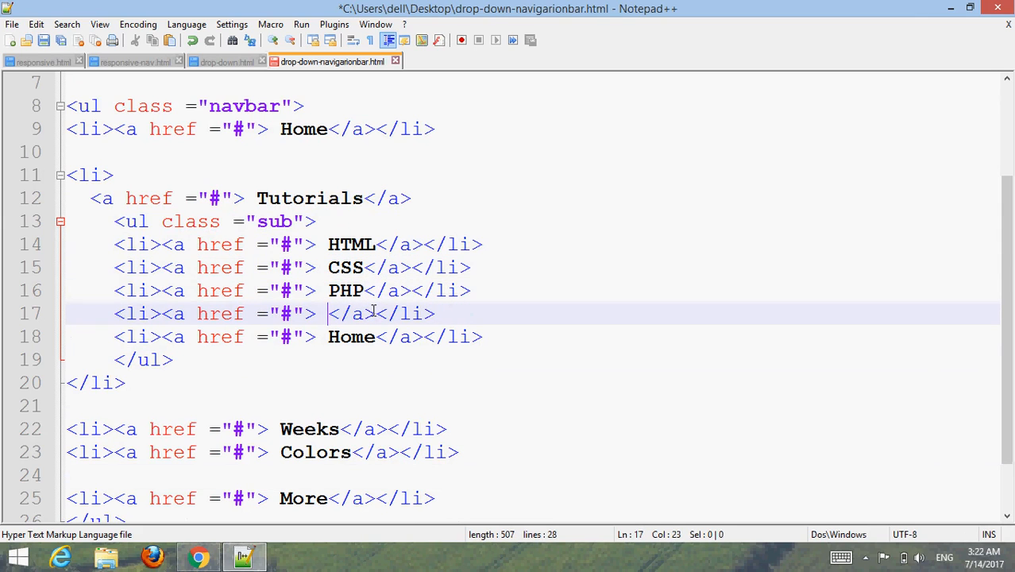
text(ASP)
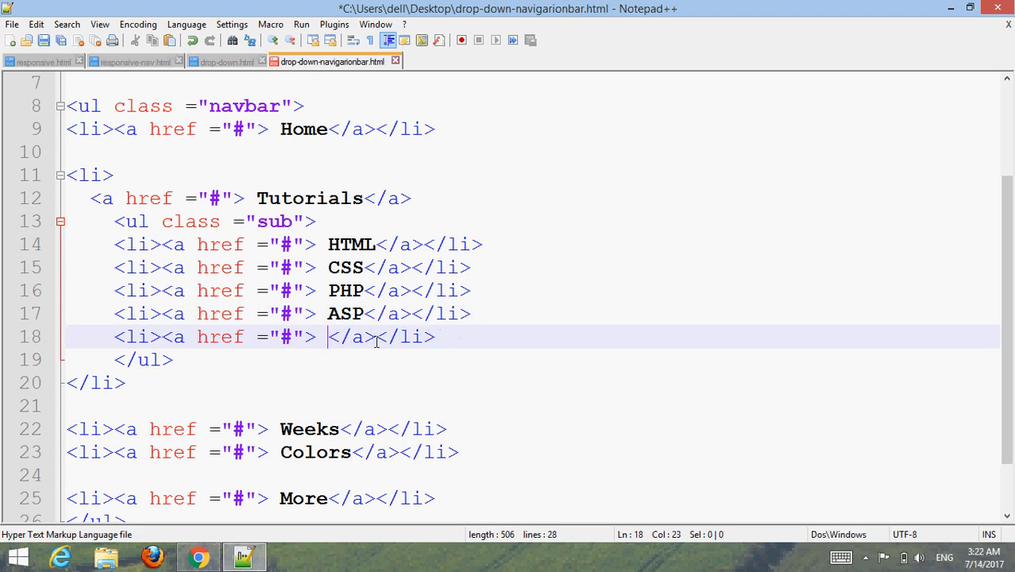
text(SQ)
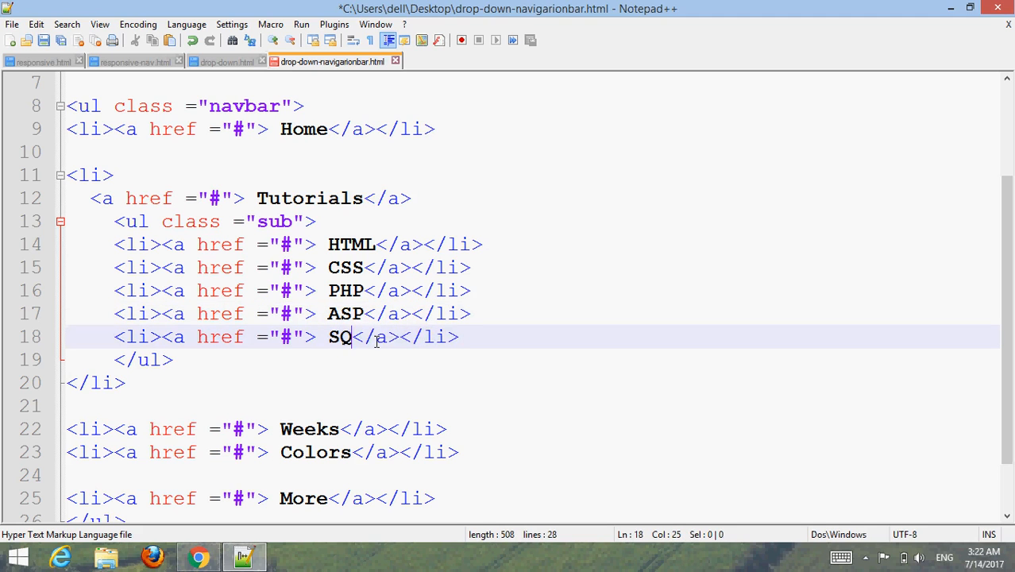
text(L)
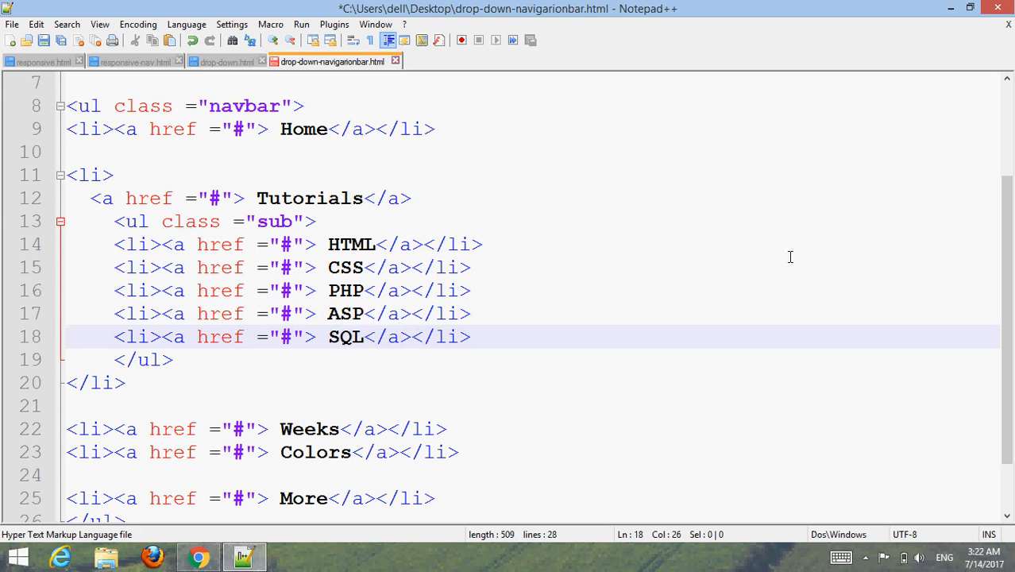
scroll(down, 3)
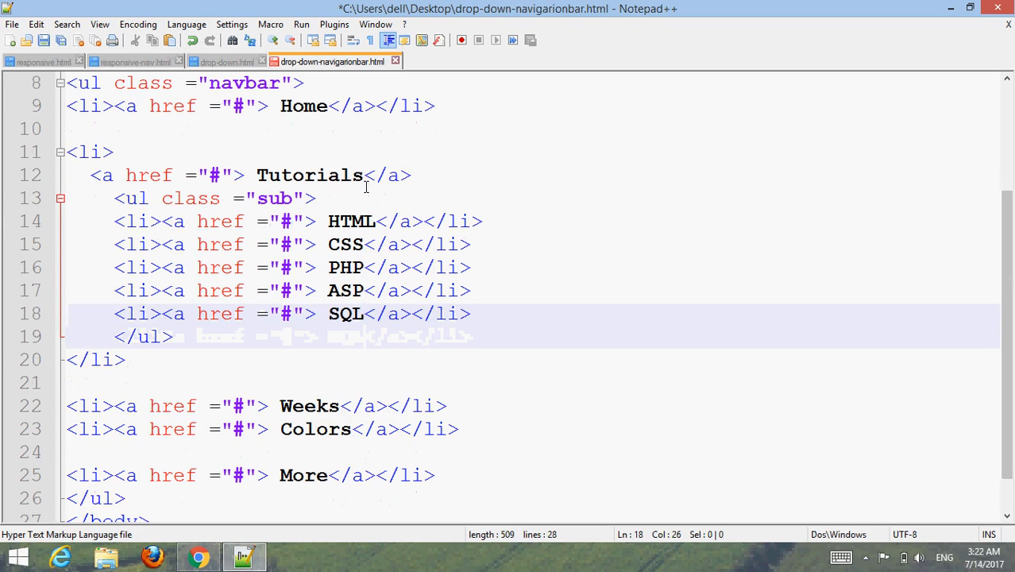
Step: Add a blank line after the Tutorials link and copy the sub list block
click(413, 175)
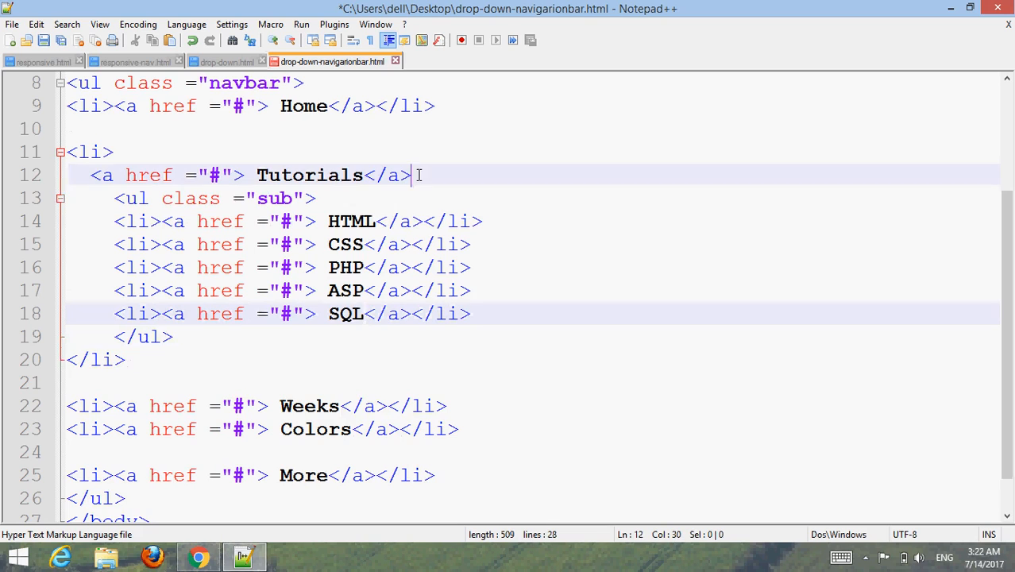
key(Return)
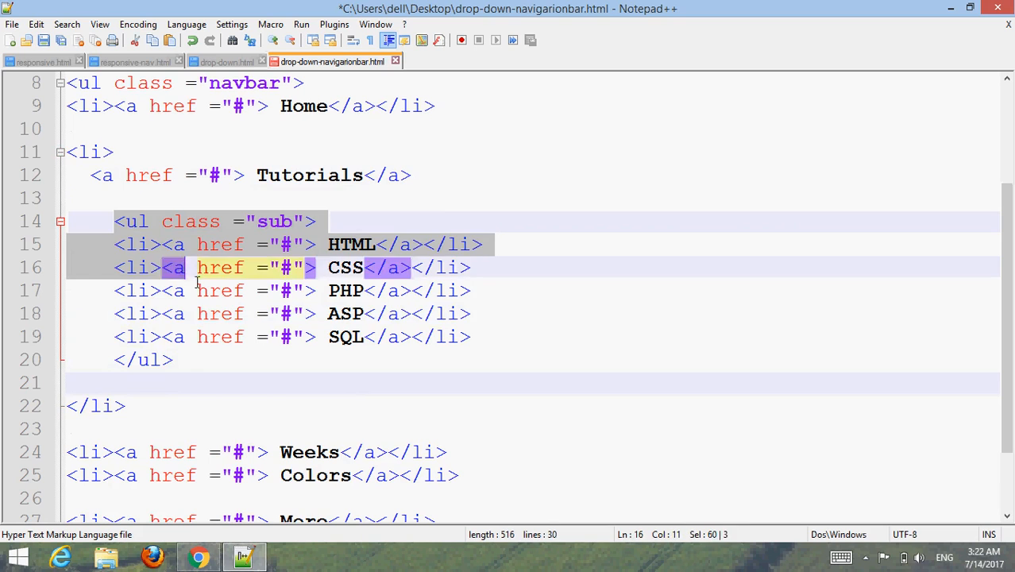
click(171, 360)
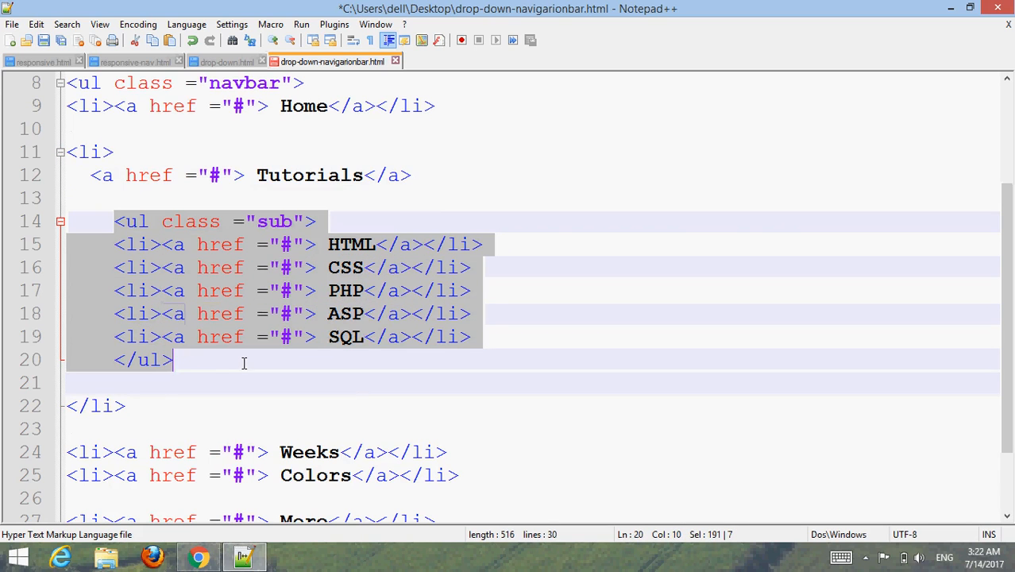
right_click(244, 362)
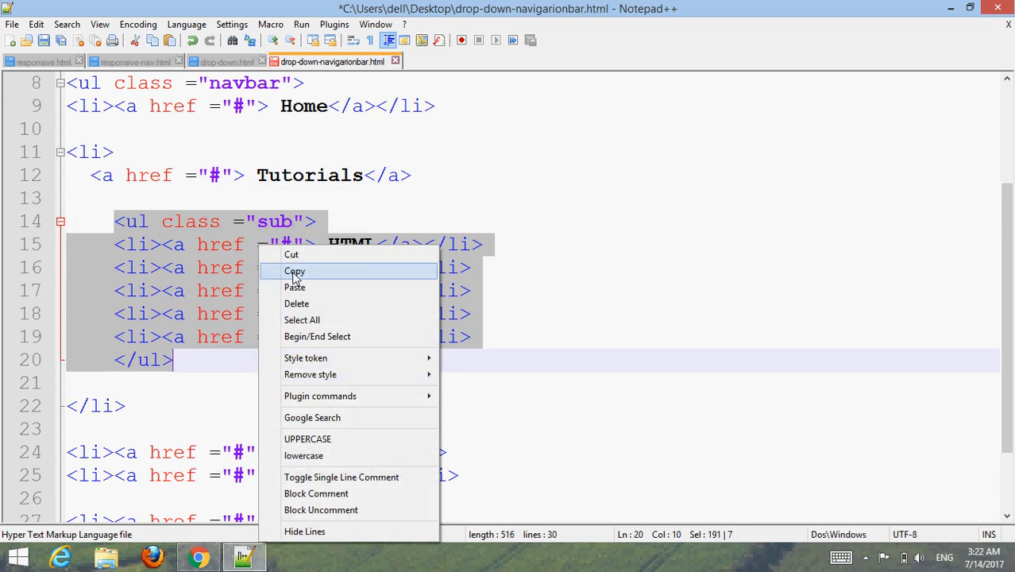
click(294, 271)
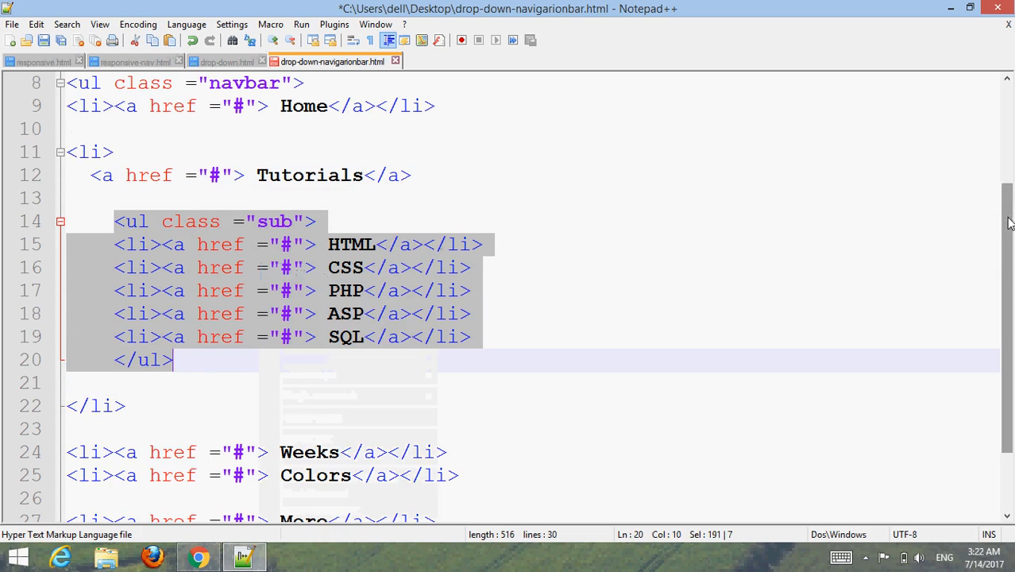
scroll(down, 3)
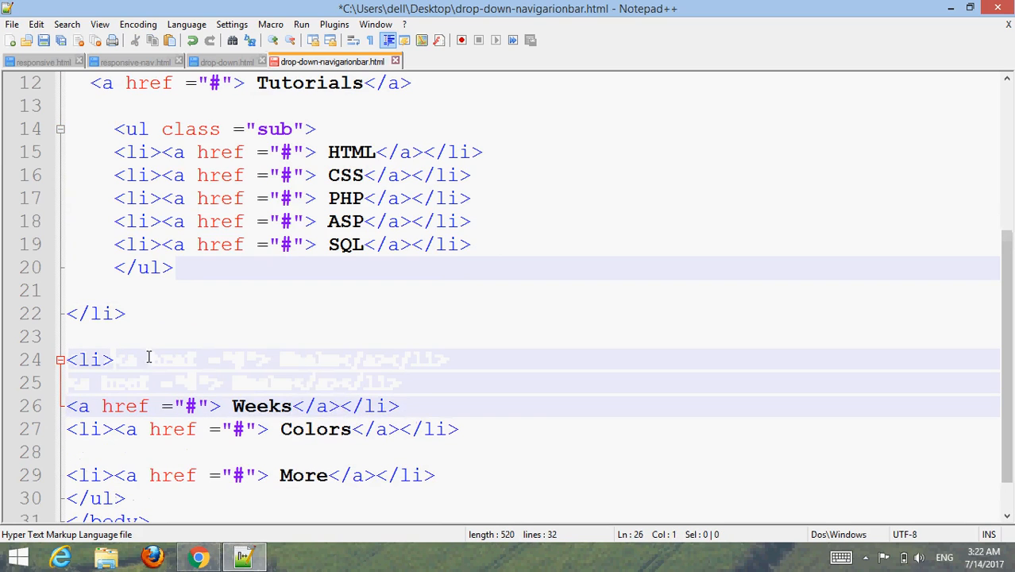
Step: Break the Weeks link onto its own lines and paste the sub list beneath it
click(343, 406)
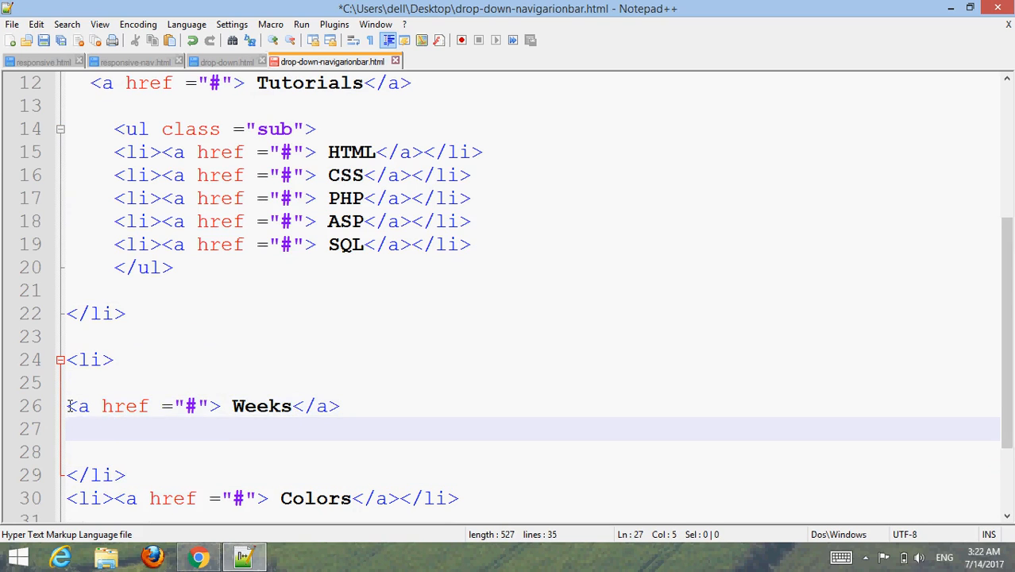
click(71, 406)
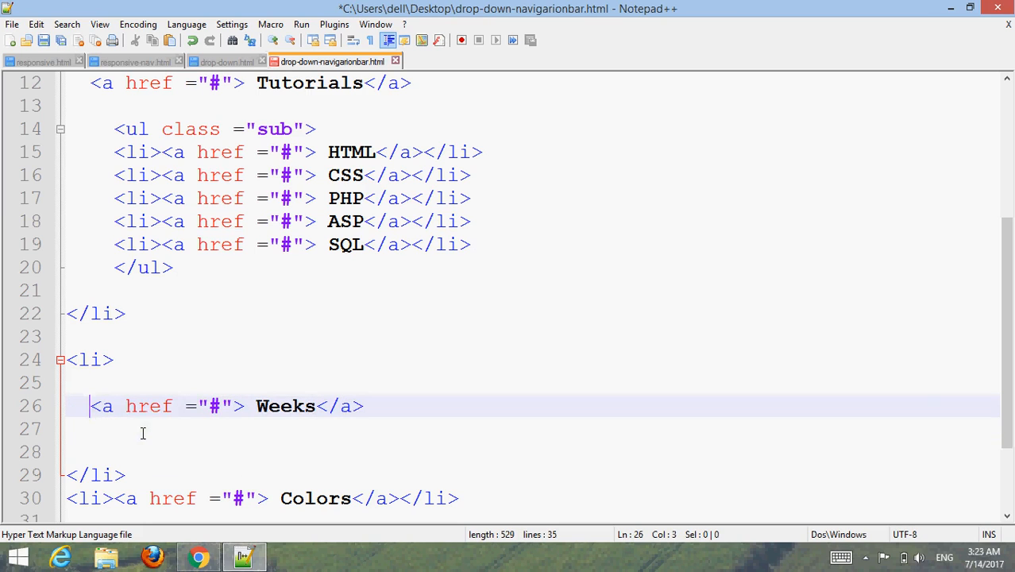
click(77, 429)
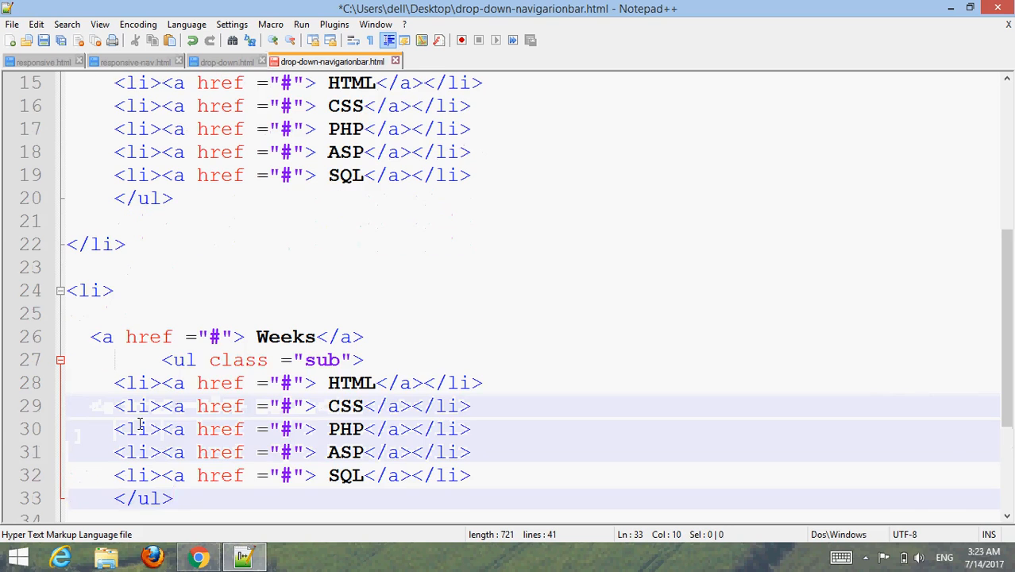
click(173, 498)
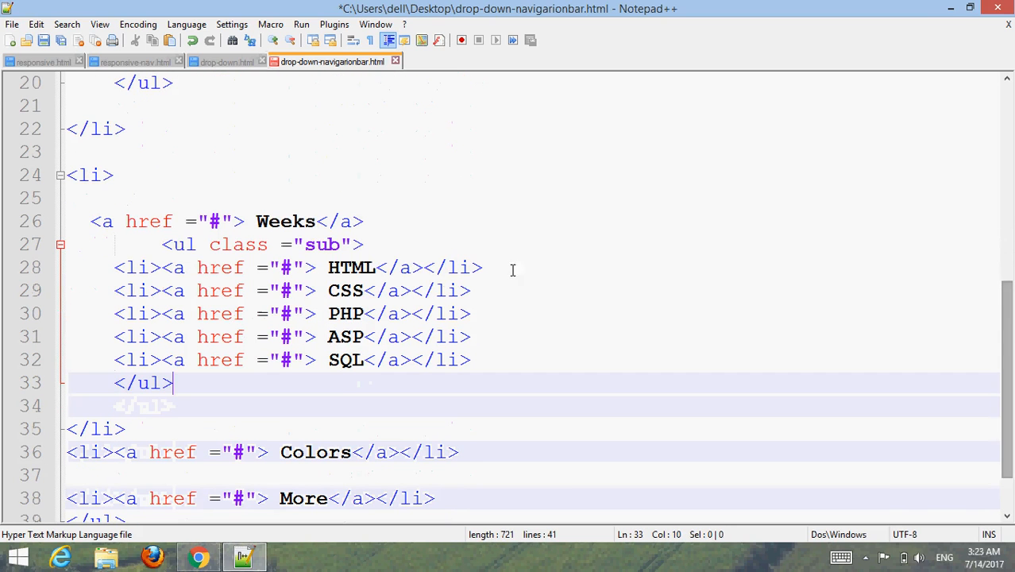
Step: Rename the first three Weeks submenu entries to Sunday, Monday and Tuesday
click(163, 245)
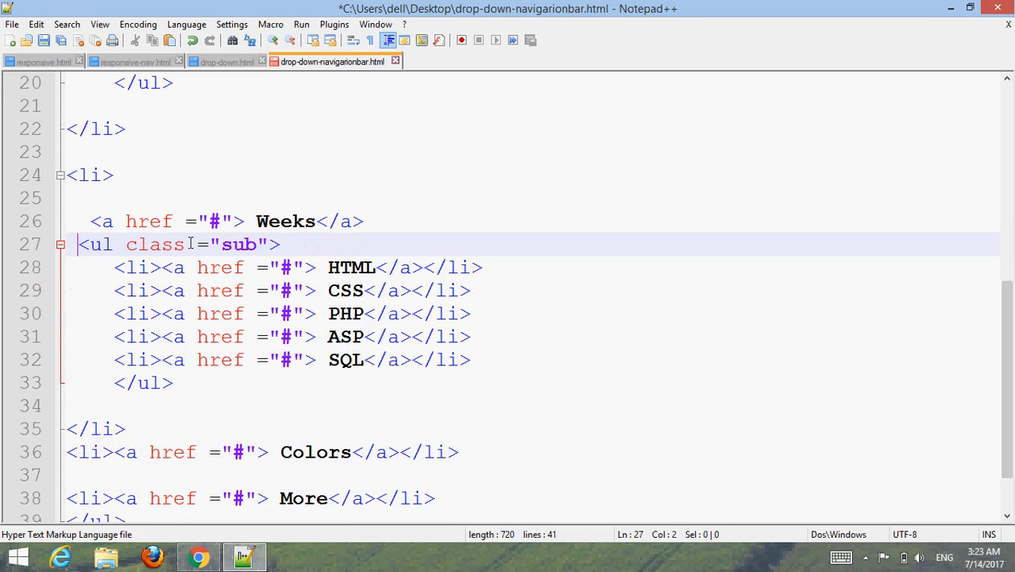
click(373, 267)
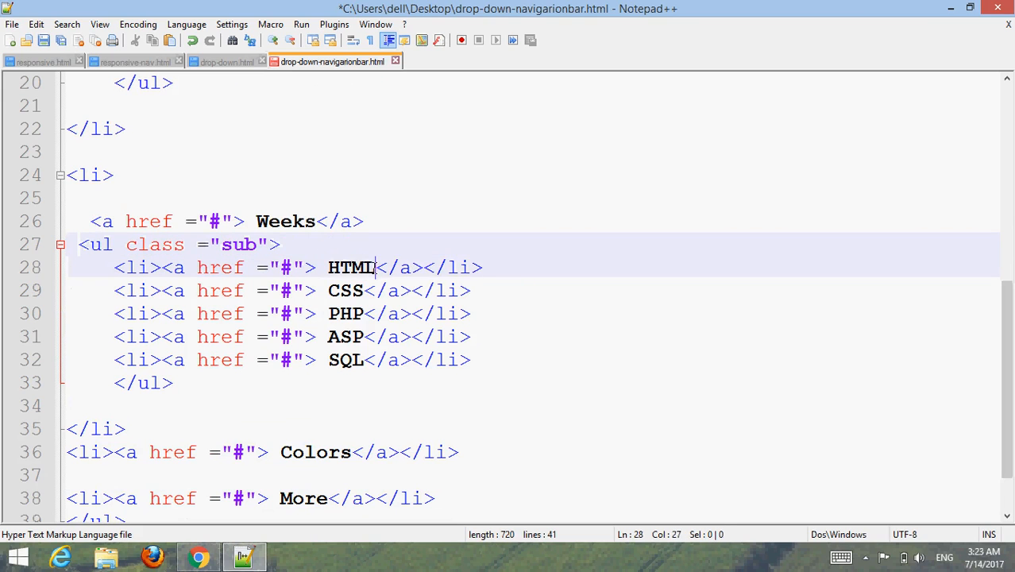
text(Sun)
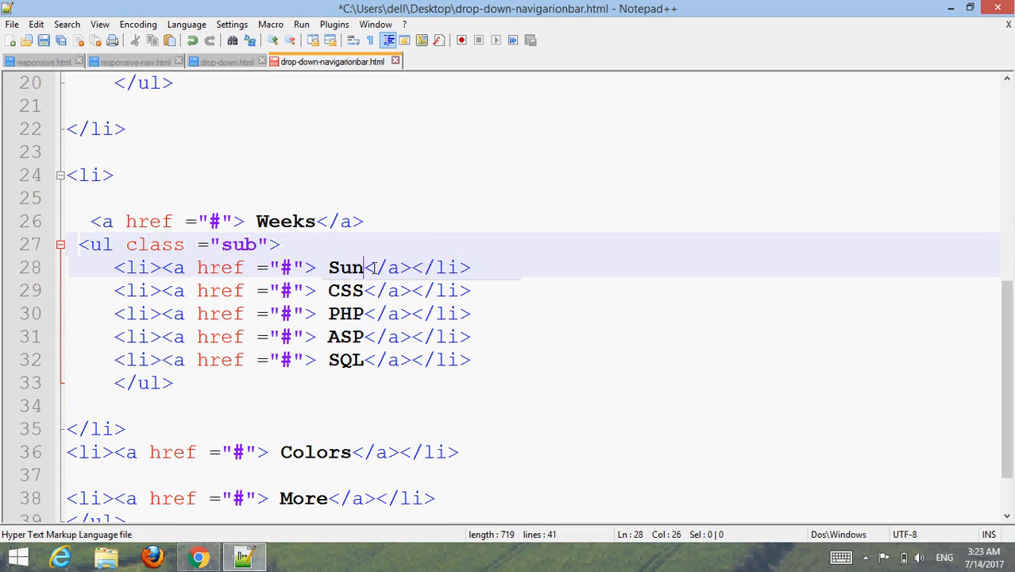
text(day)
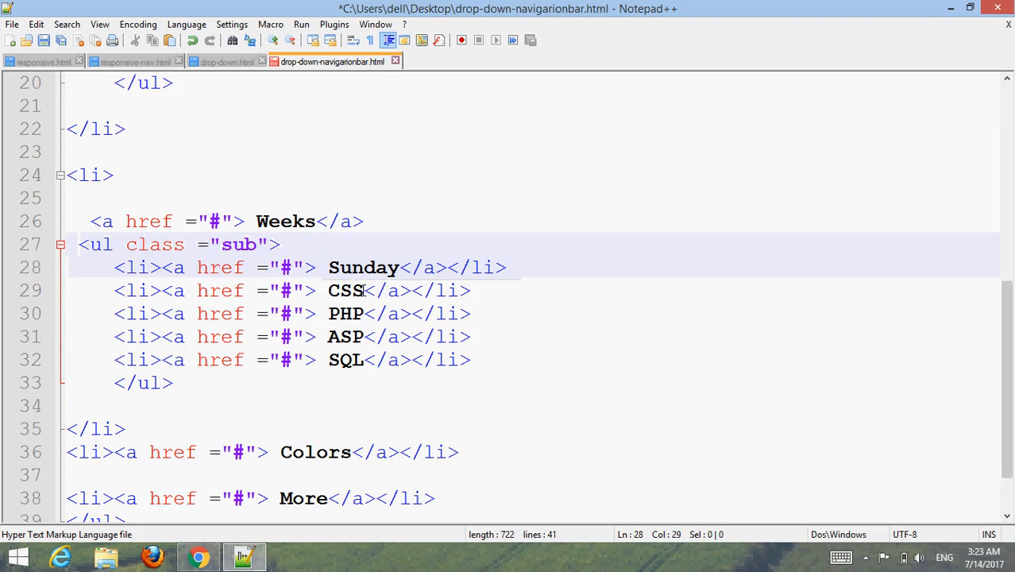
text(Monday)
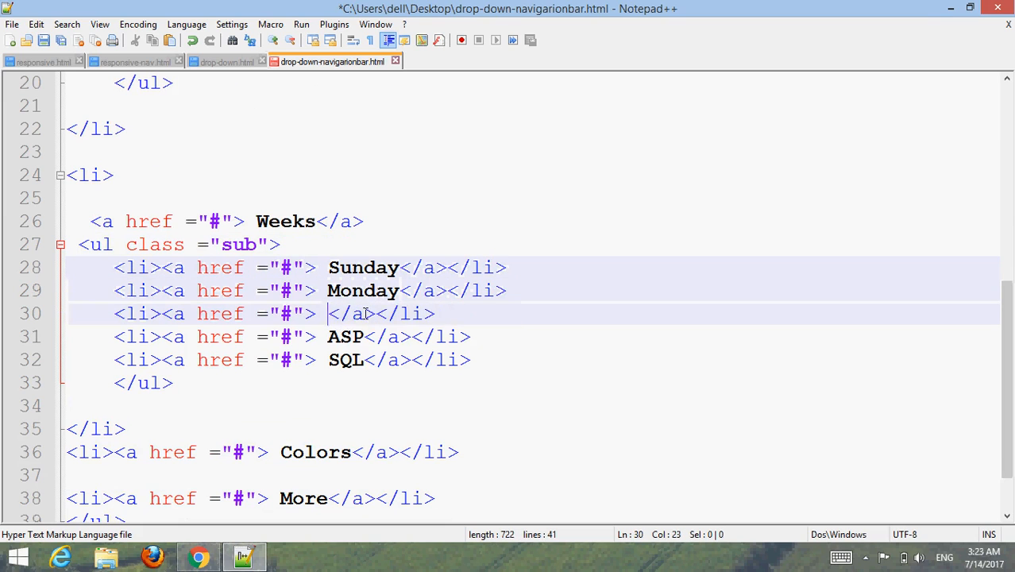
text(Tuesday)
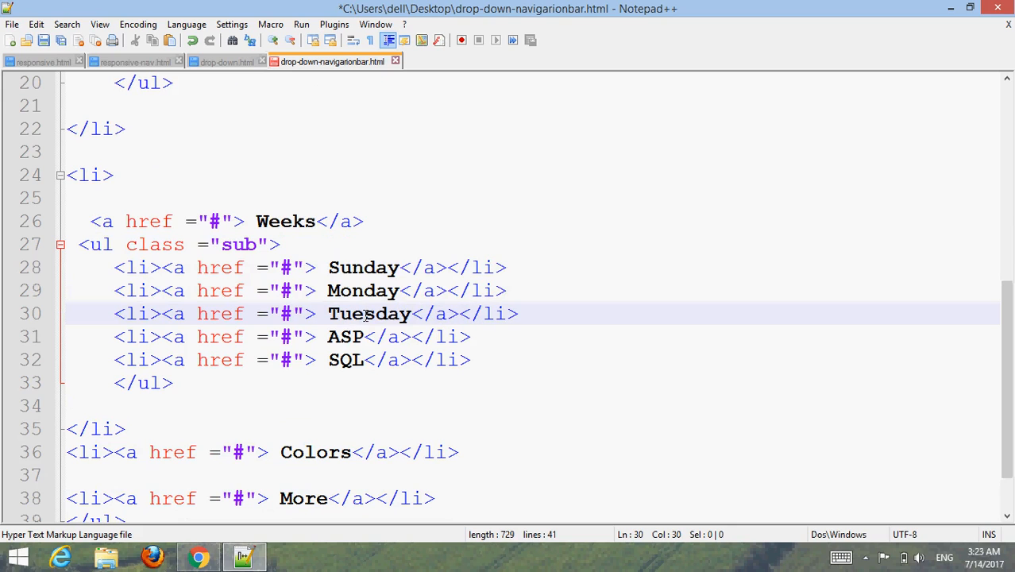
Step: Replace the ASP and SQL entries with Wednesday and Thursday
click(363, 336)
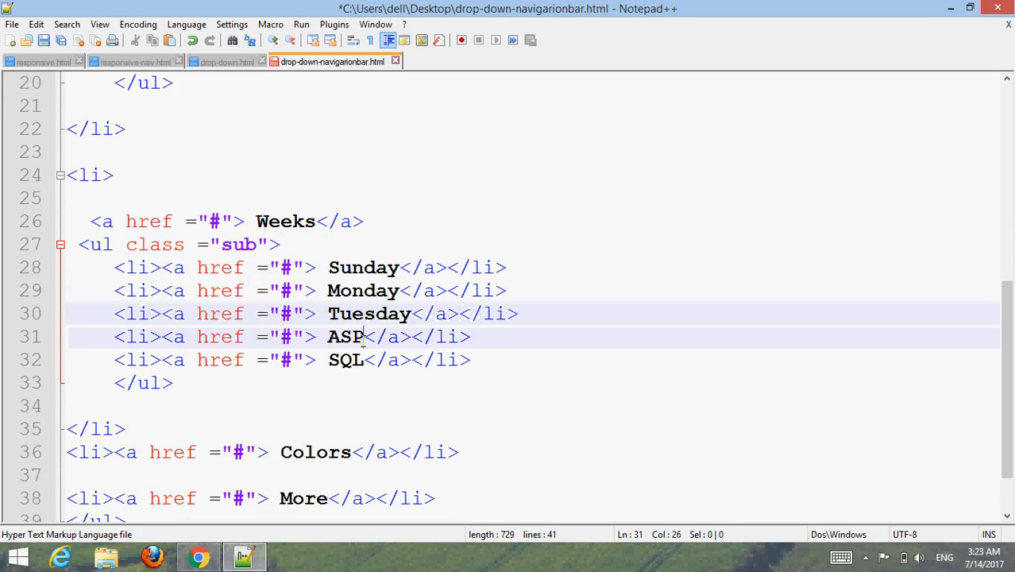
key(BackSpace)
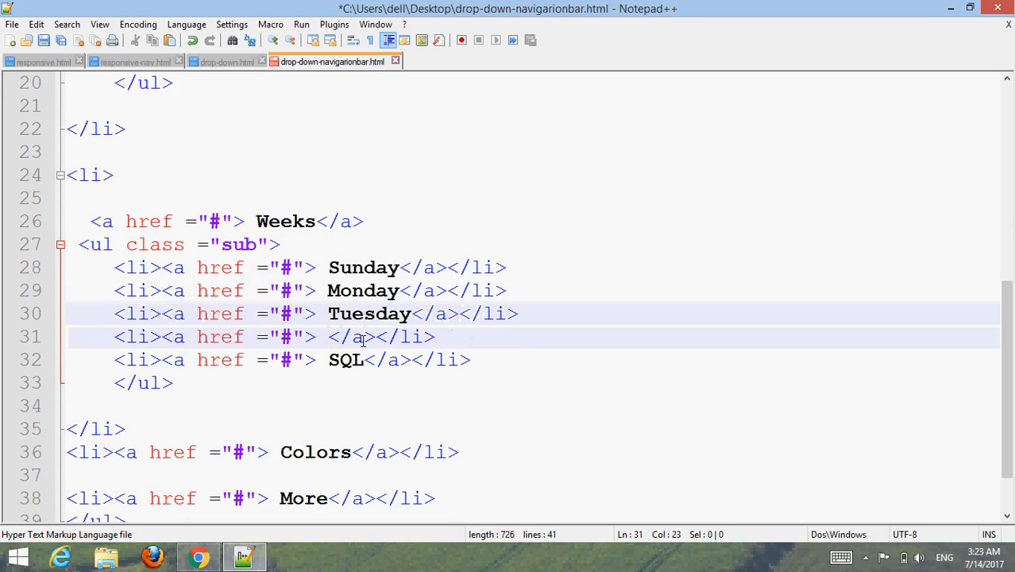
text(Wednesday)
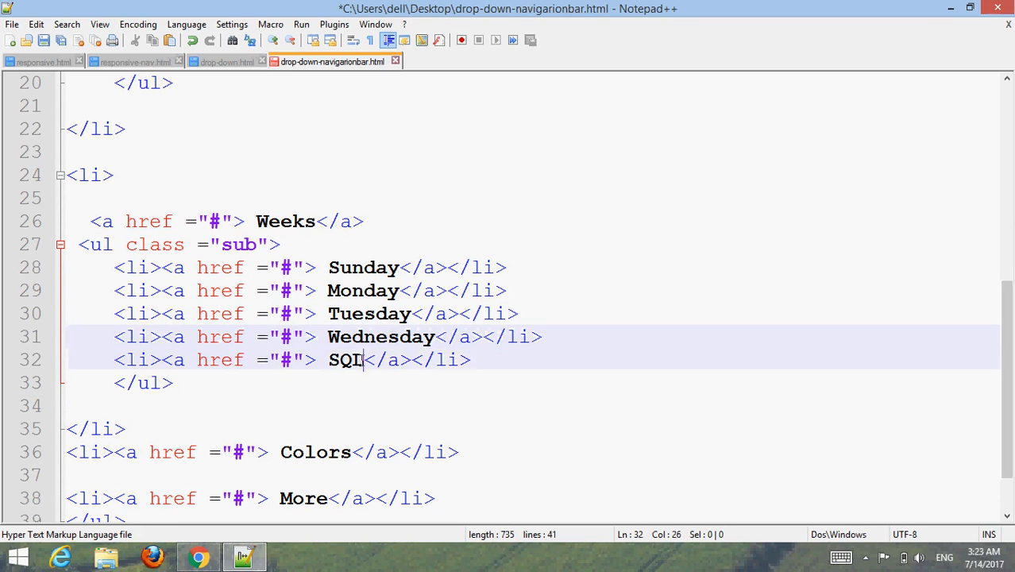
text(T)
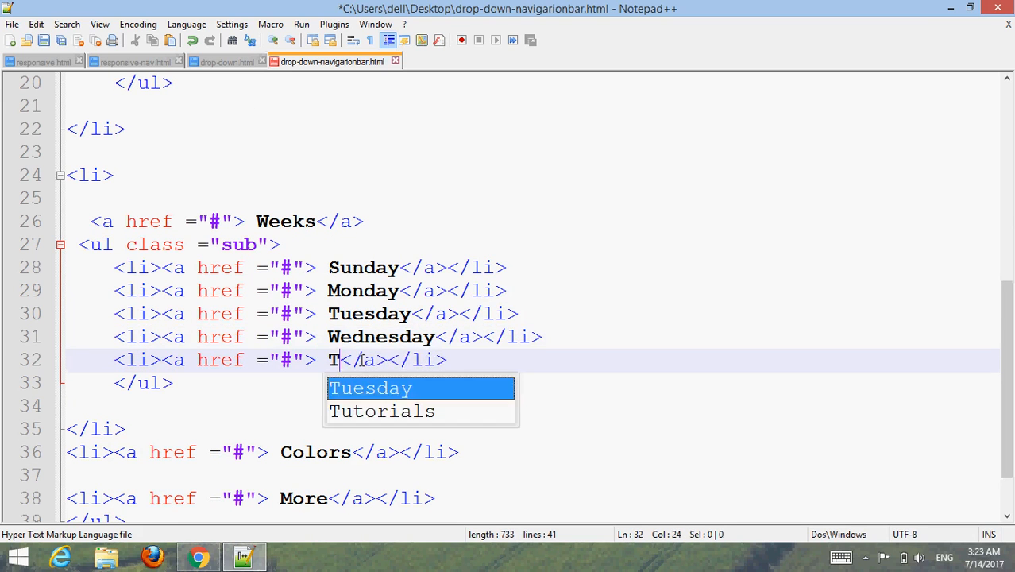
text(hus)
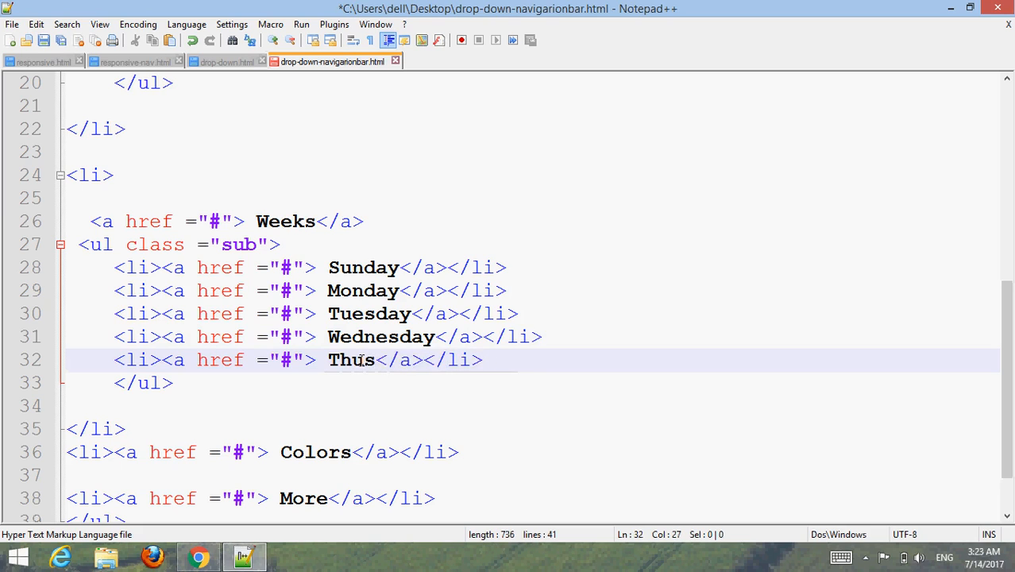
text(r)
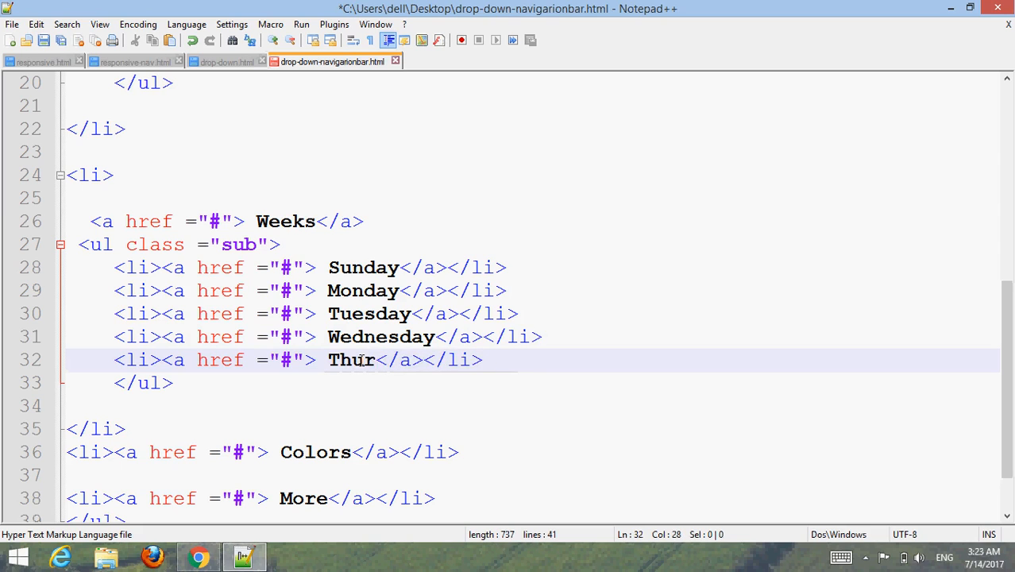
text(sday)
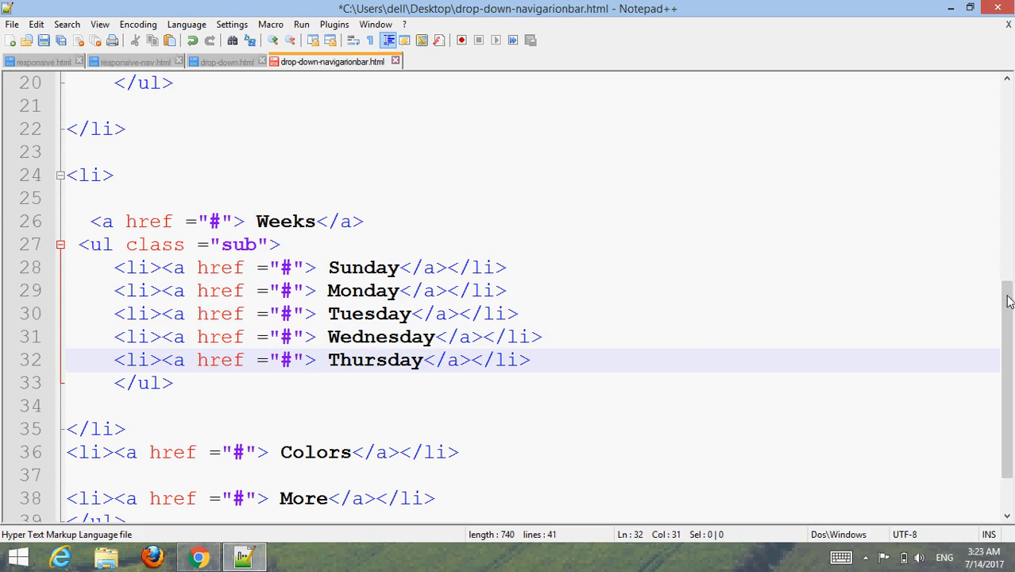
scroll(down, 3)
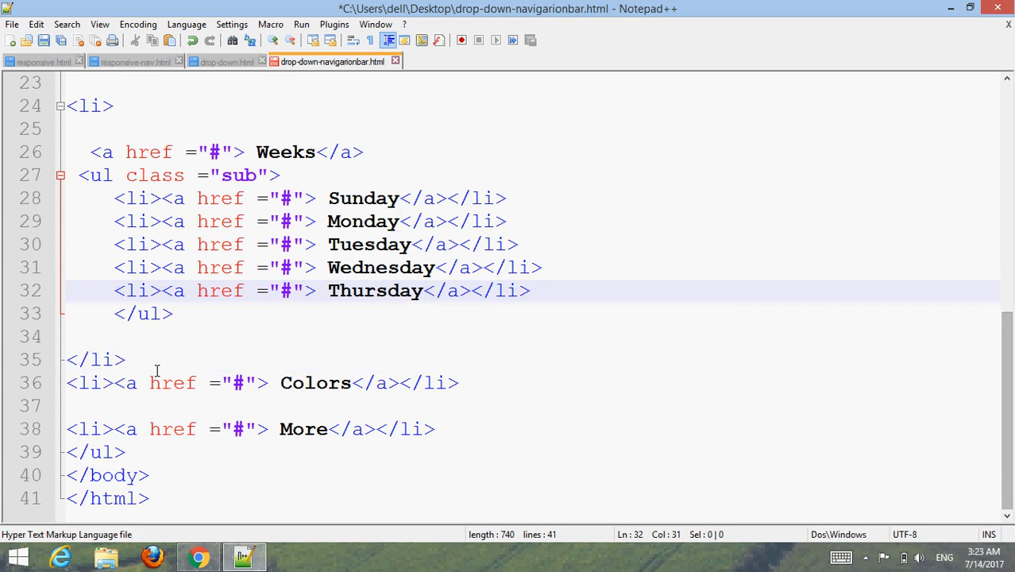
Step: Paste the copied 'sub' list block beneath the Colors link
click(115, 383)
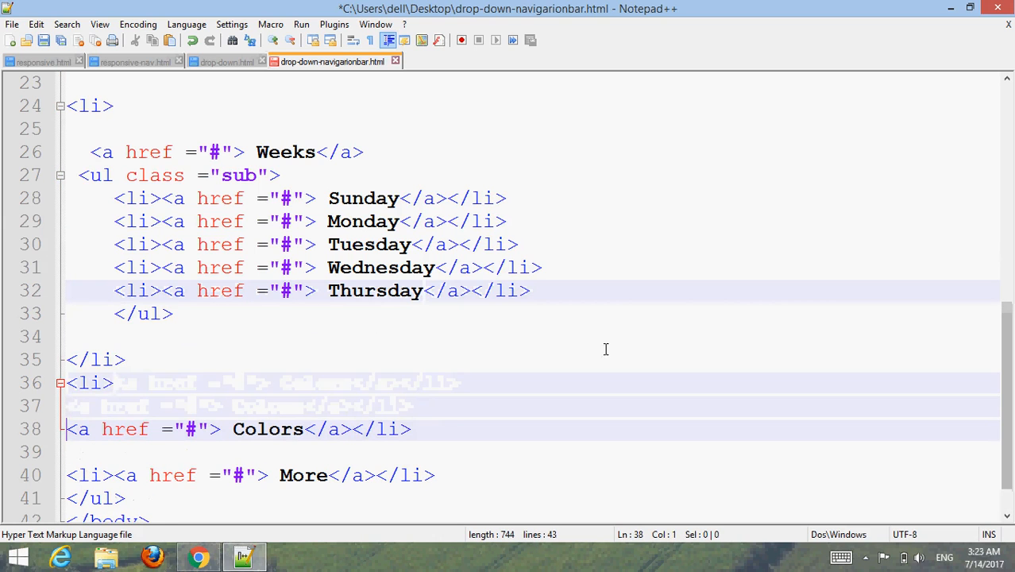
scroll(down, 3)
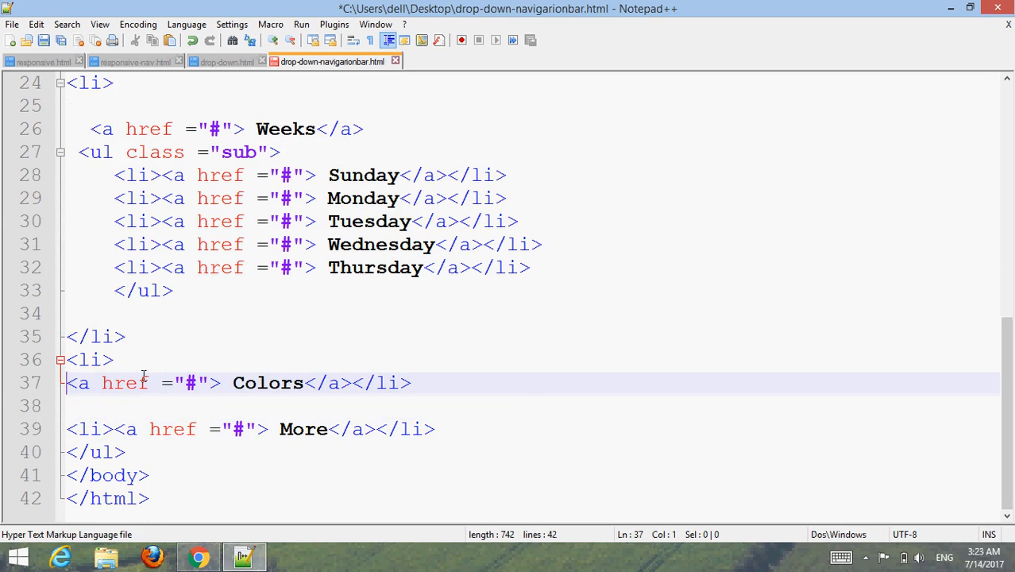
mouse_move(356, 387)
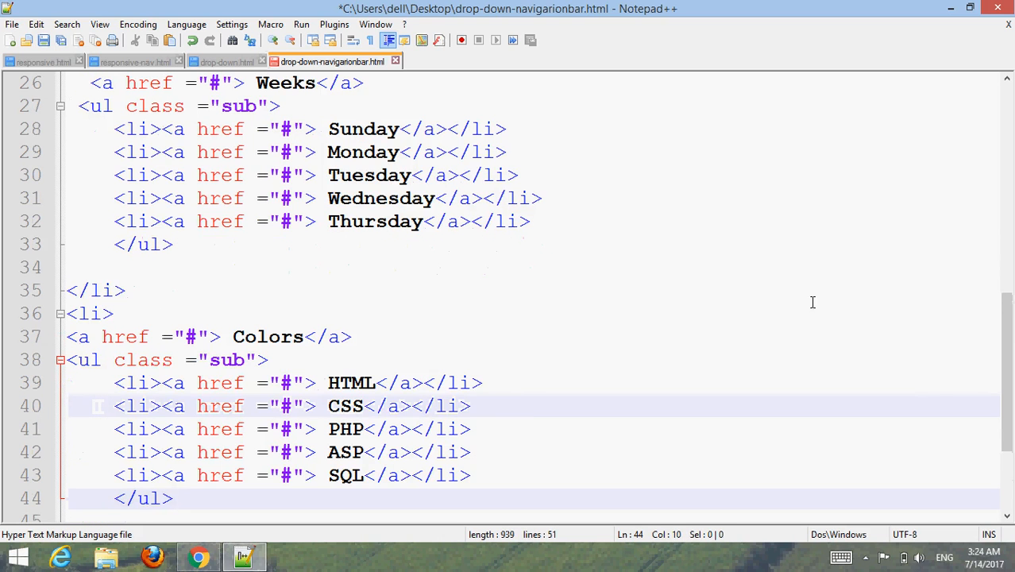
scroll(down, 3)
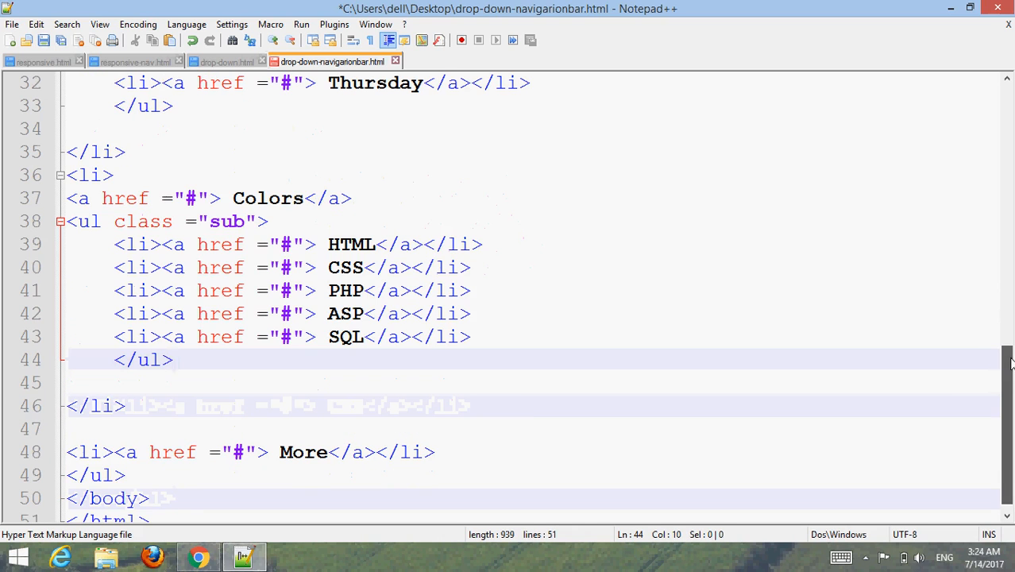
Step: Replace the Colors submenu labels with Red, Blue, Green, Yellow and White, then switch to Chrome
click(376, 244)
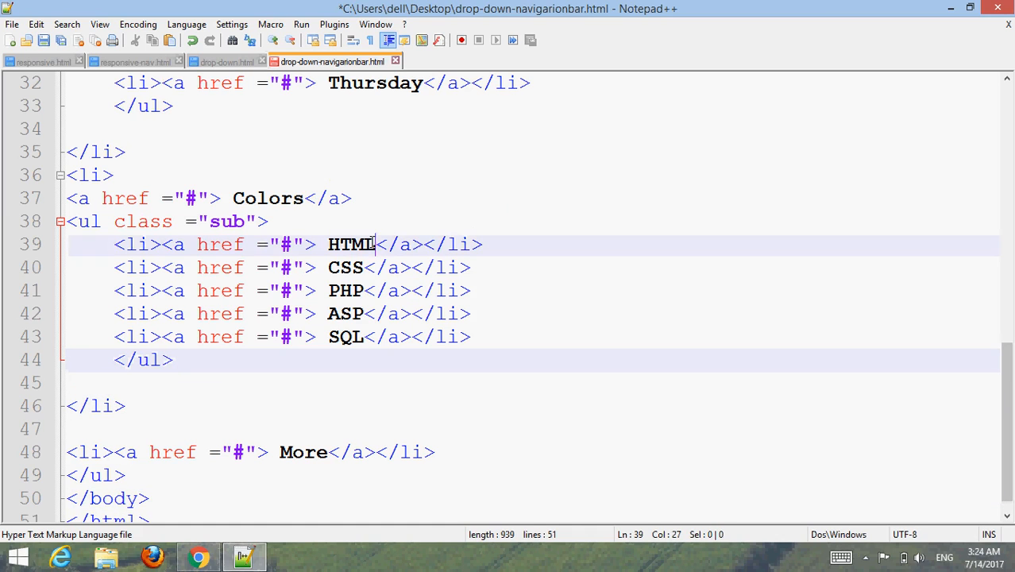
key(BackSpace)
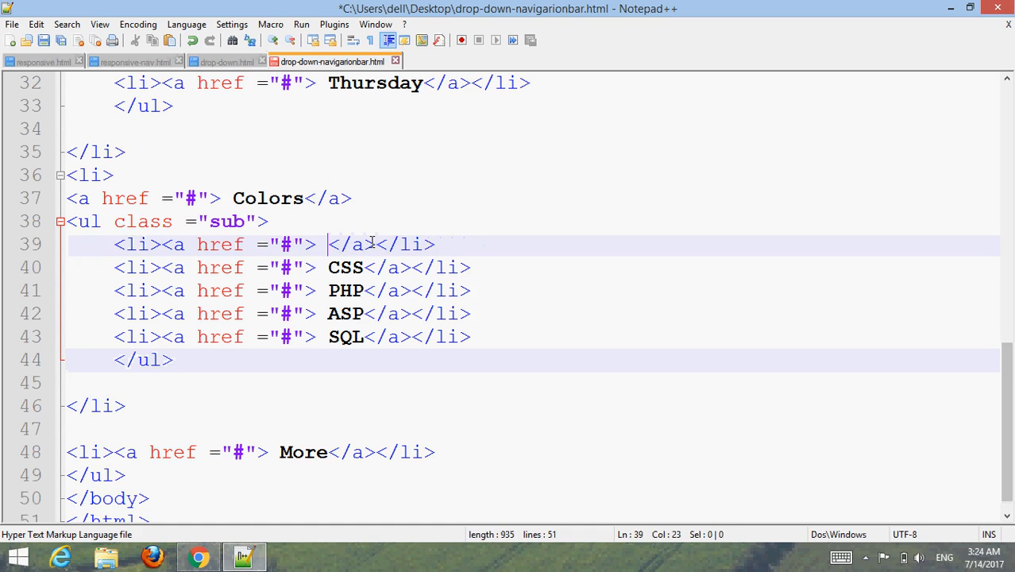
text(Rea)
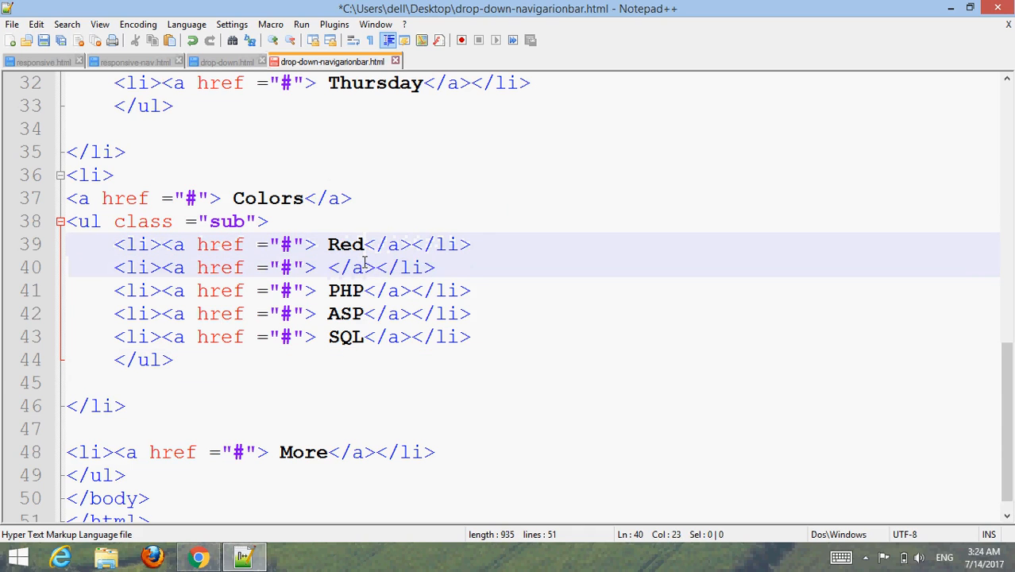
text(Blue)
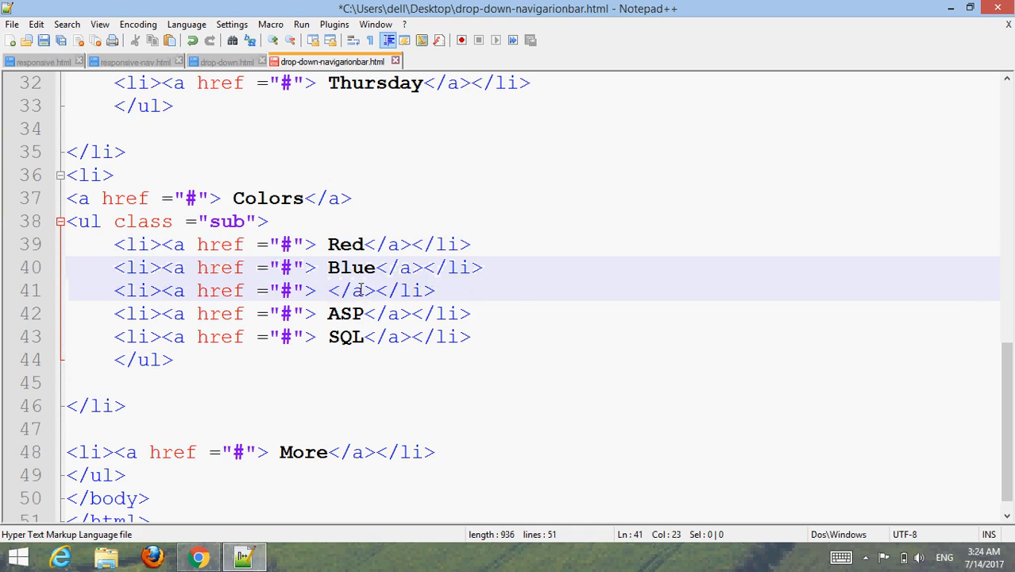
text(Green)
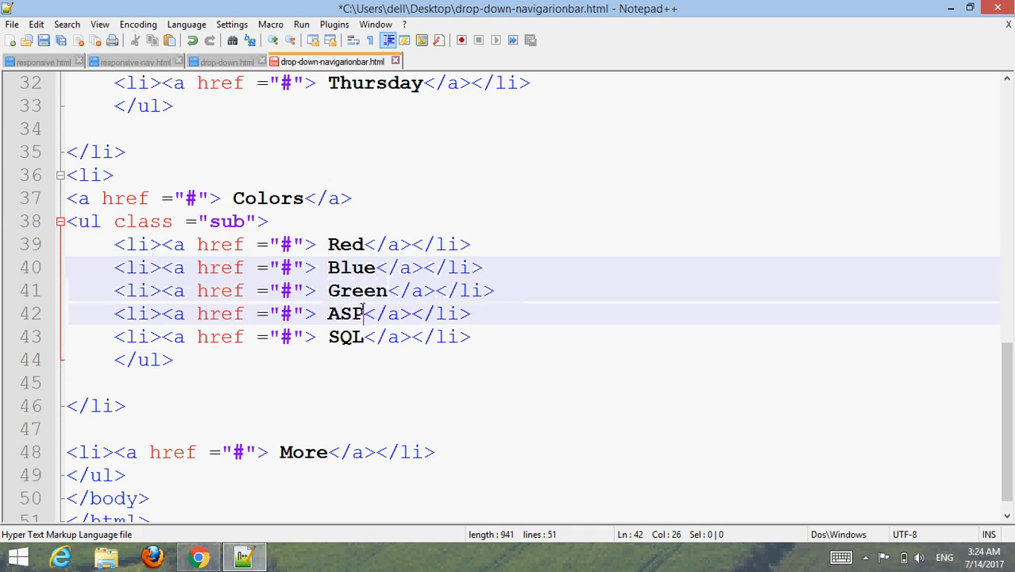
key(BackSpace)
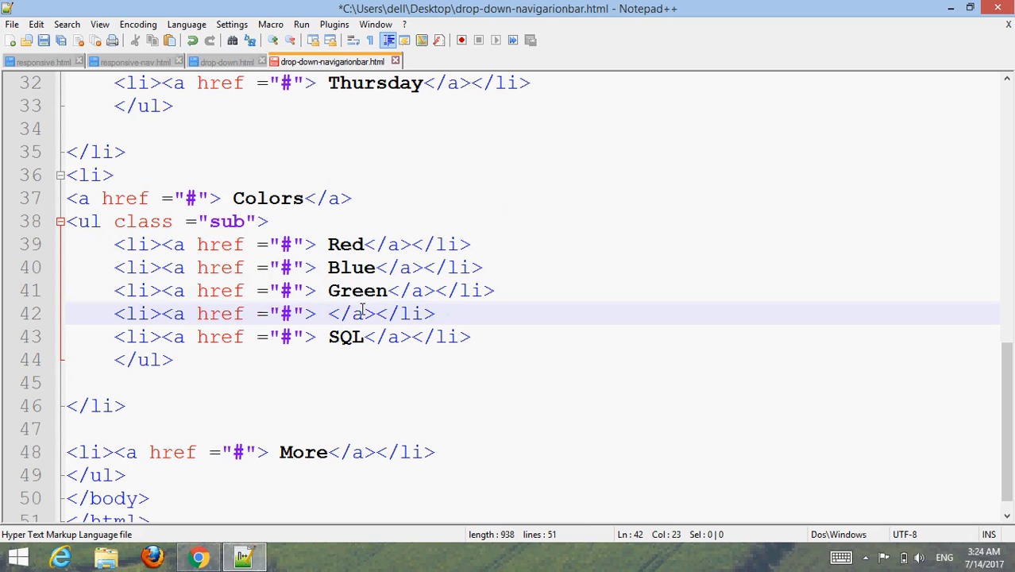
text(Yellow)
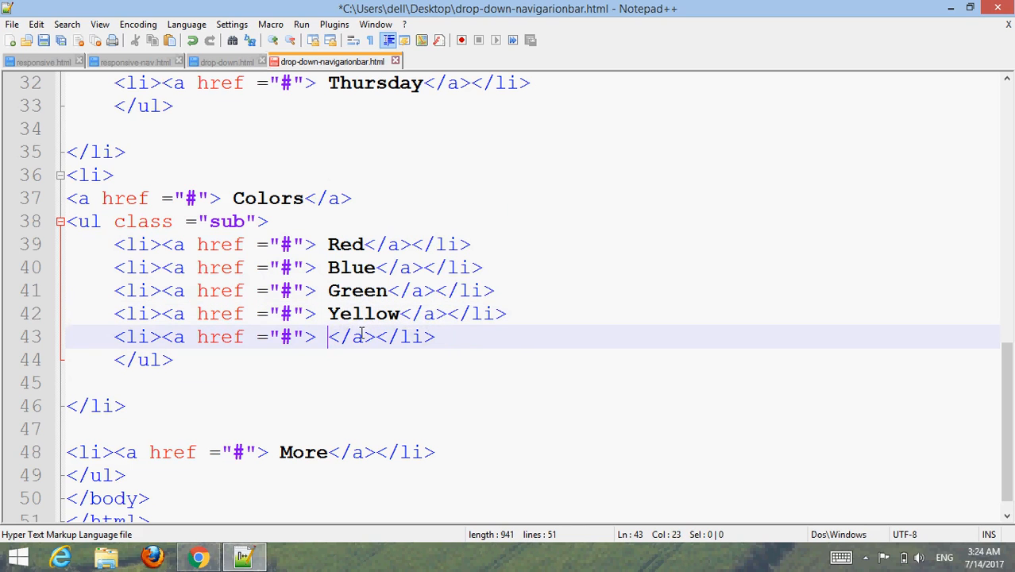
text(White)
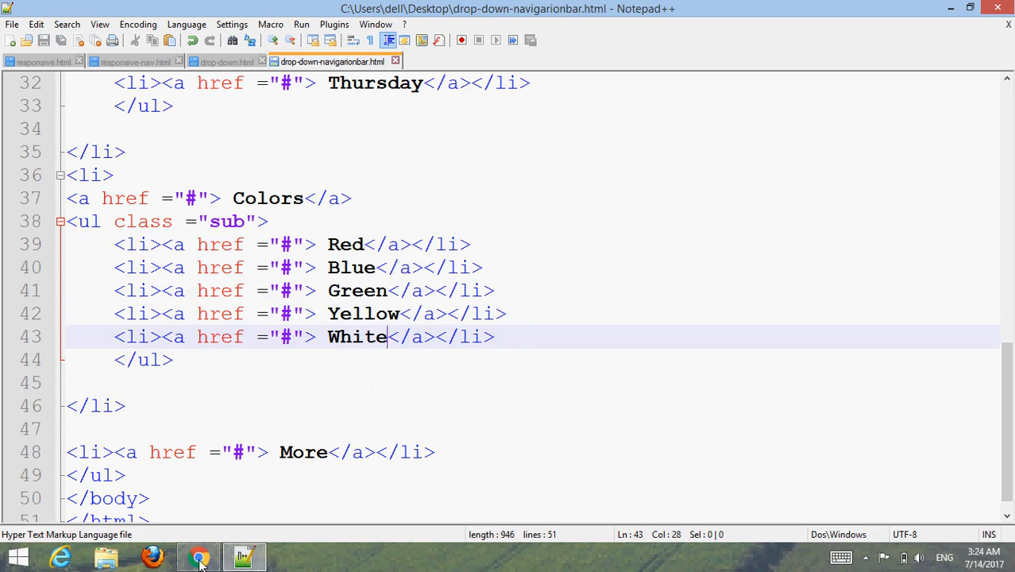
click(199, 556)
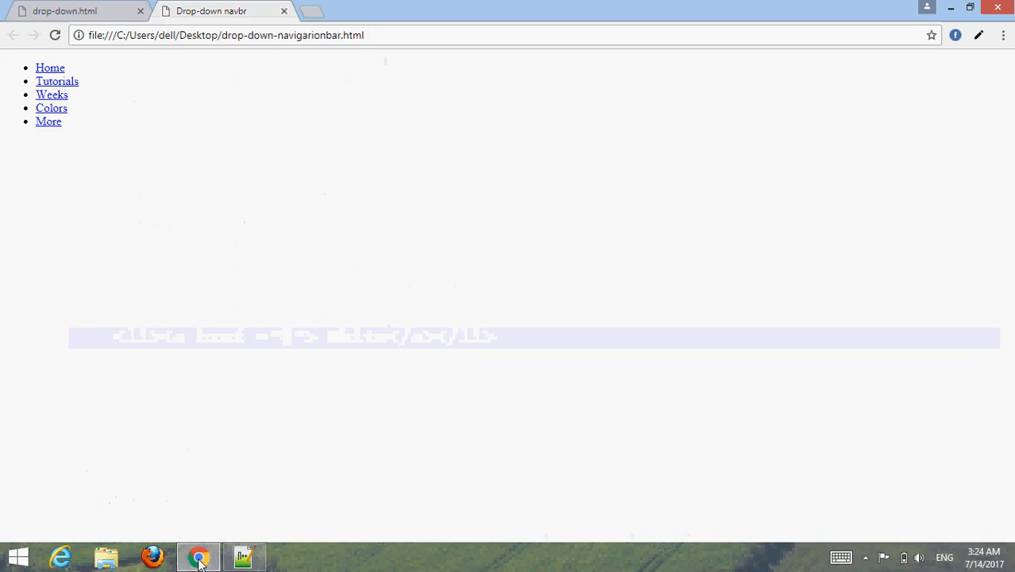
Step: Reload the page in Chrome to check the nested lists, then return to Notepad++
click(55, 35)
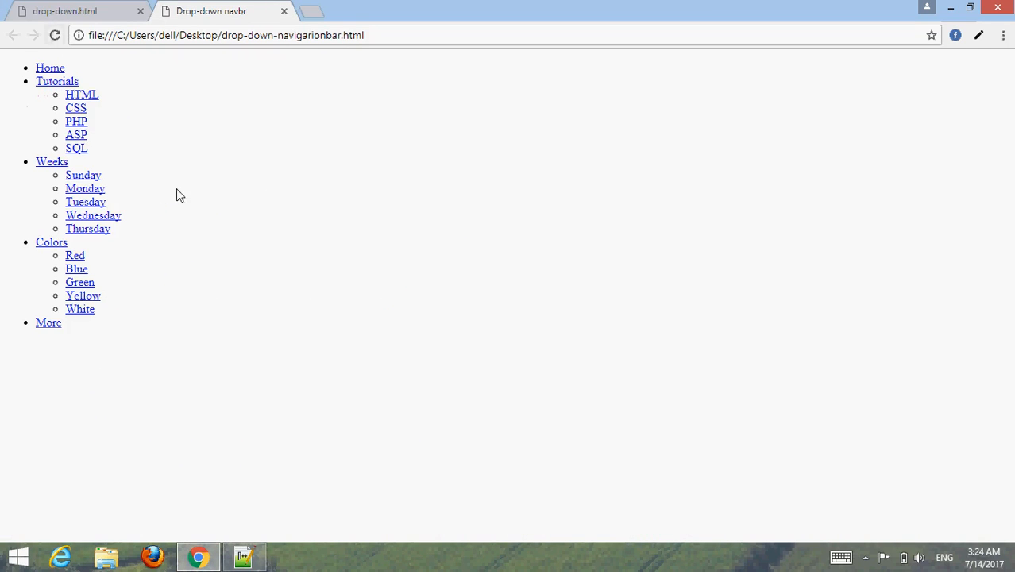
mouse_move(139, 169)
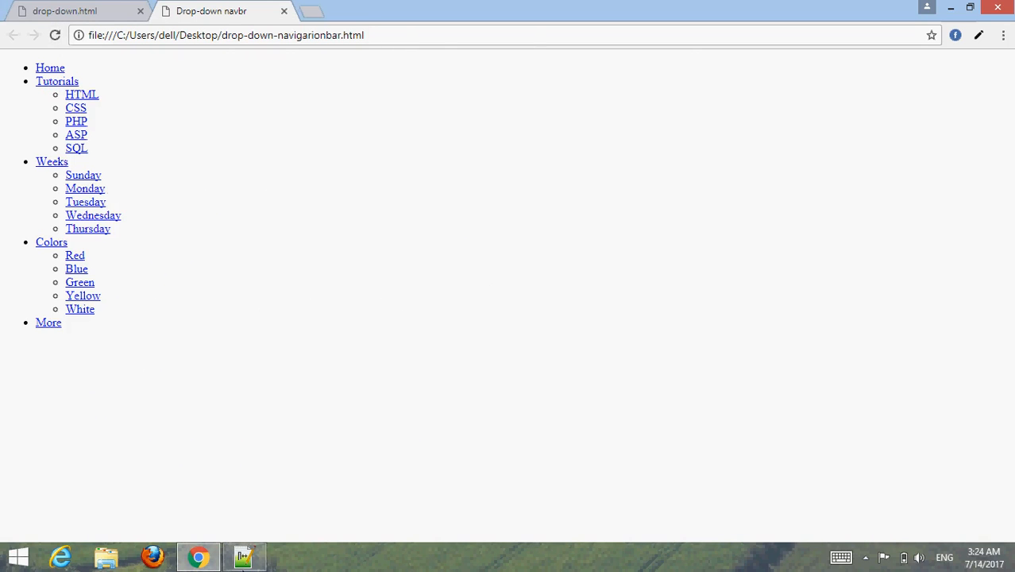
click(244, 556)
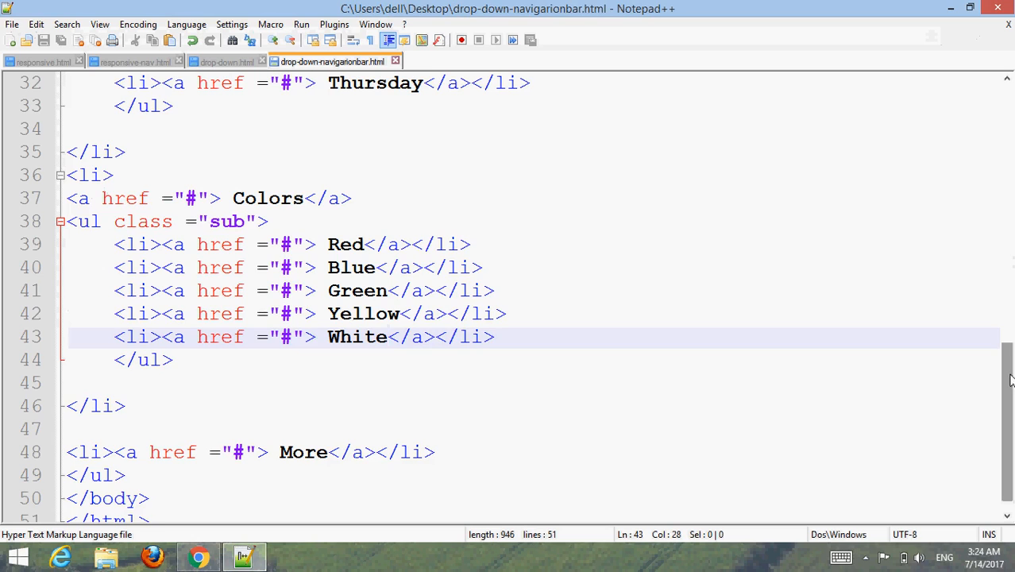
Step: Add an empty <style></style> block under the page title
scroll(up, 3)
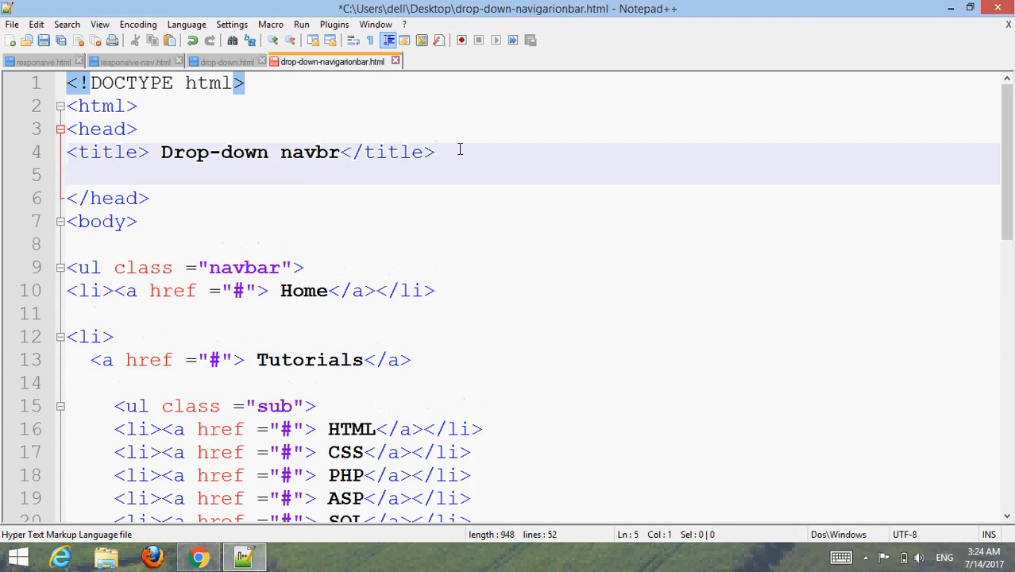
text(<style>)
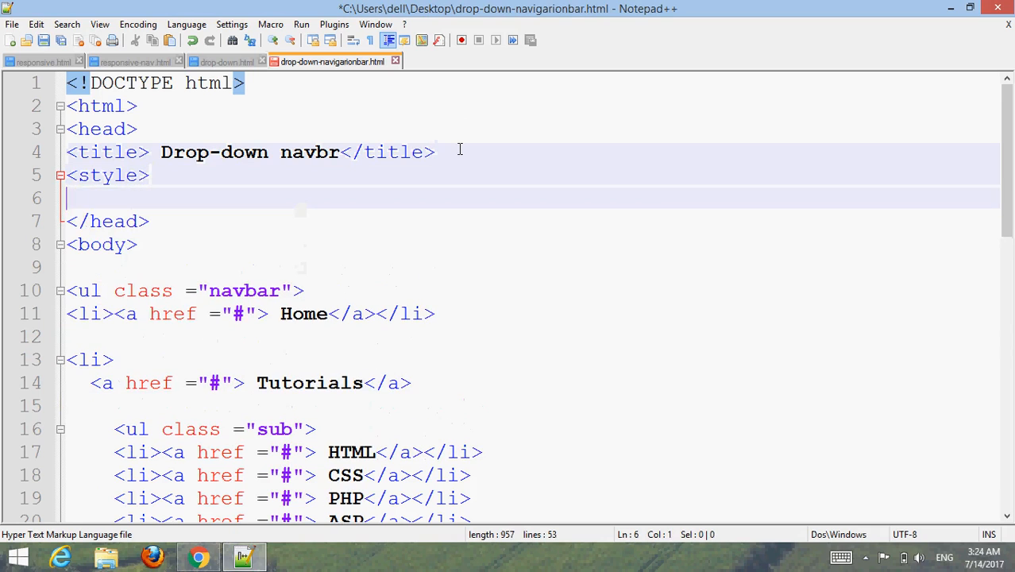
text(</style>)
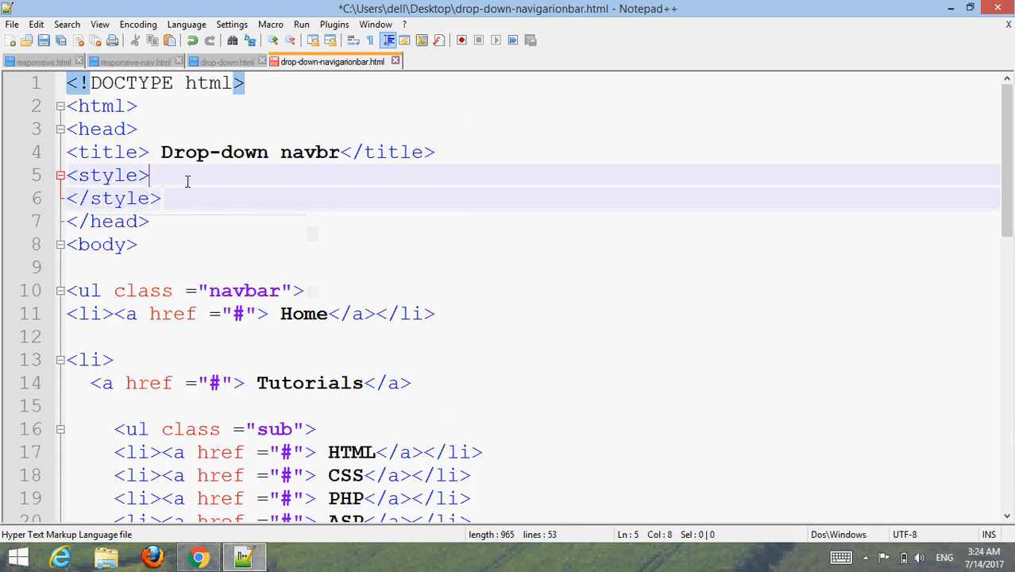
key(Return)
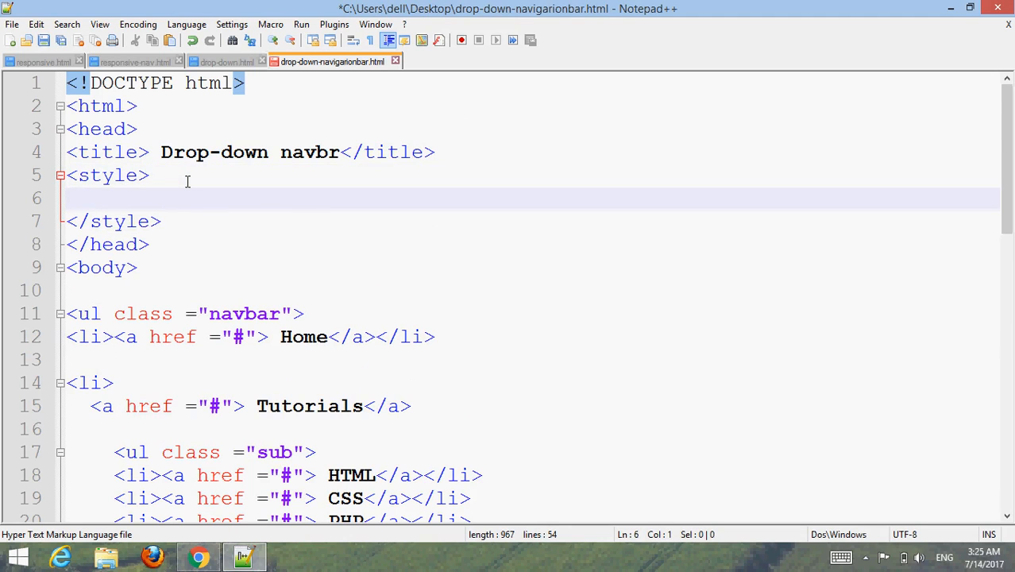
Step: Write a body rule with #ccc background and margin 0, and start a .navbar rule
text(body)
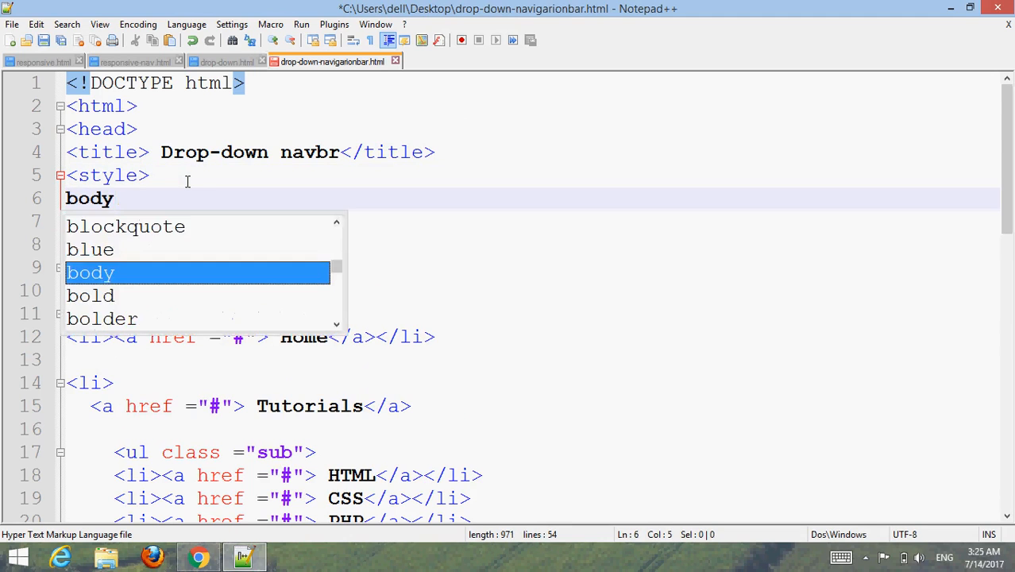
text({)
text(background:)
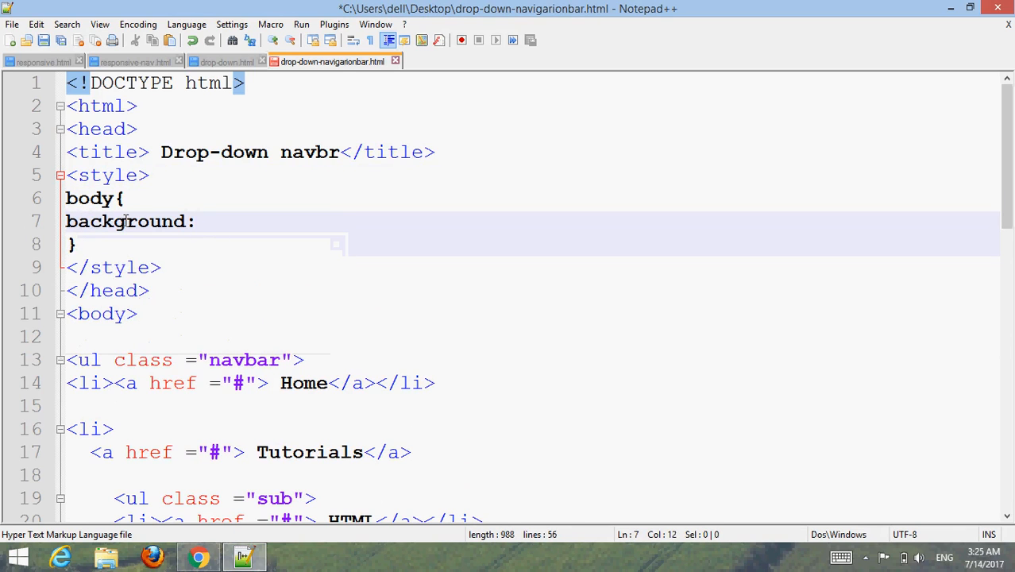
text(#ccc;)
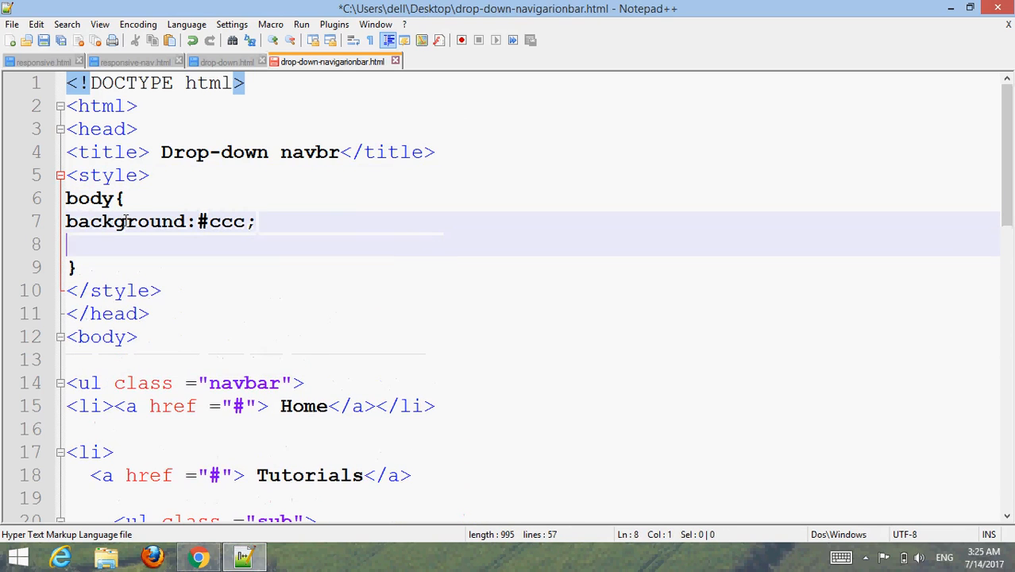
text(margin:)
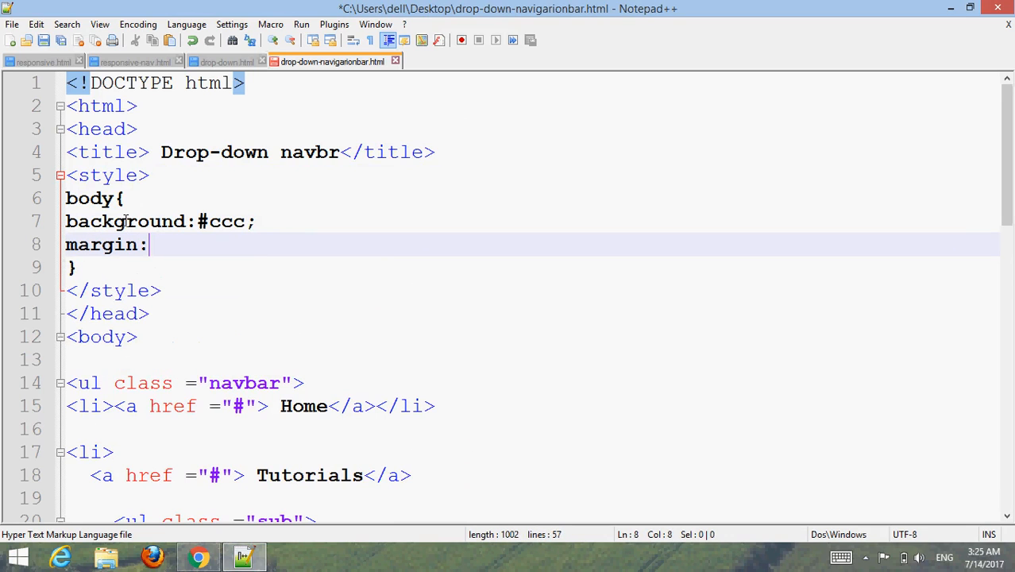
text(0;)
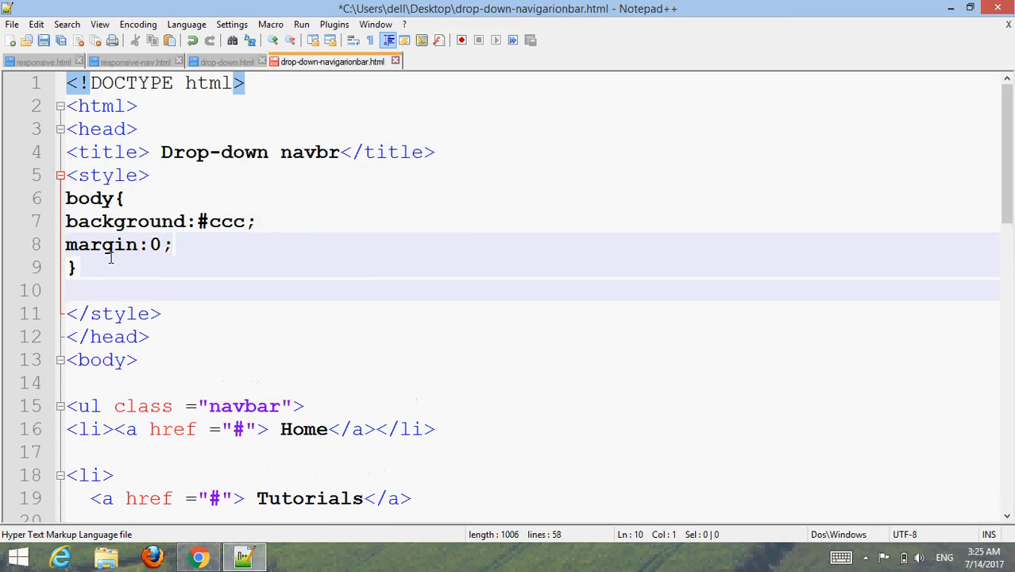
text(navbar{)
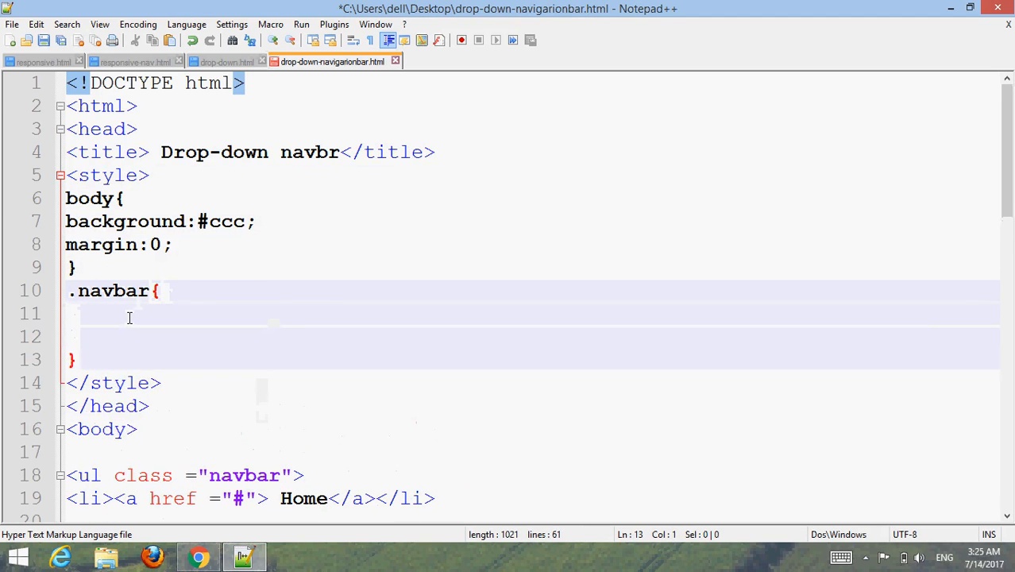
Step: Give .navbar list-style none, relative position and a #cc33cc background
text(list)
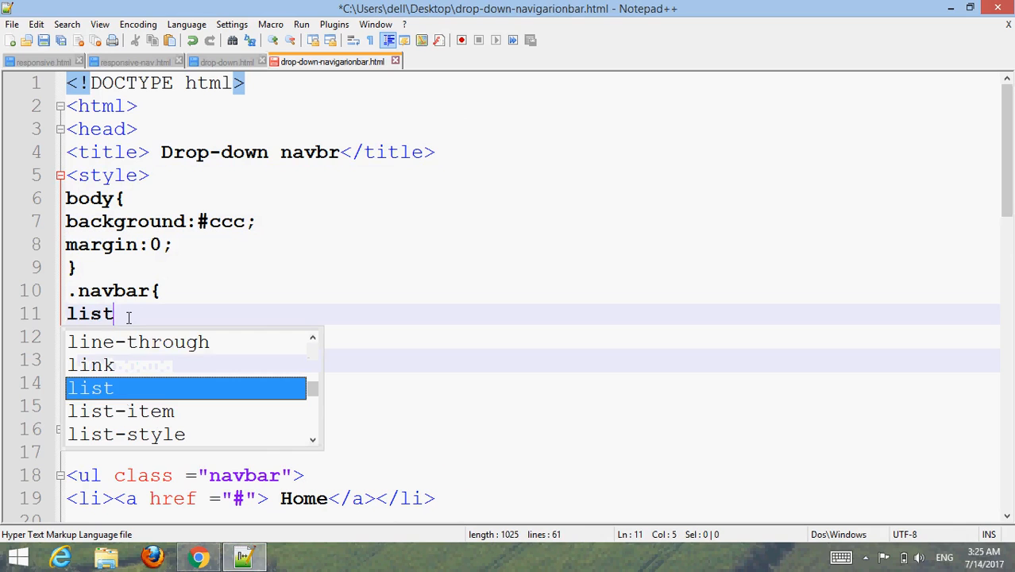
text(-style:none;)
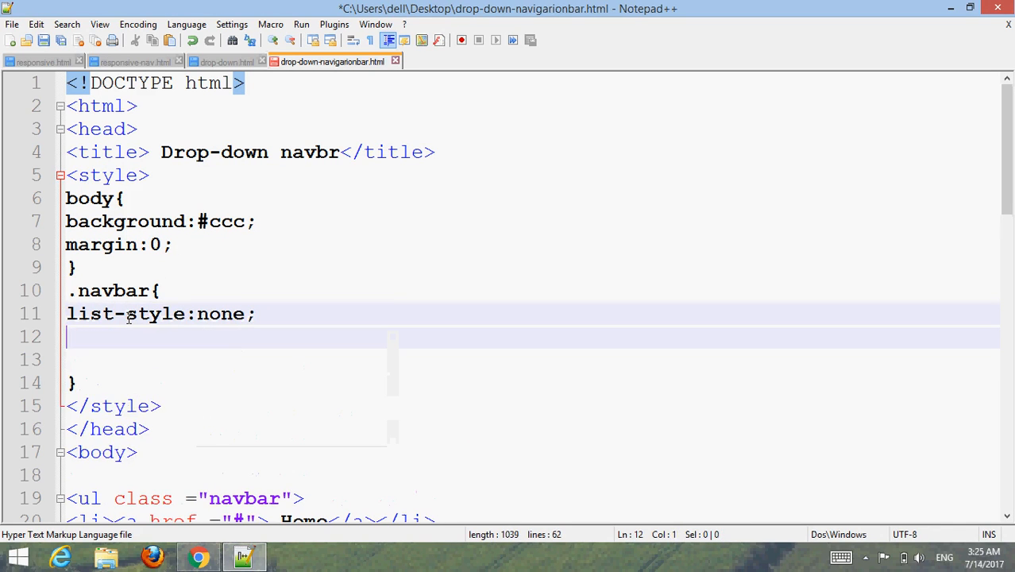
text(po)
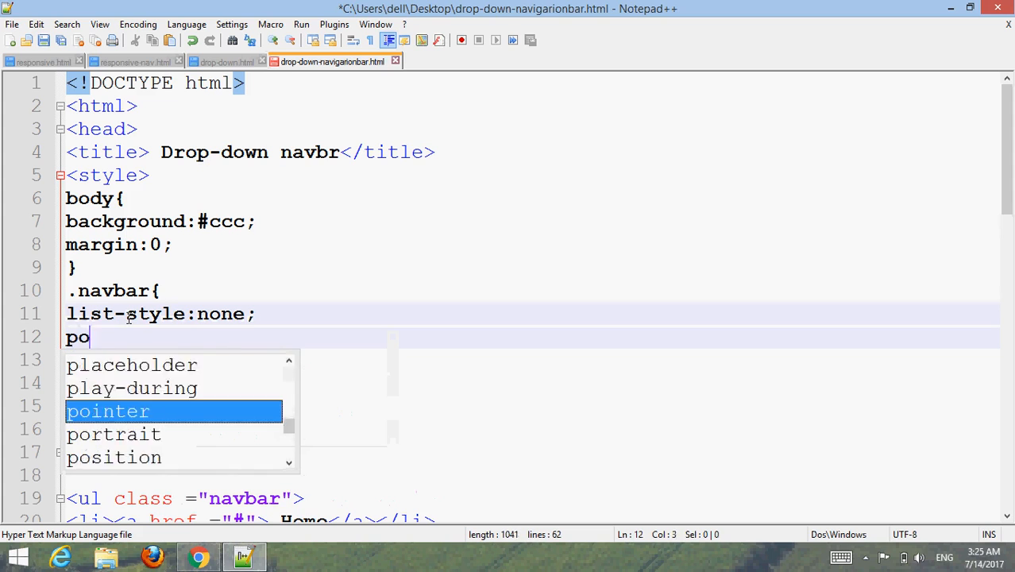
text(sition:relative;)
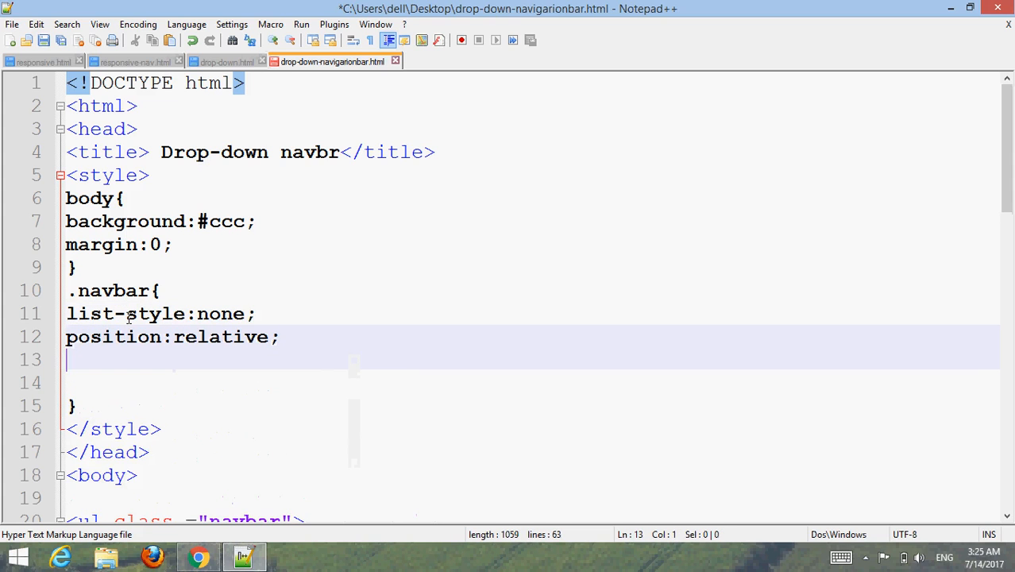
text(background:)
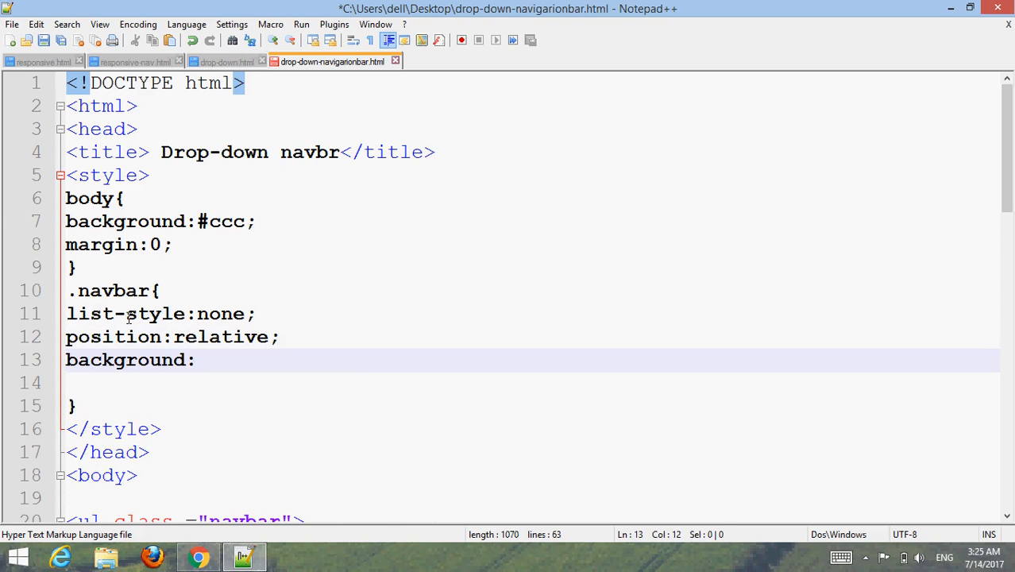
text(#cc)
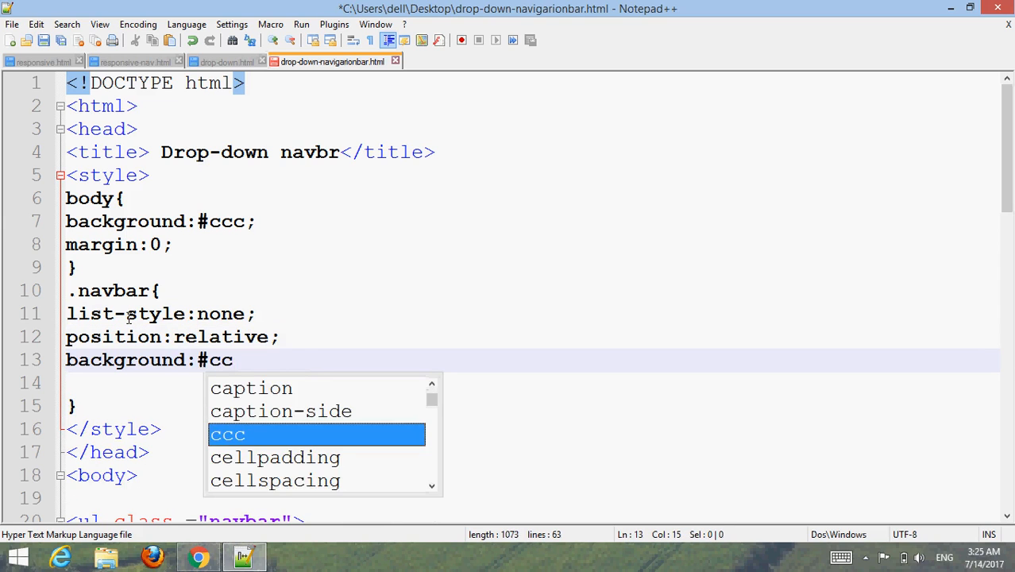
text(33cc;)
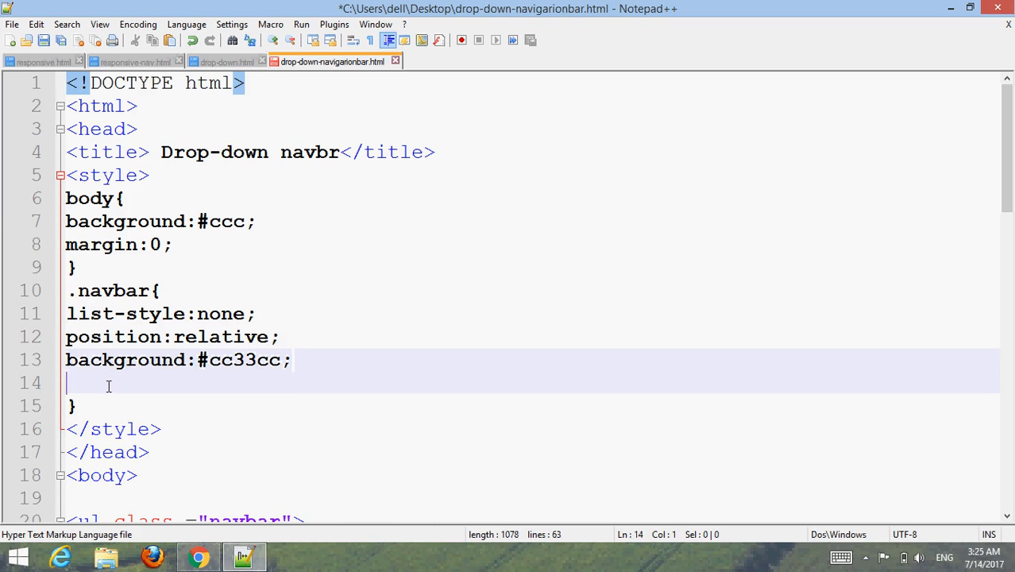
Step: Add float left, 100% width, margin 0 and padding 0 to .navbar
text(float:)
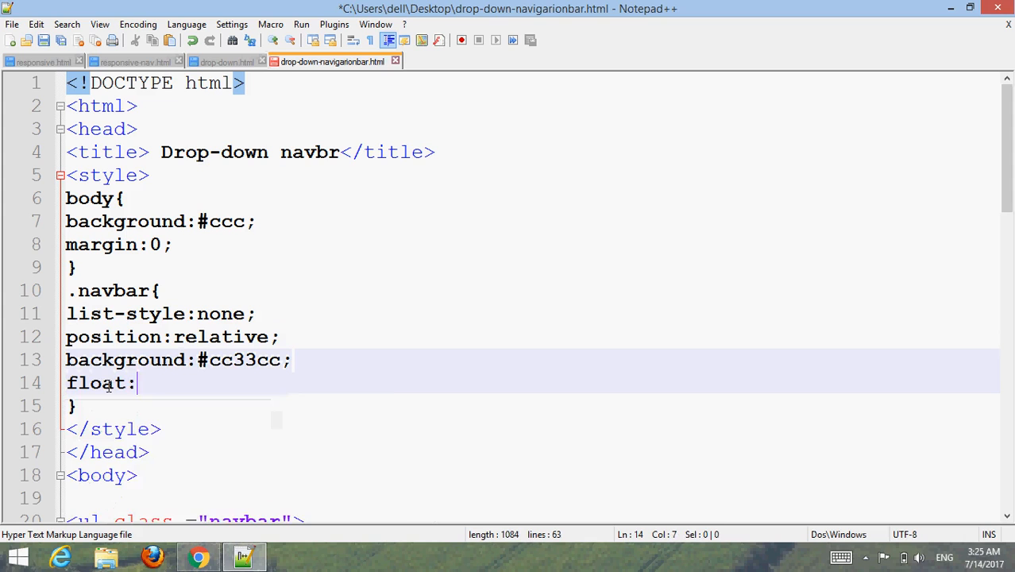
text(left;)
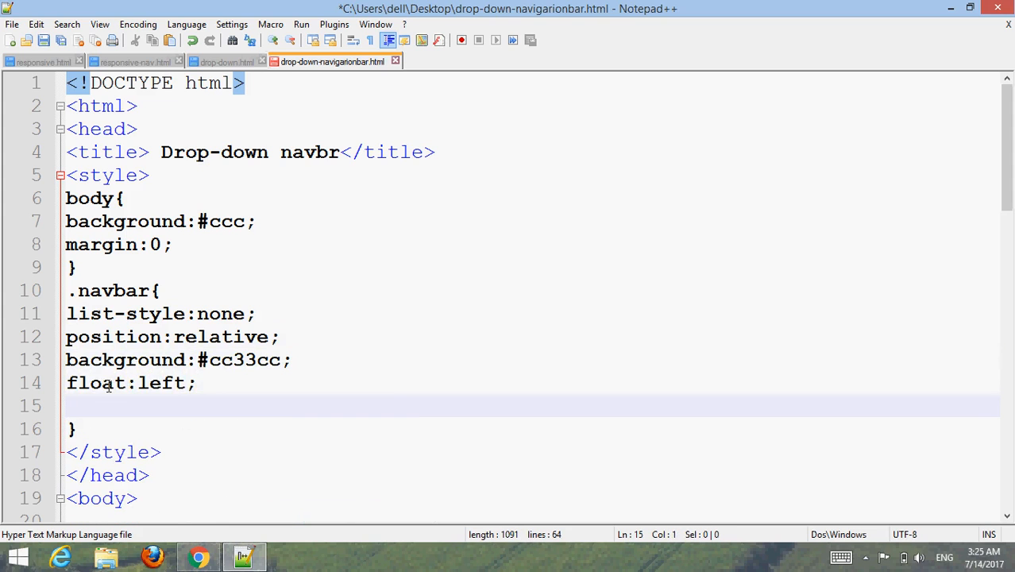
text(width:)
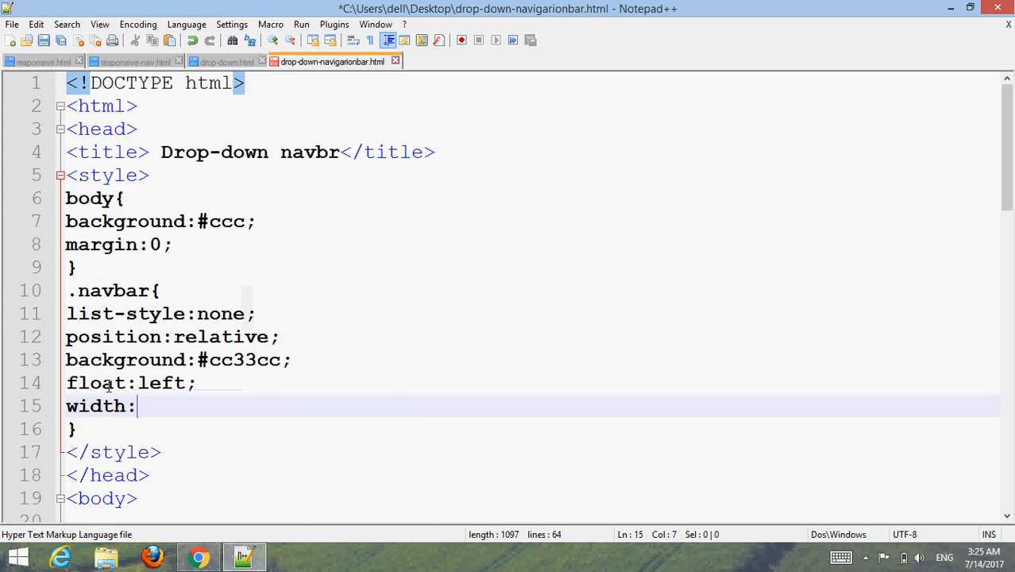
text(100%;)
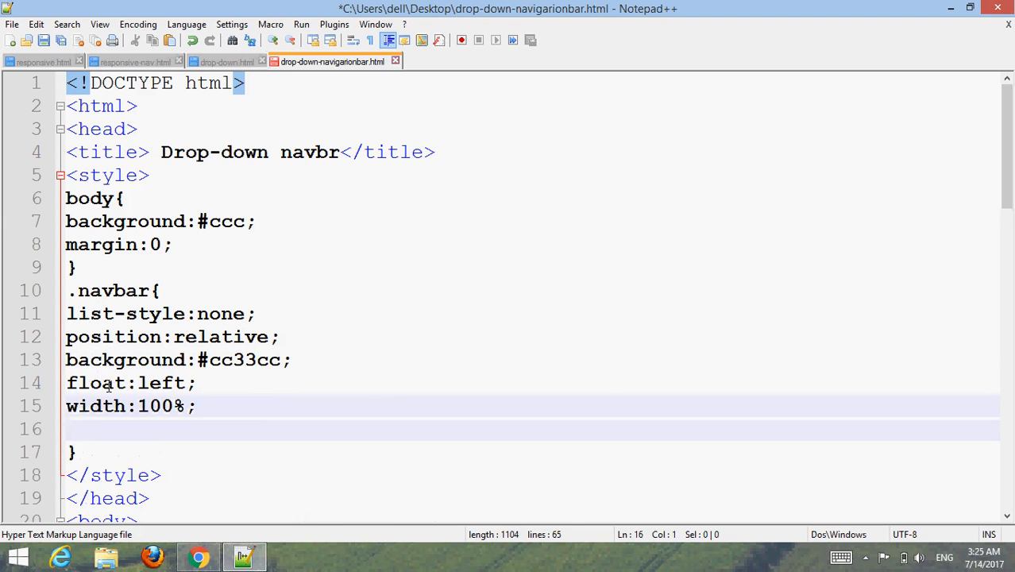
text(margin)
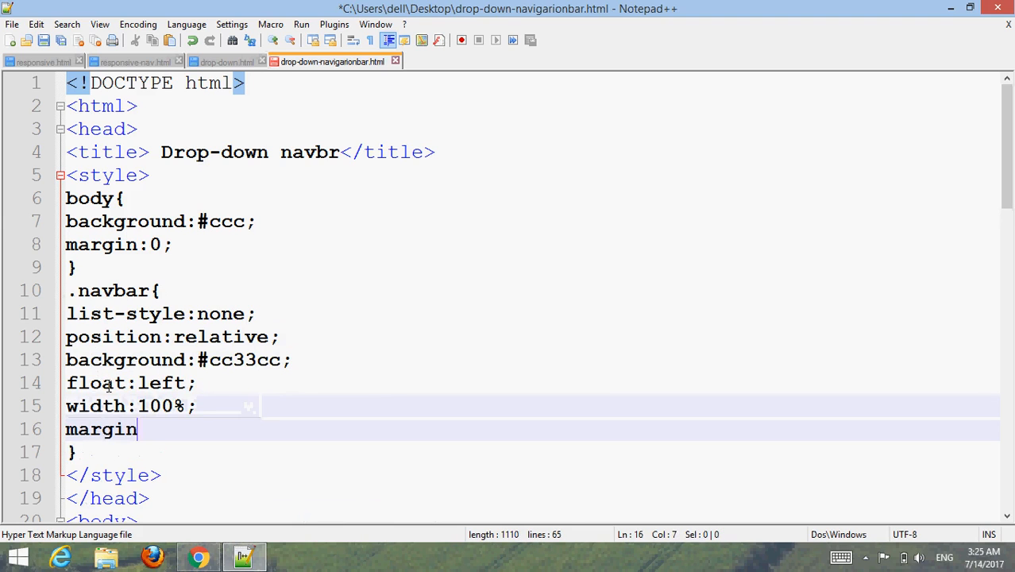
text(padding:0;)
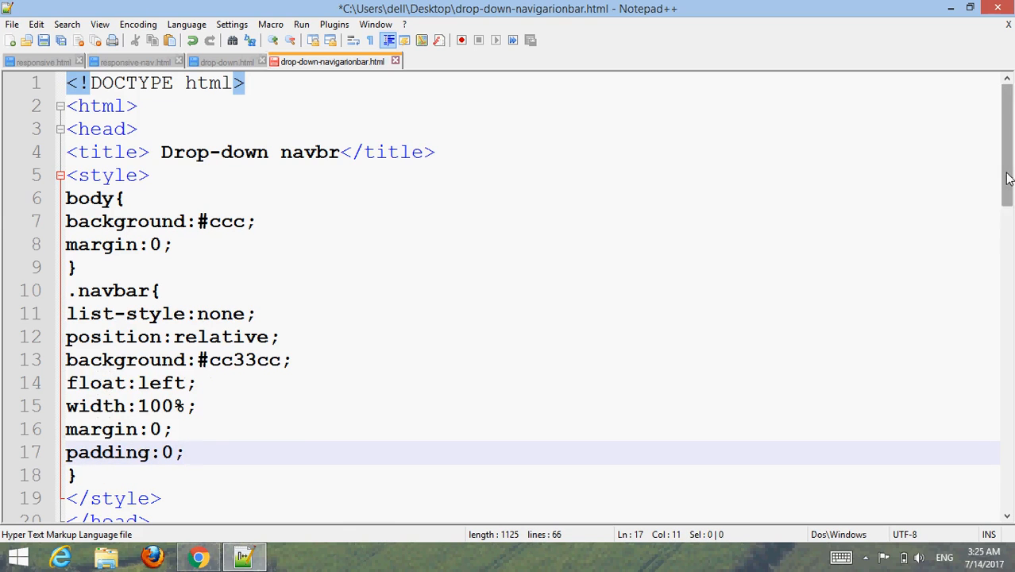
scroll(down, 3)
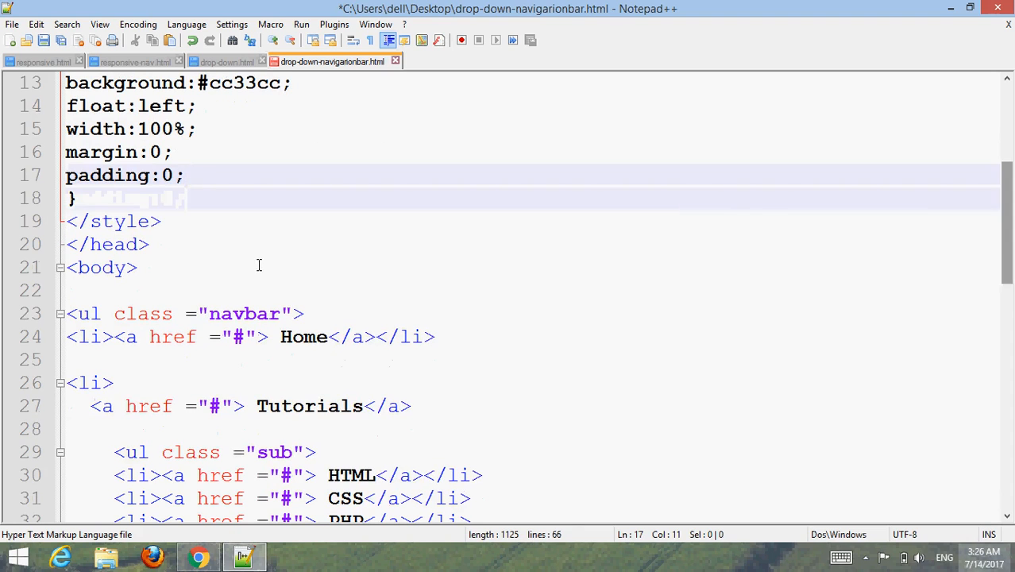
Step: Add an li rule with float:left and list-style:none
key(Return)
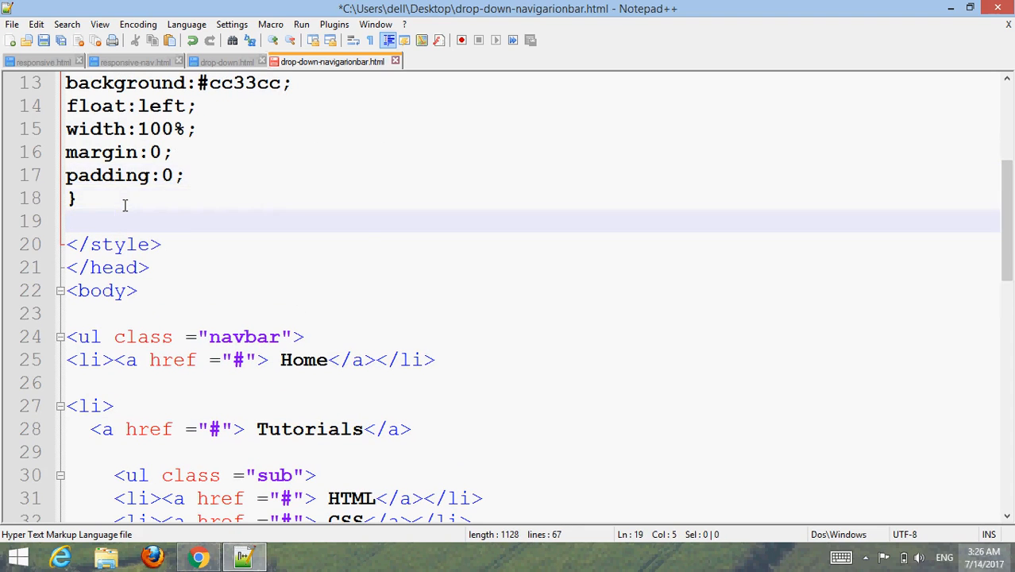
text(li{)
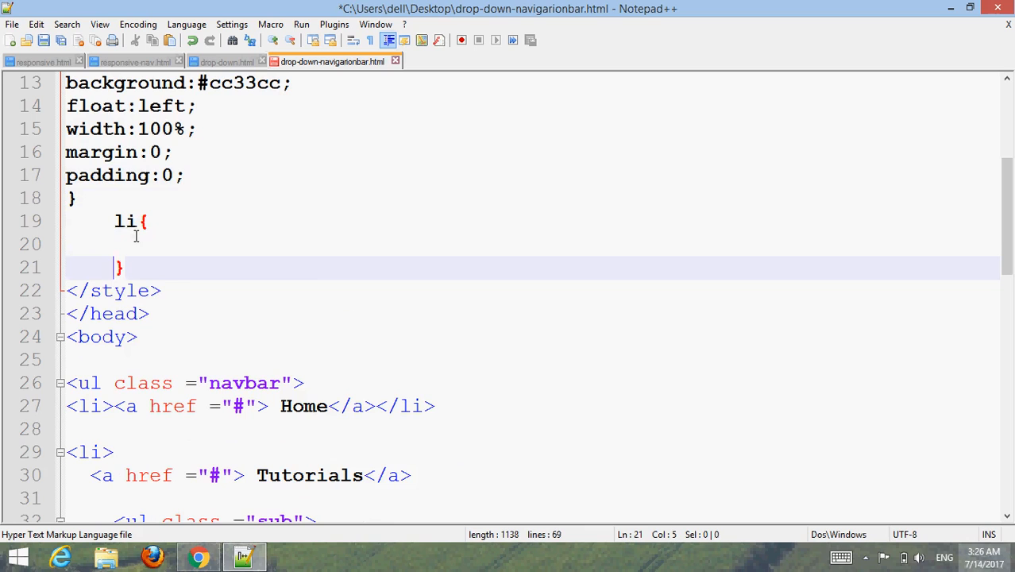
text(f)
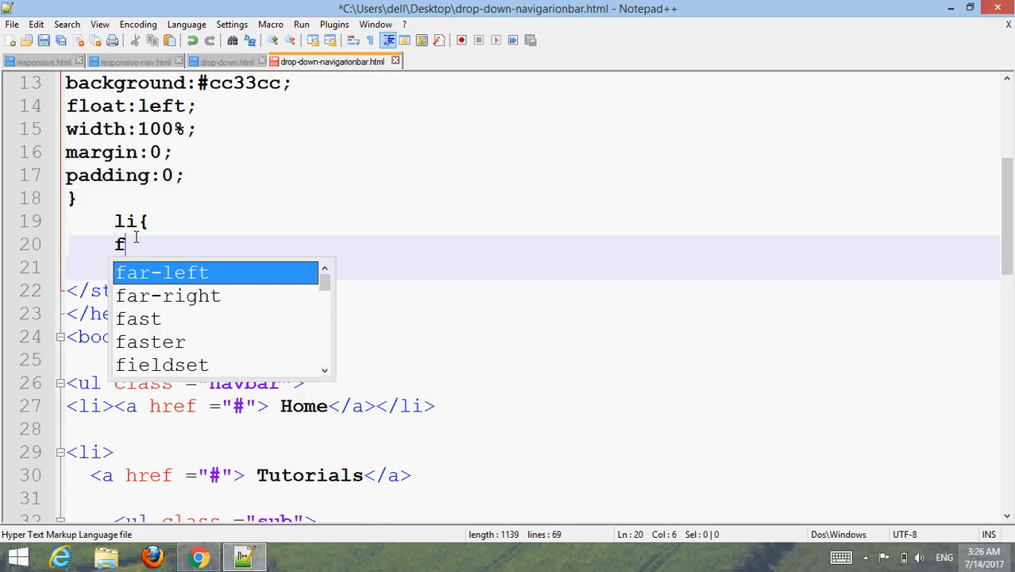
text(loat:left;)
click(532, 267)
text(list)
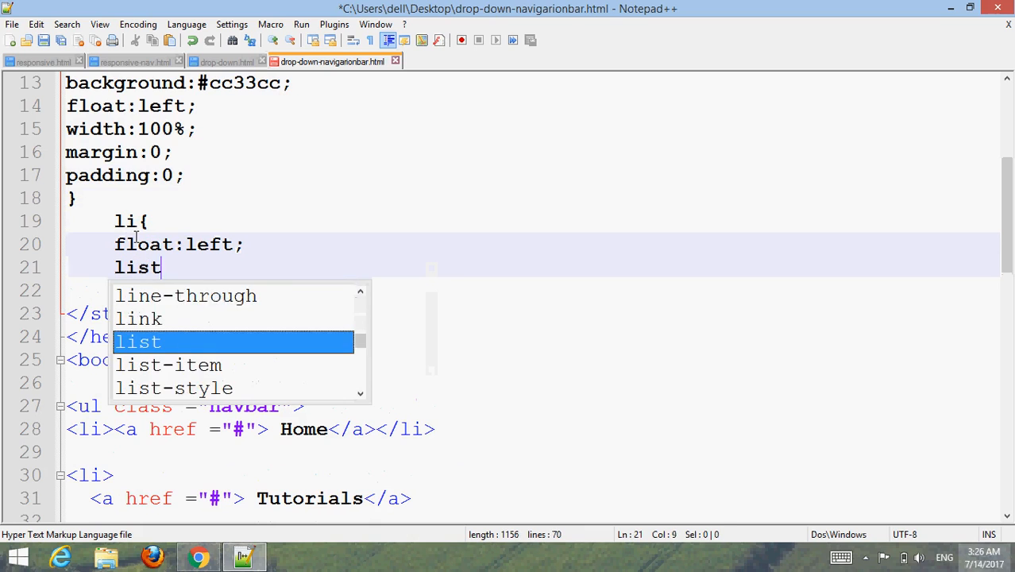
text(-style:n)
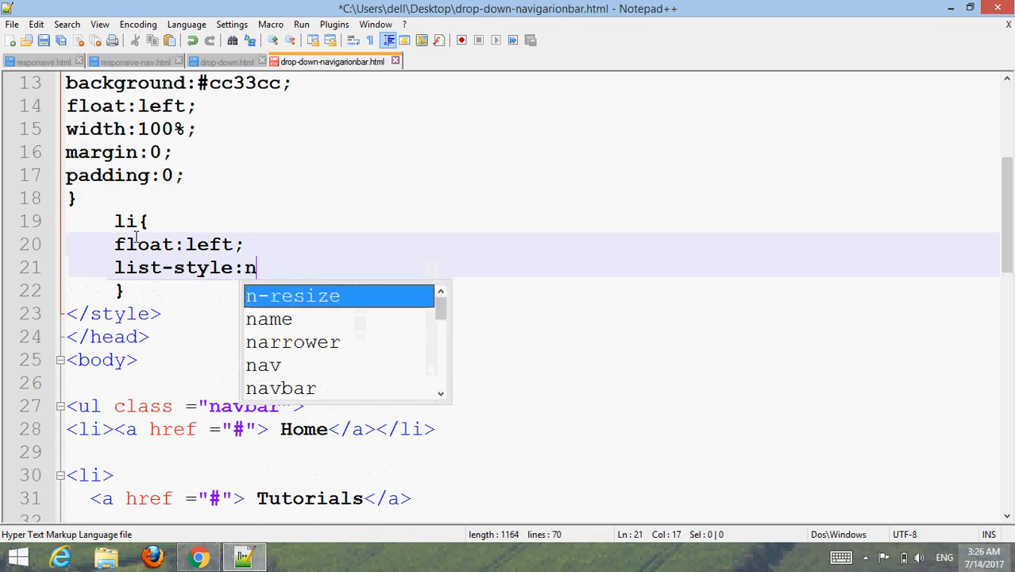
text(one;)
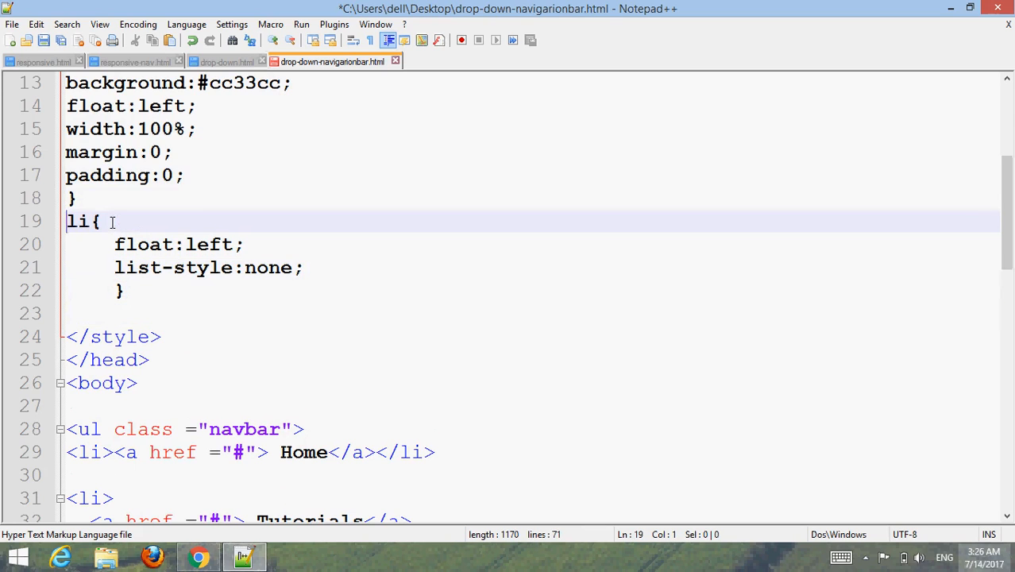
mouse_move(113, 312)
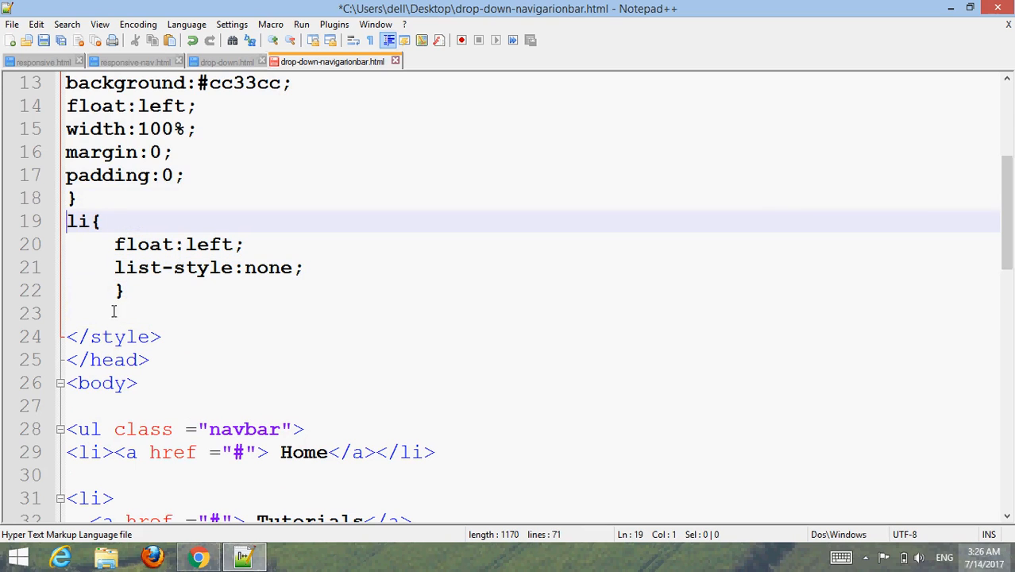
click(91, 312)
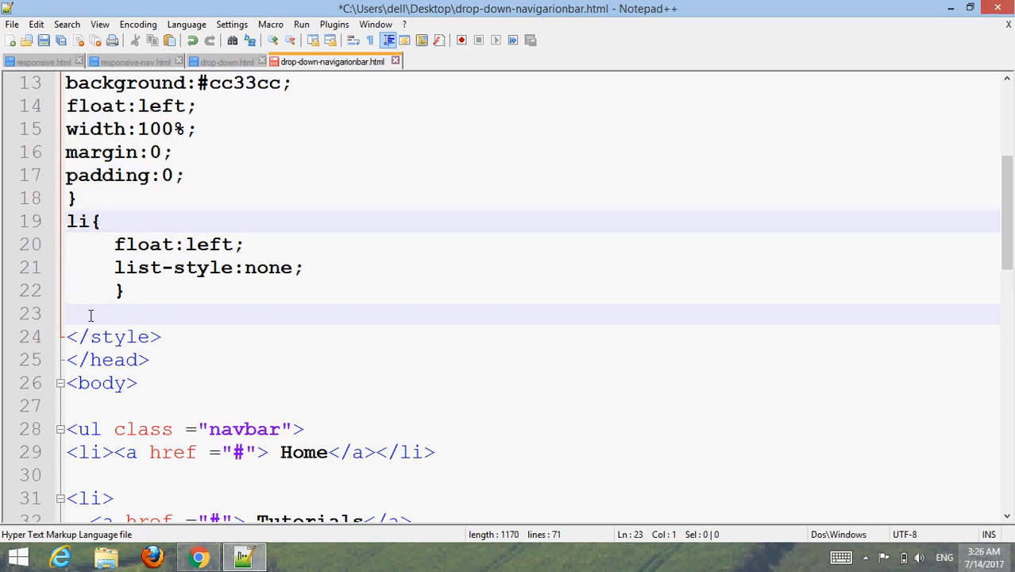
Step: Start a .navbar li a rule with display:block and 20px 30px padding
text(.navbar)
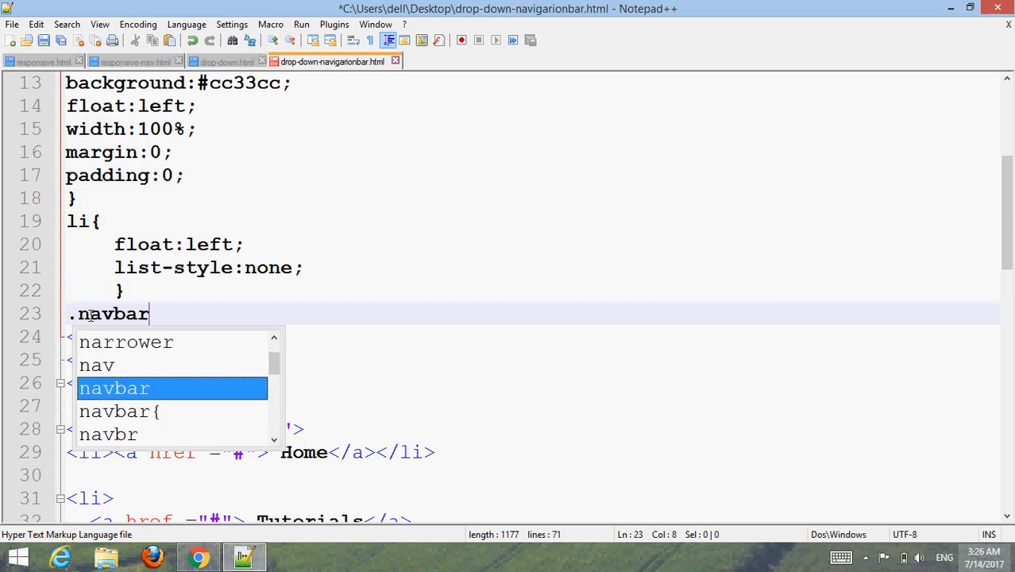
text(li a{)
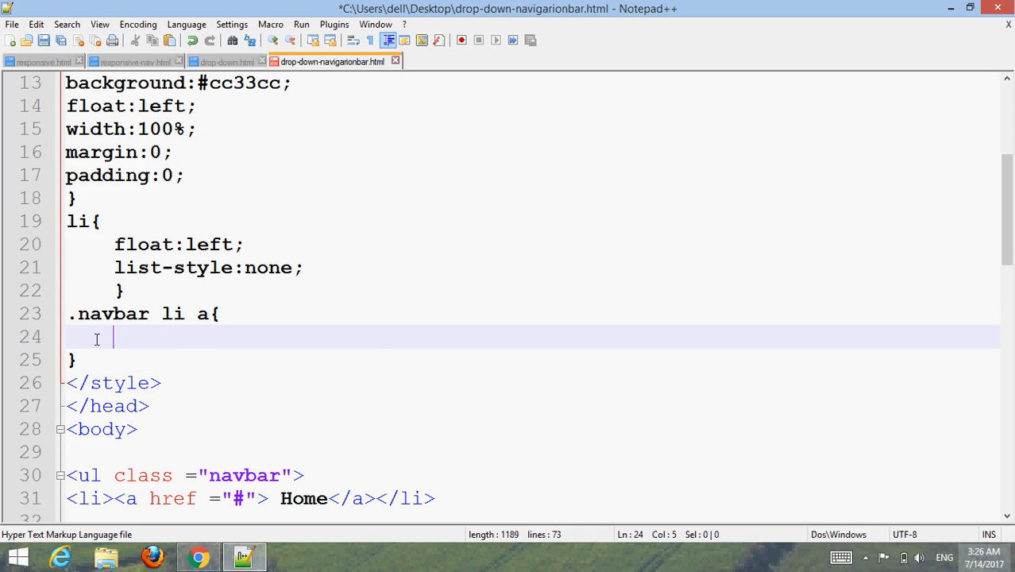
text(display)
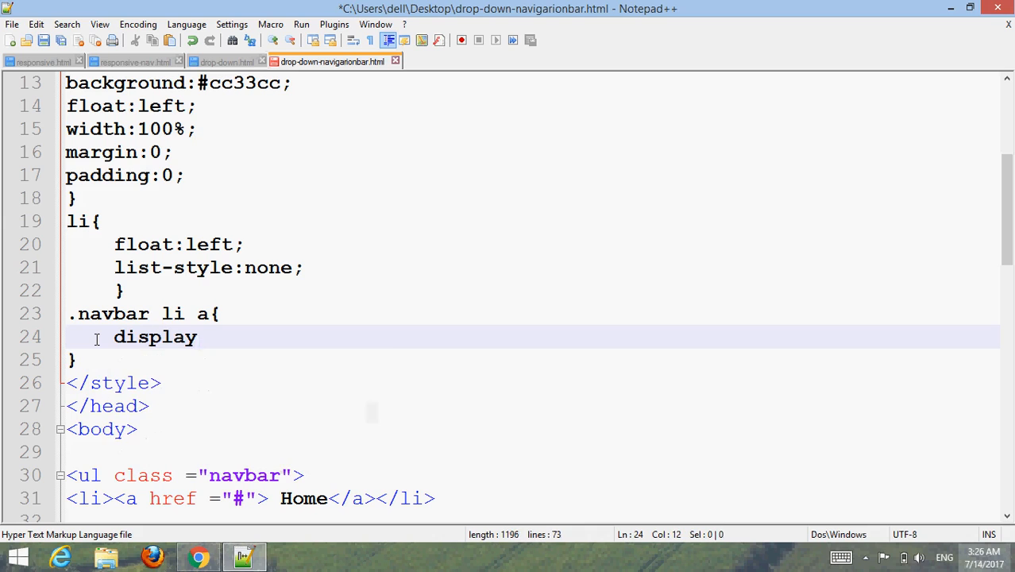
text(:)
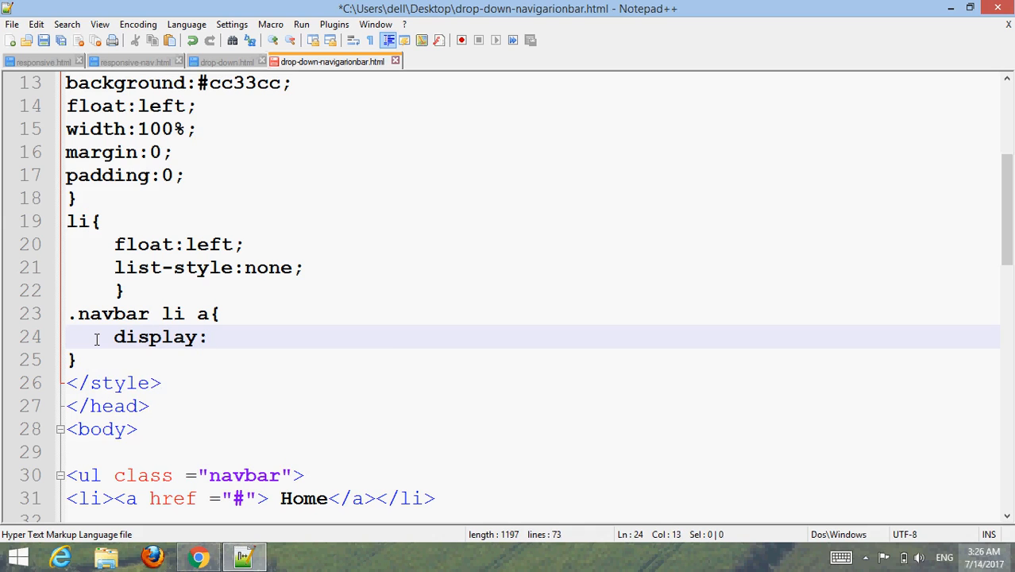
text(block;)
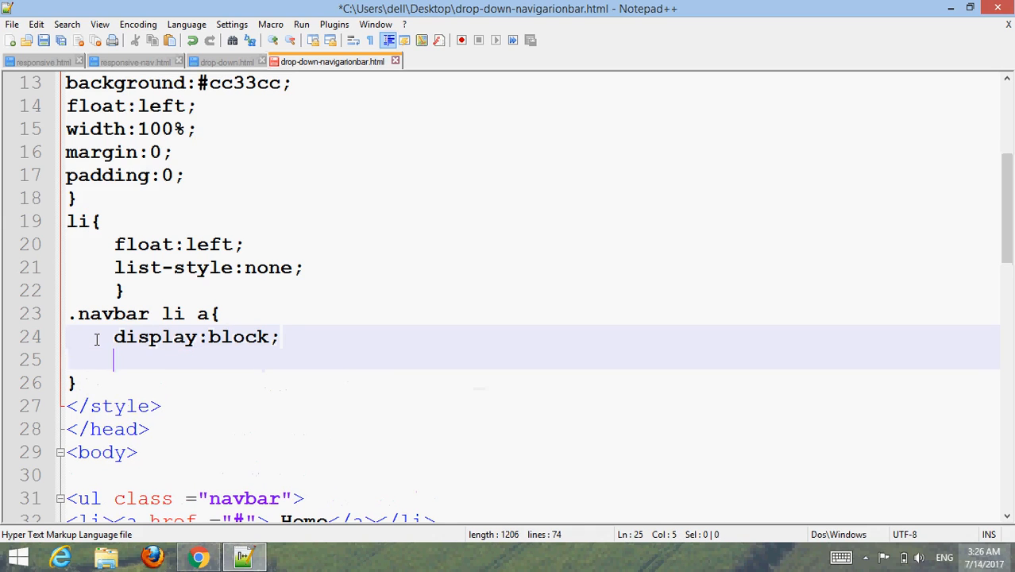
text(paddin)
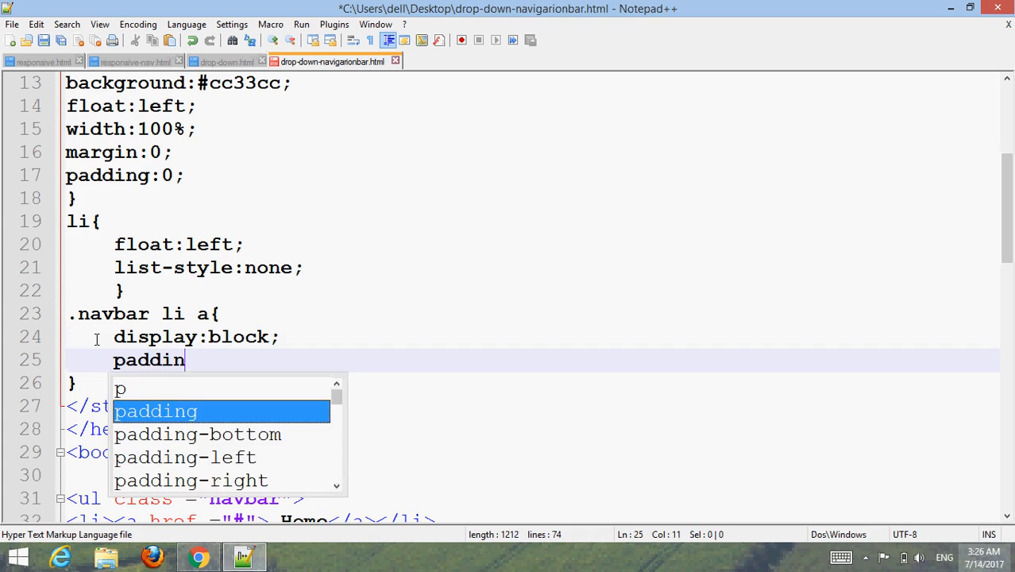
text(g:20px)
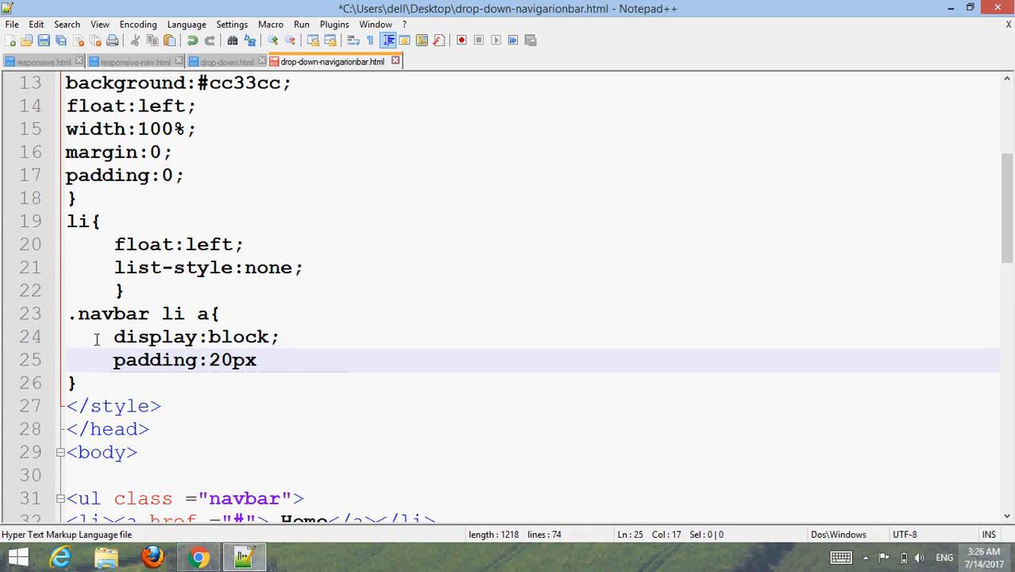
text(30px;)
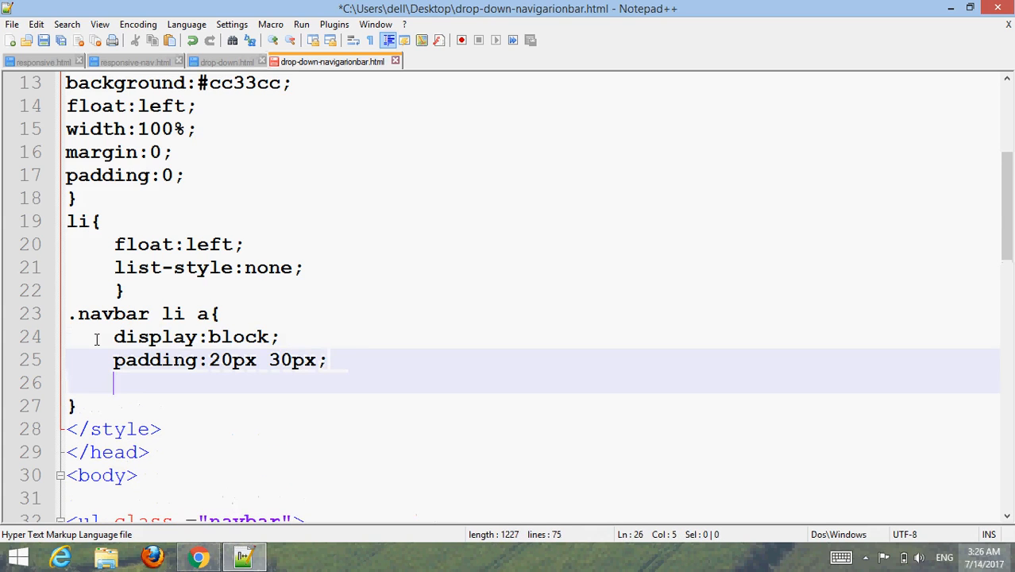
Step: Add a 2px dotted #c4b1bc right border, no text decoration and white text color
text(border-right:)
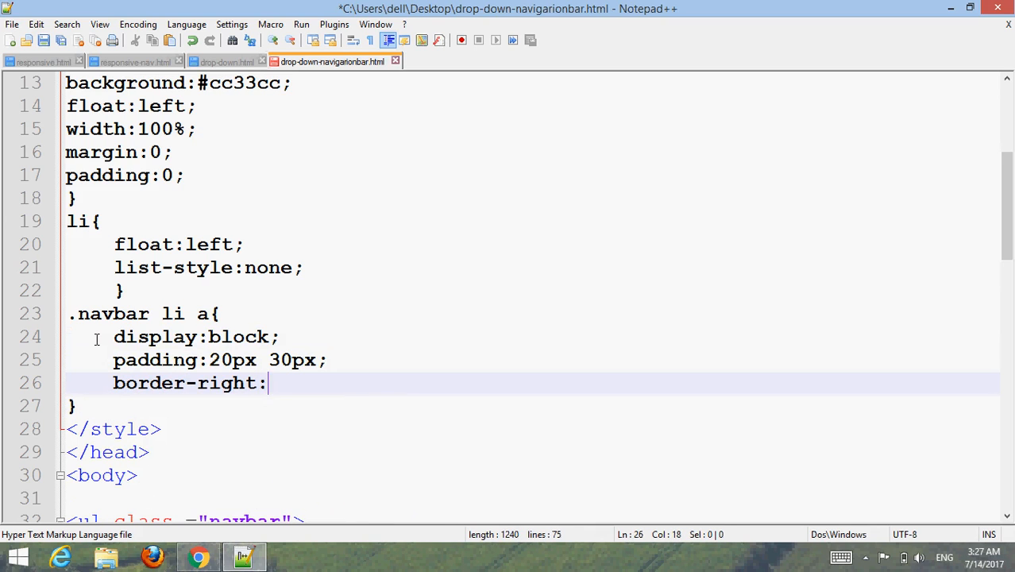
text(2px)
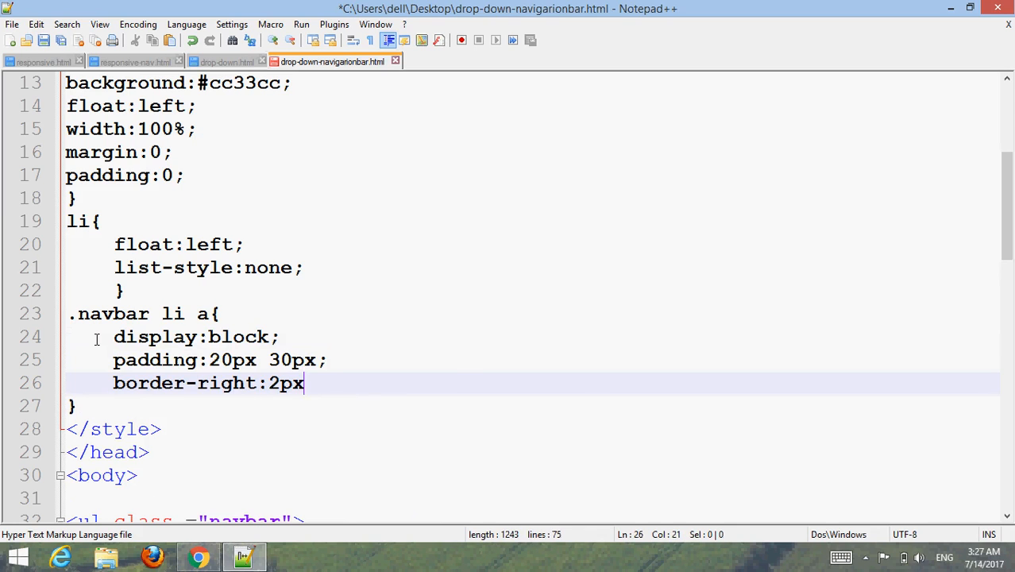
text(dotted)
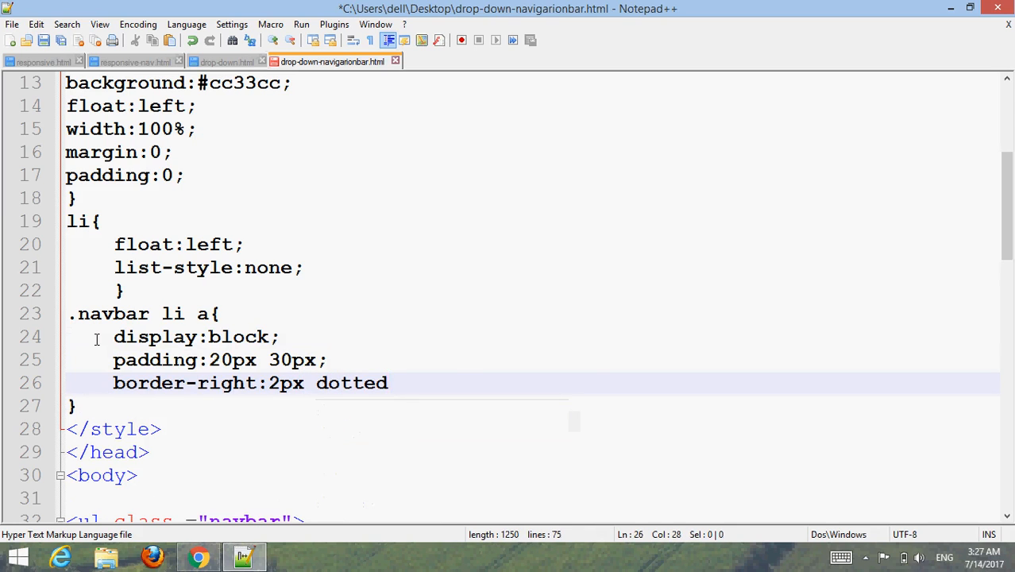
text(#)
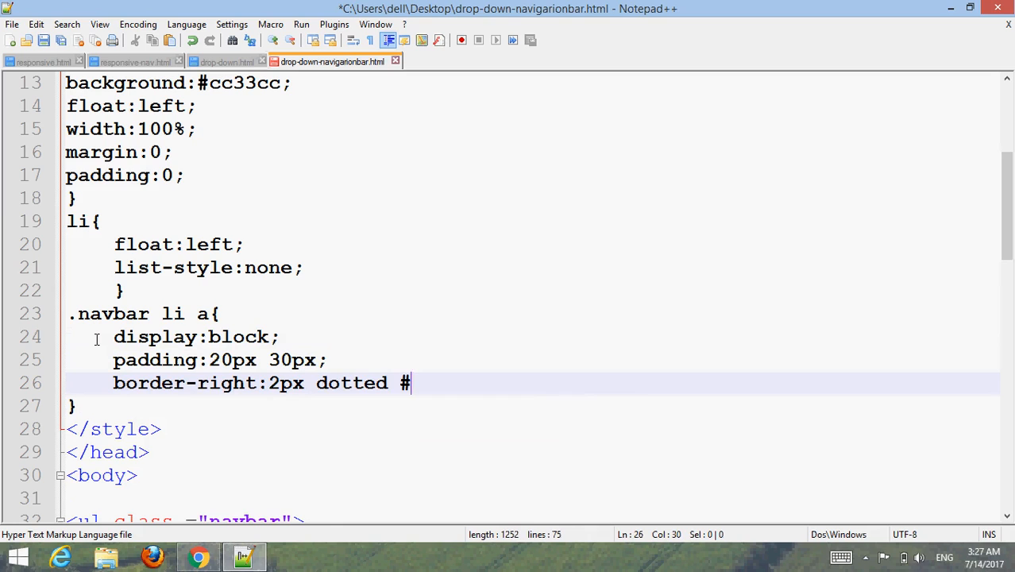
text(c4)
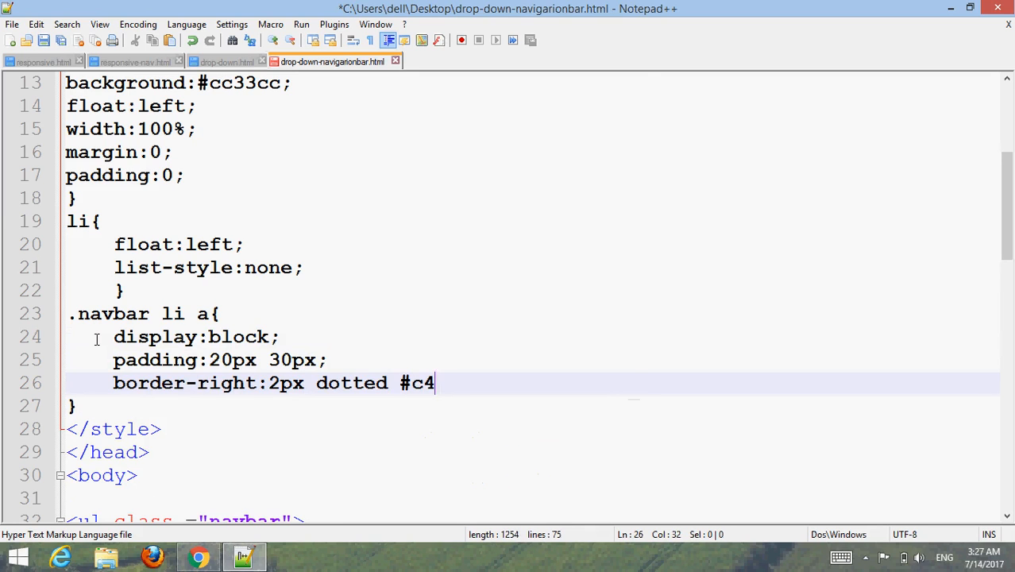
text(b1)
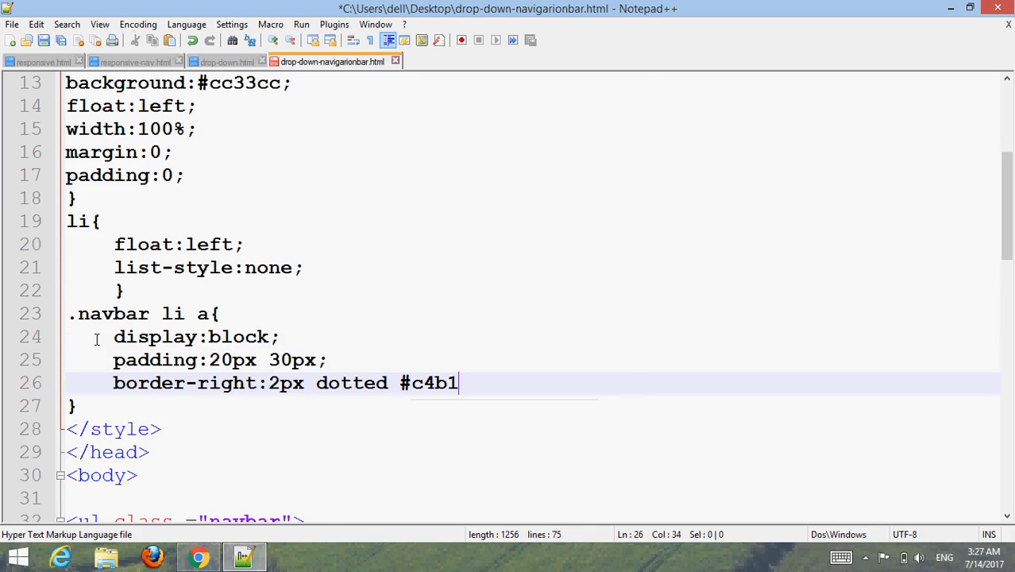
text(bc;)
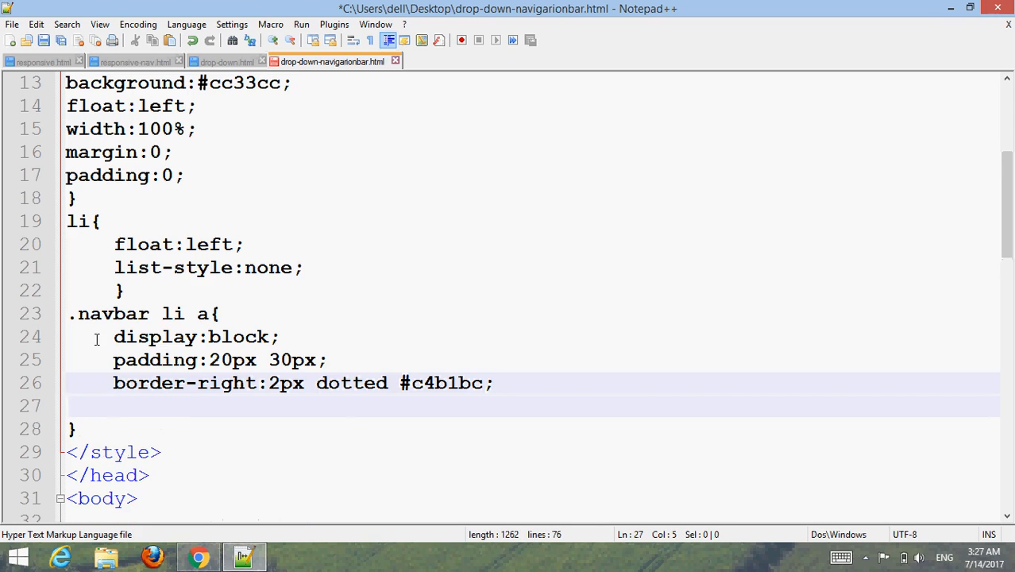
text(text-decoration:none;)
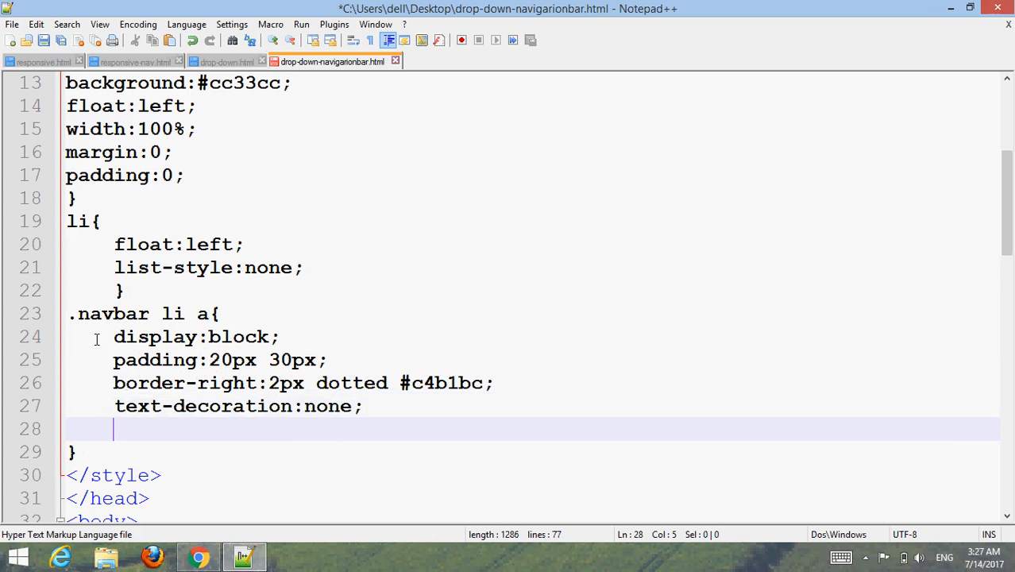
text(color:white;)
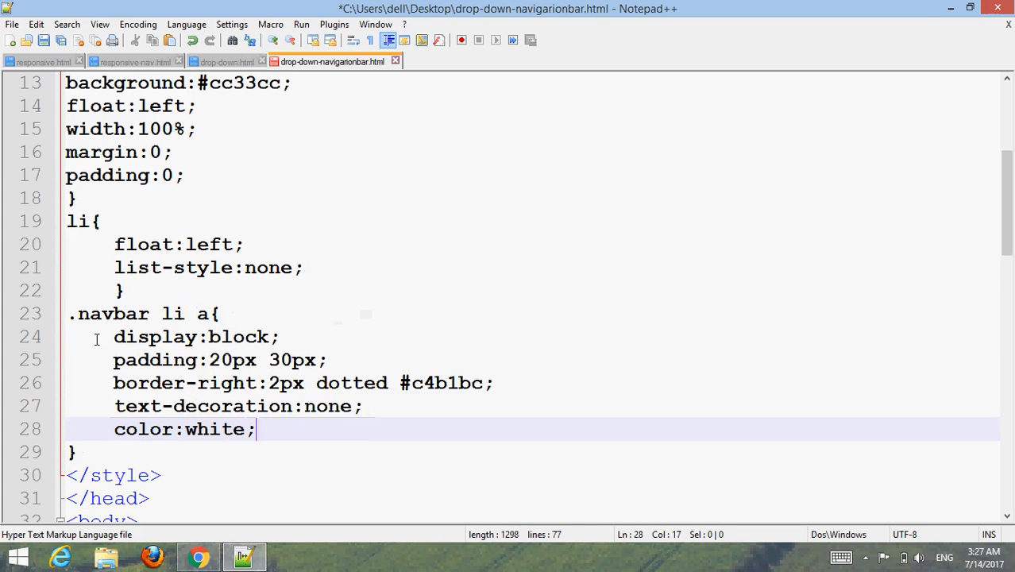
key(Return)
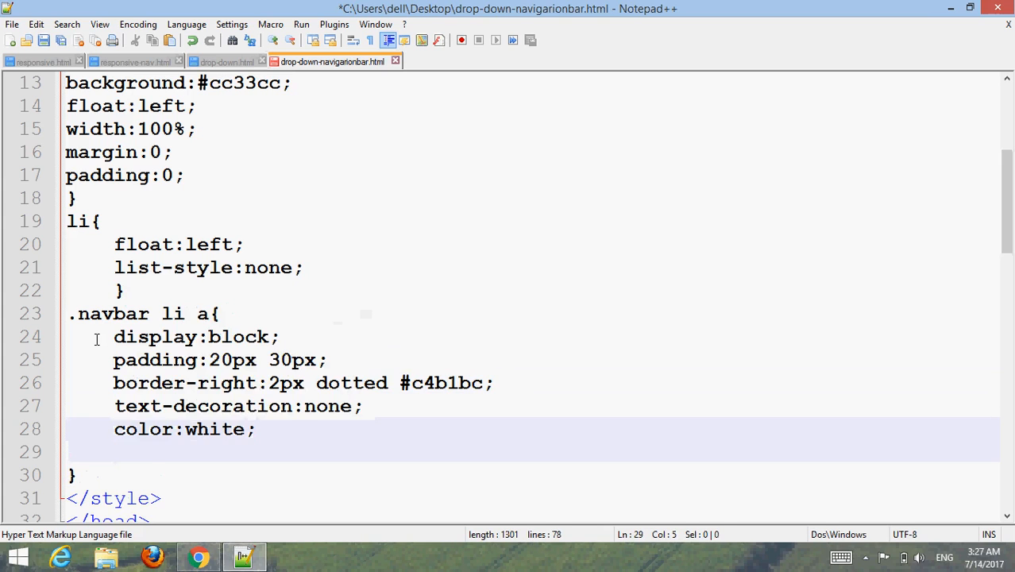
Step: Set the link width to 140px and font-size to 20px
text(width:14)
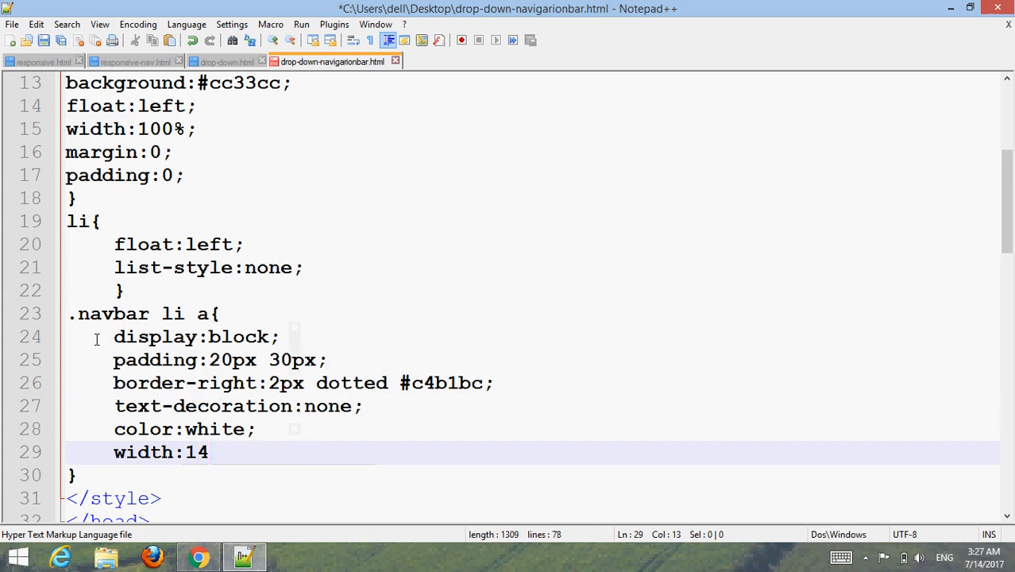
text(0px;)
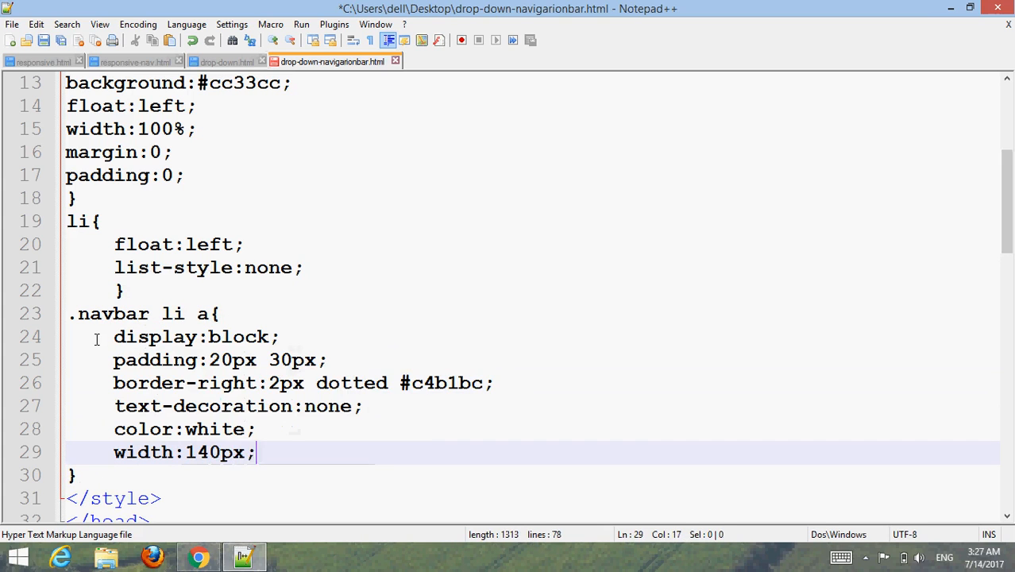
text(f)
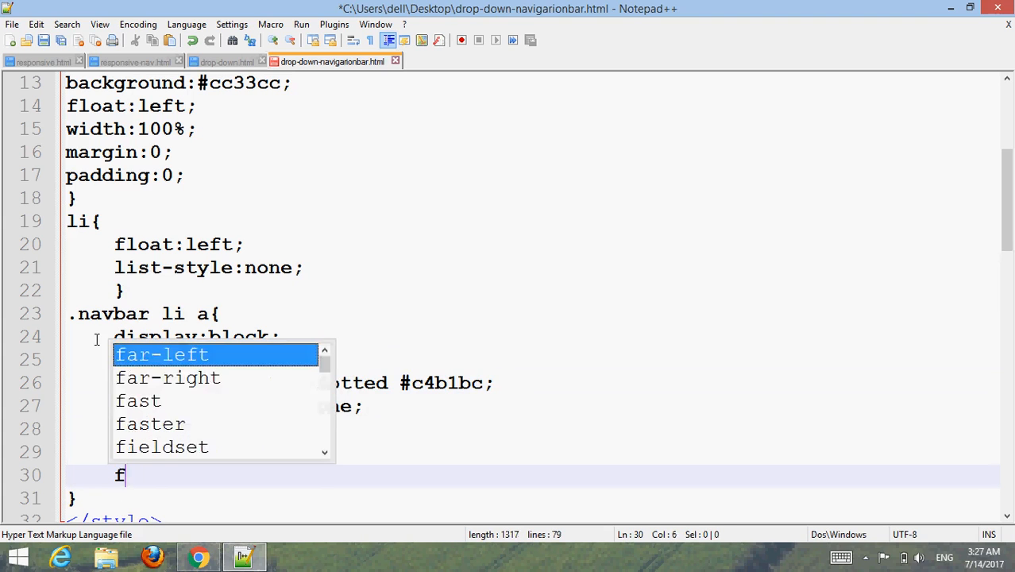
text(ont-size:)
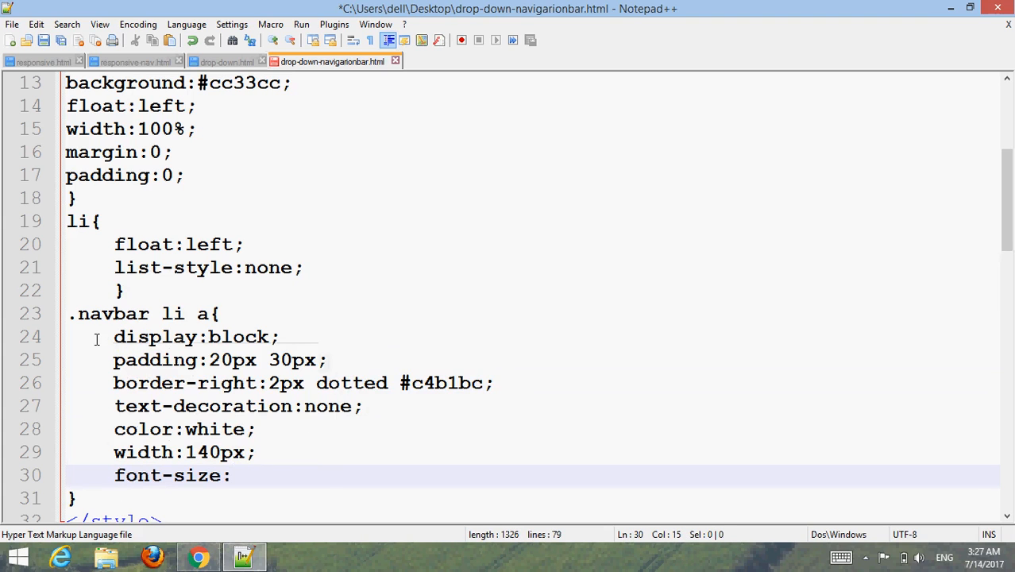
text(20px;)
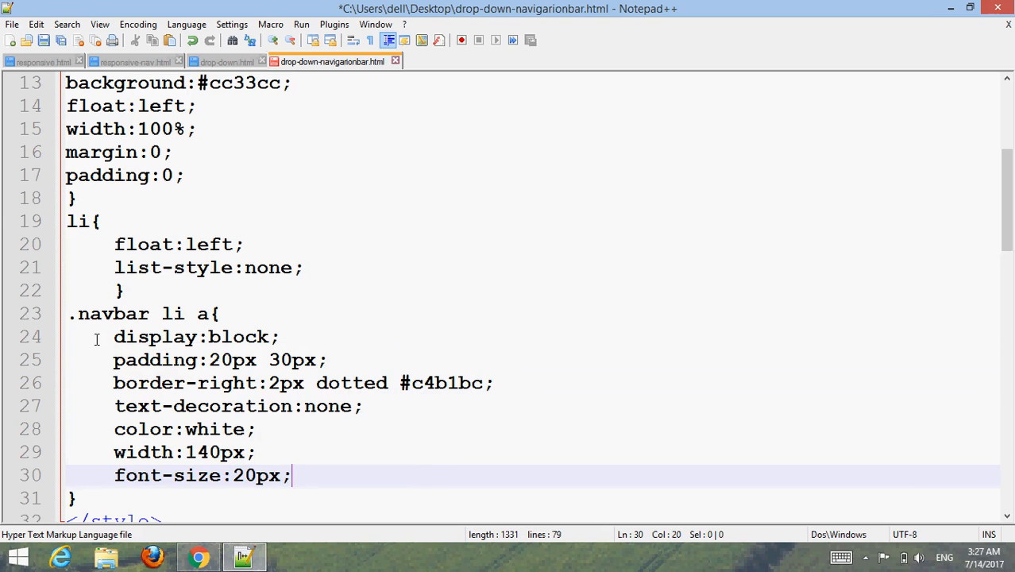
key(Enter)
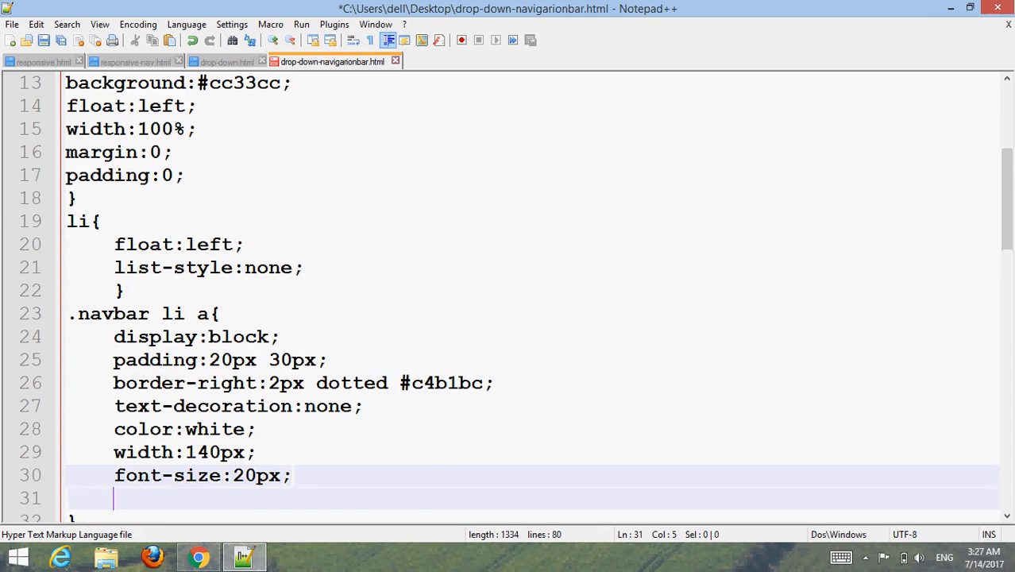
Step: Give the links a #cc33cc background and uppercase text-transform
scroll(down, 3)
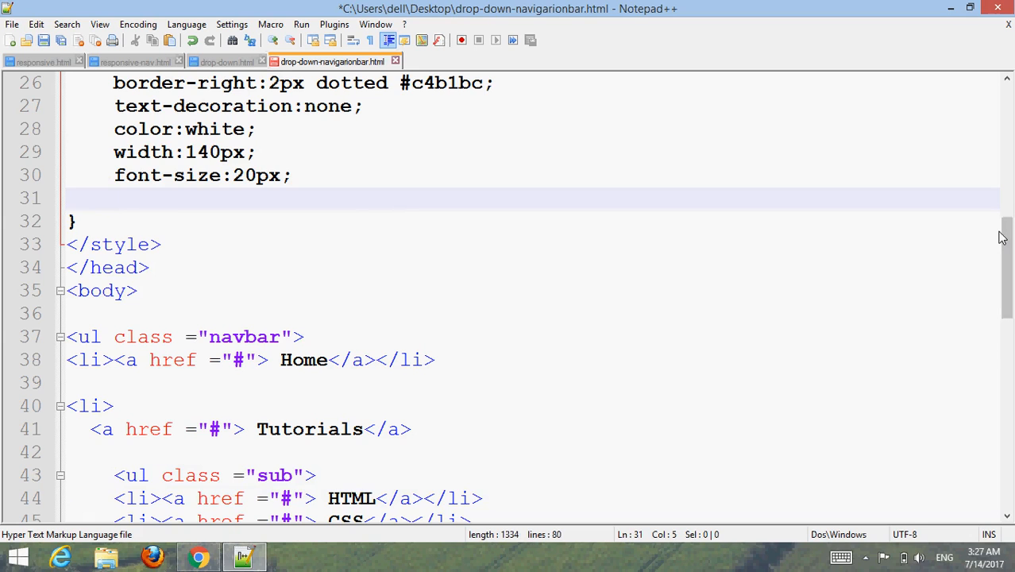
text(background:)
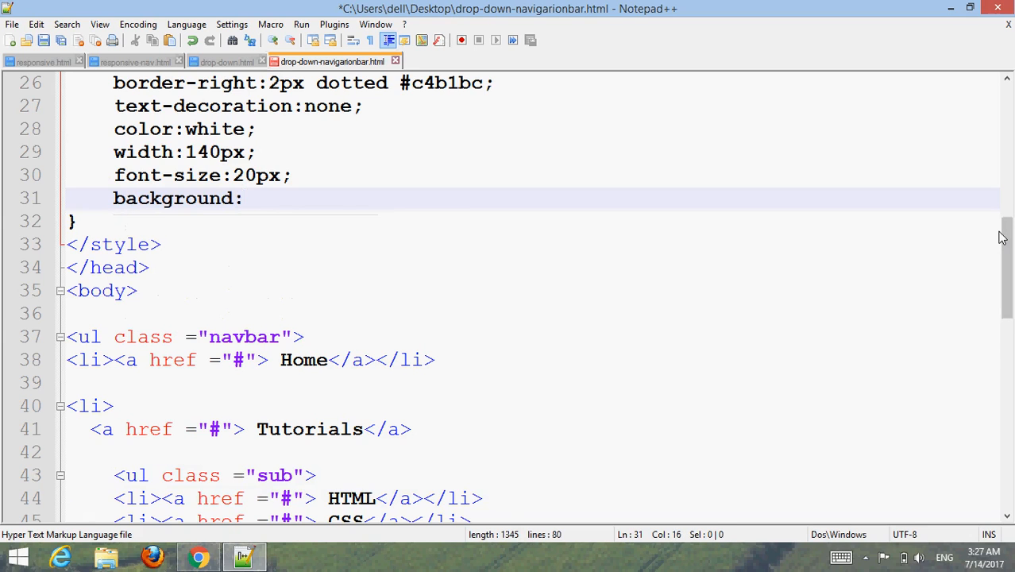
text(#cc)
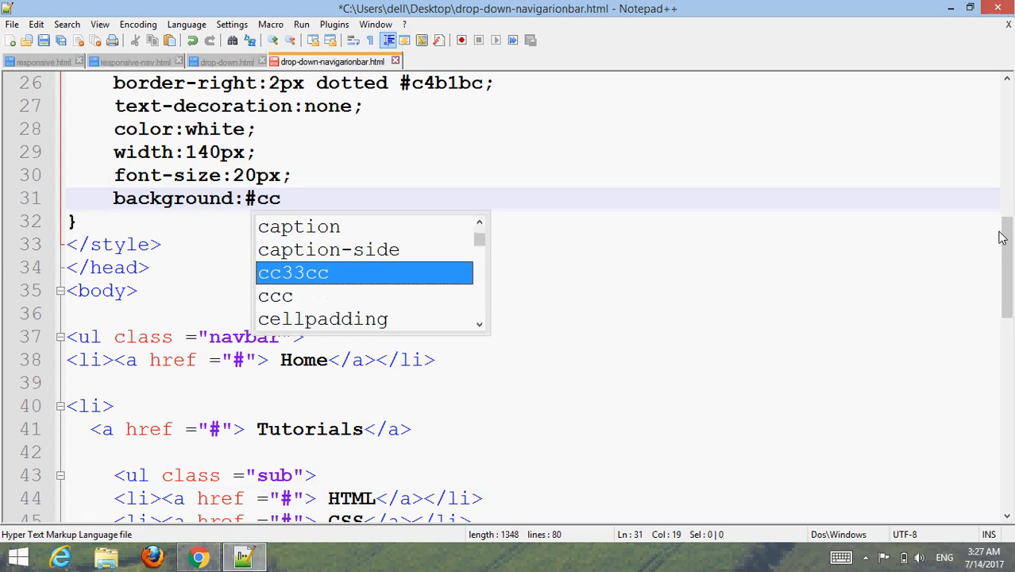
text(33cc;)
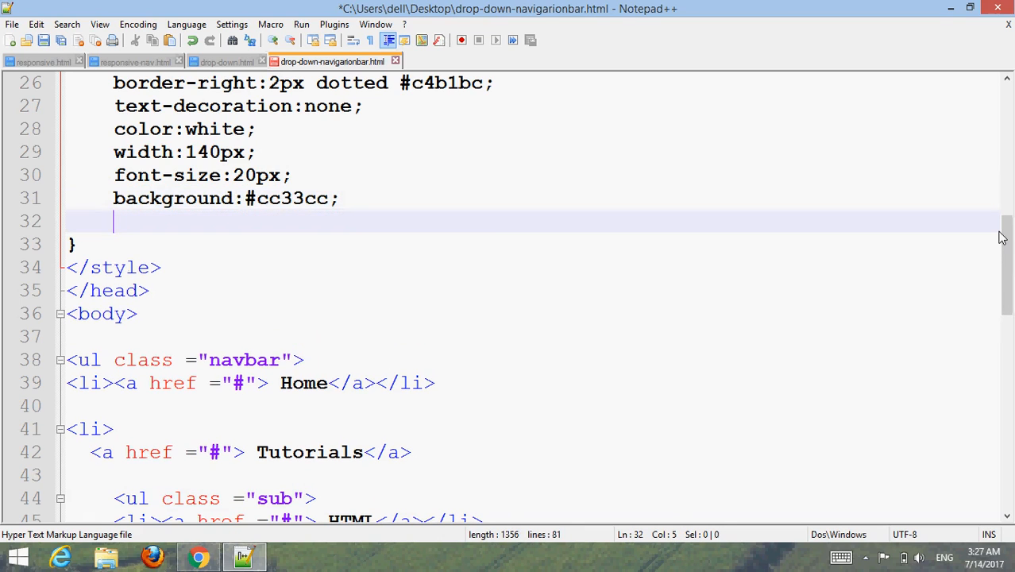
text(text-transform:upp)
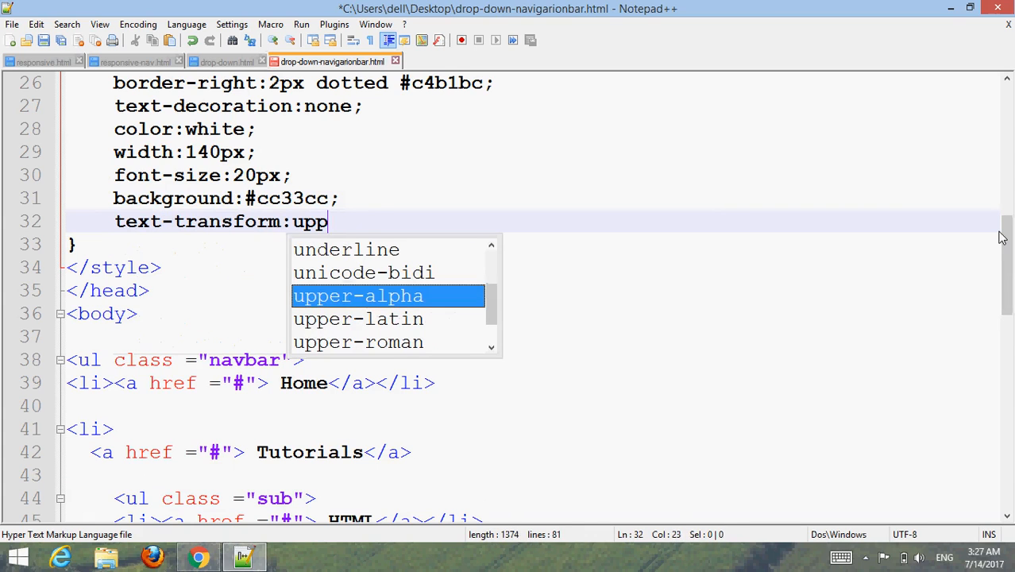
text(ercase;)
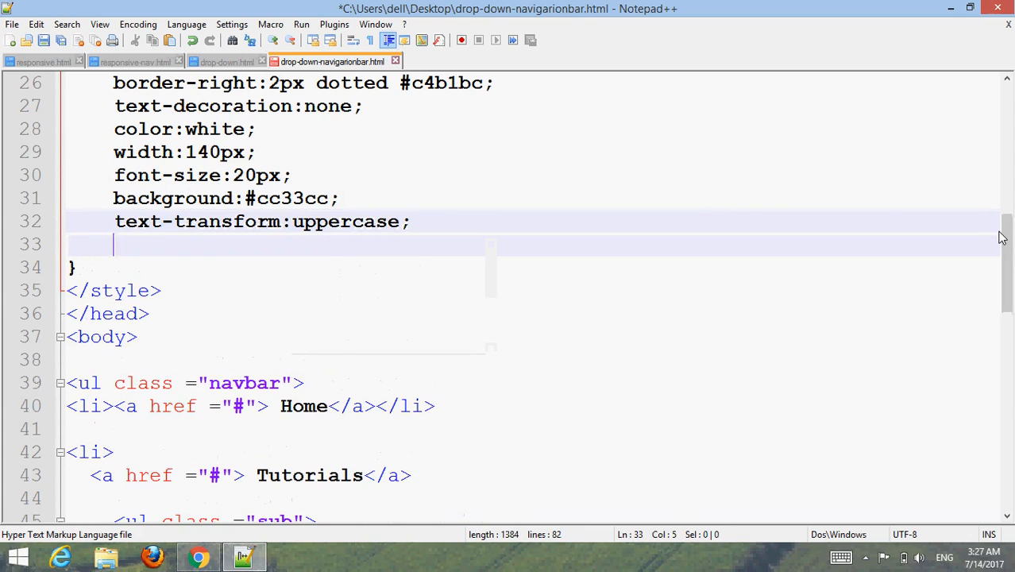
Step: Make link text bold and centred with border-radius 0 10px 0 0
text(font-weight:bold;)
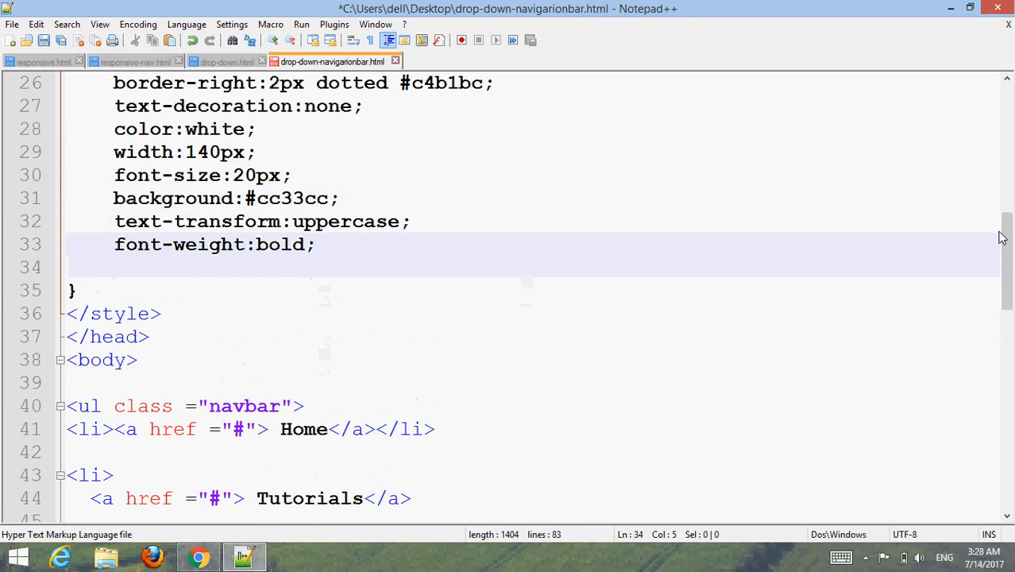
text(text-align:center;)
text(b)
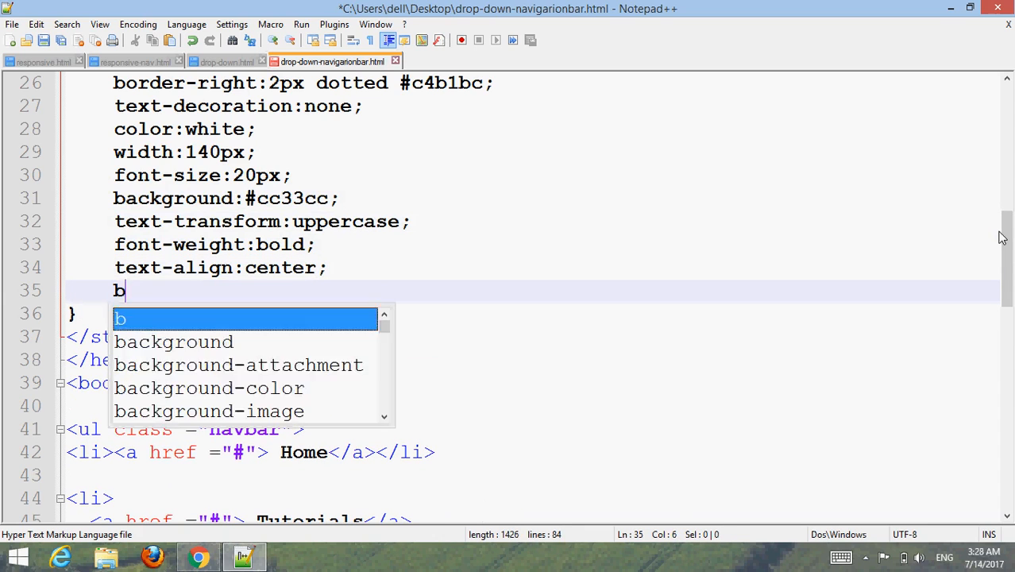
text(order-radiu)
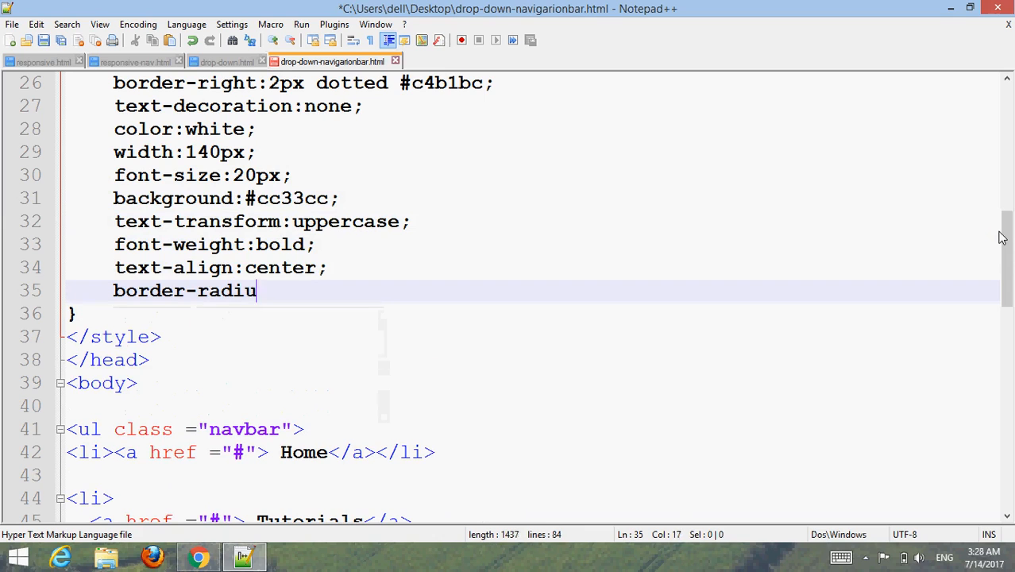
text(:0)
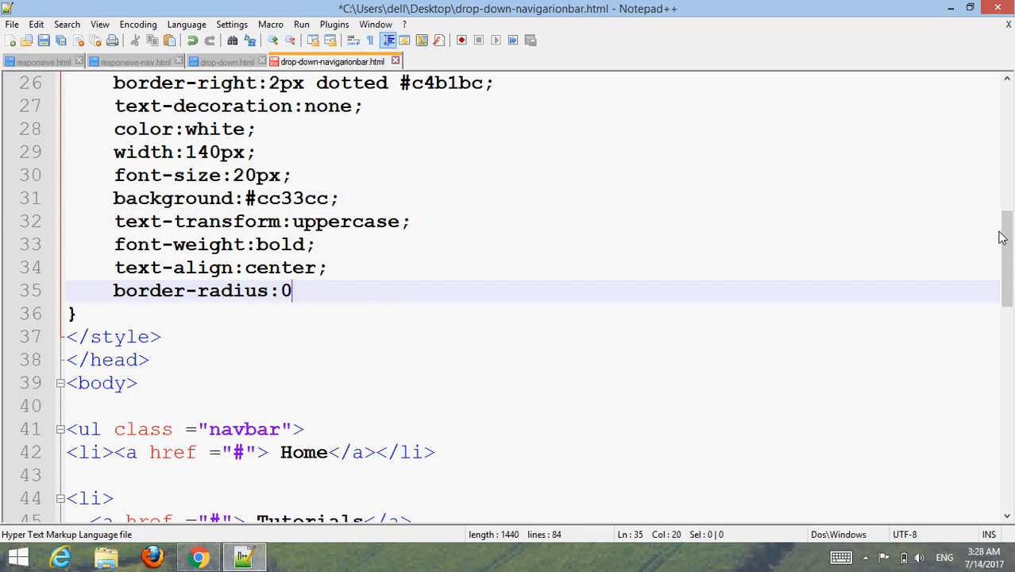
text(10px)
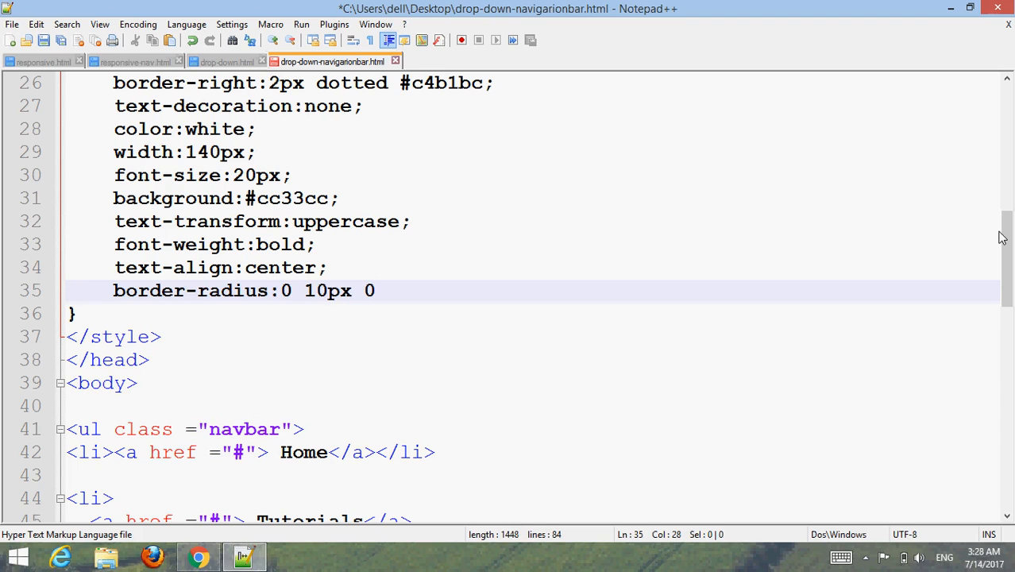
text(0;)
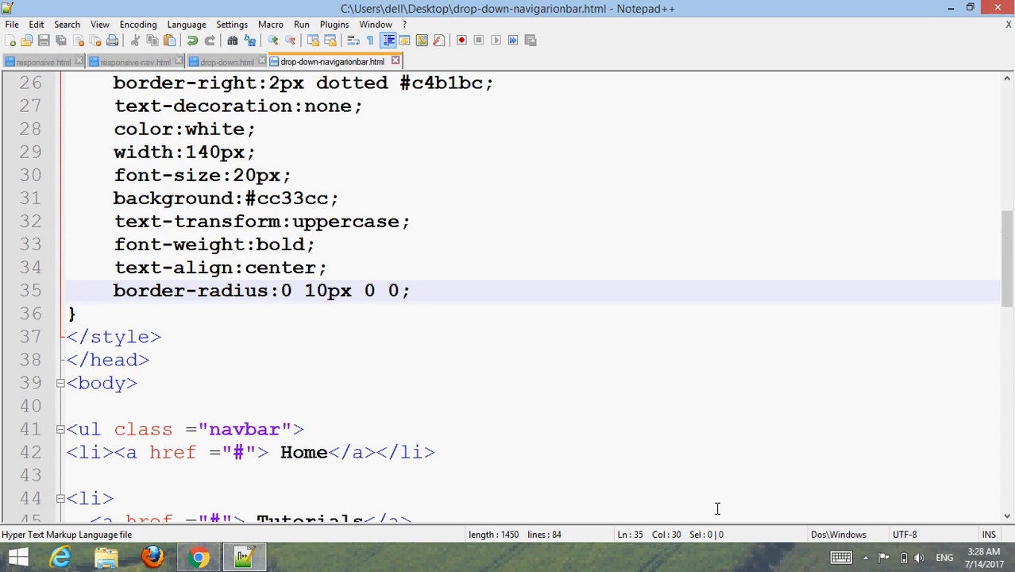
Step: Reload the page in Chrome to preview the pink uppercase links, then return to Notepad++
click(198, 556)
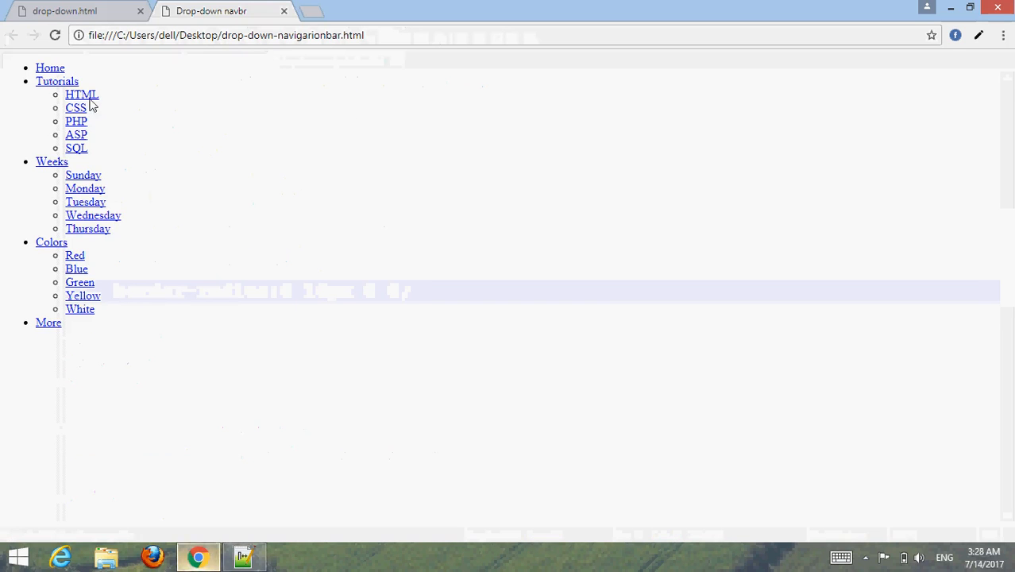
click(55, 35)
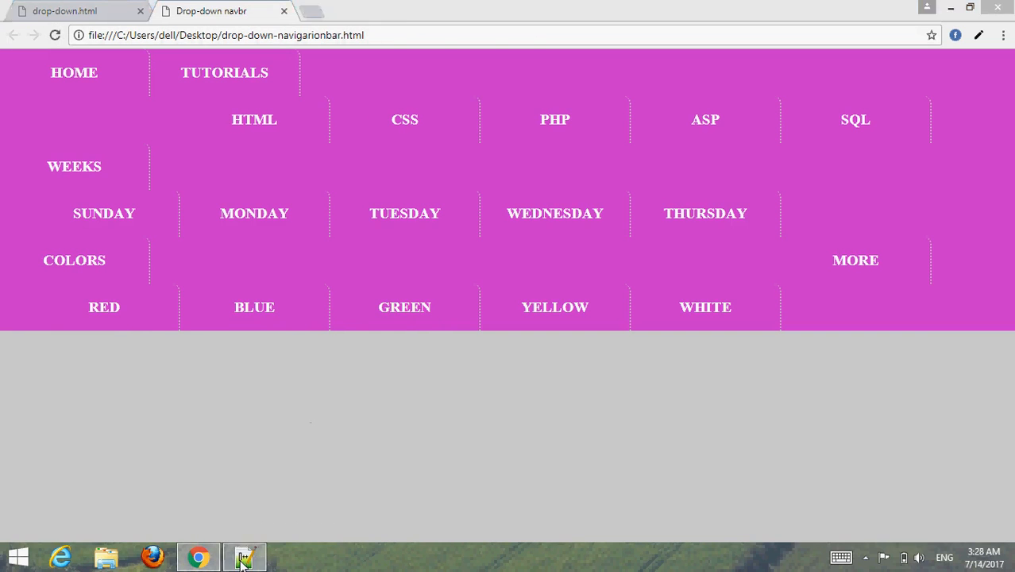
click(244, 556)
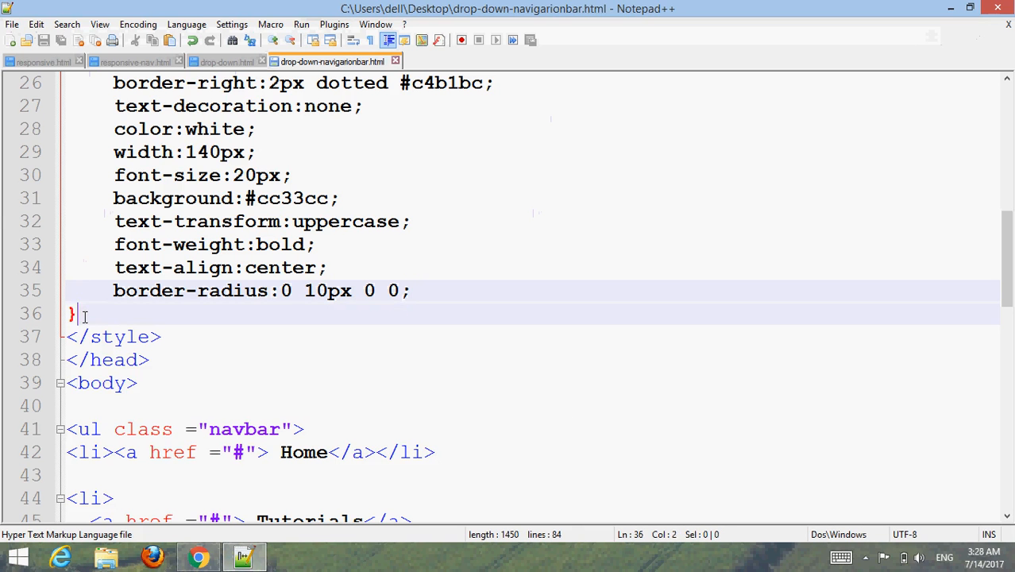
Step: Start a .sub rule with absolute position and z-index 200
text(.)
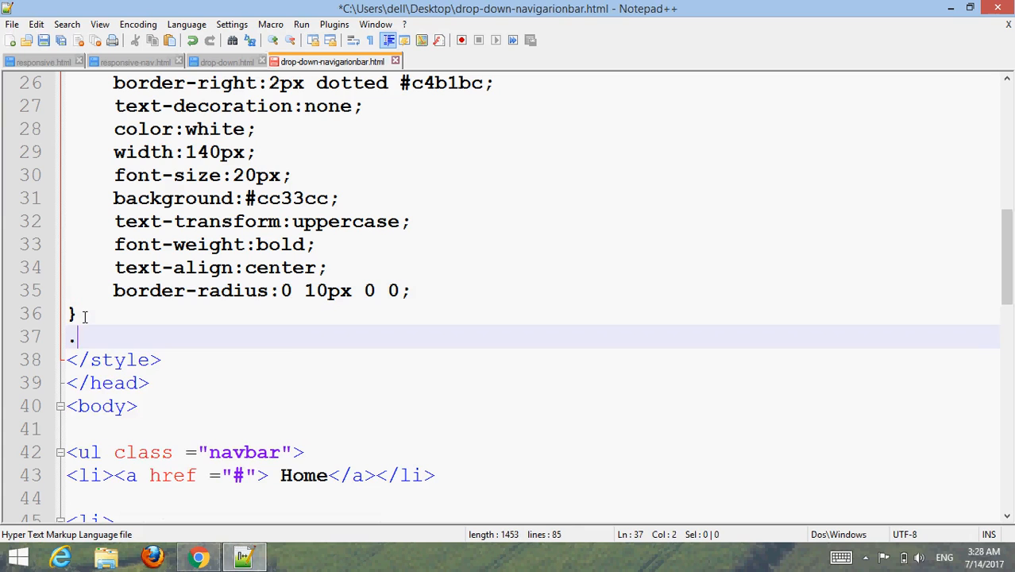
text(sub{)
text(})
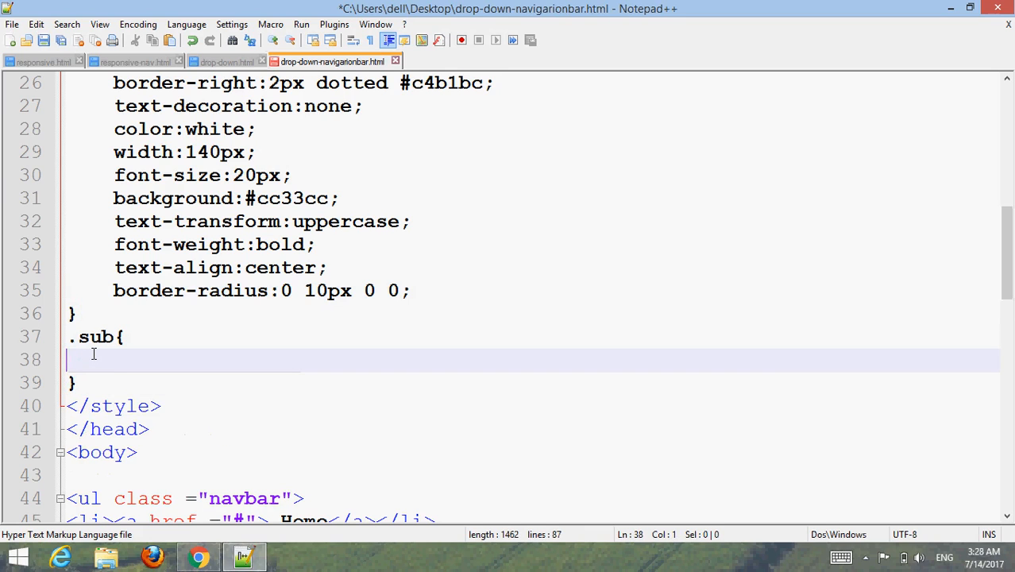
text(ps)
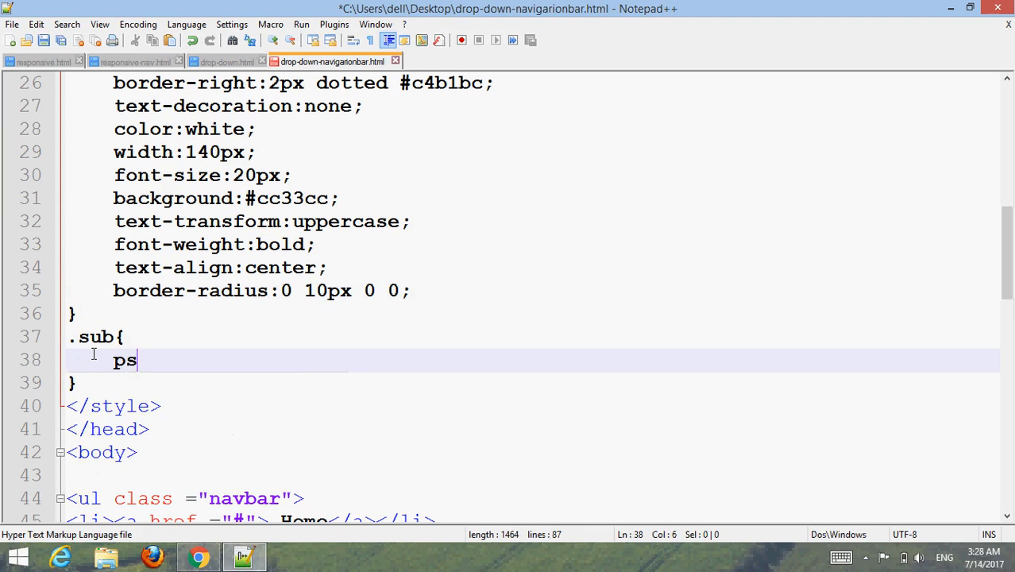
text(osition:)
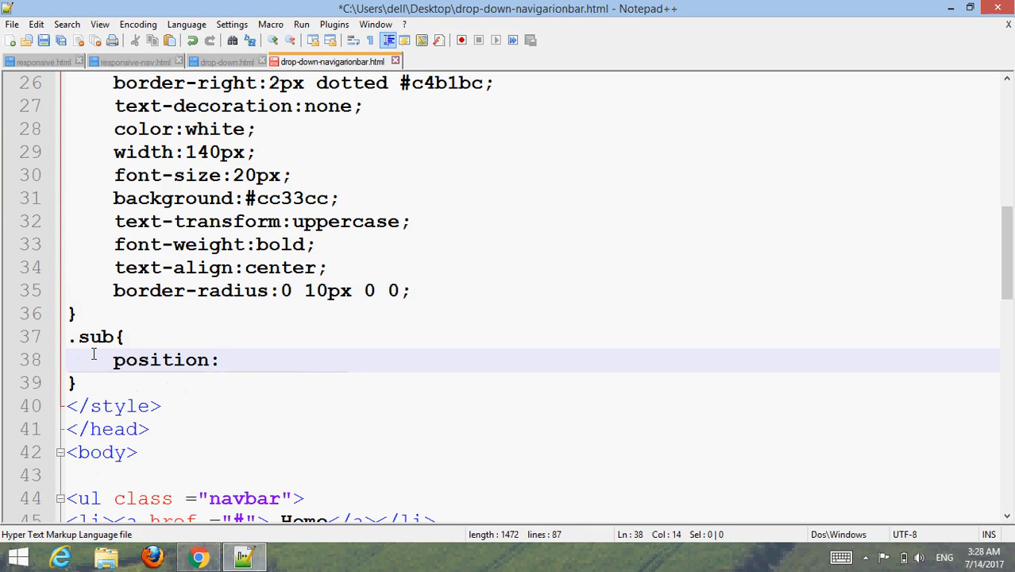
text(absolute;)
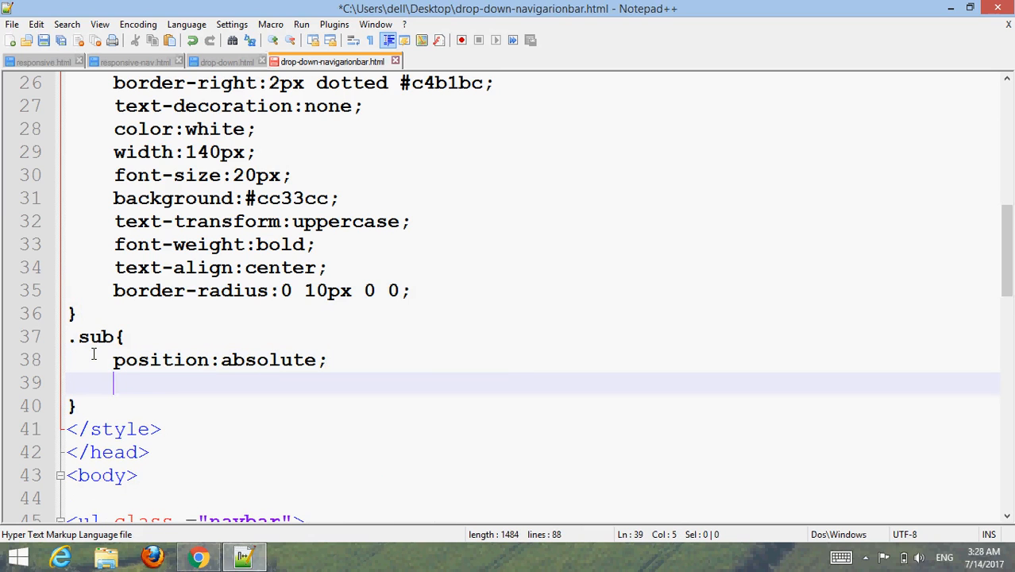
text(z-)
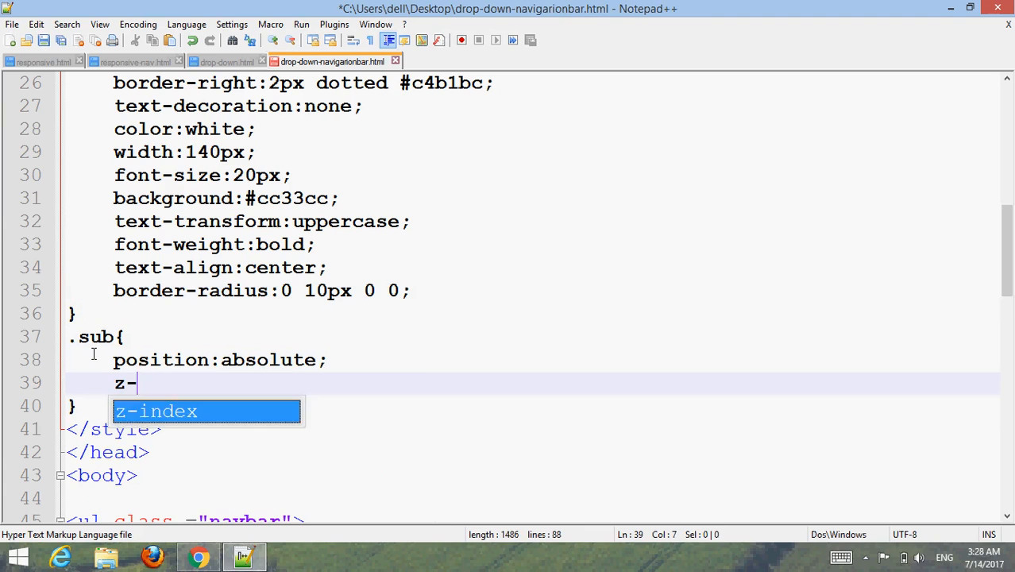
text(index:200)
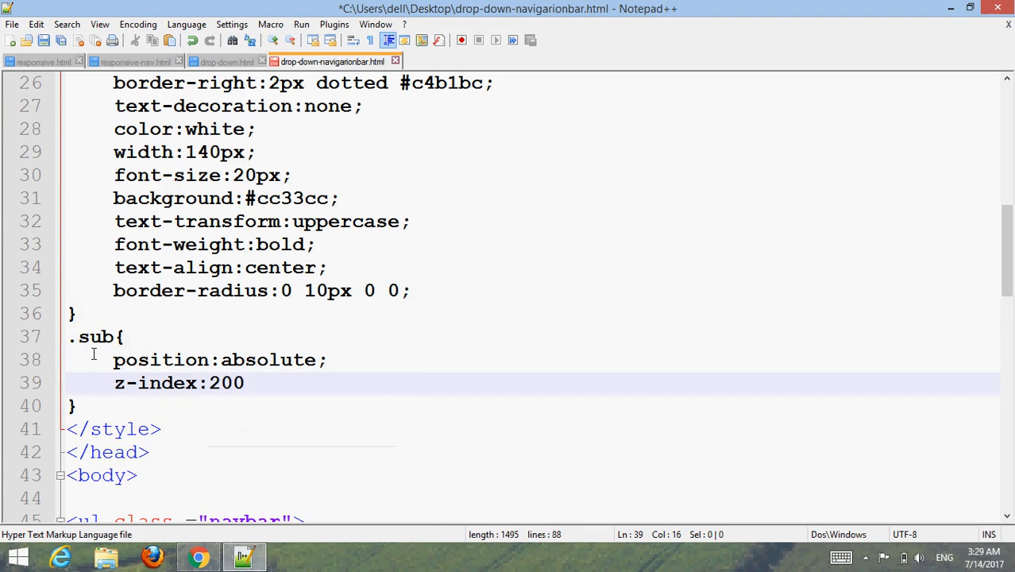
Step: Give .sub a 2px 2px 0 #bebebe box value and a display setting to hide it
text(box-shadow:)
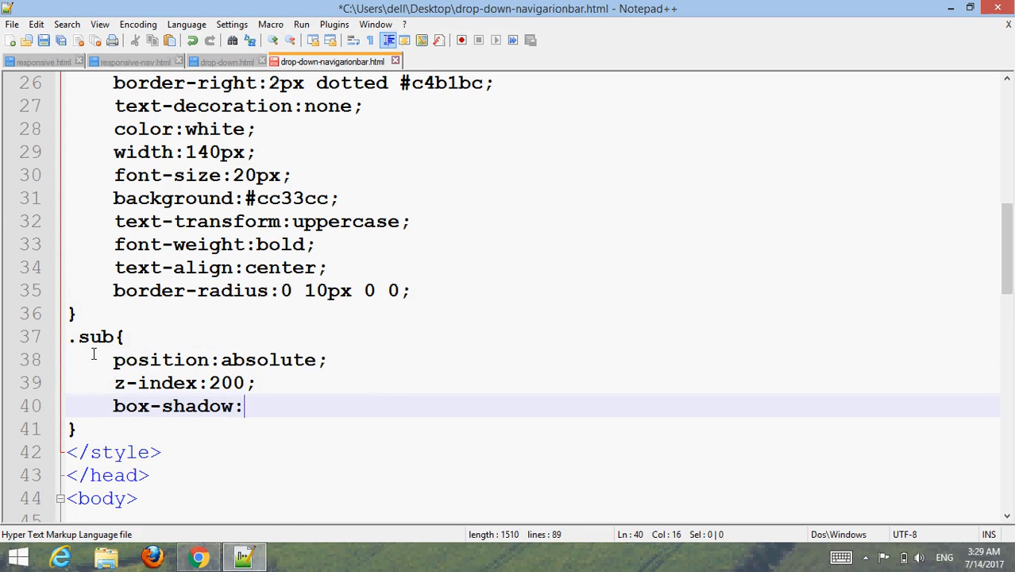
text(2px)
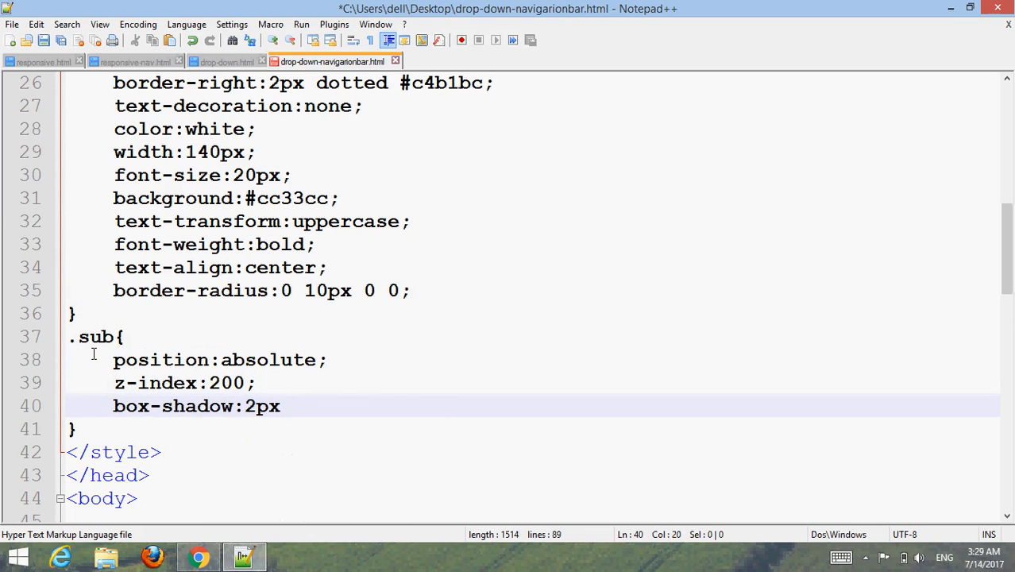
text(2px)
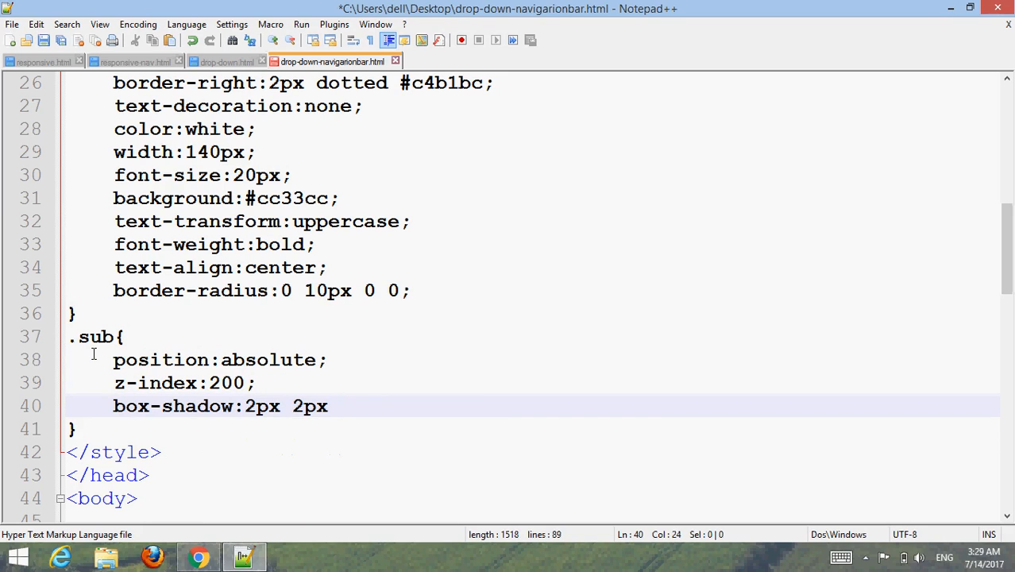
text(0 #)
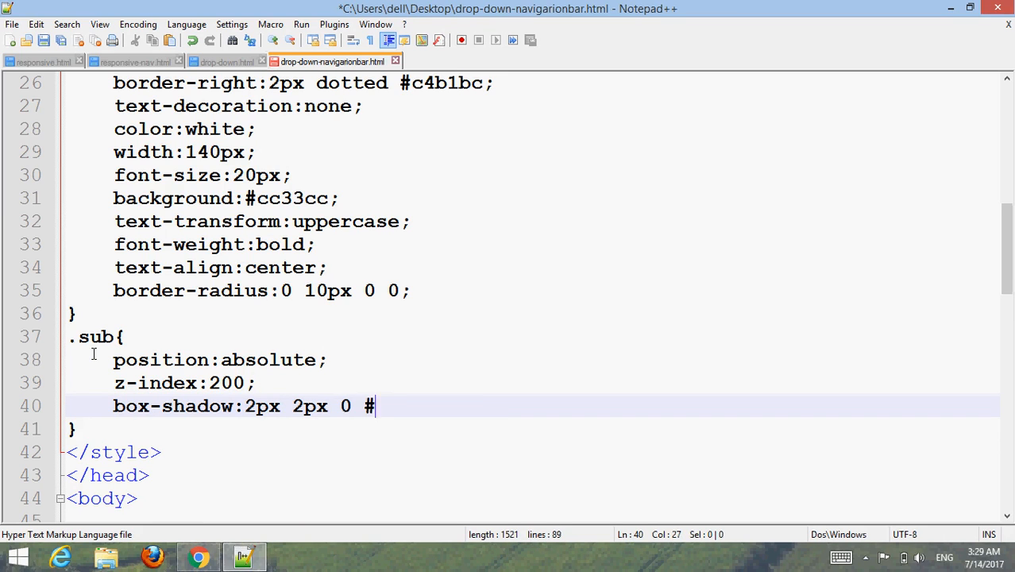
text(b)
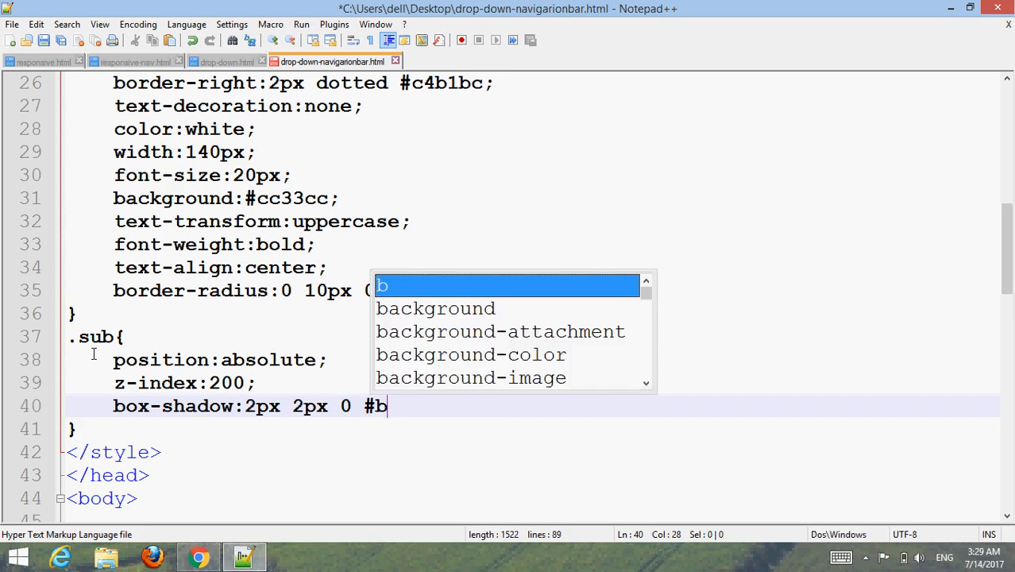
text(e)
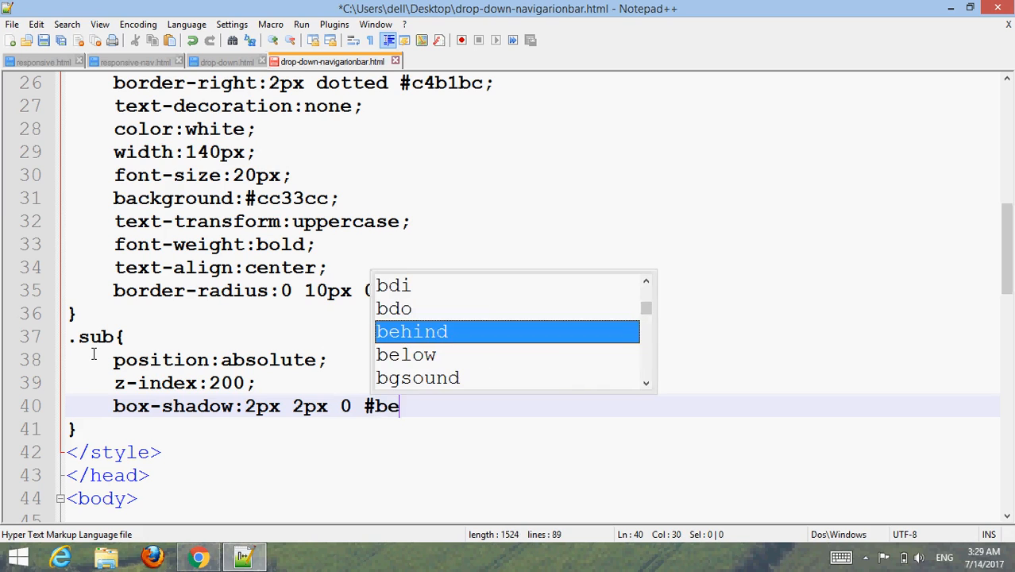
text(bebe;)
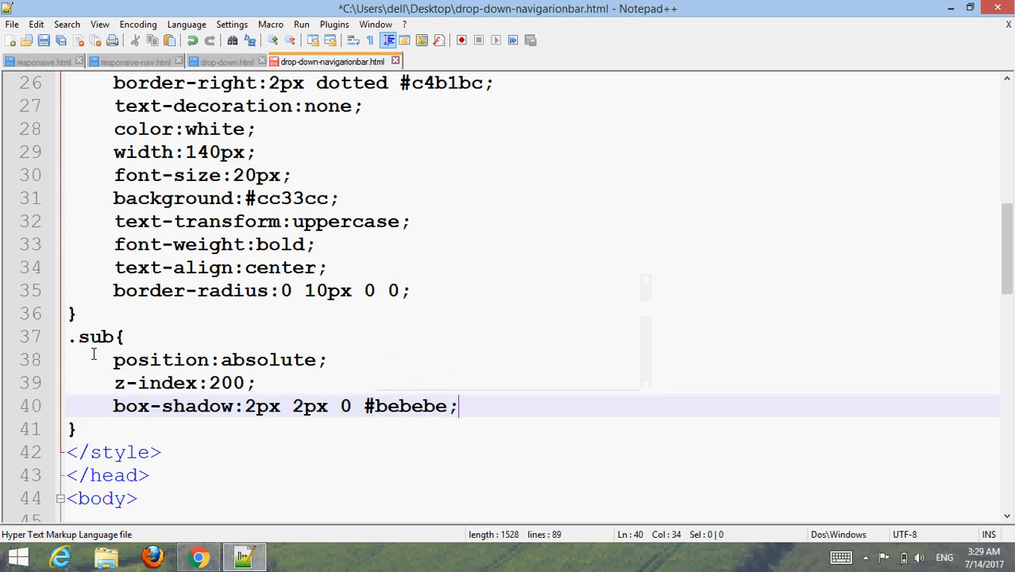
text(di)
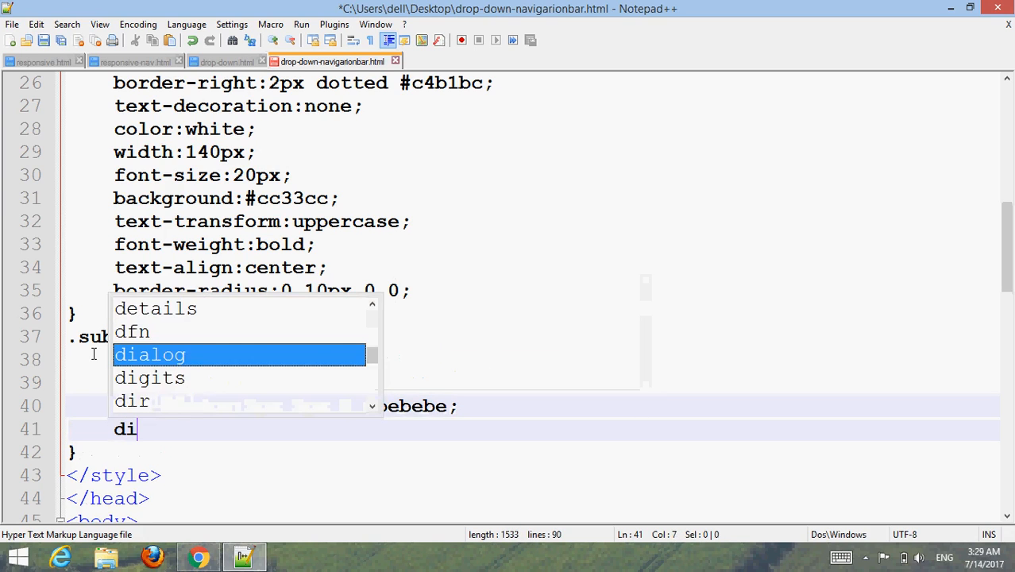
text(splay:none;)
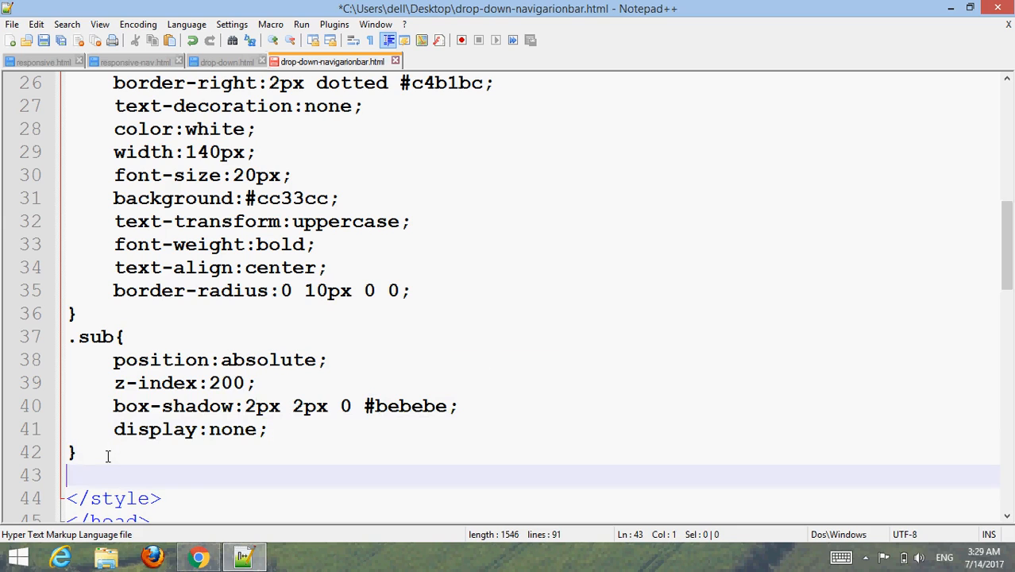
Step: Add a .sub li rule with float:none and margin:0, then check the page in Chrome
text(.sub)
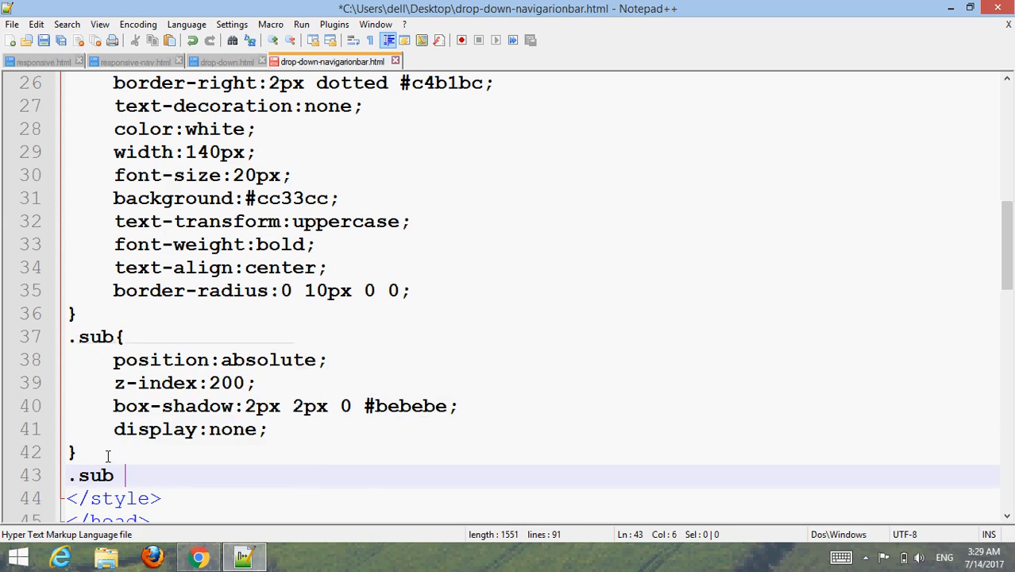
text(li)
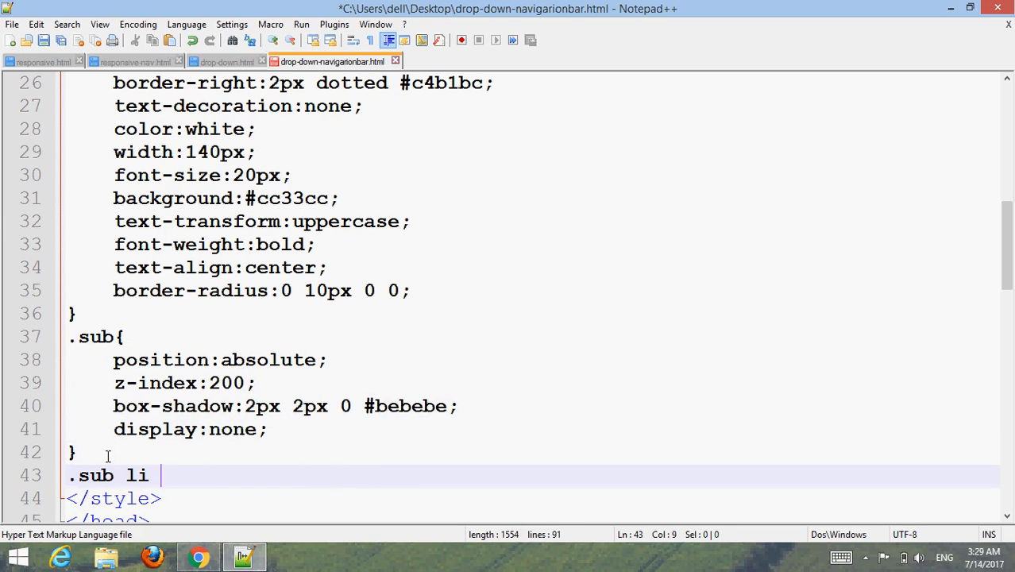
text({)
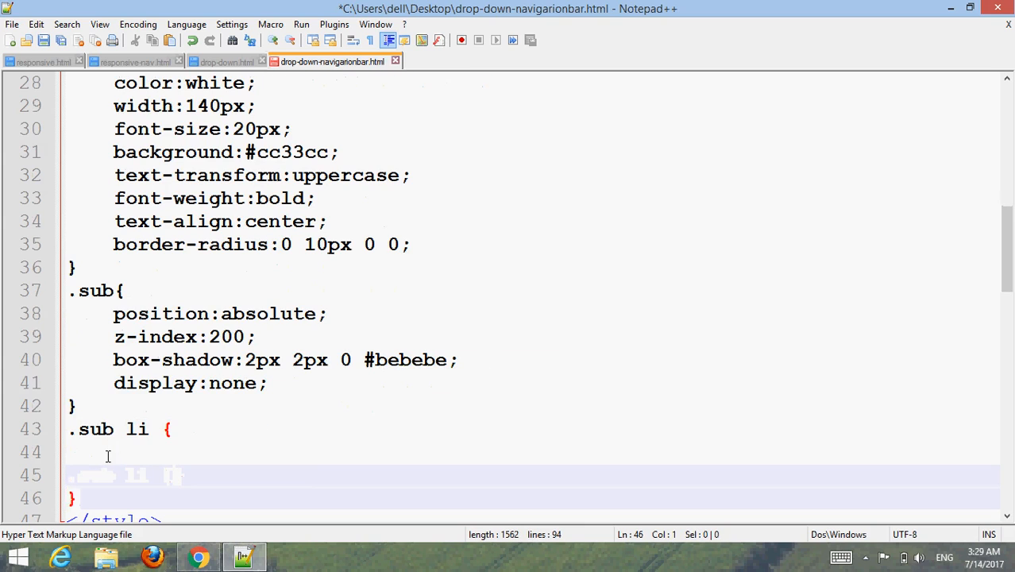
mouse_move(1006, 314)
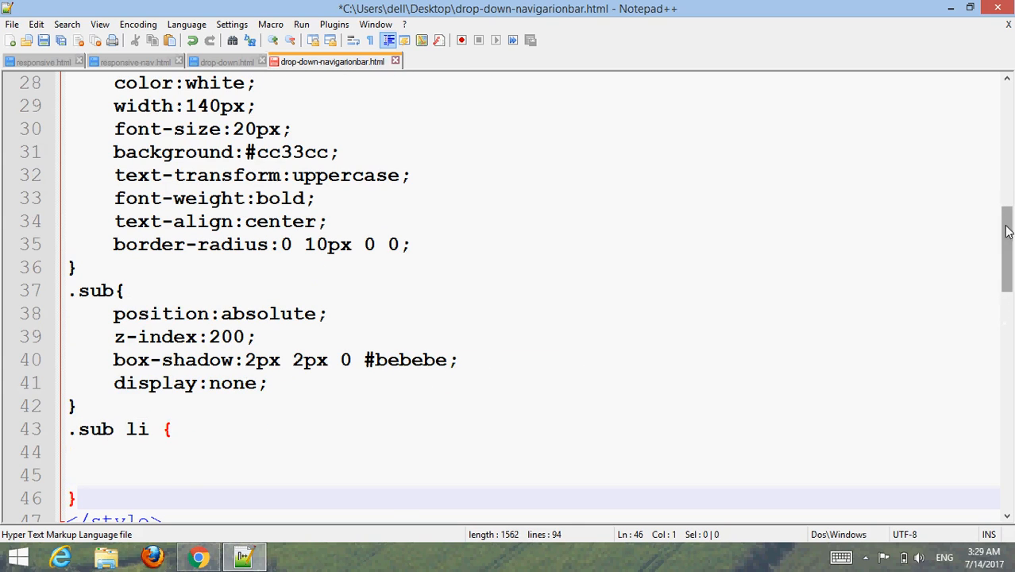
scroll(down, 3)
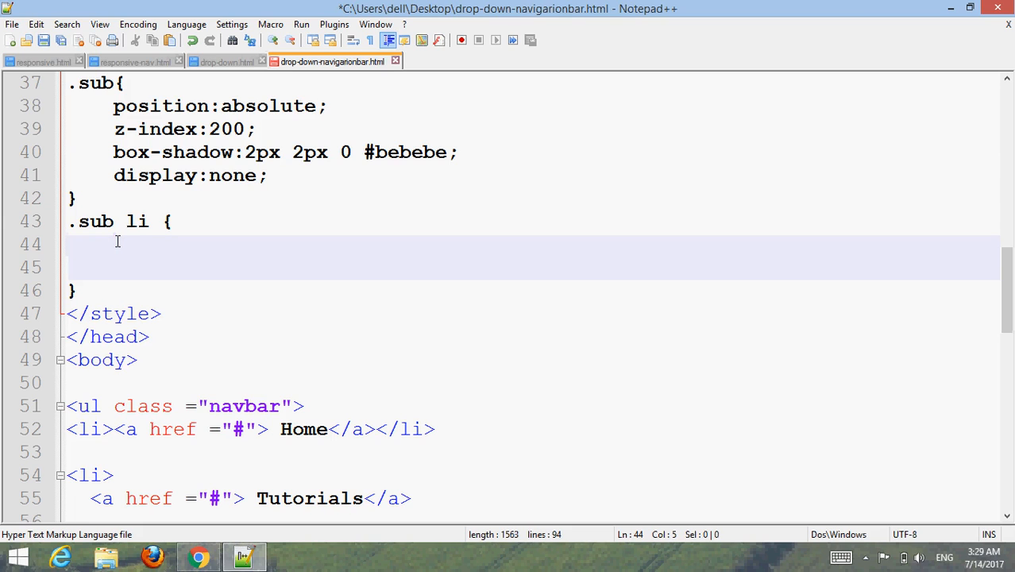
text(float:none;)
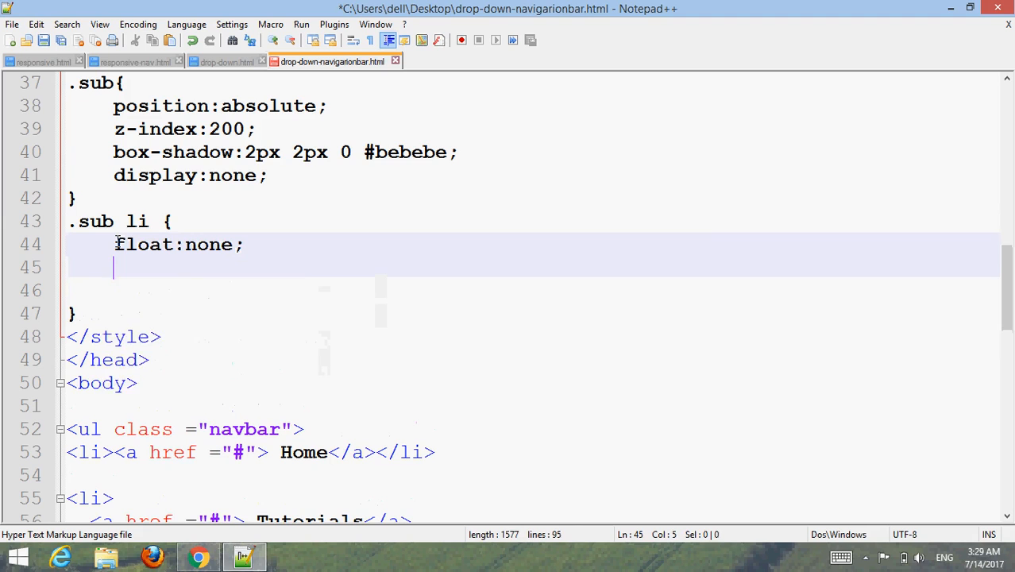
text(margin:0)
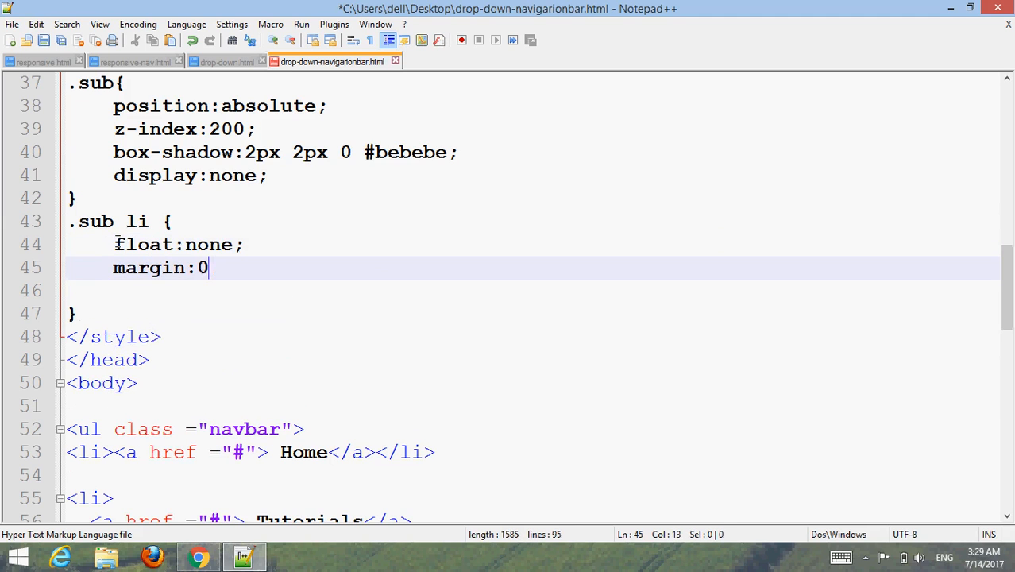
text(;)
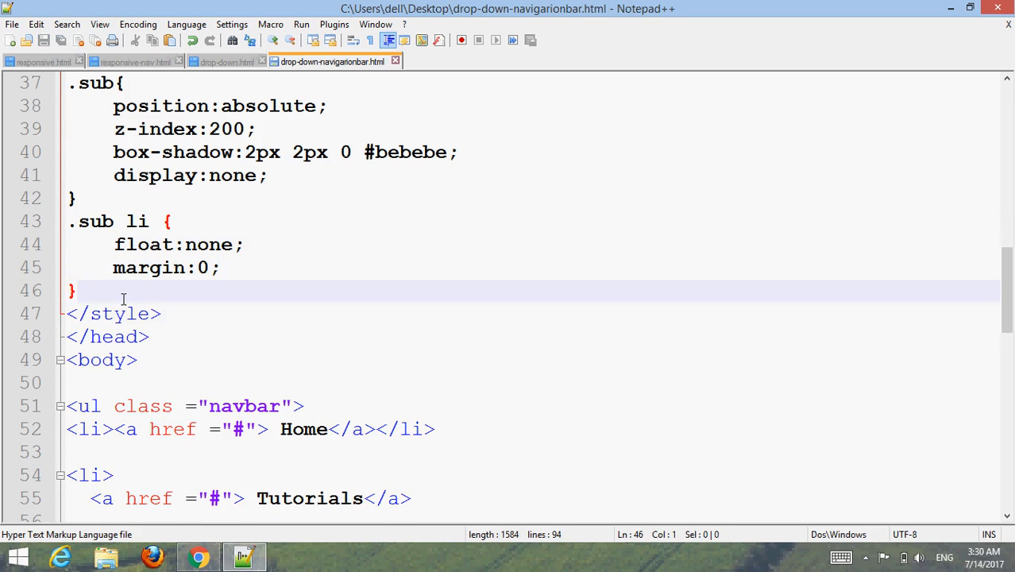
mouse_move(188, 464)
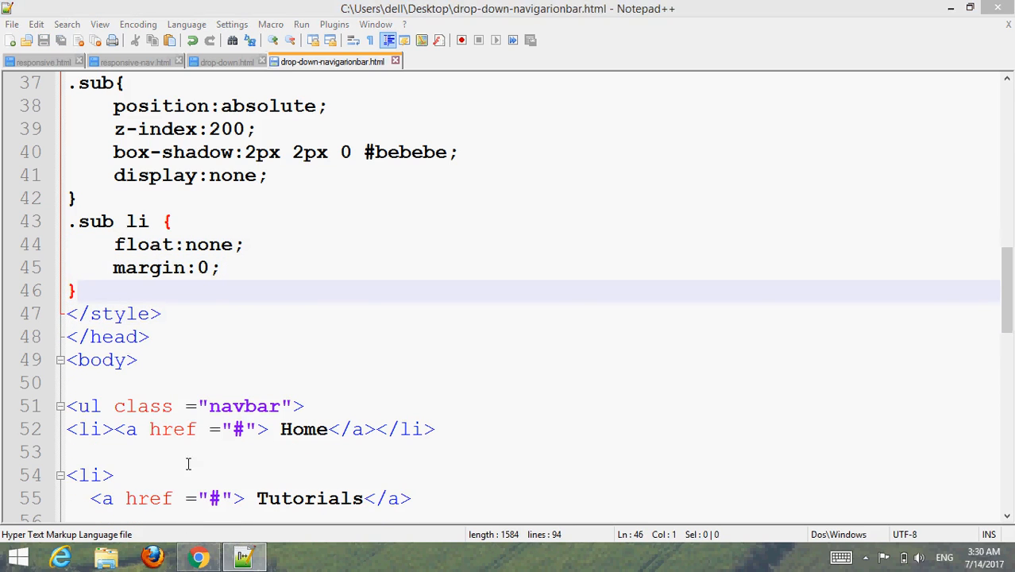
click(198, 556)
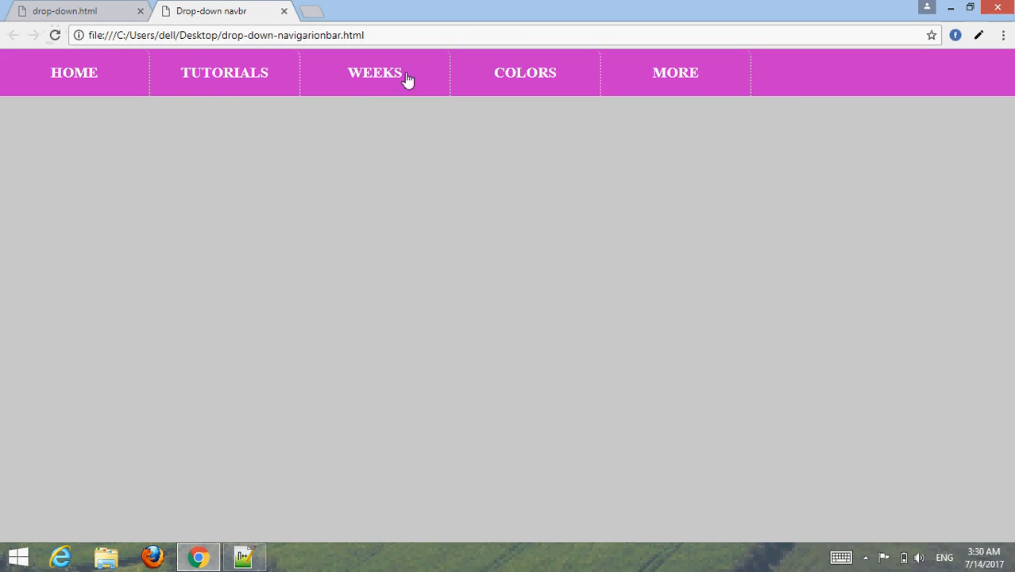
click(244, 556)
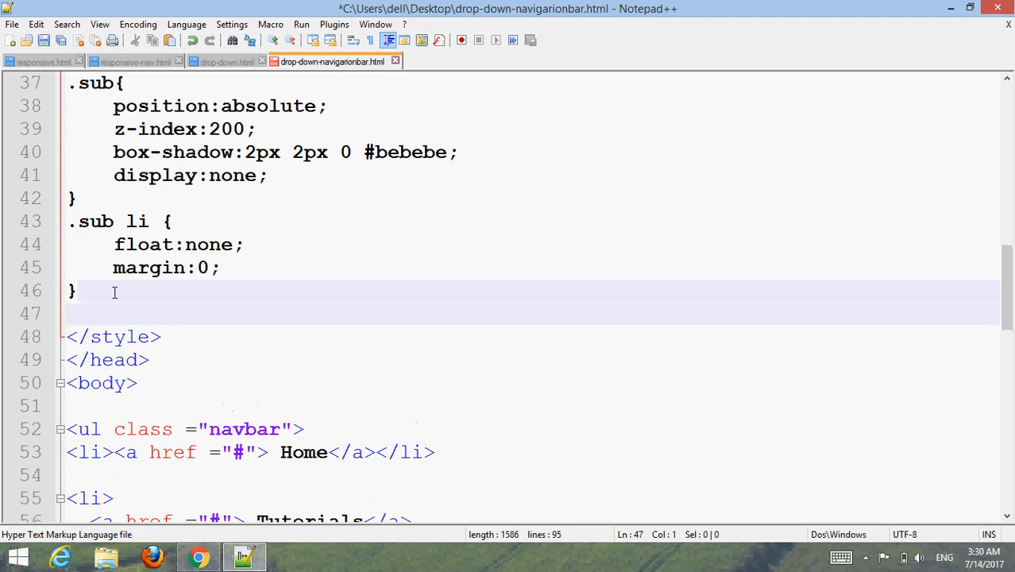
text(.sub li a{)
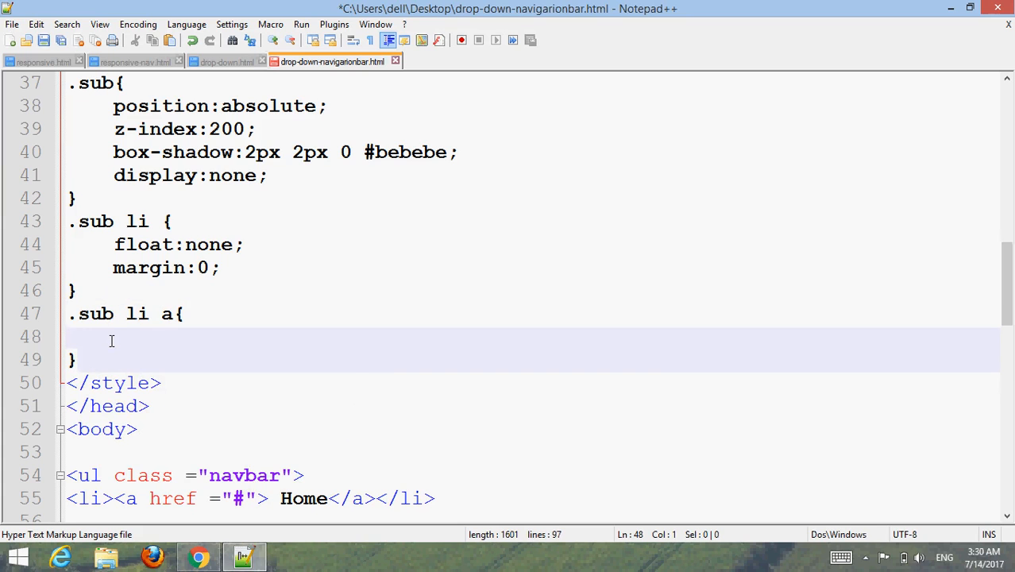
Step: Give submenu links a 2px dotted #c4b1bc bottom border and no right border
text(border-bottom:)
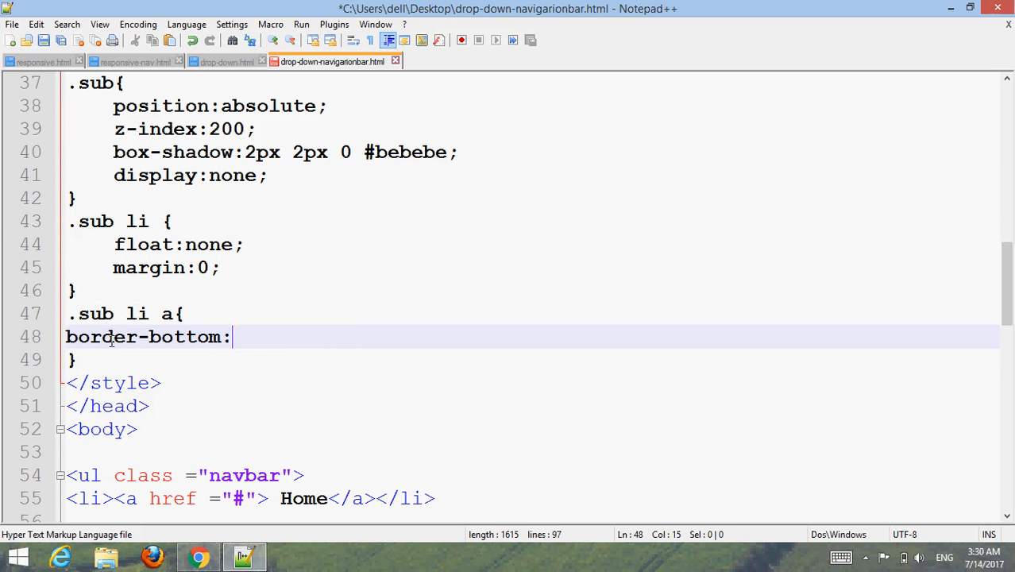
text(2px)
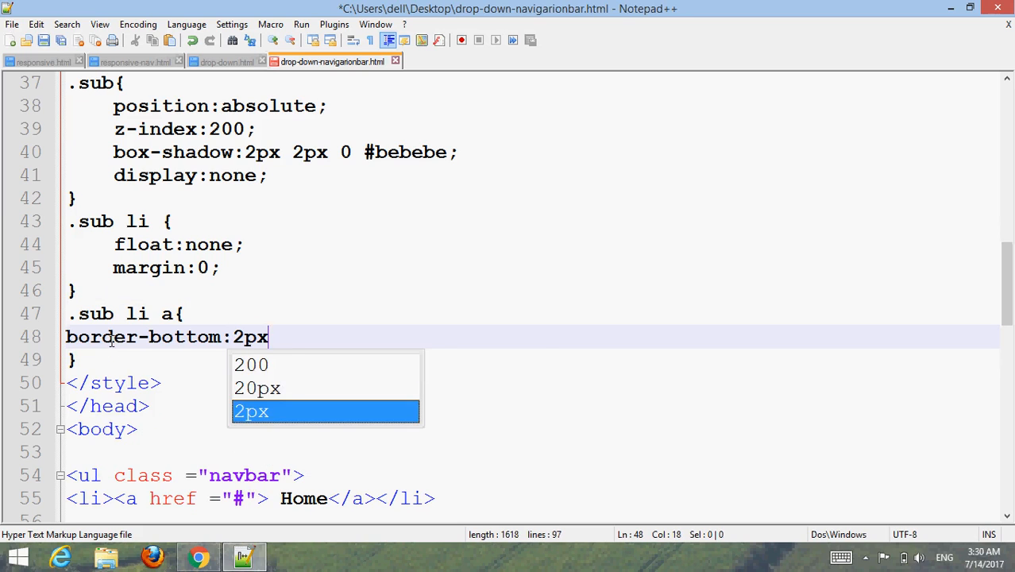
text(dotted #)
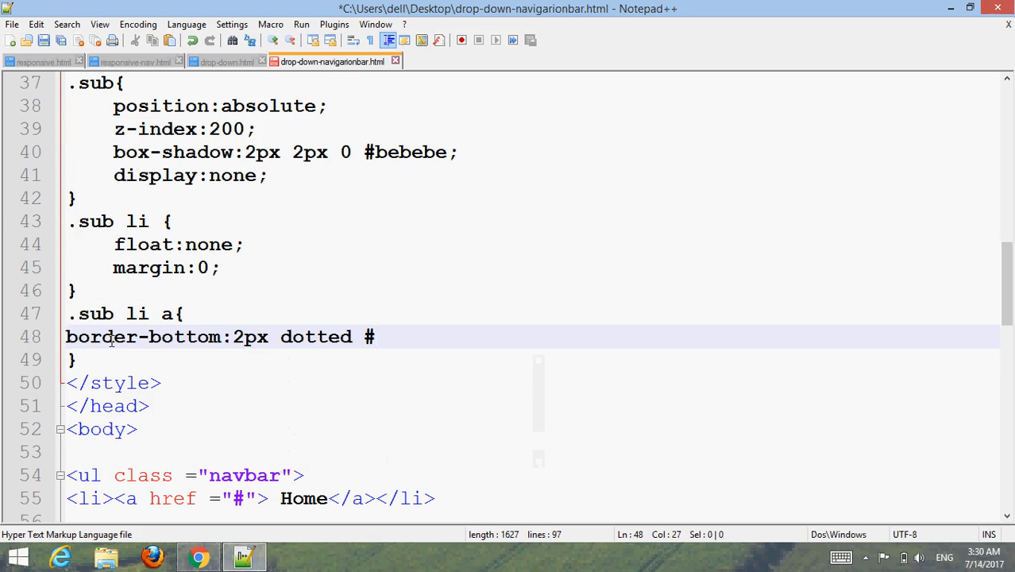
text(c4)
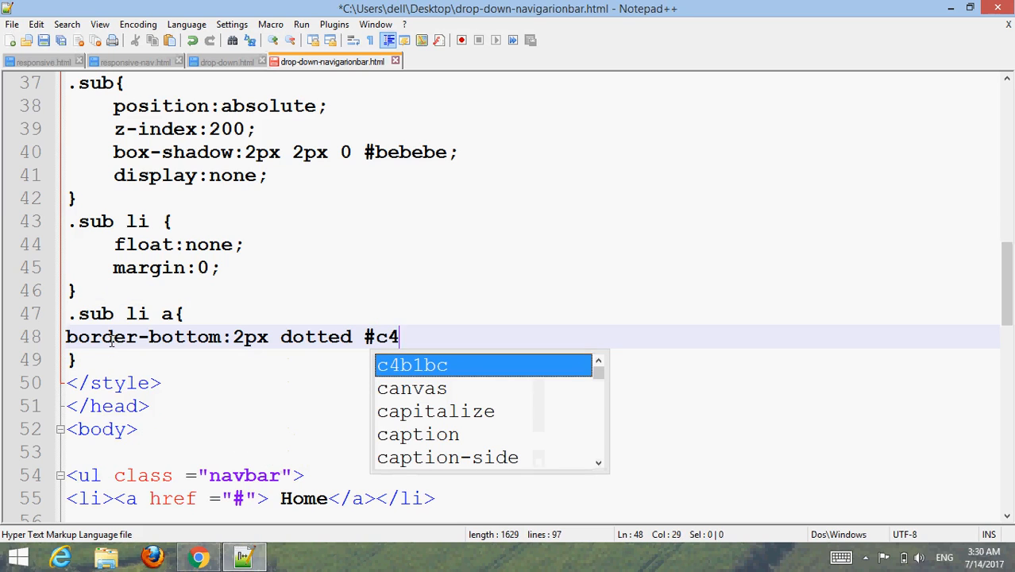
text(b)
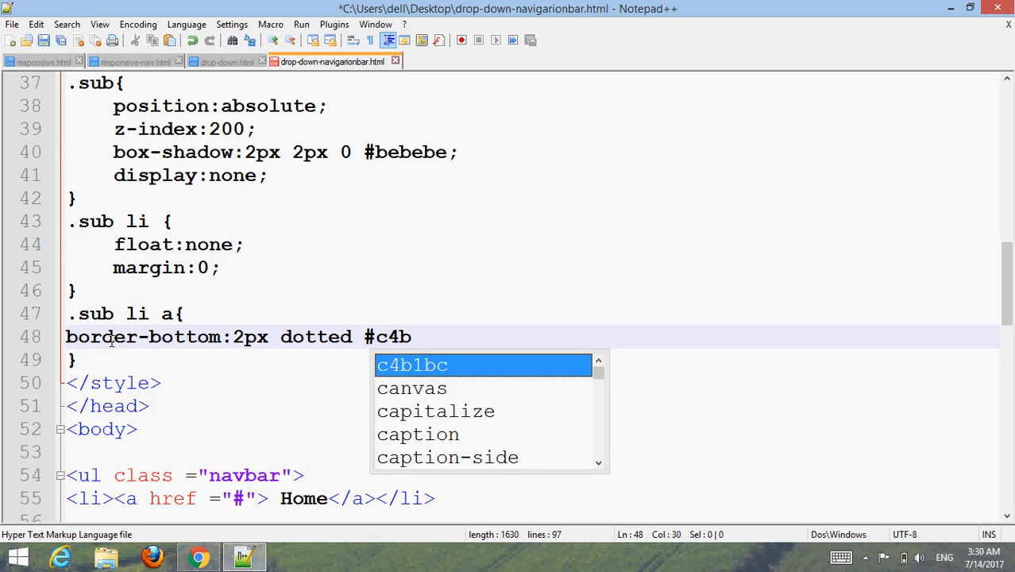
text(1bc;)
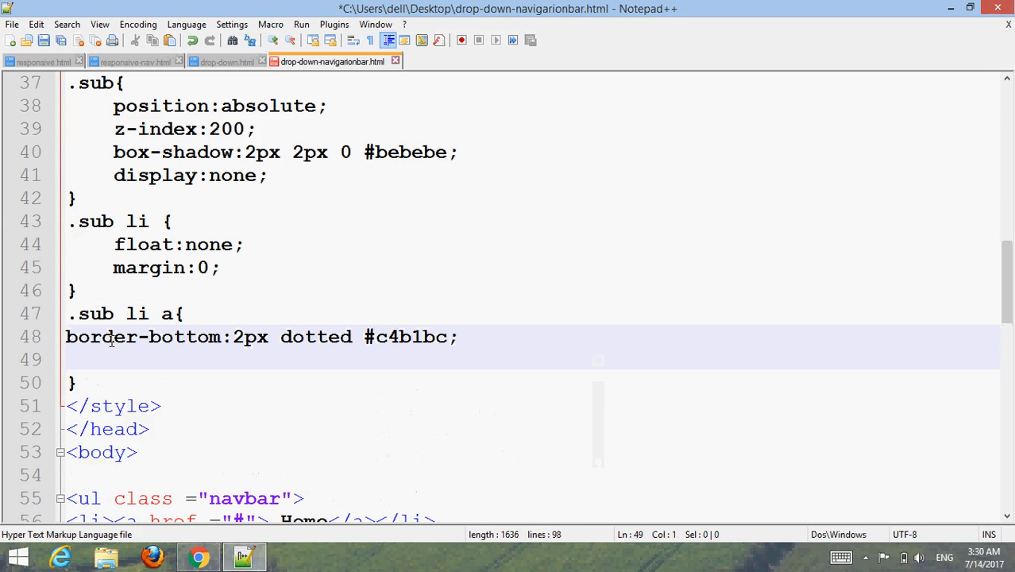
text(bor)
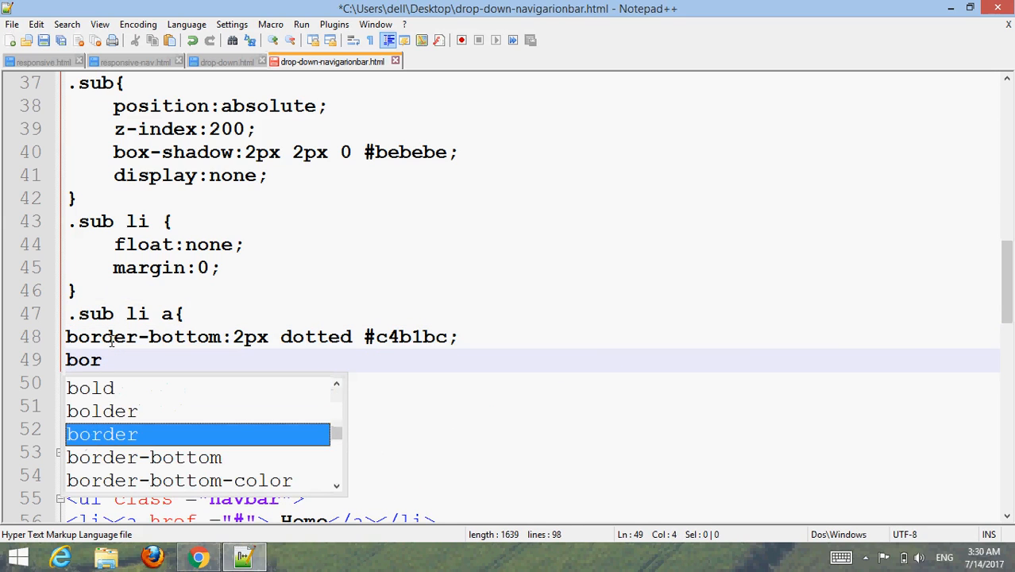
text(der-ri)
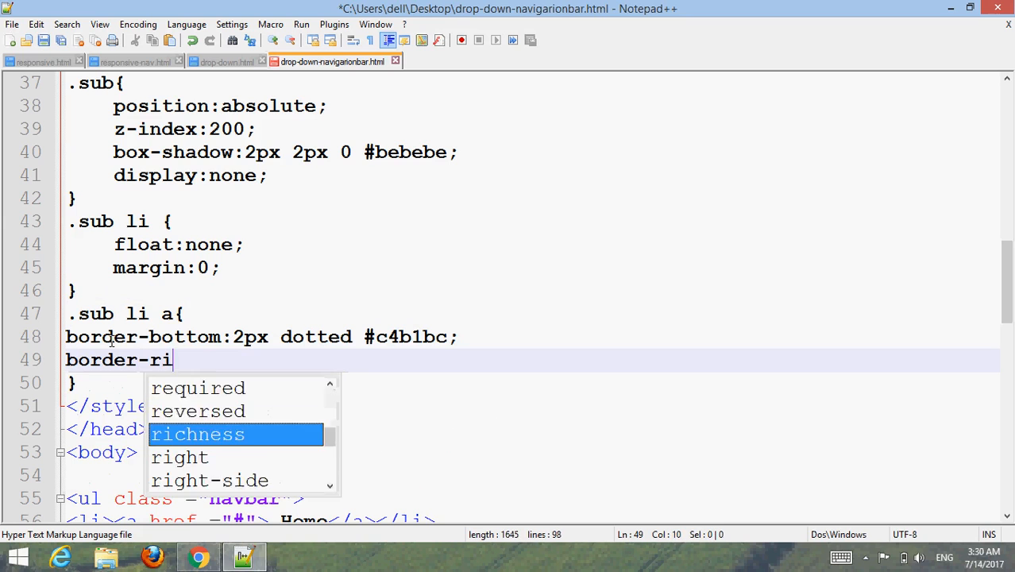
text(ght:none;)
text(color:black)
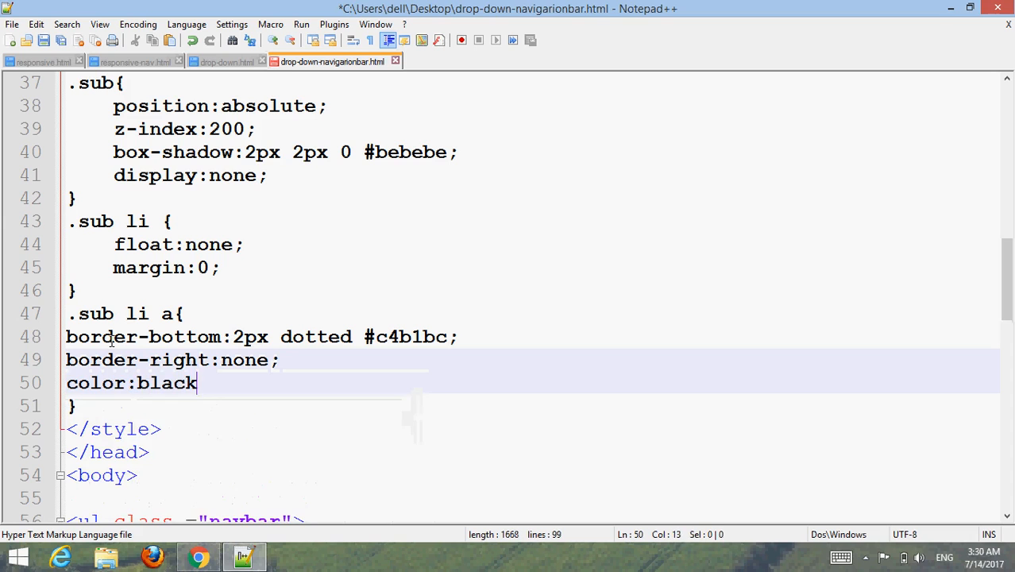
key(Return)
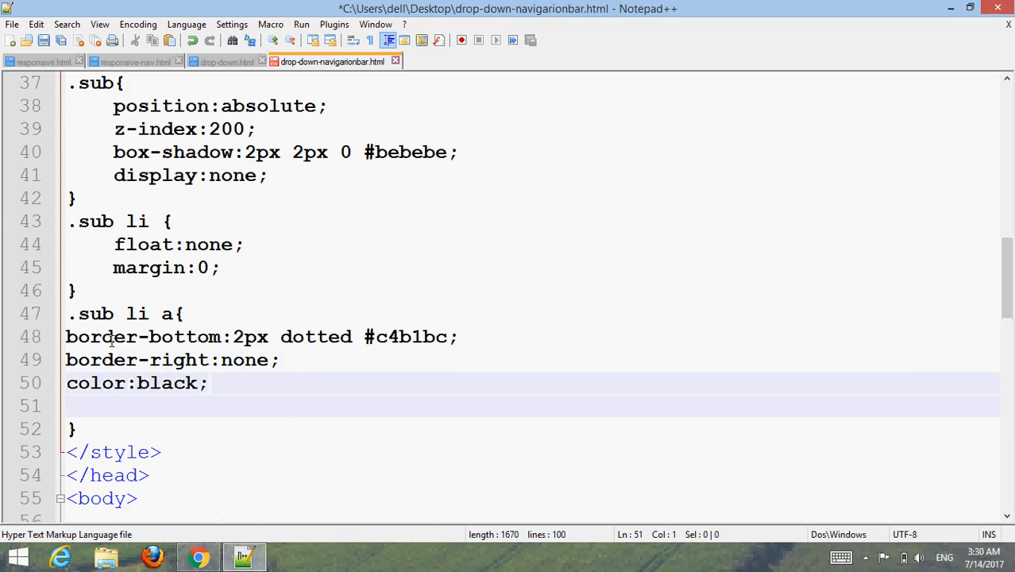
Step: Set submenu link padding to 20px 30px and font-size to 18px
text(padding:)
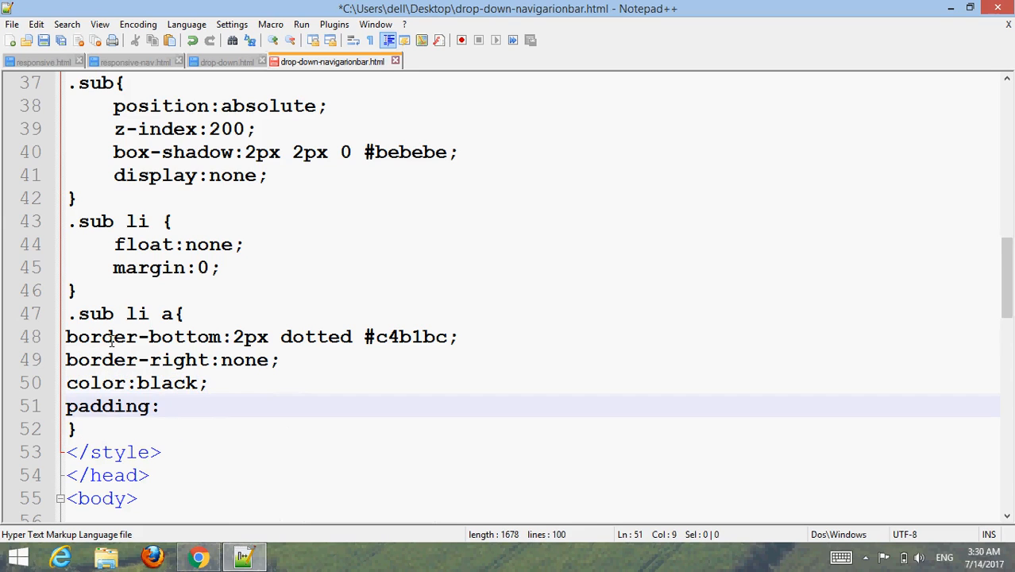
text(20px)
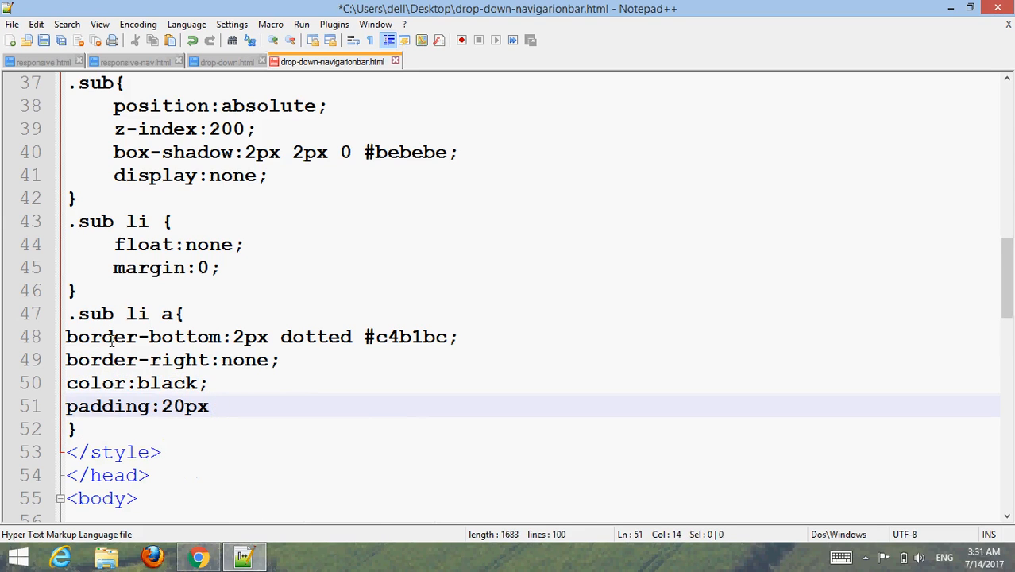
text(30px;)
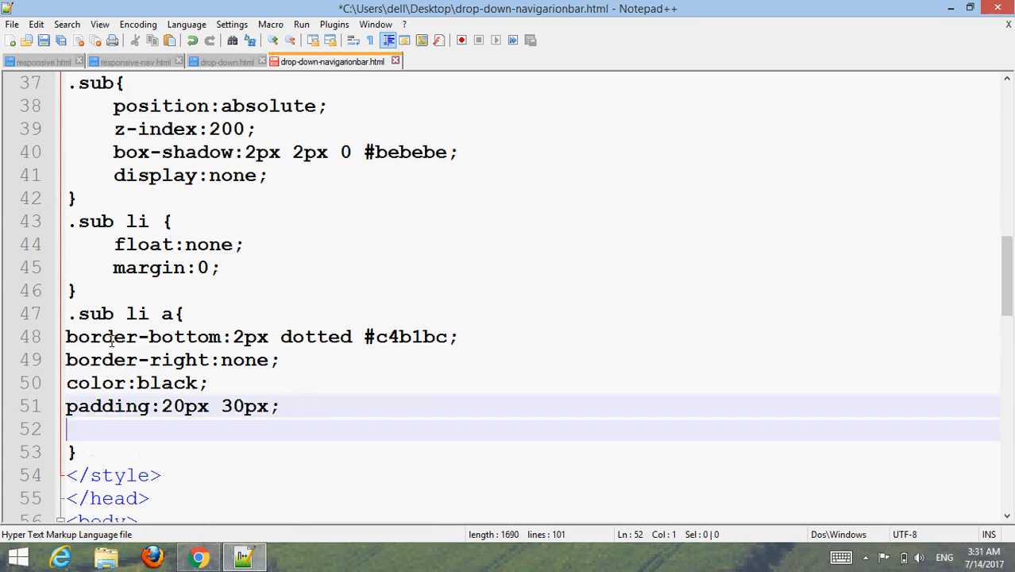
text(font-size:)
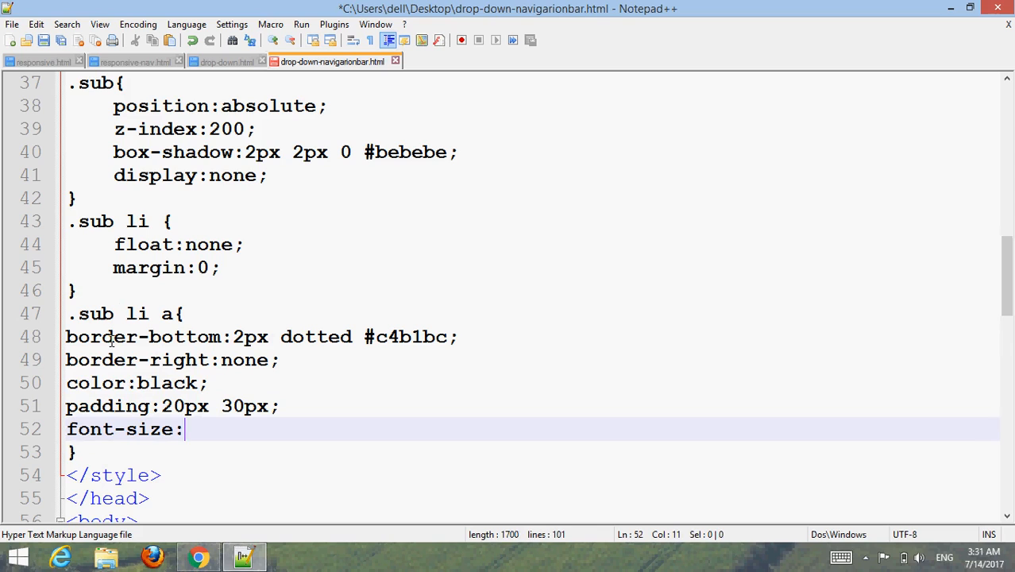
text(1)
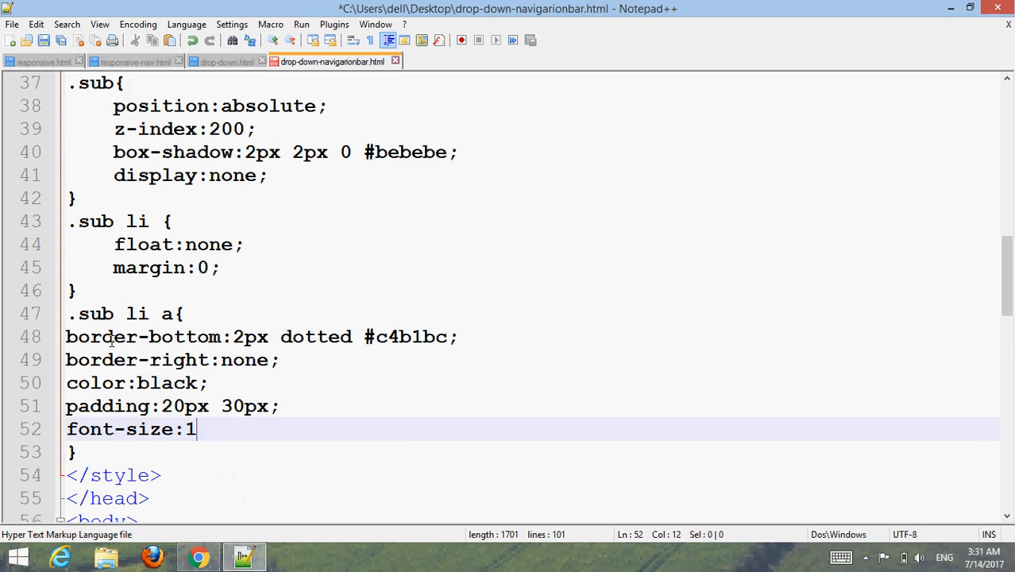
text(8px;)
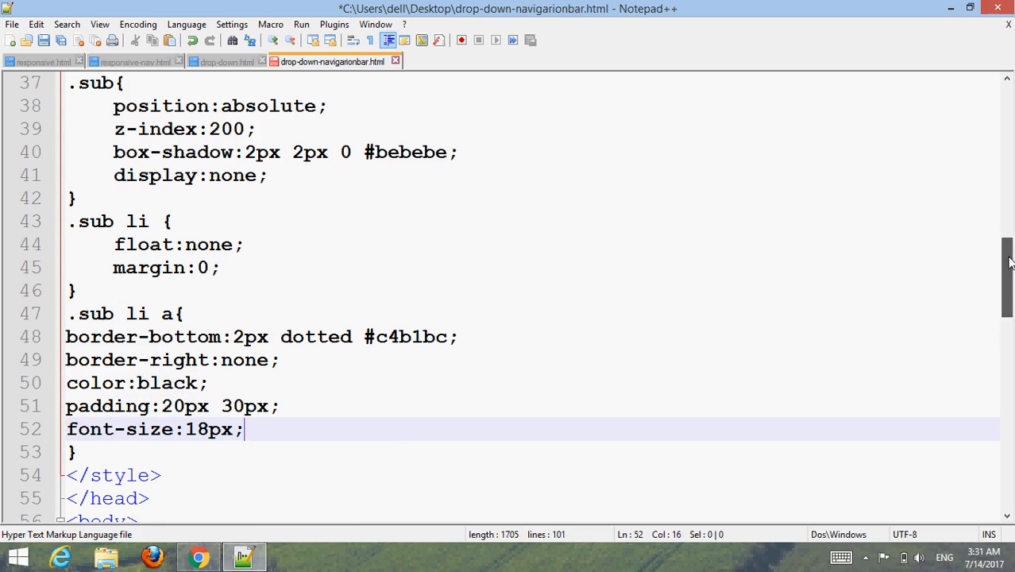
scroll(down, 3)
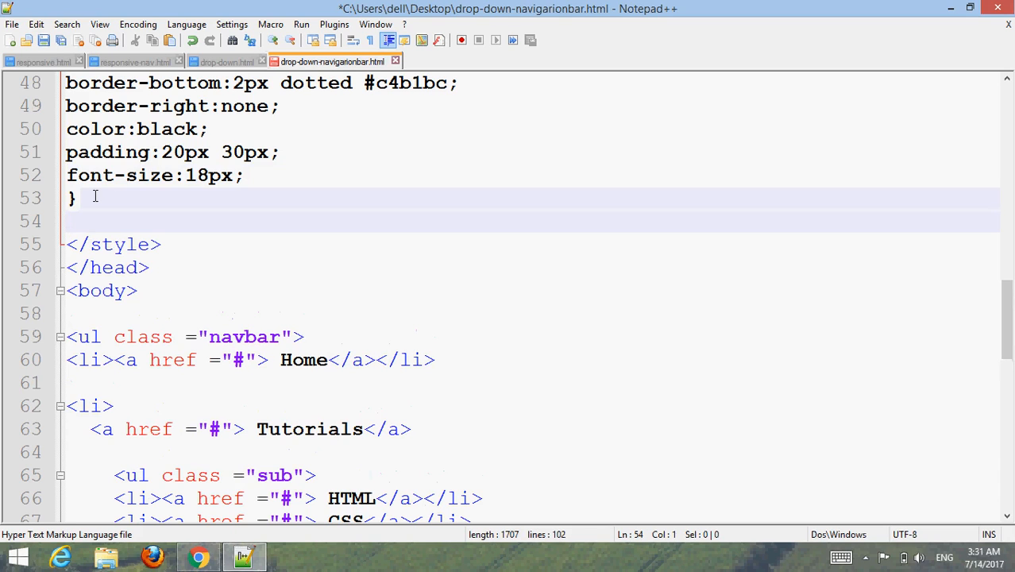
Step: Add a .sub li:last-child a rule with border-bottom:none and begin a .navbar selector
click(68, 221)
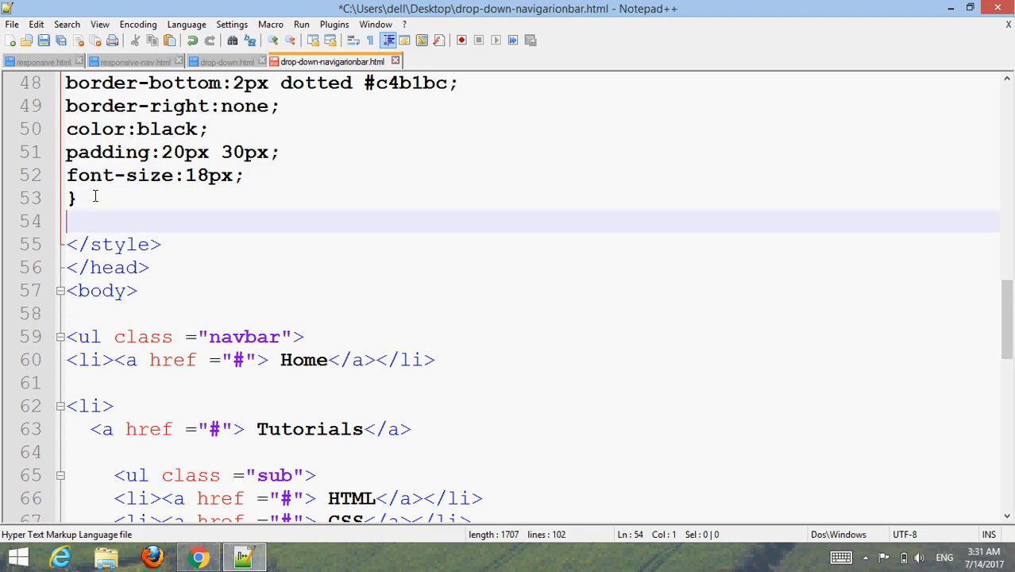
text(.sub li)
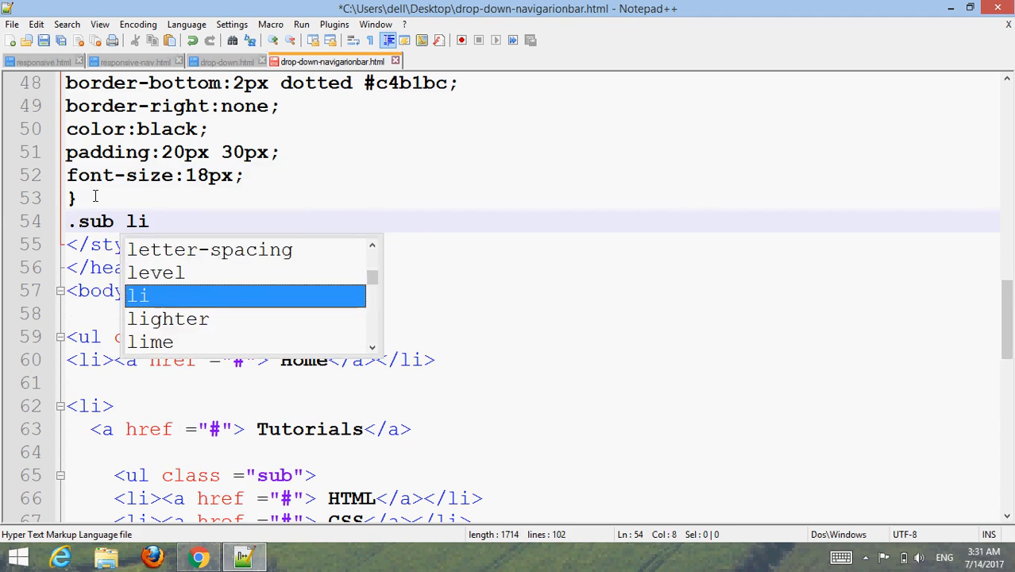
text(:last)
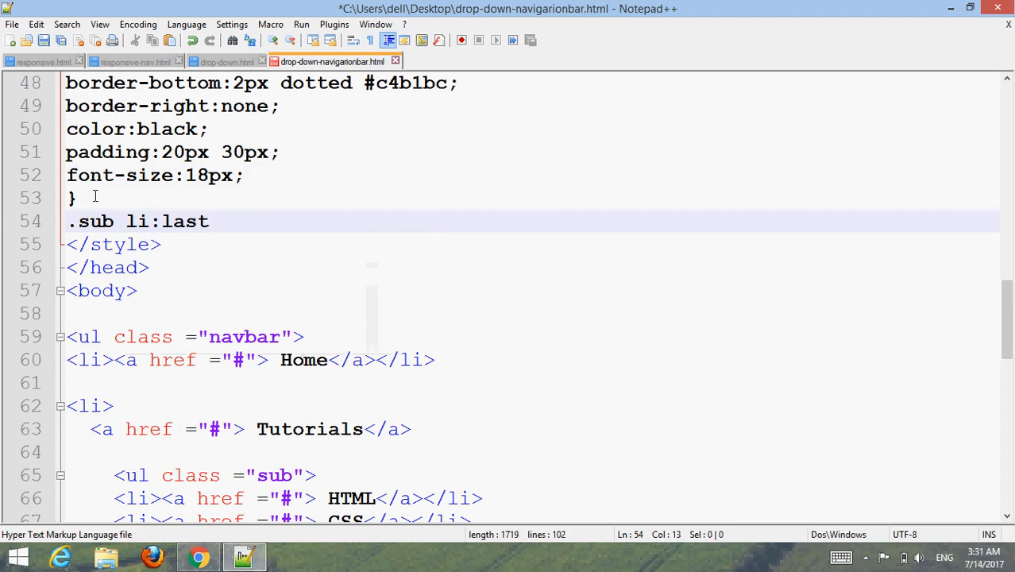
text(-child a{)
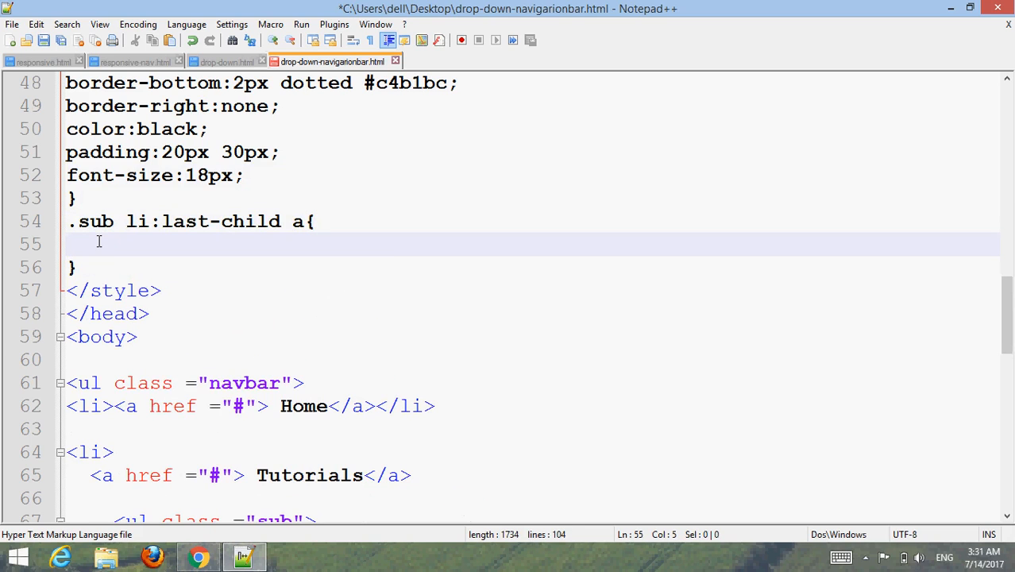
text(bo)
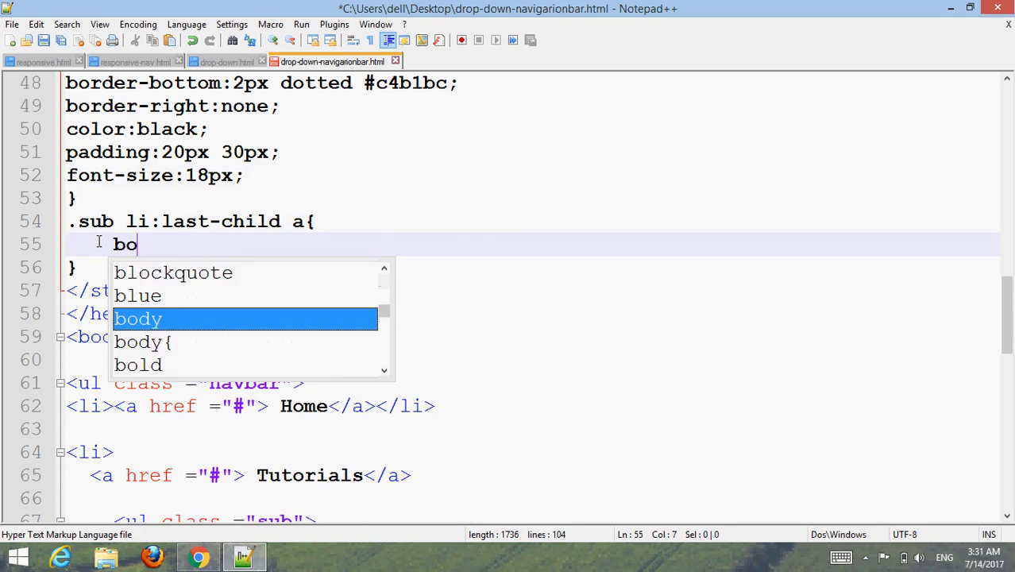
text(rder)
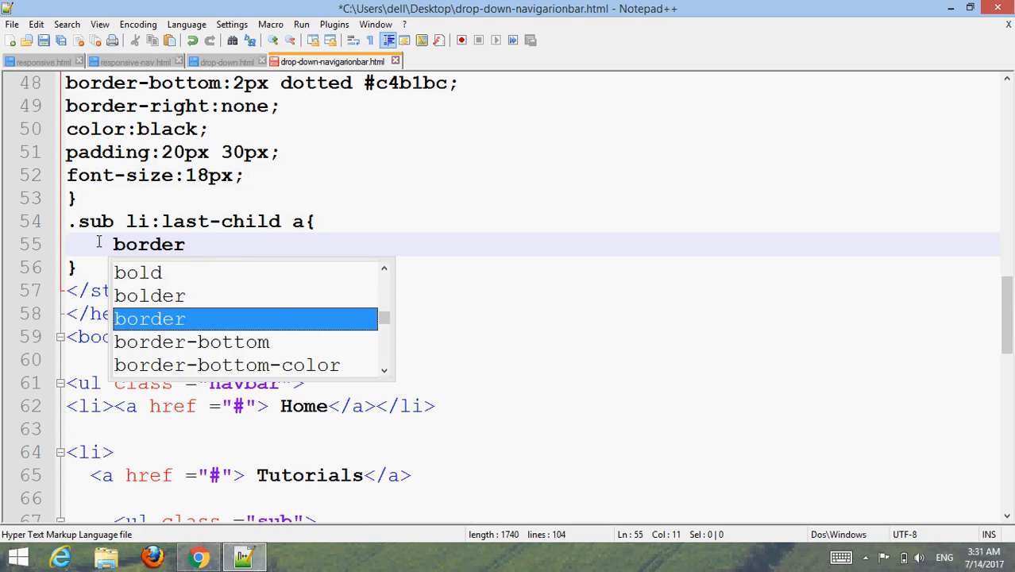
text(-t)
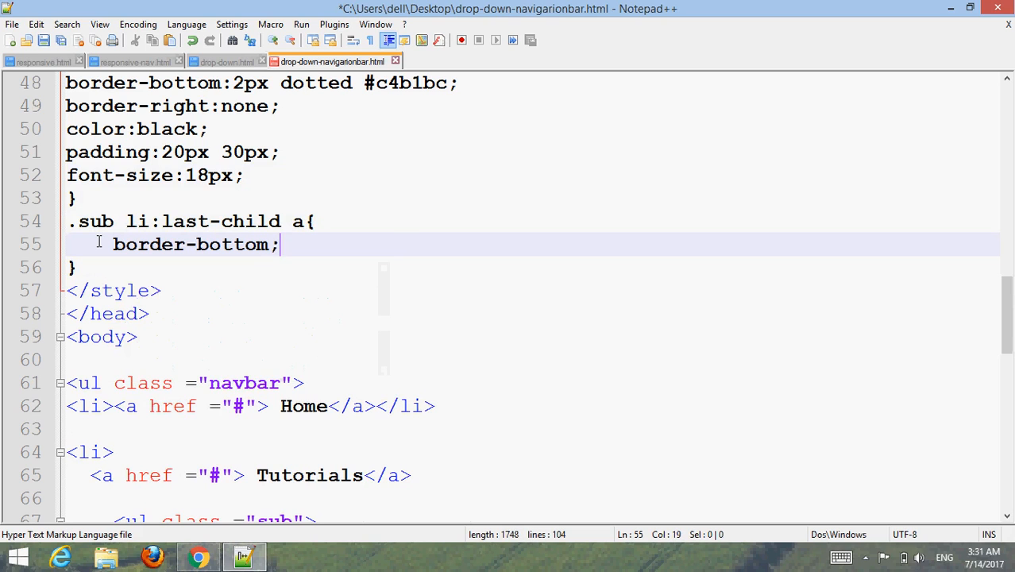
text(NONE)
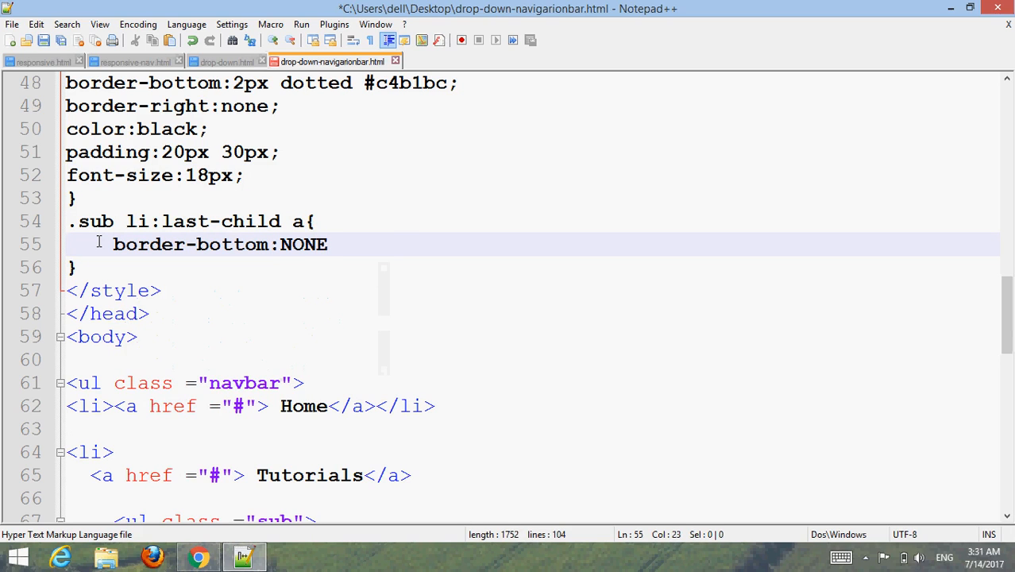
text(none;)
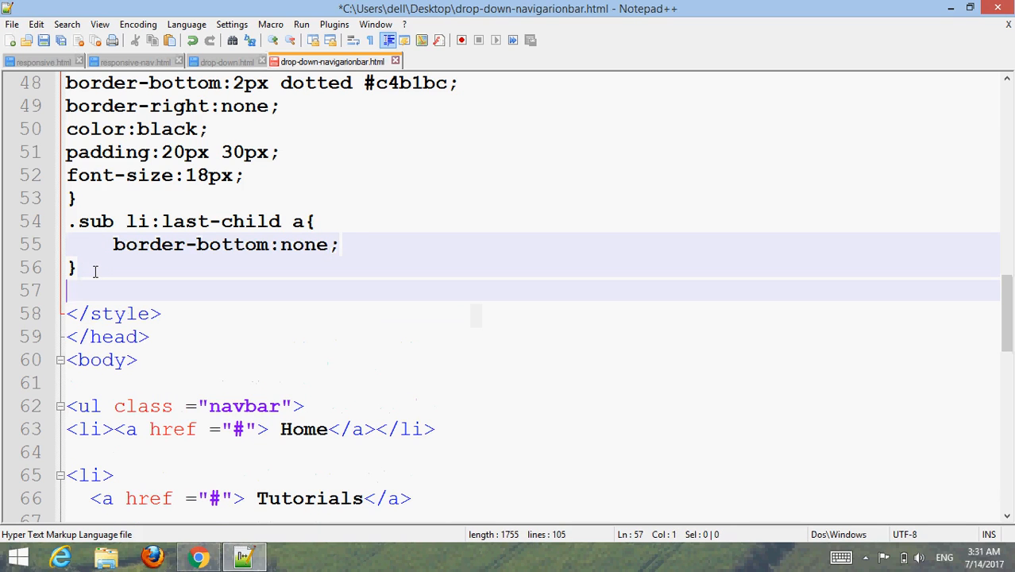
text(.navbar)
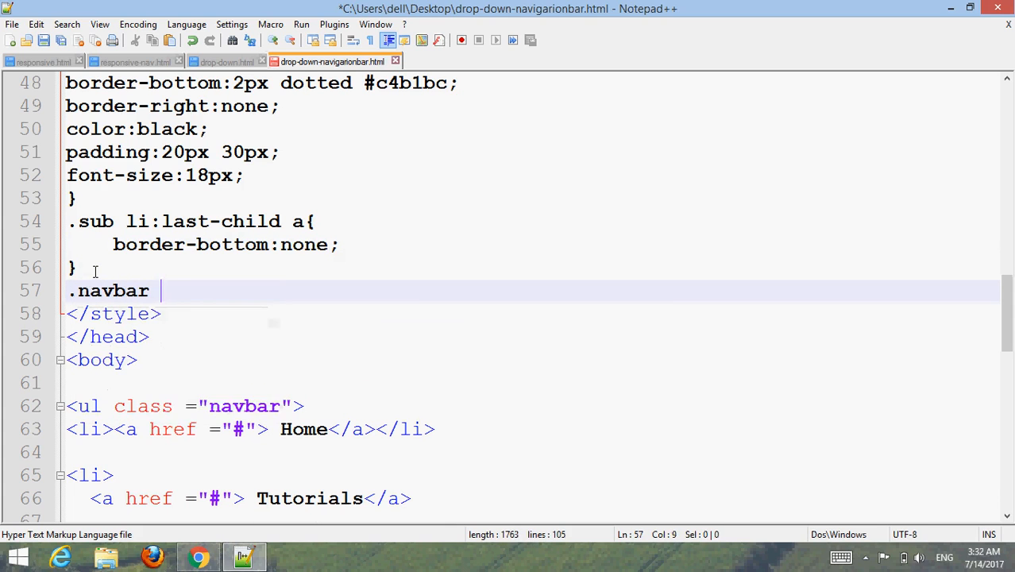
Step: Write .navbar li:hover ul with display block, red background, 100% width, zero margin and padding
text(li:hover)
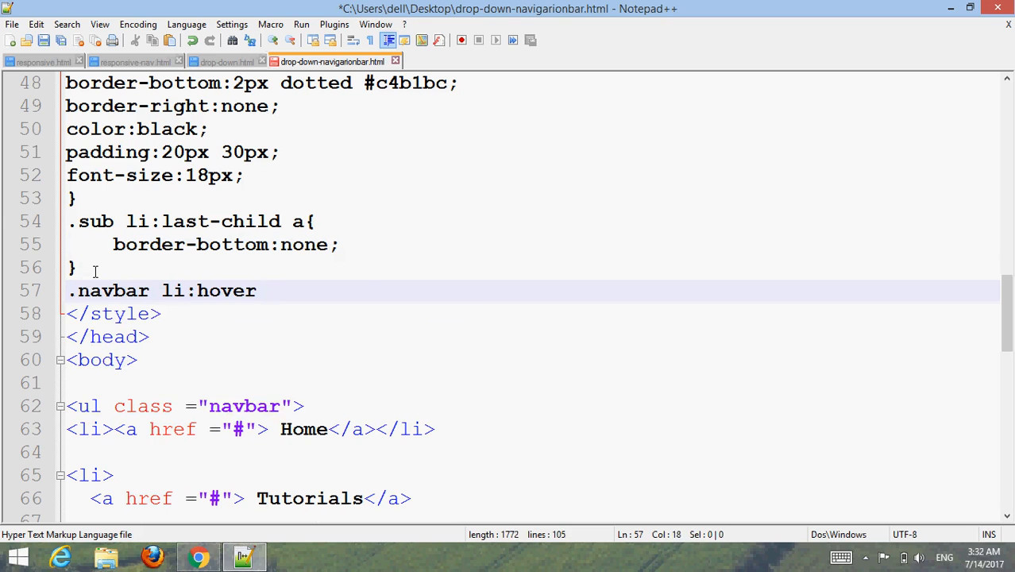
text(ul {)
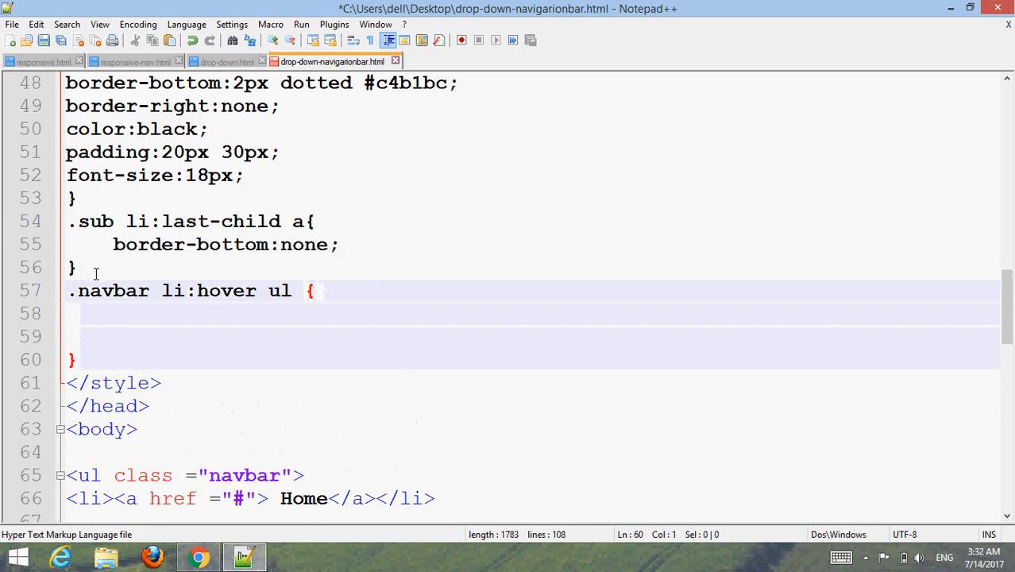
text(display:block;)
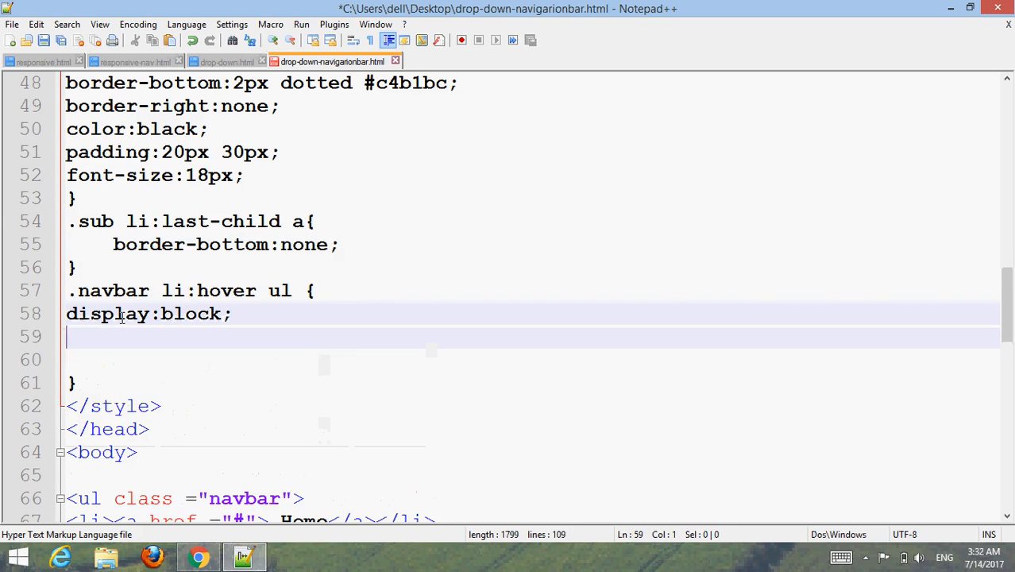
text(background)
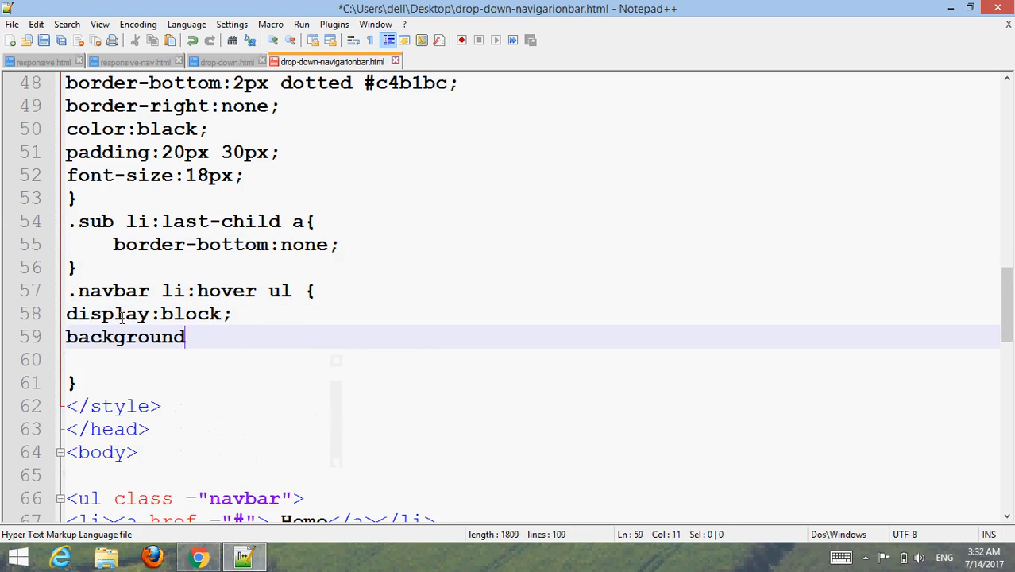
text(:red;)
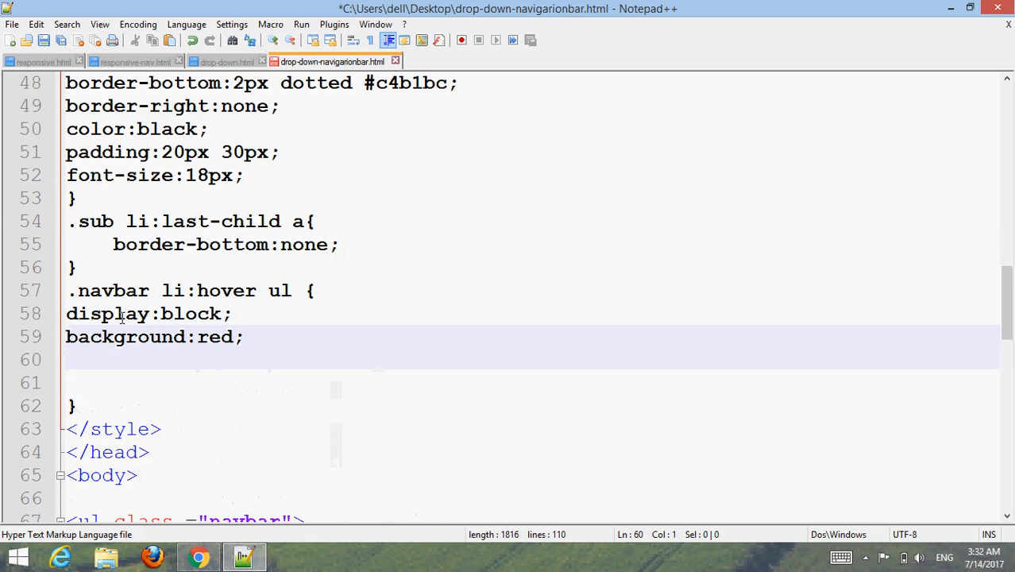
text(width:)
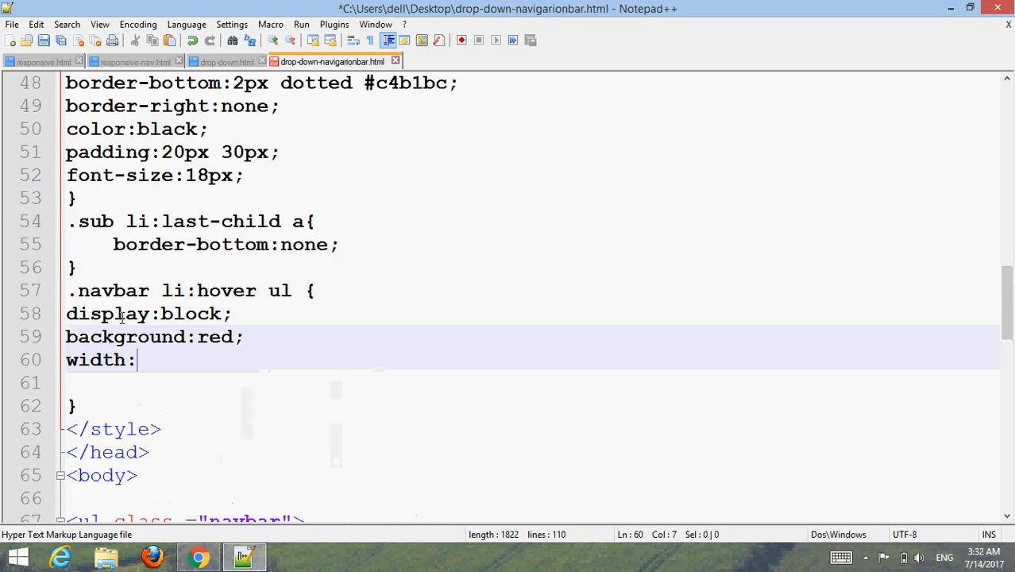
text(100%;)
click(530, 383)
text(margin:0;)
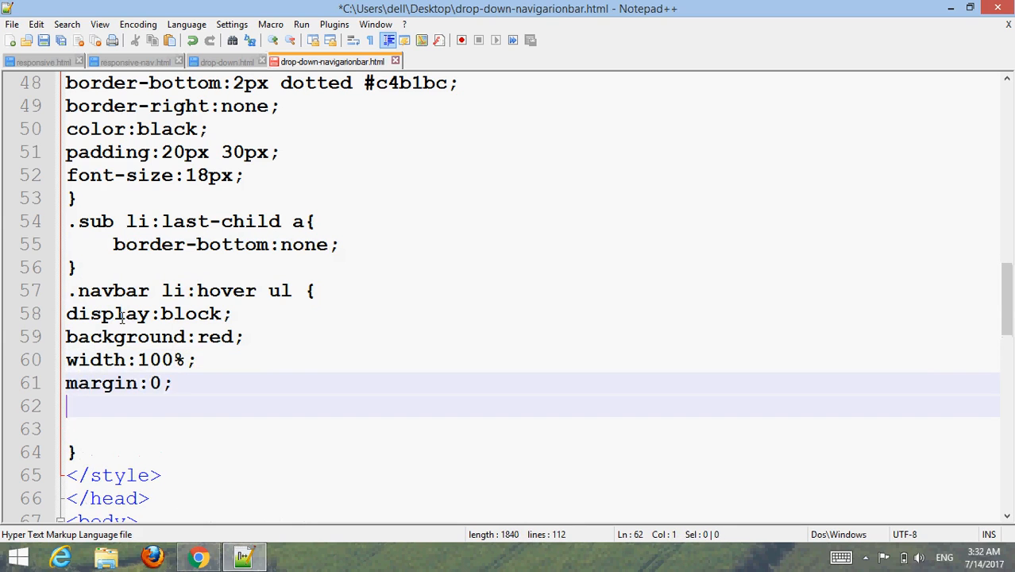
text(padding:)
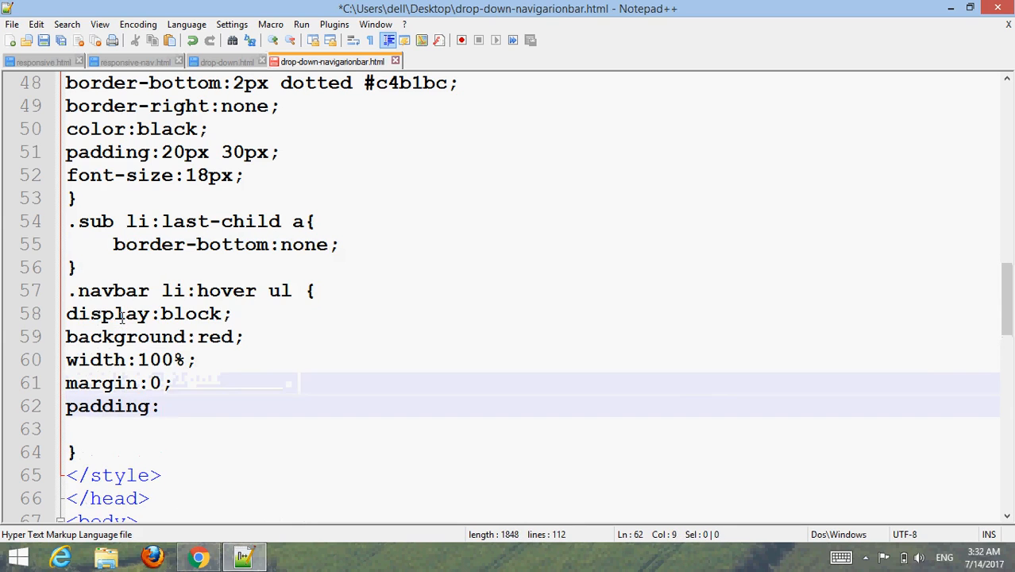
text(0;)
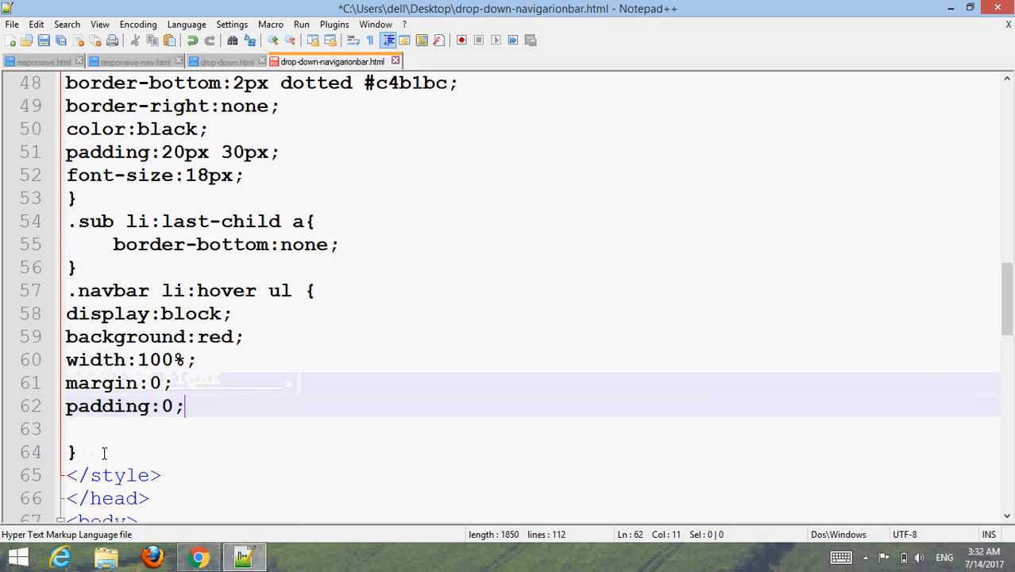
key(Return)
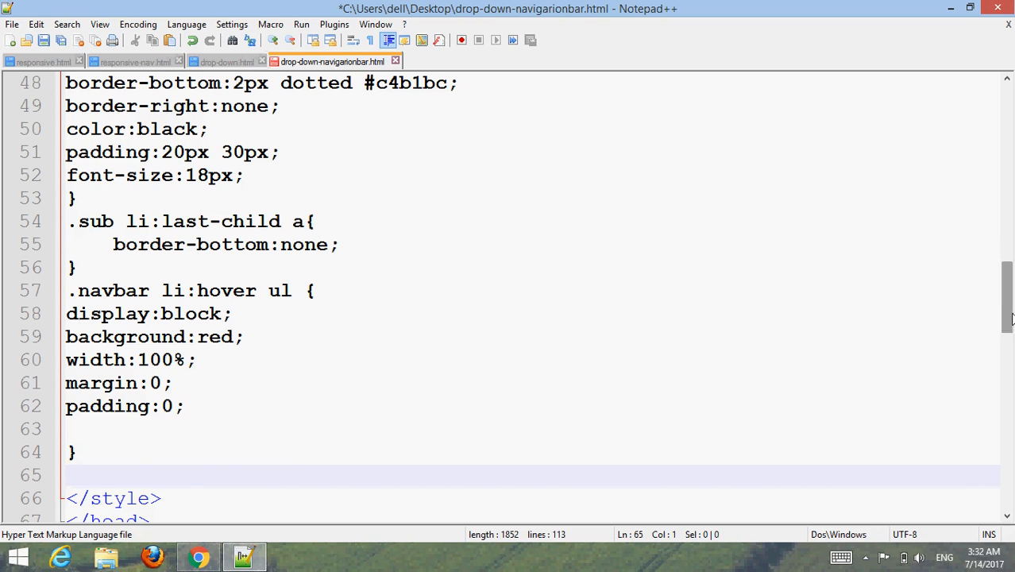
Step: Add a .navbar li:hover a rule with a black background and white text
scroll(down, 3)
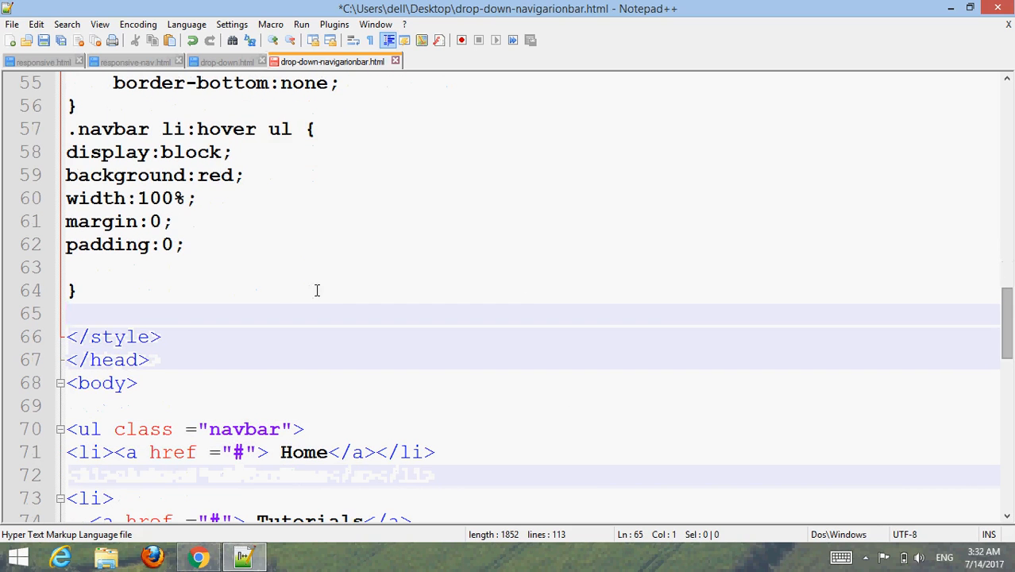
click(213, 313)
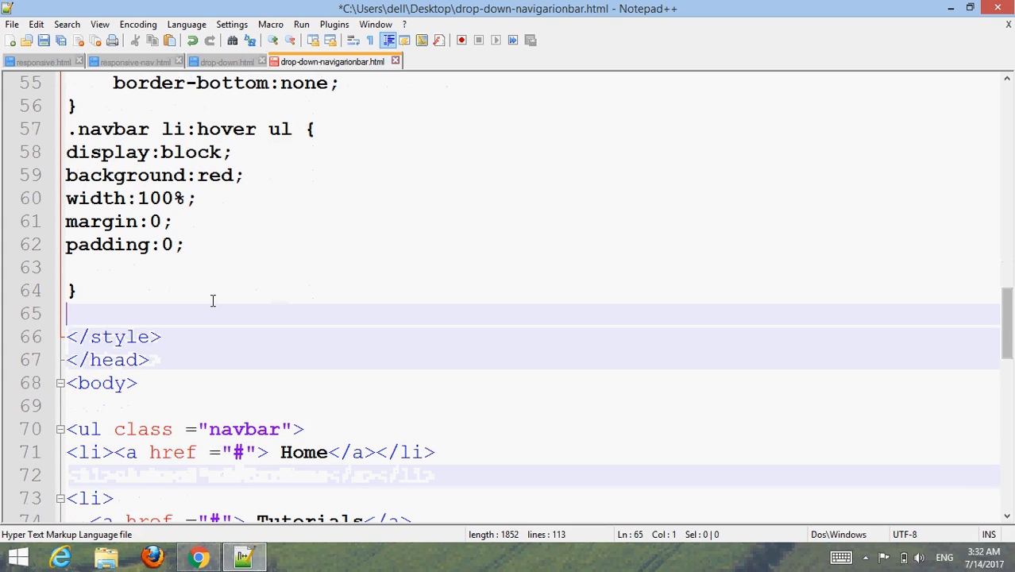
text(.navbar li:)
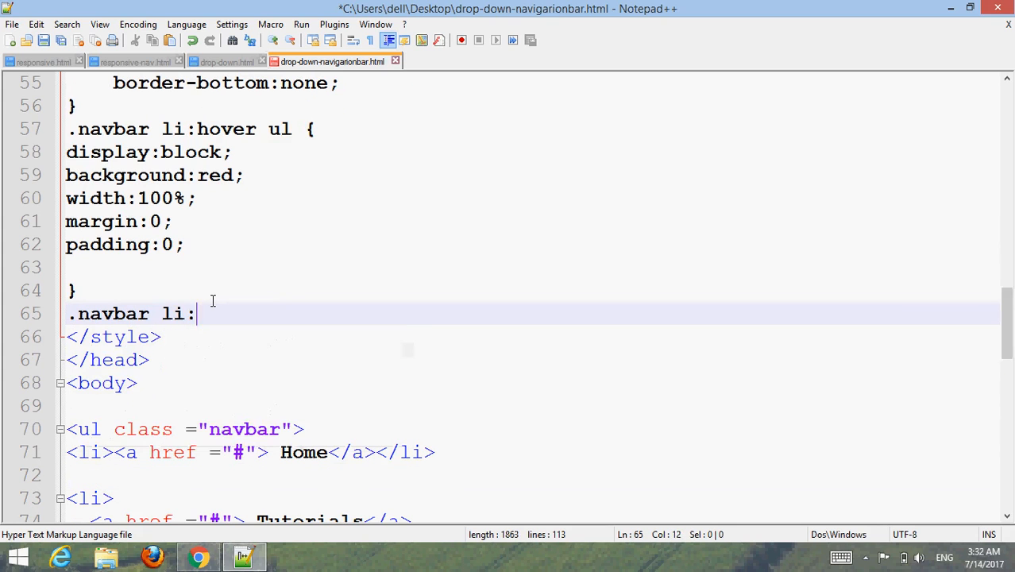
text(hover a{)
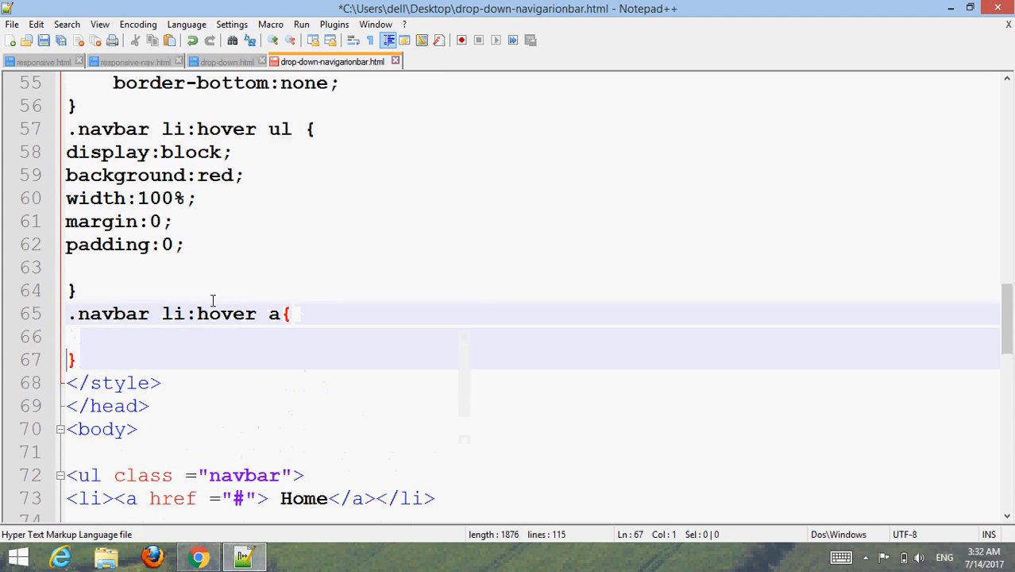
click(146, 336)
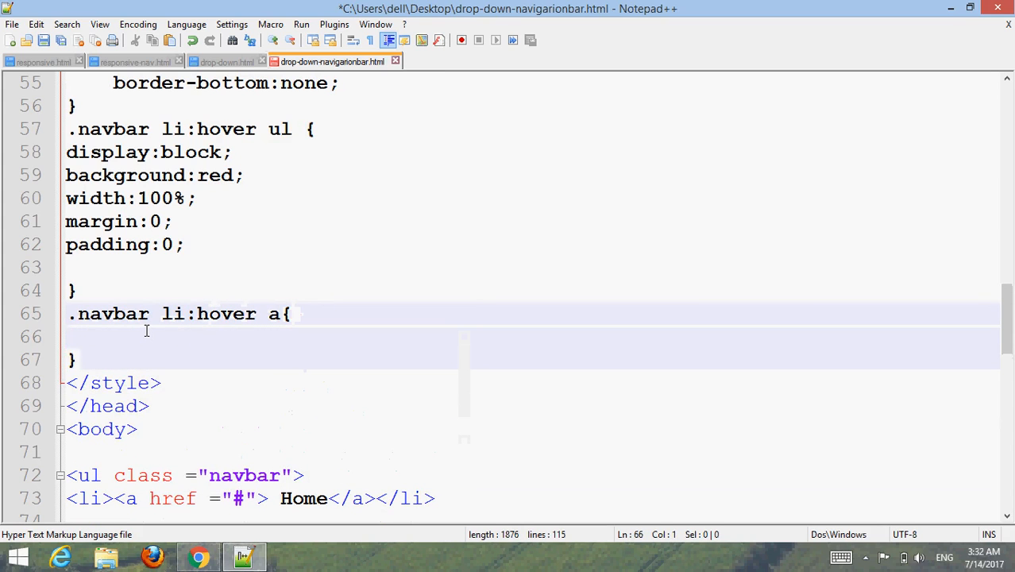
text(background:)
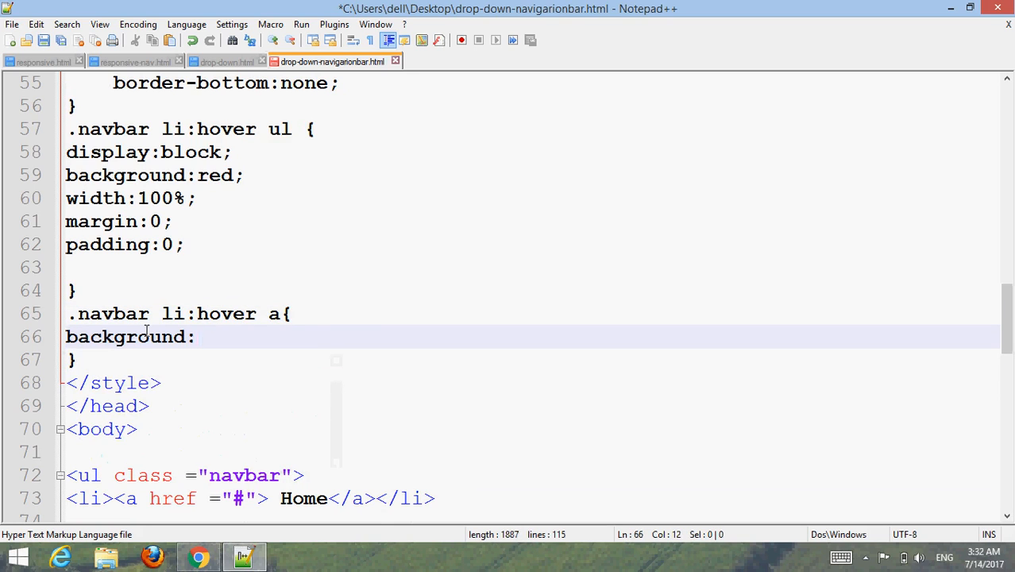
text(black;)
text(colo)
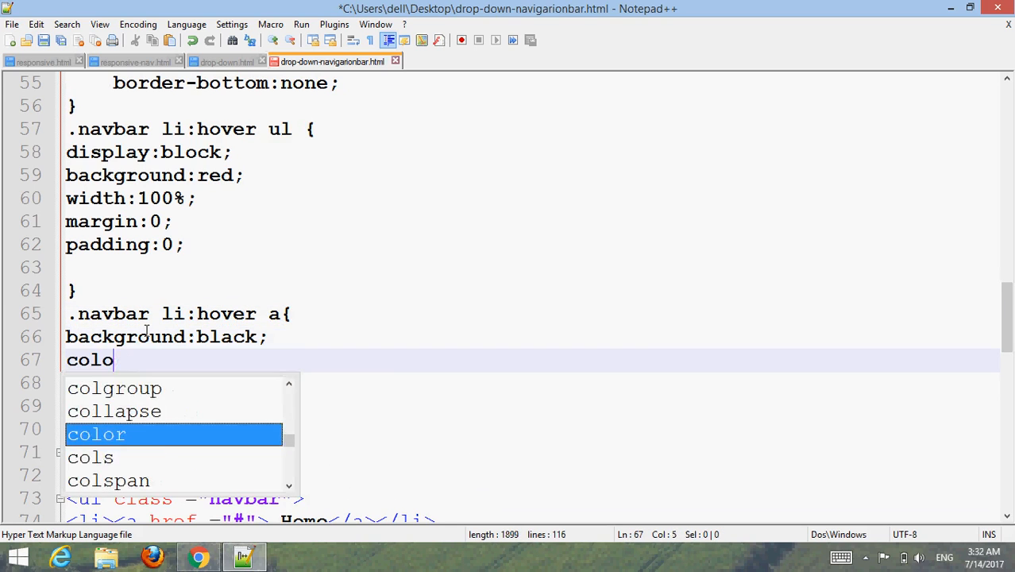
text(r:#fff)
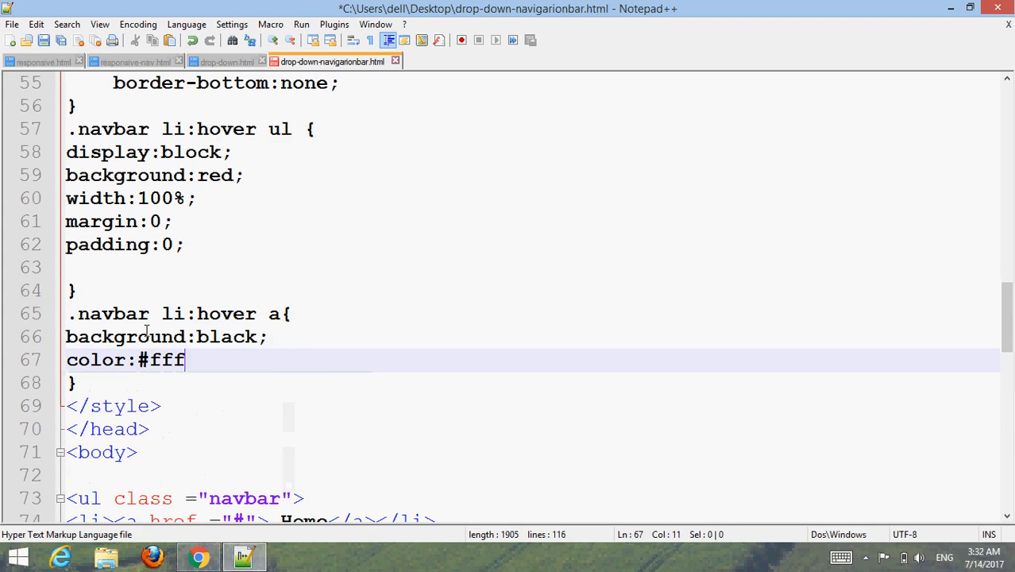
text(white;)
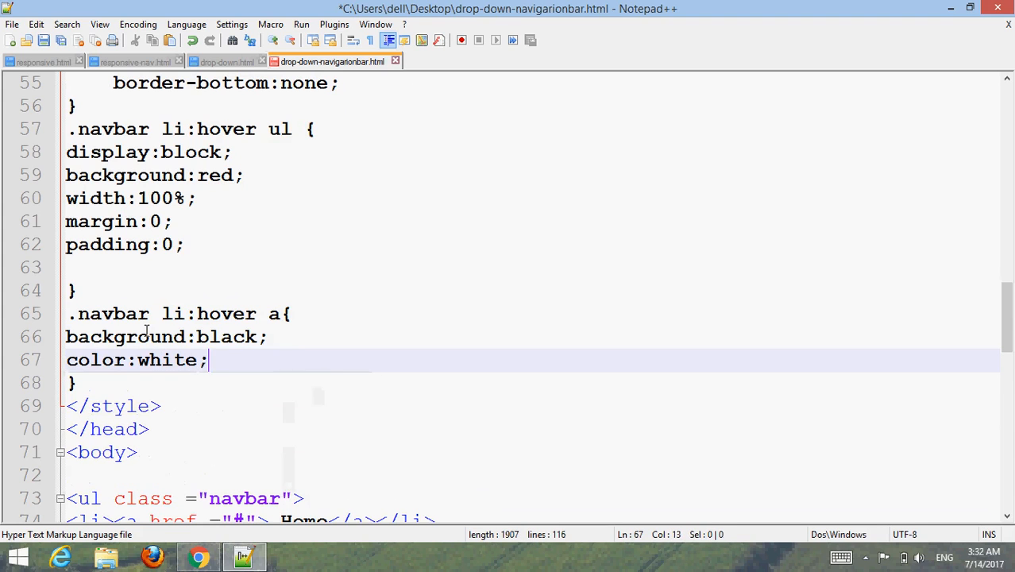
click(109, 383)
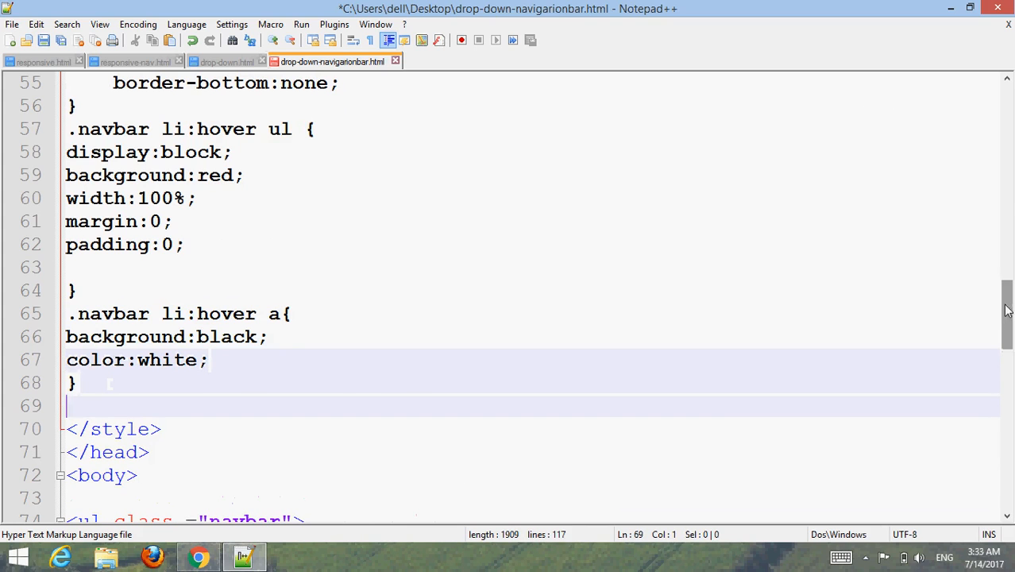
Step: Start a new .navbar li:hover > a rule below the previous one
scroll(down, 3)
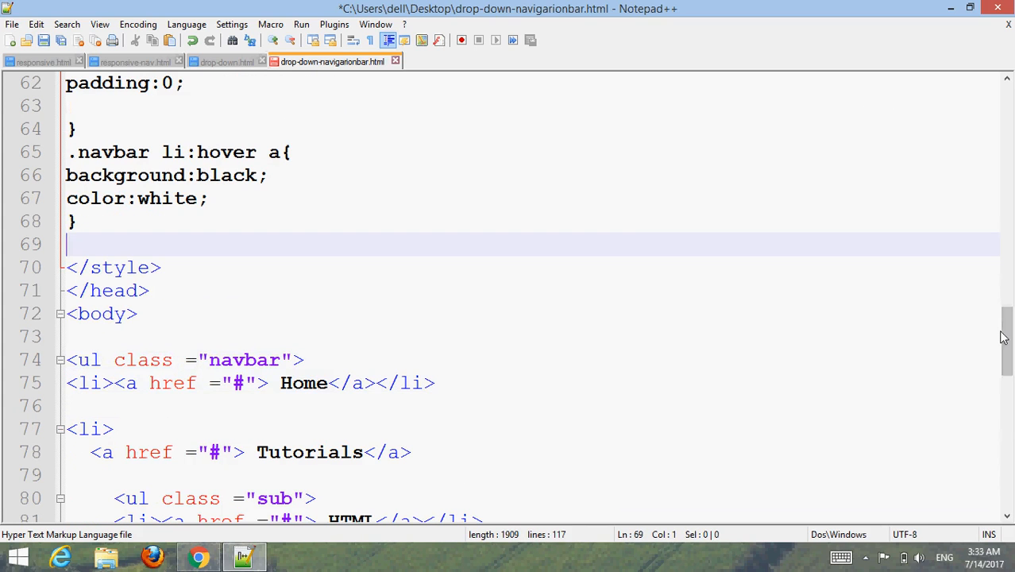
text(.navbar)
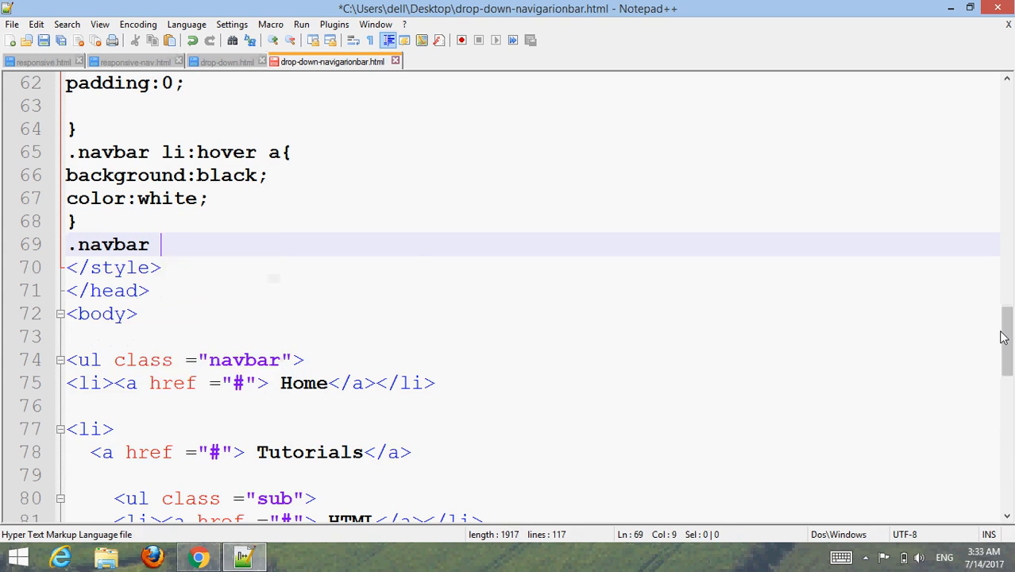
text(li:h)
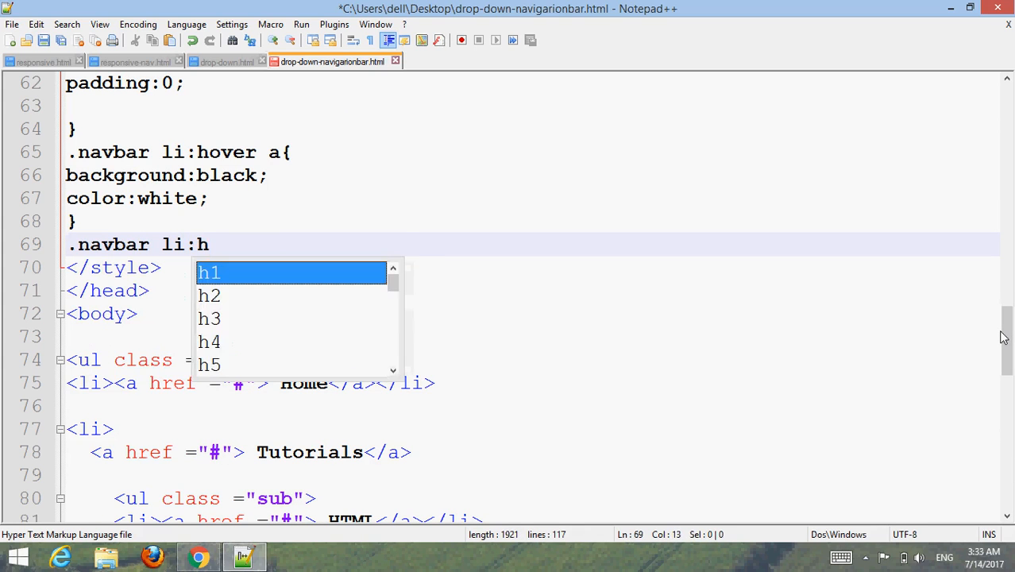
text(over)
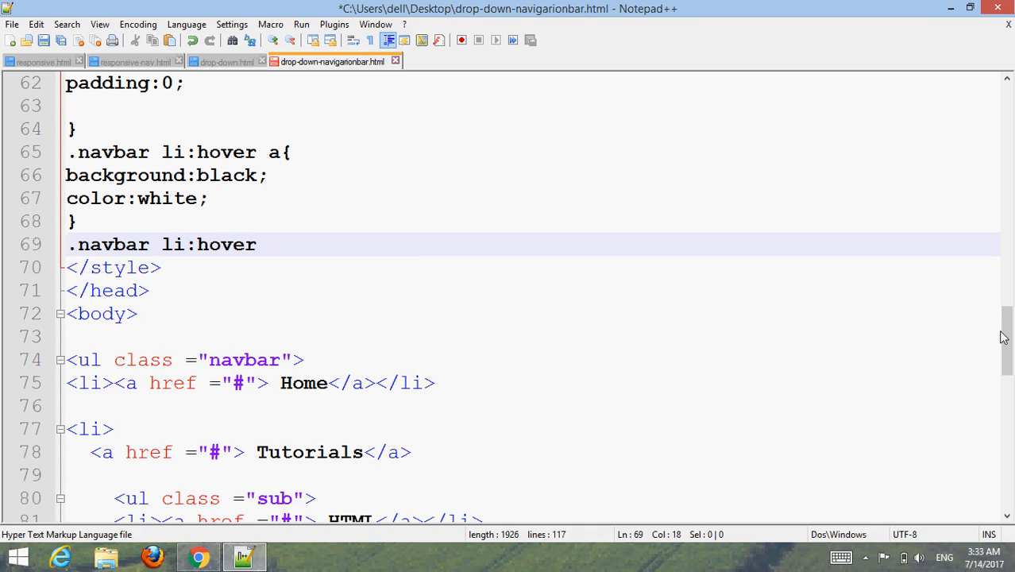
text(>)
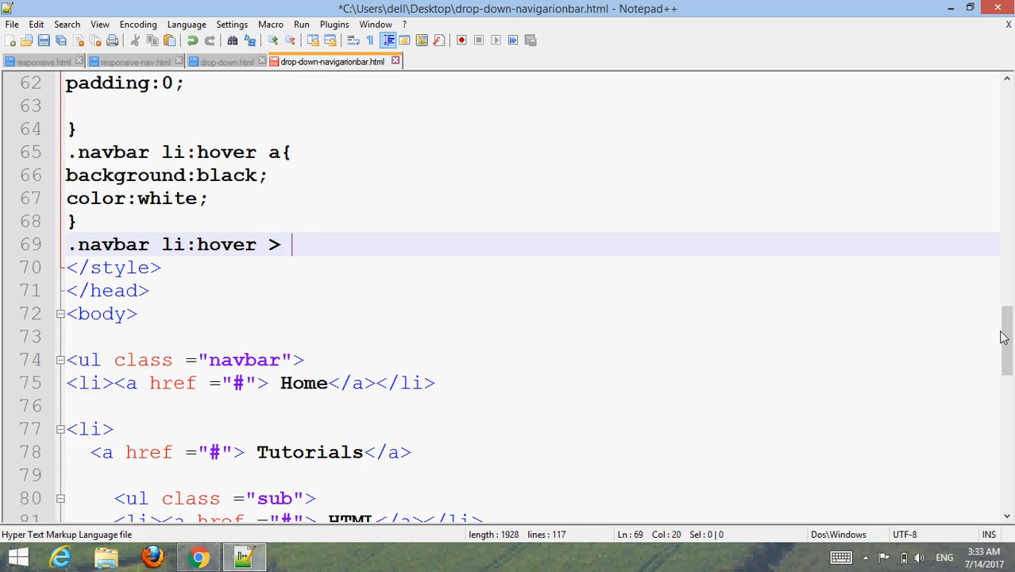
text(a{)
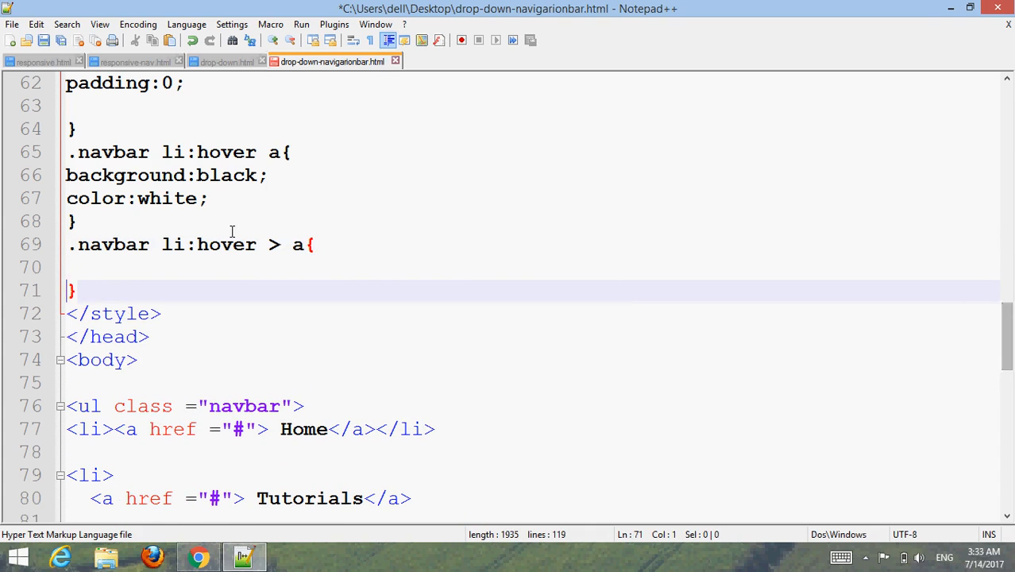
Step: Give that rule white text and a #671d48 background
text(color:white;)
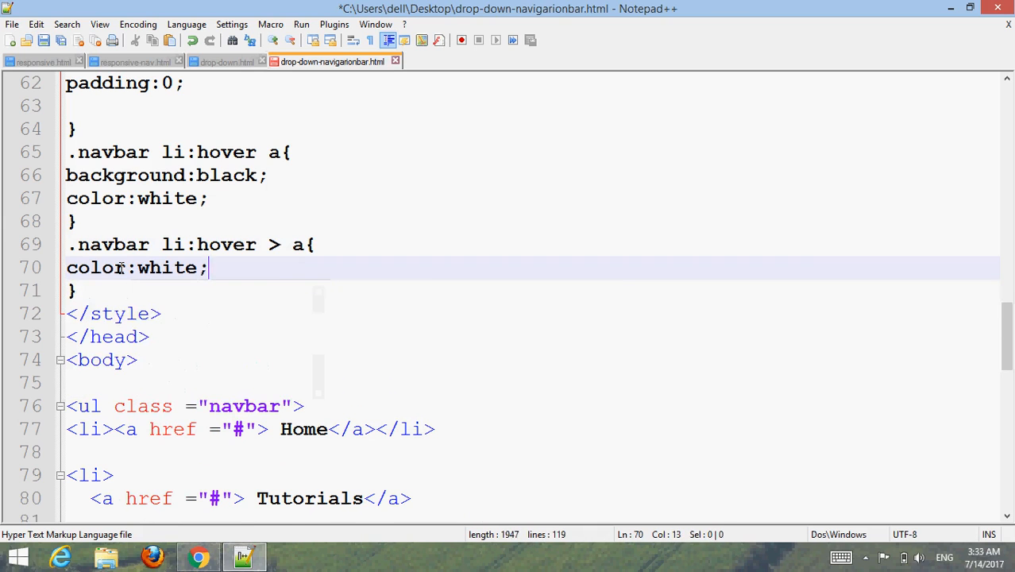
text(background:)
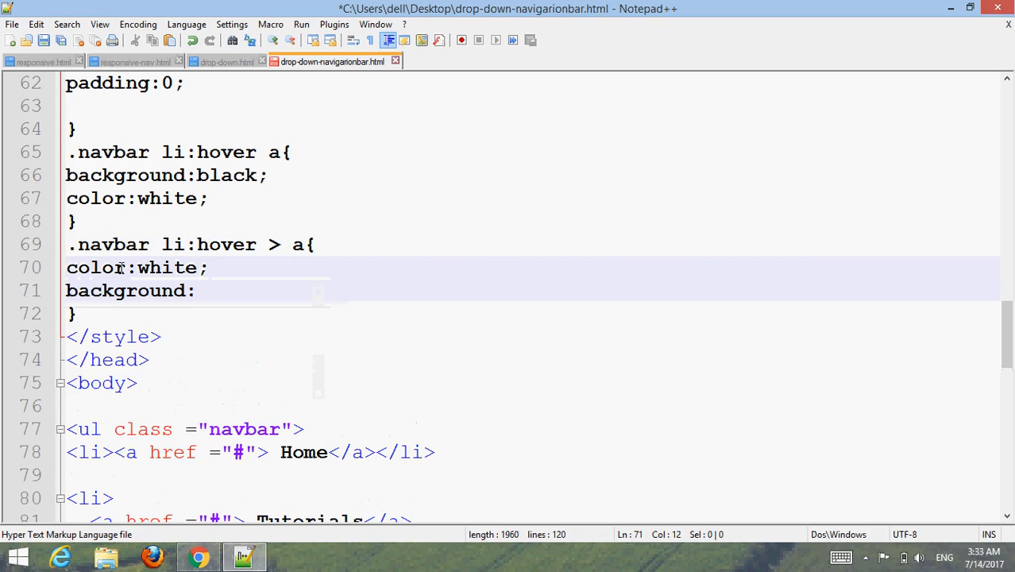
text(#)
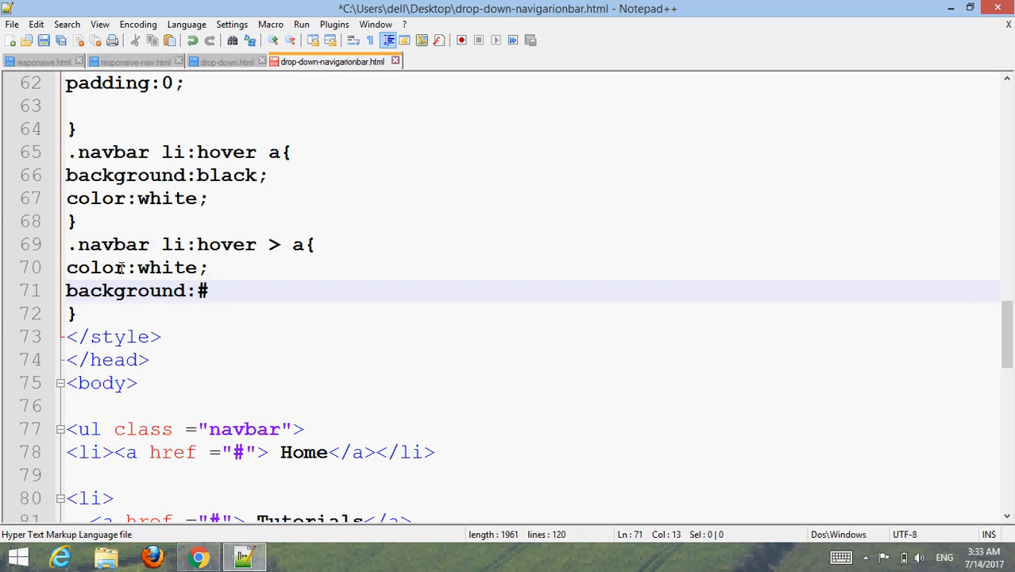
text(67)
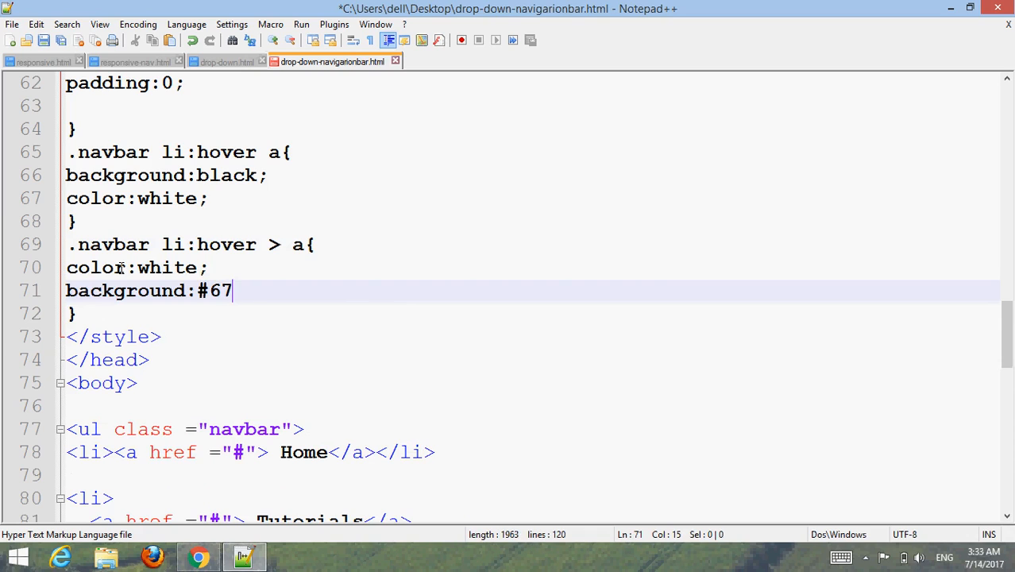
text(1d)
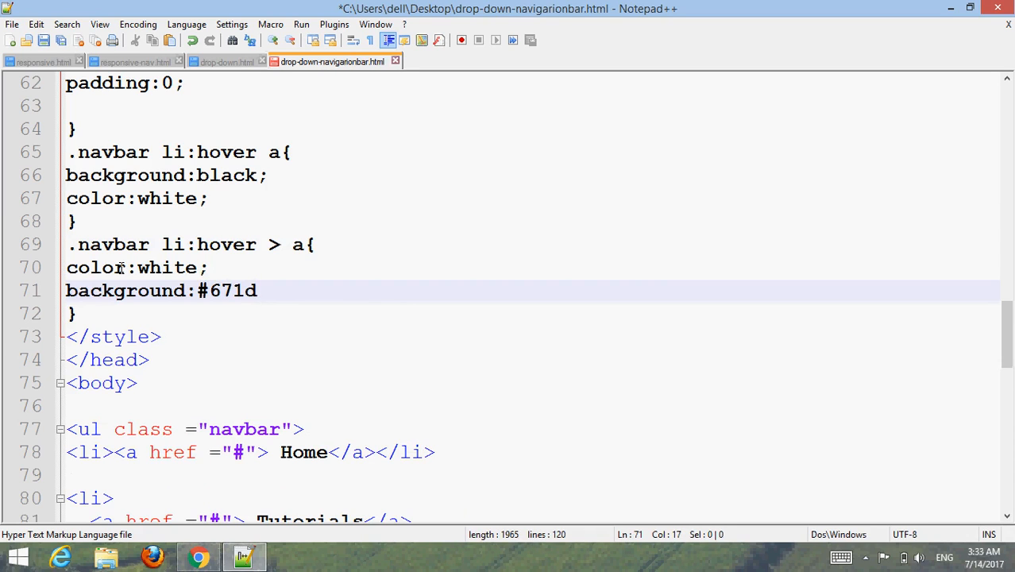
text(48)
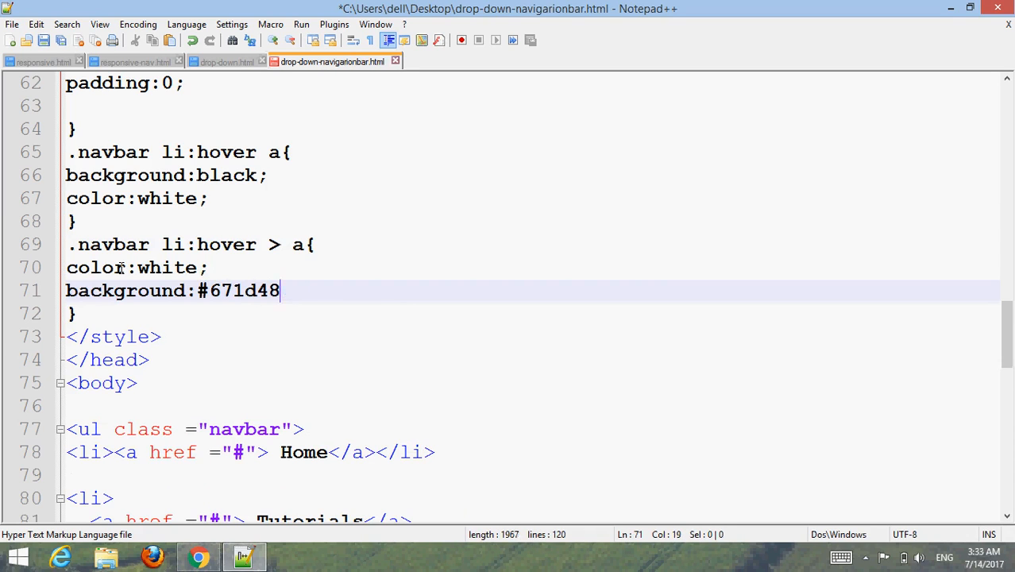
text(;)
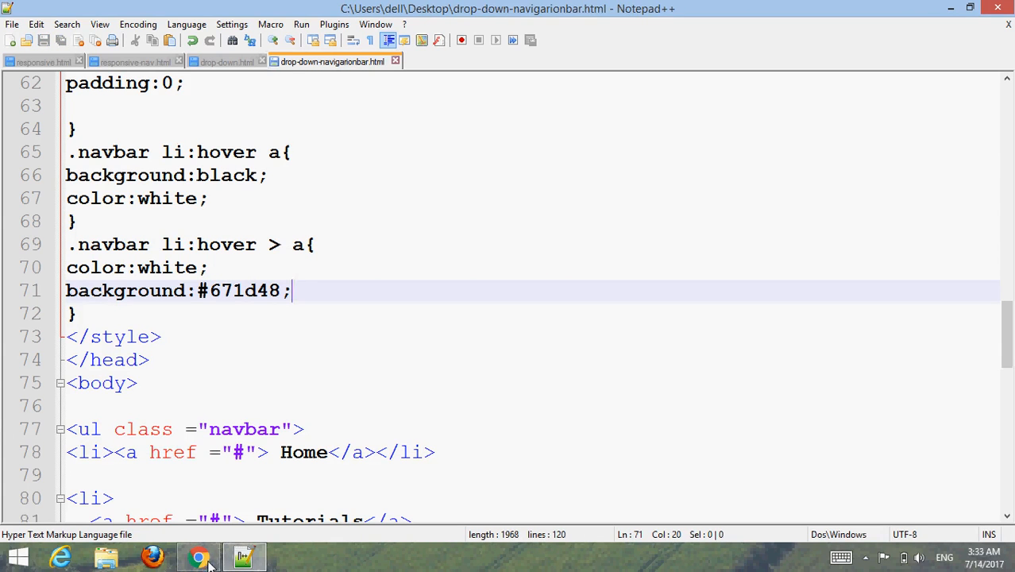
Step: Bring Chrome to the front to preview the updated navbar page
click(199, 556)
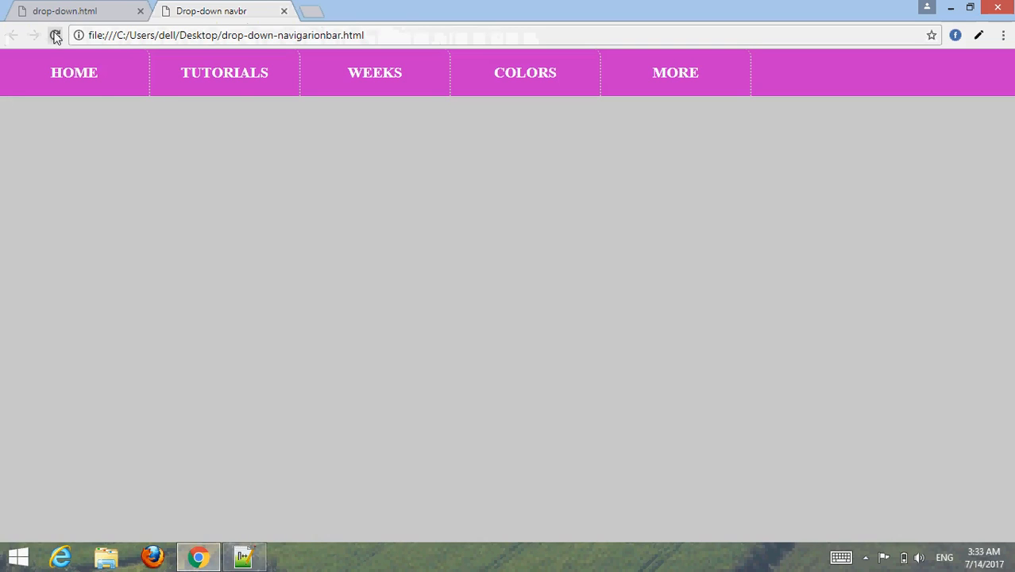
mouse_move(225, 72)
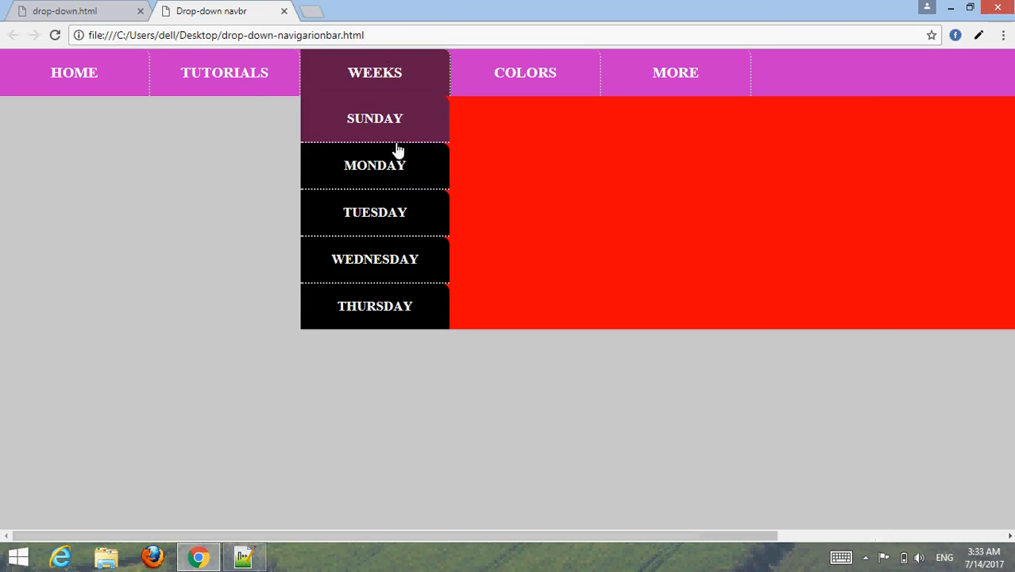
mouse_move(375, 165)
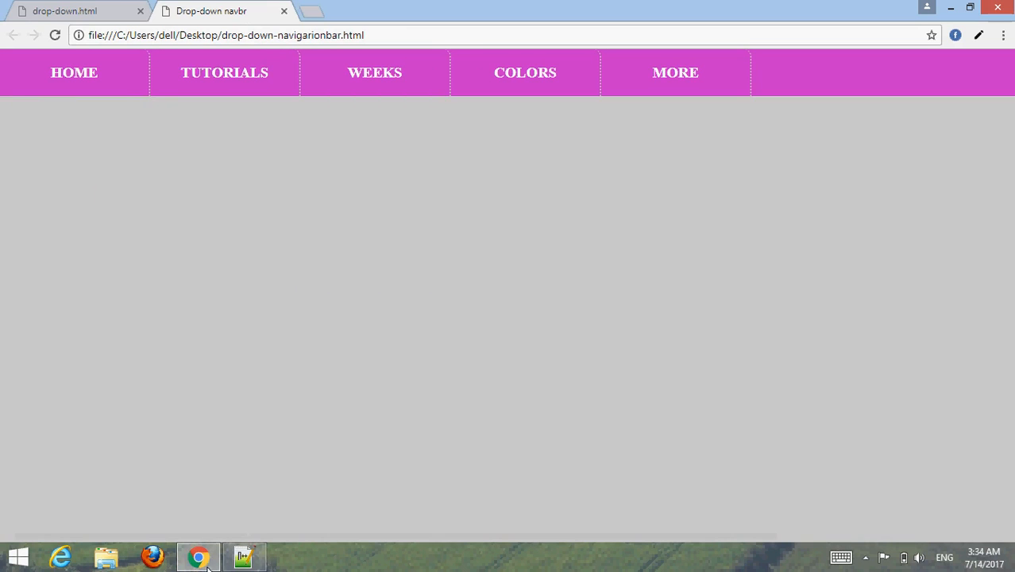
Step: Back in Notepad++, scroll through the 120-line source to the closing html tag
click(244, 556)
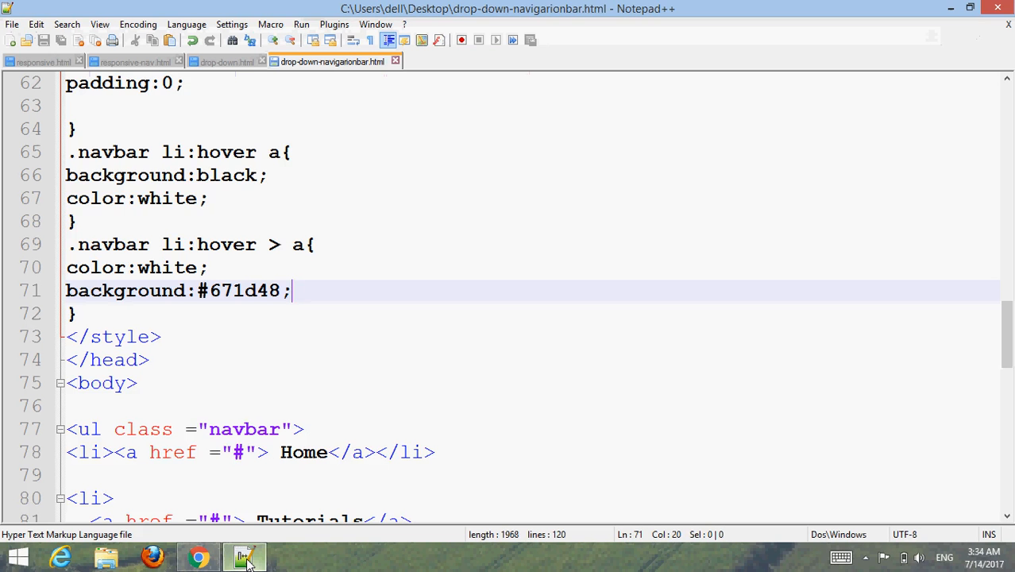
scroll(up, 3)
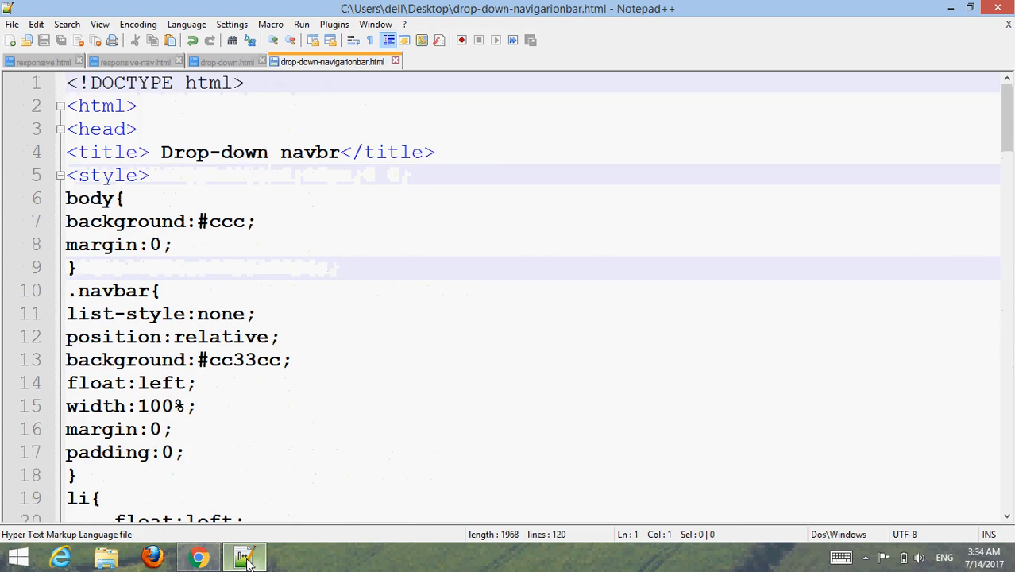
click(76, 267)
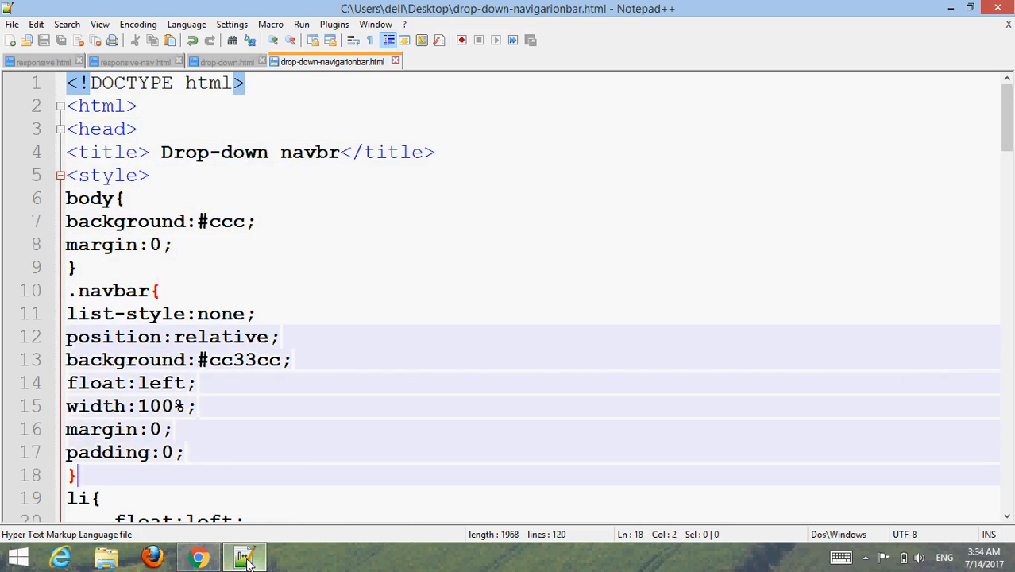
scroll(down, 3)
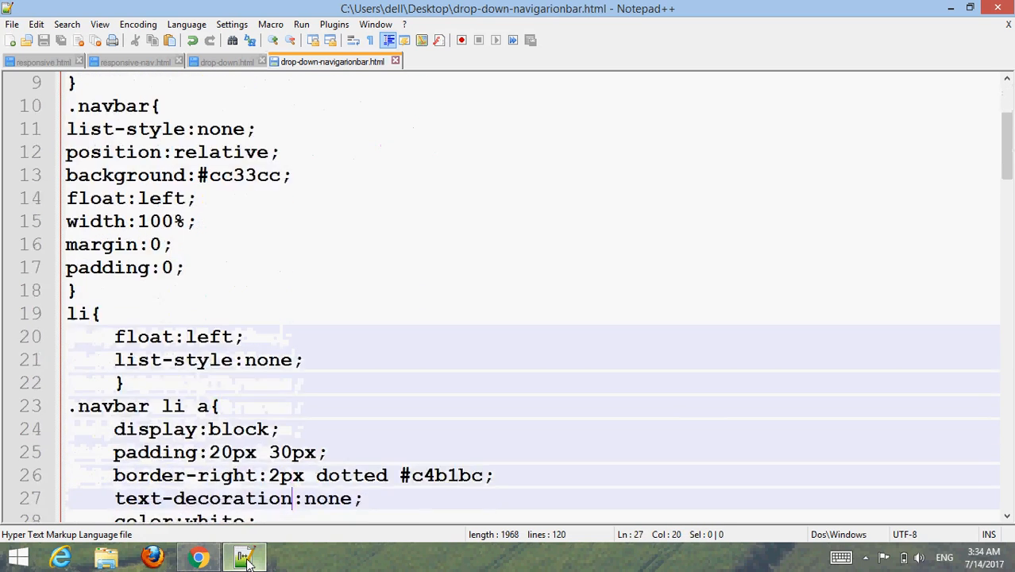
scroll(down, 3)
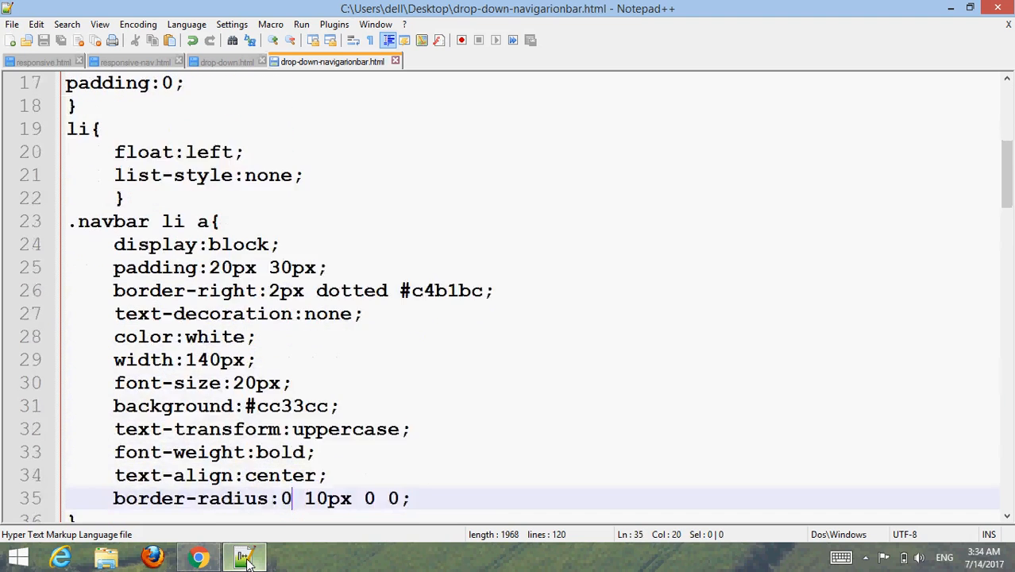
scroll(down, 3)
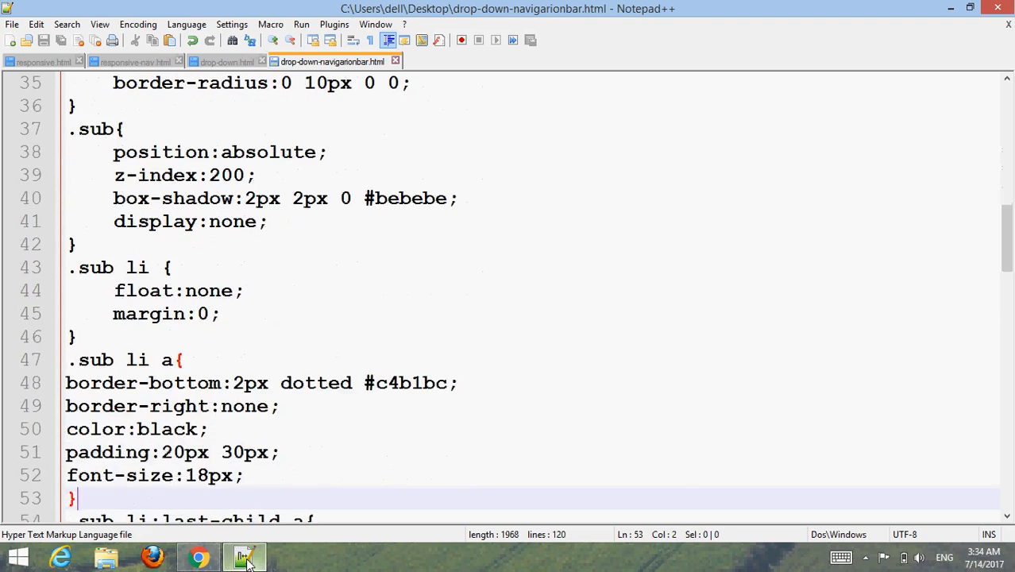
scroll(down, 3)
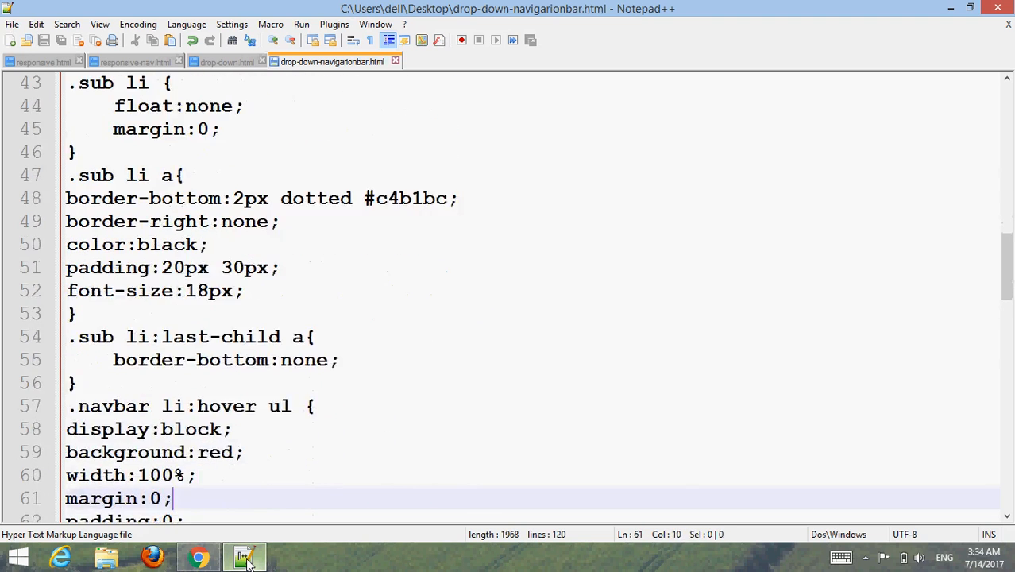
scroll(down, 3)
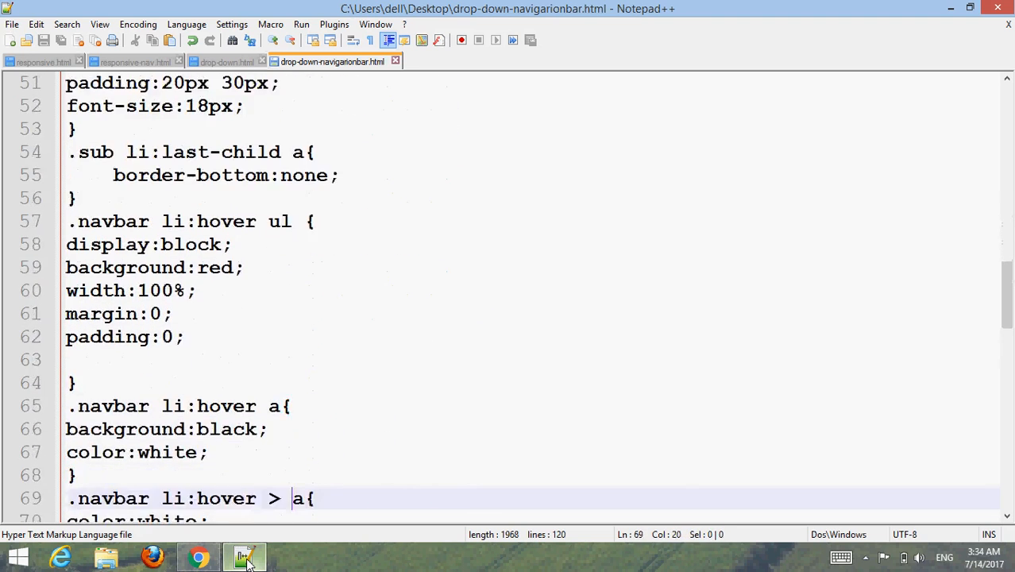
scroll(down, 3)
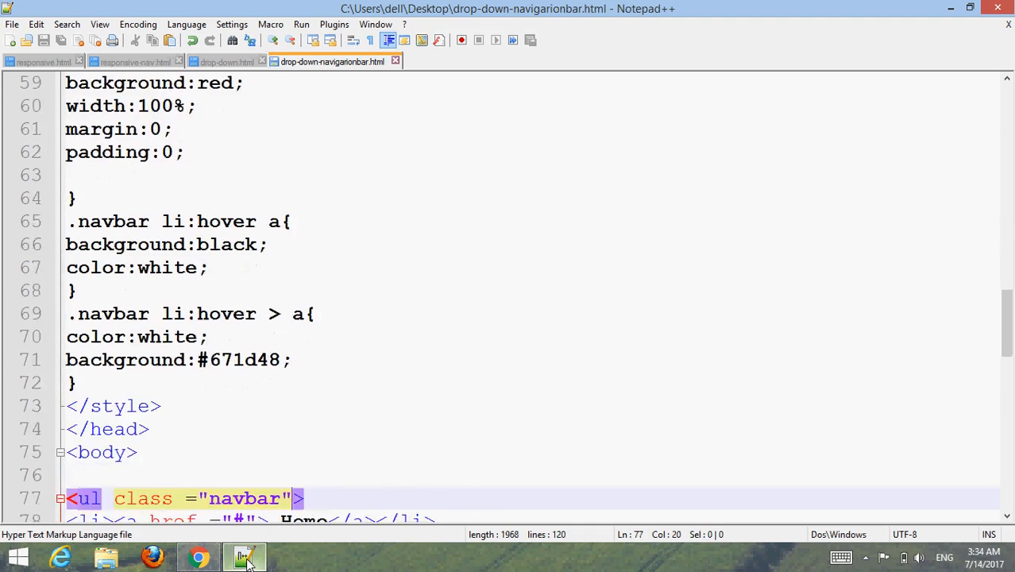
scroll(down, 3)
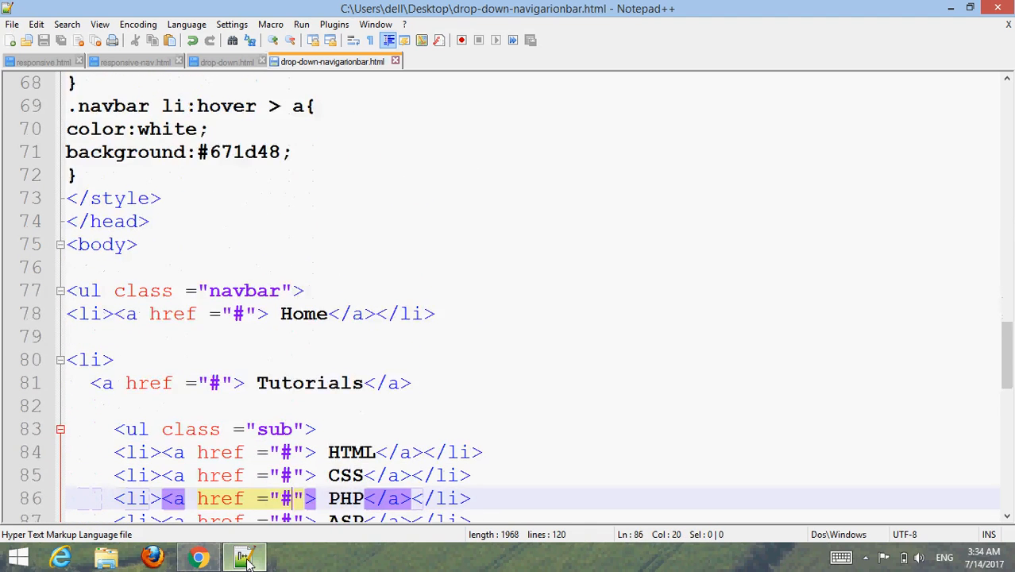
scroll(down, 3)
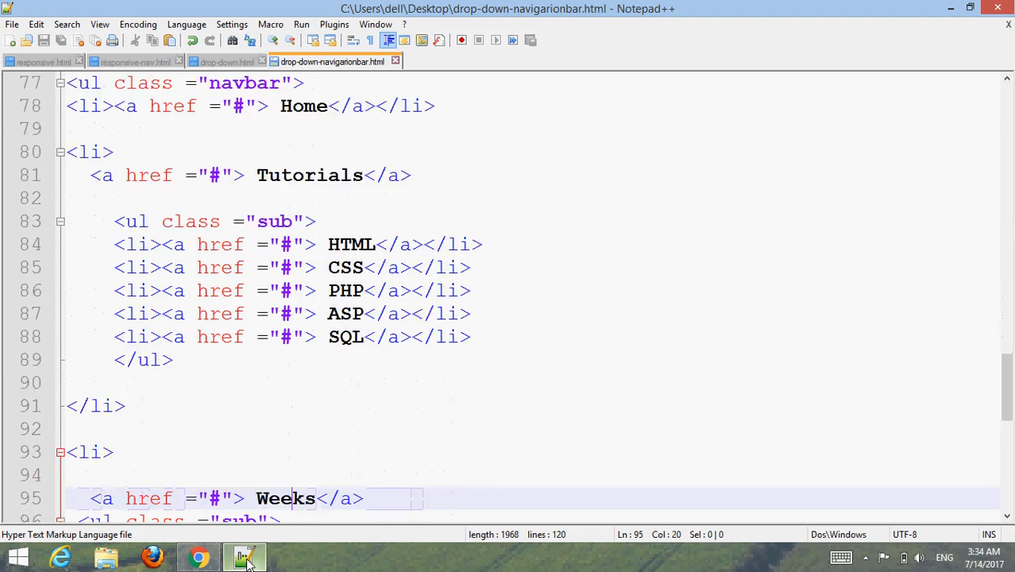
scroll(down, 3)
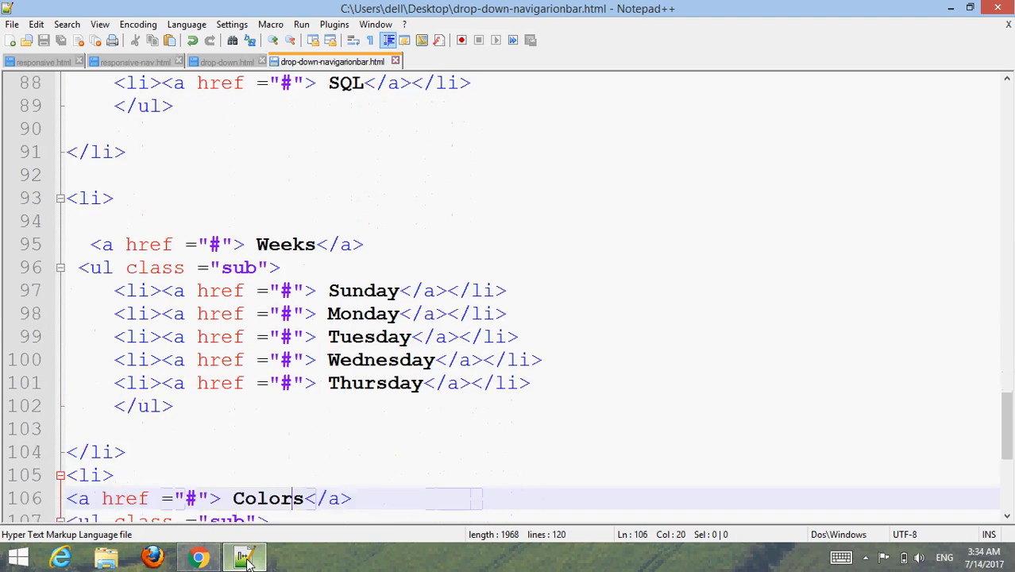
scroll(down, 3)
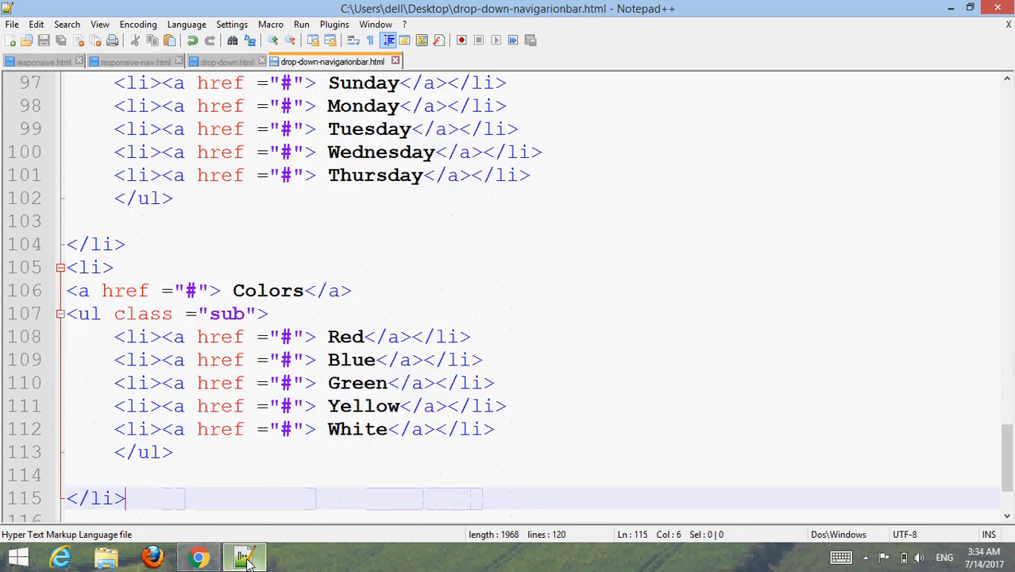
scroll(down, 3)
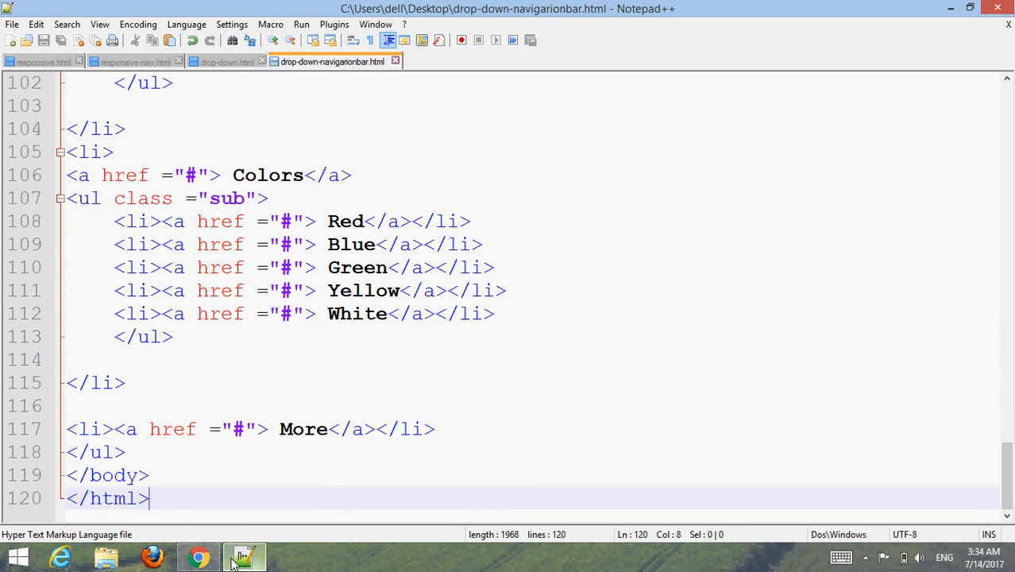
Step: Bring Chrome back to test the Colors and Weeks submenu hovers
click(198, 556)
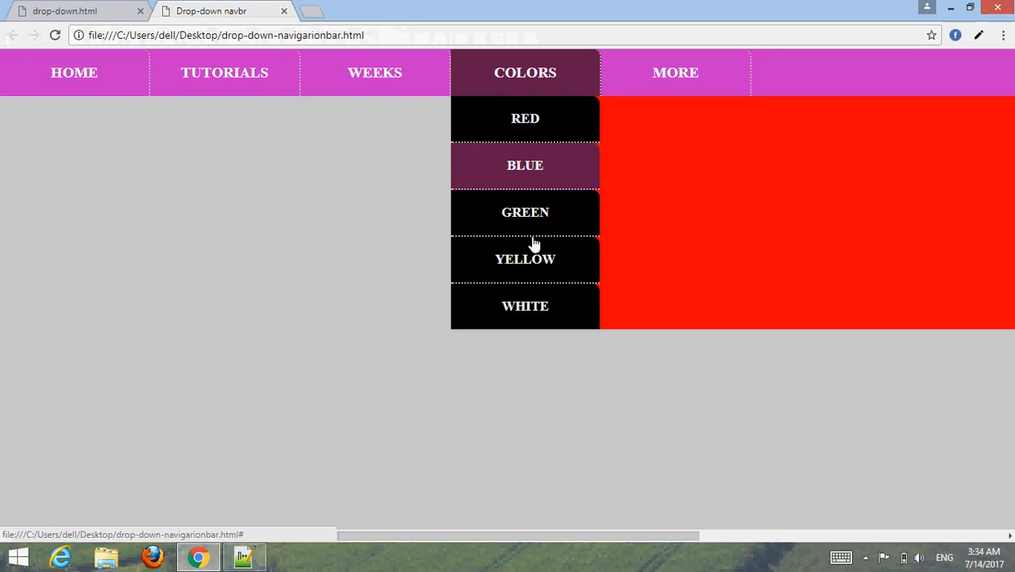
mouse_move(375, 72)
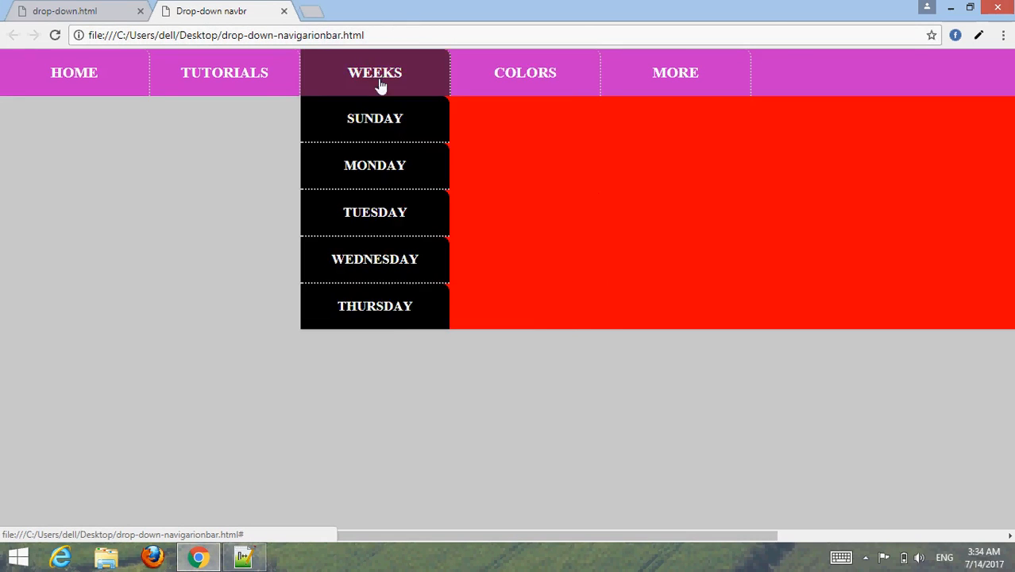
mouse_move(379, 188)
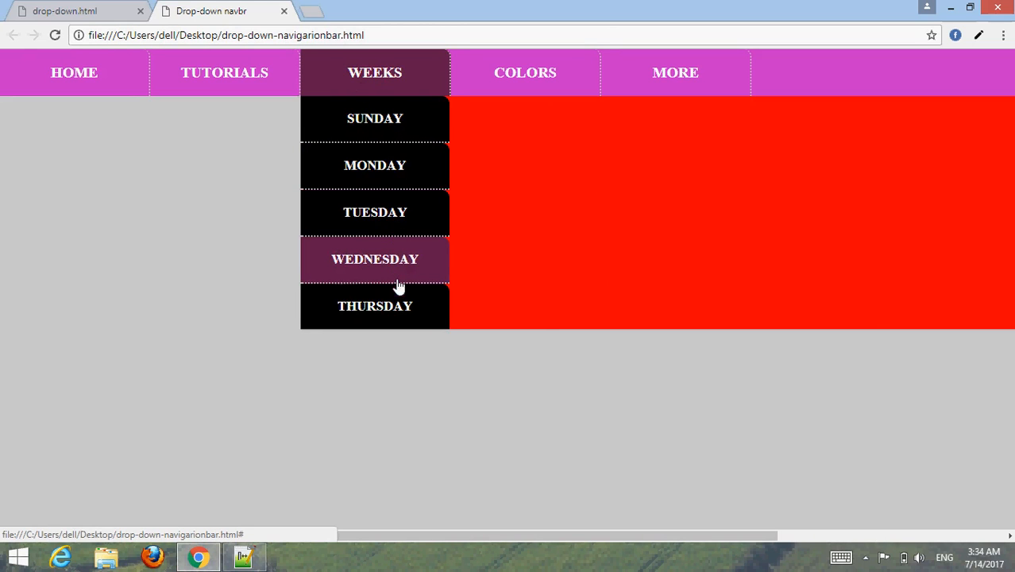
mouse_move(390, 87)
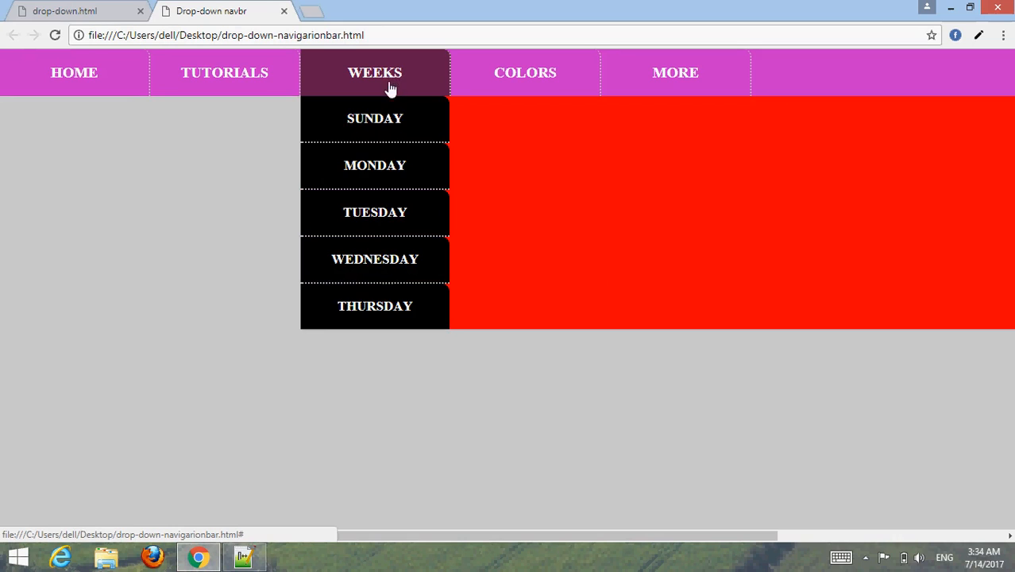
mouse_move(401, 280)
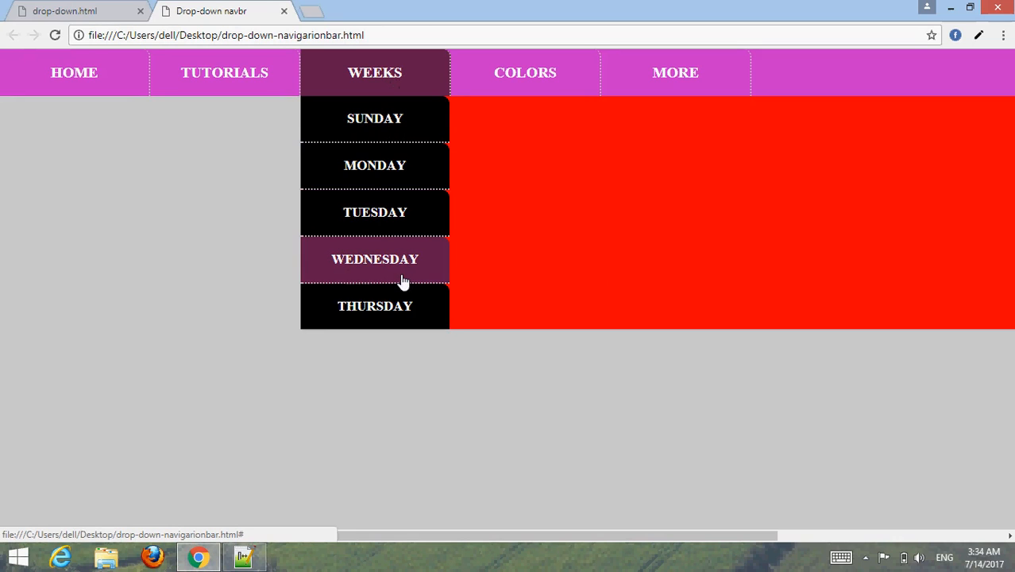